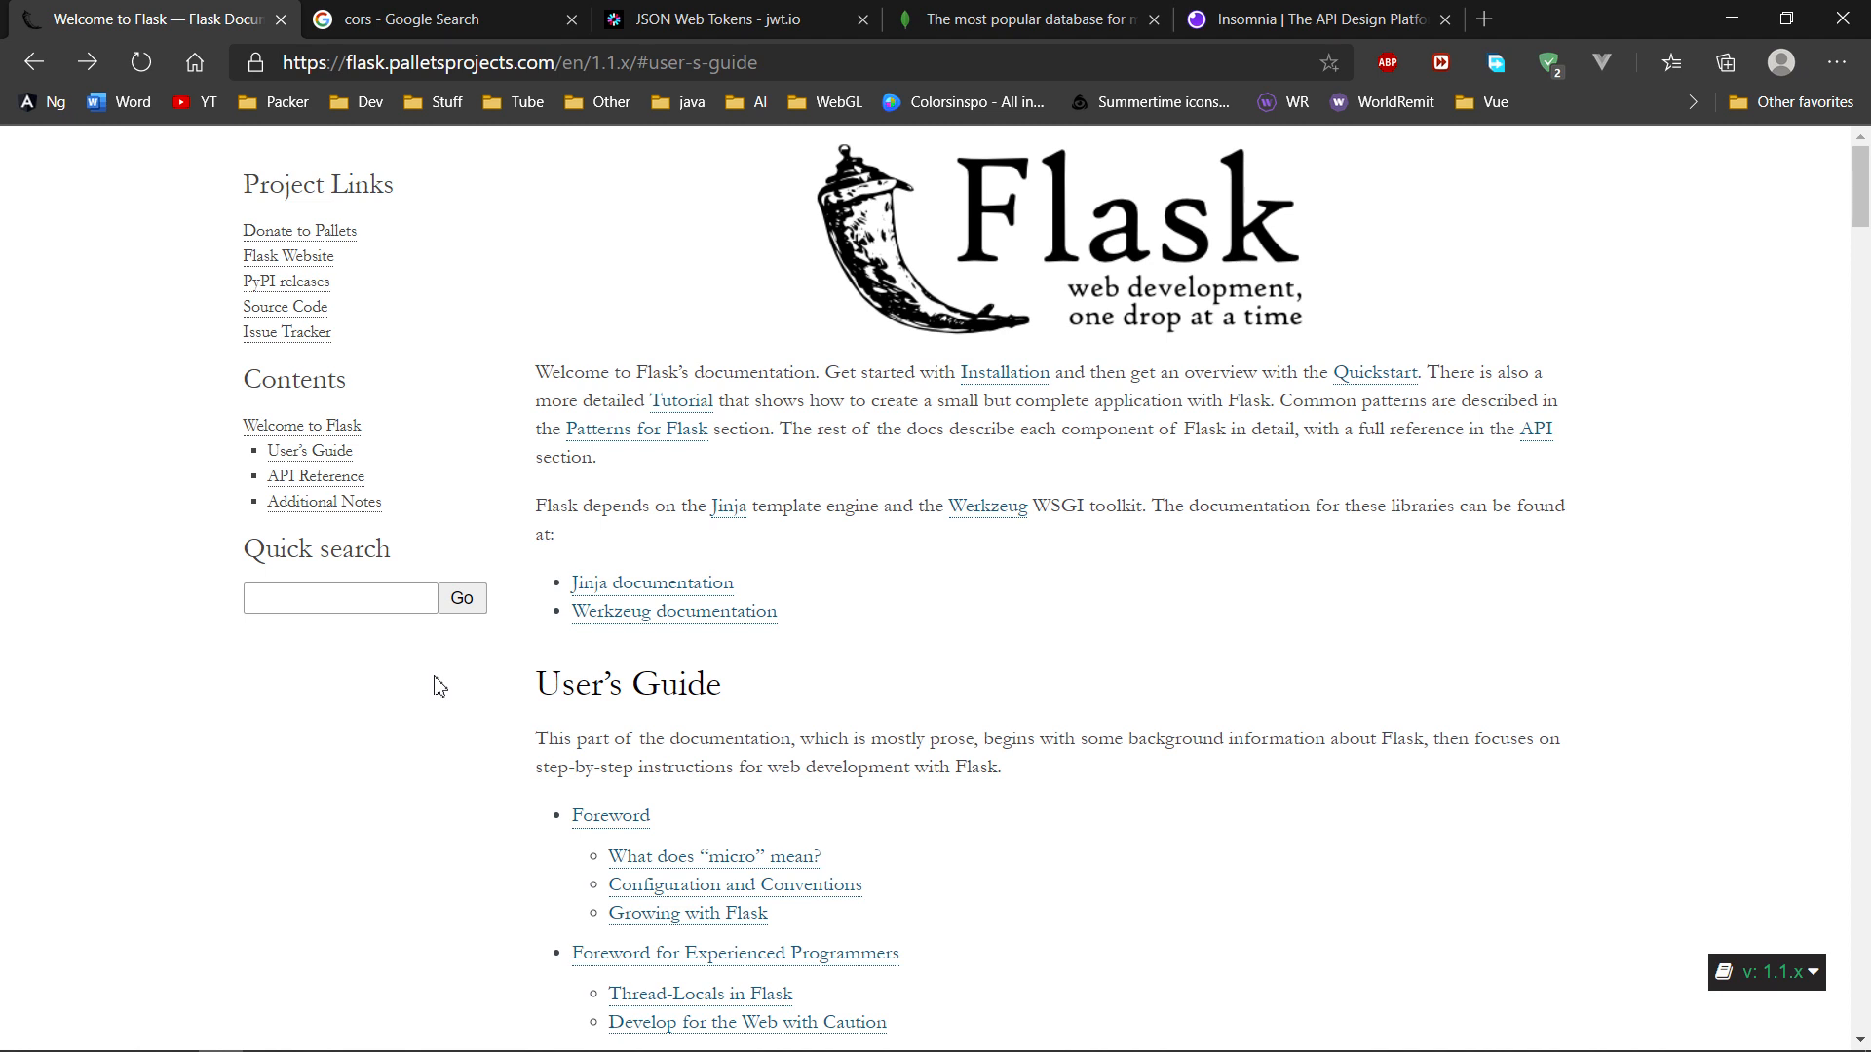
mouse_move(905, 256)
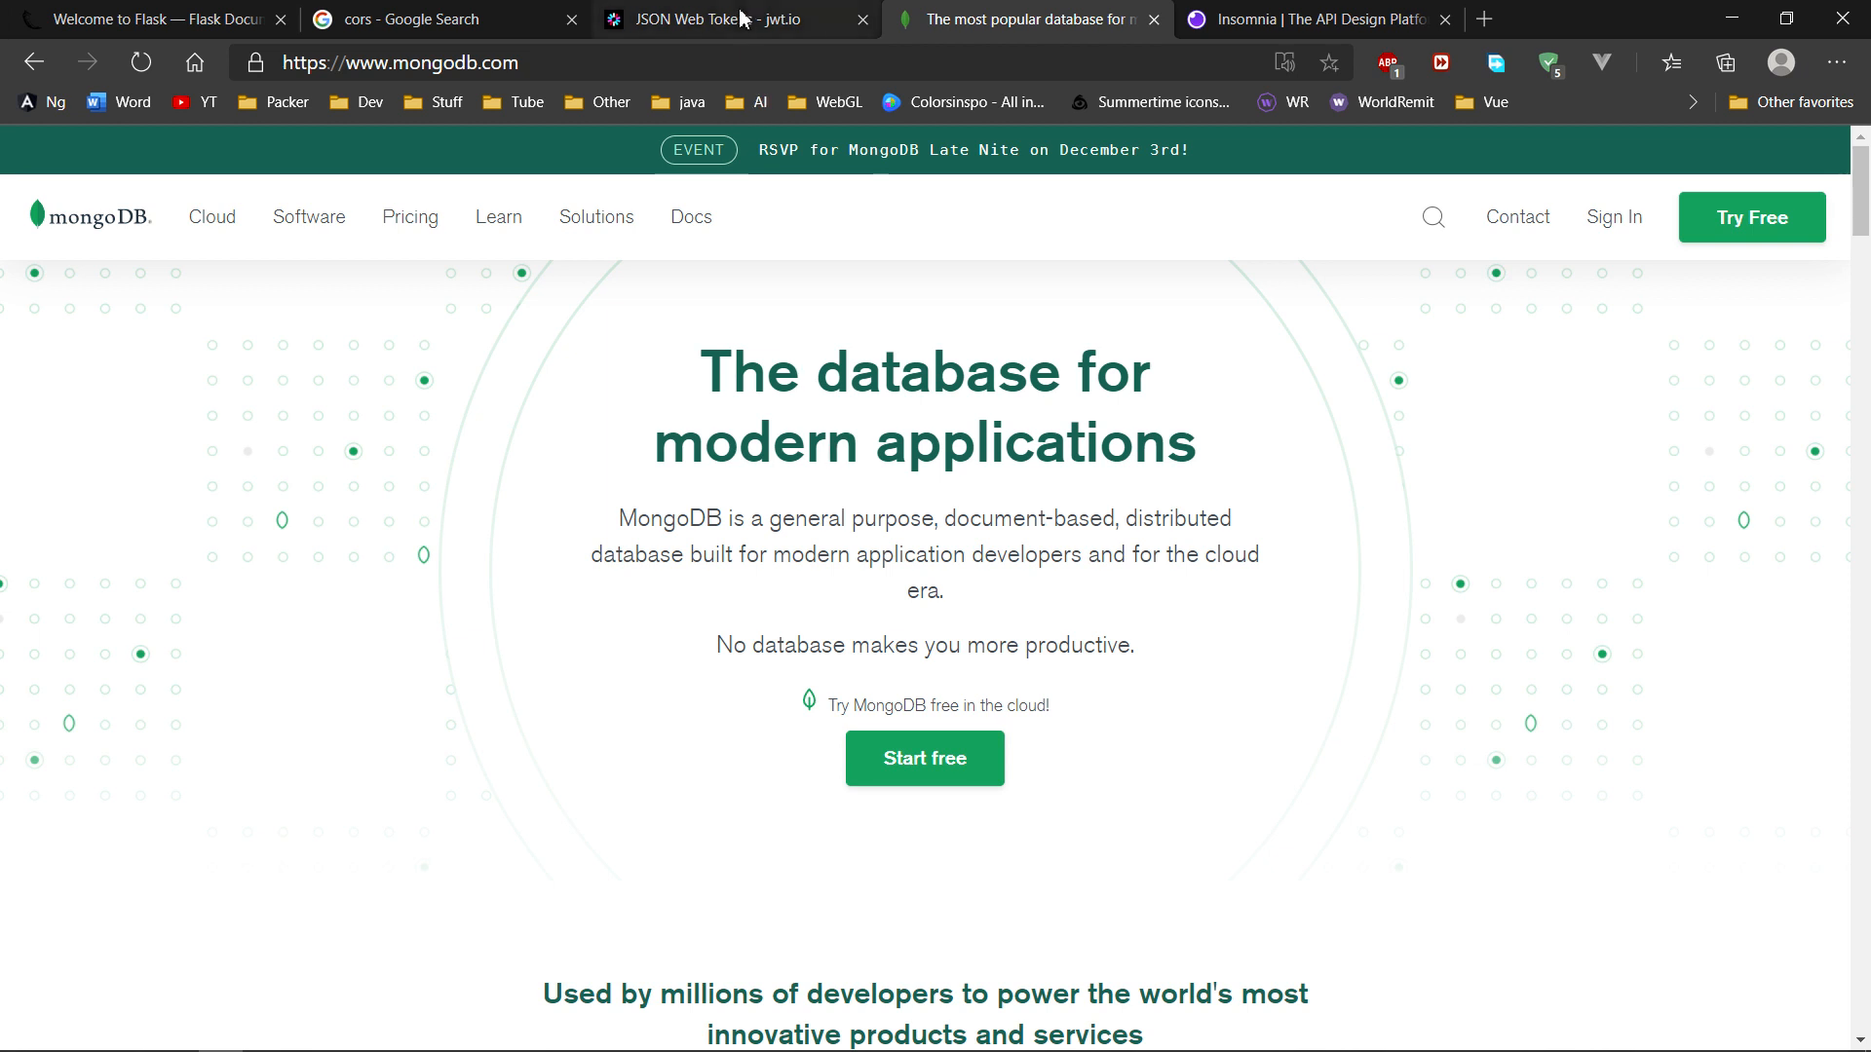
- Look over the JSON Web Tokens and Insomnia tabs, then return to the Flask docs
click(727, 19)
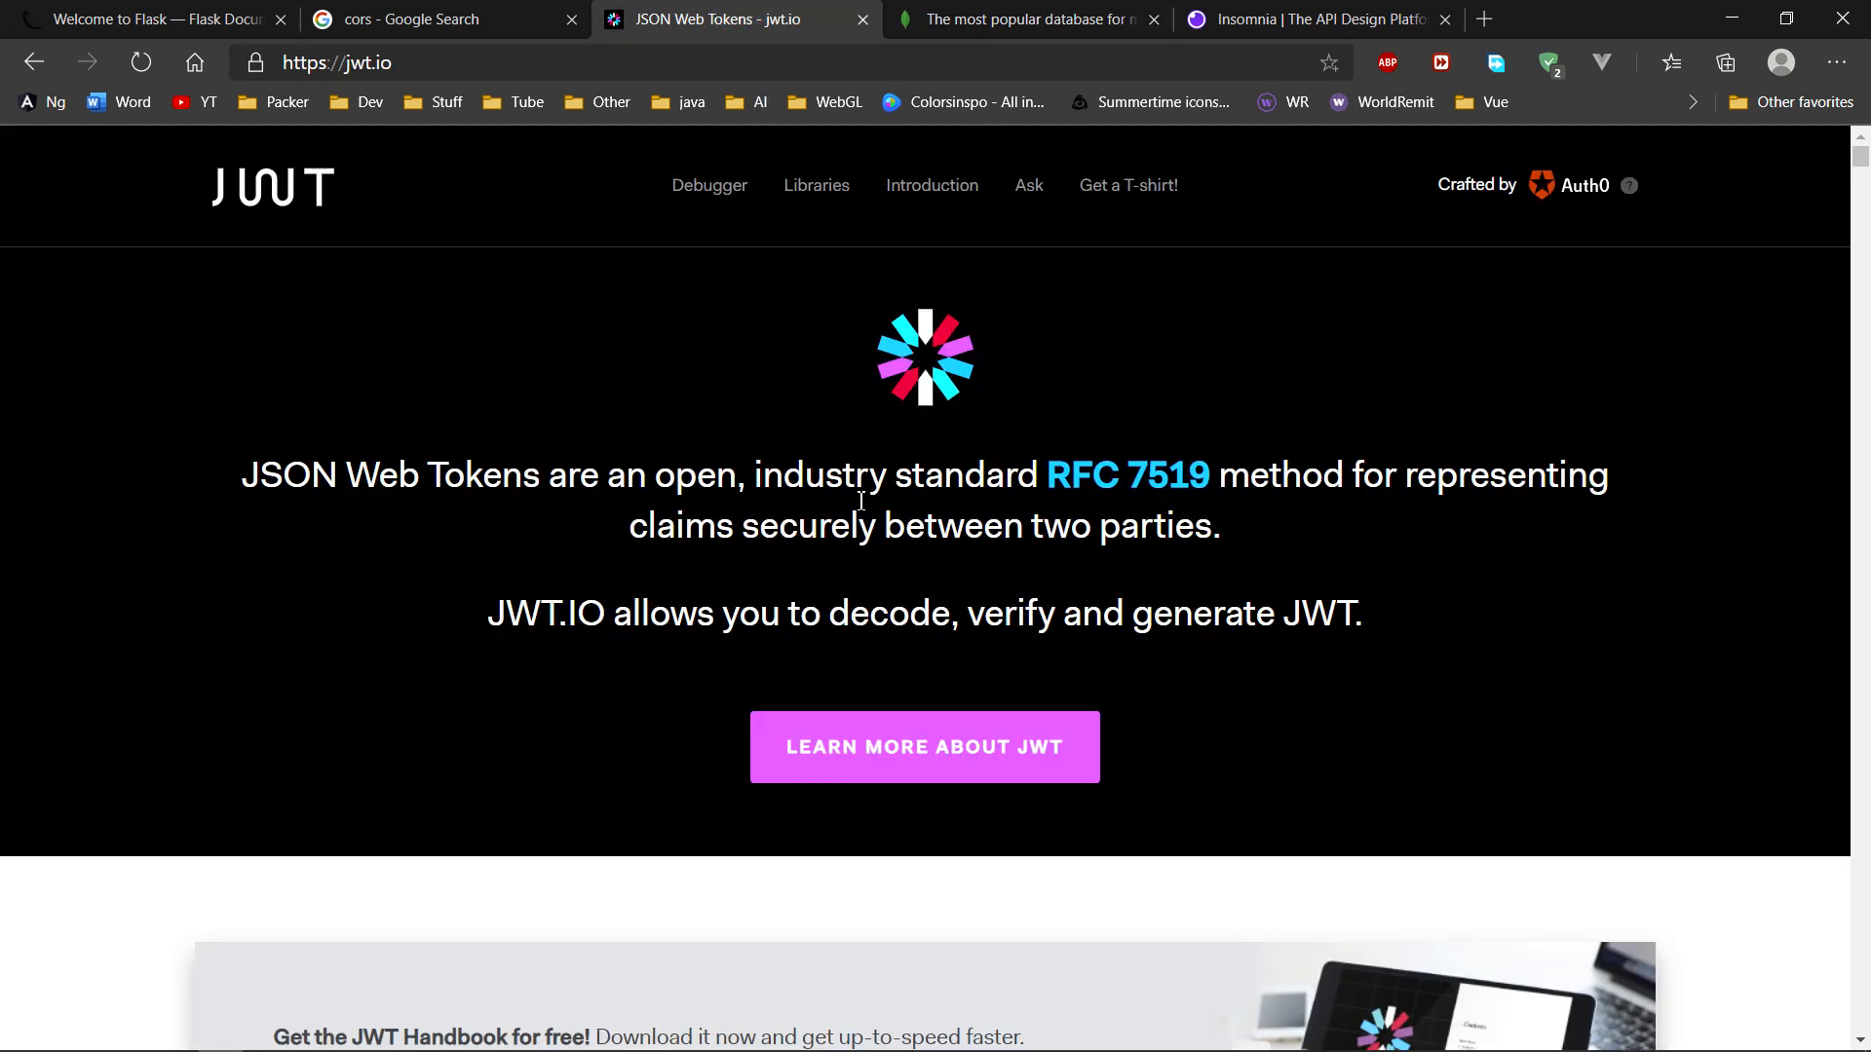
mouse_move(465, 17)
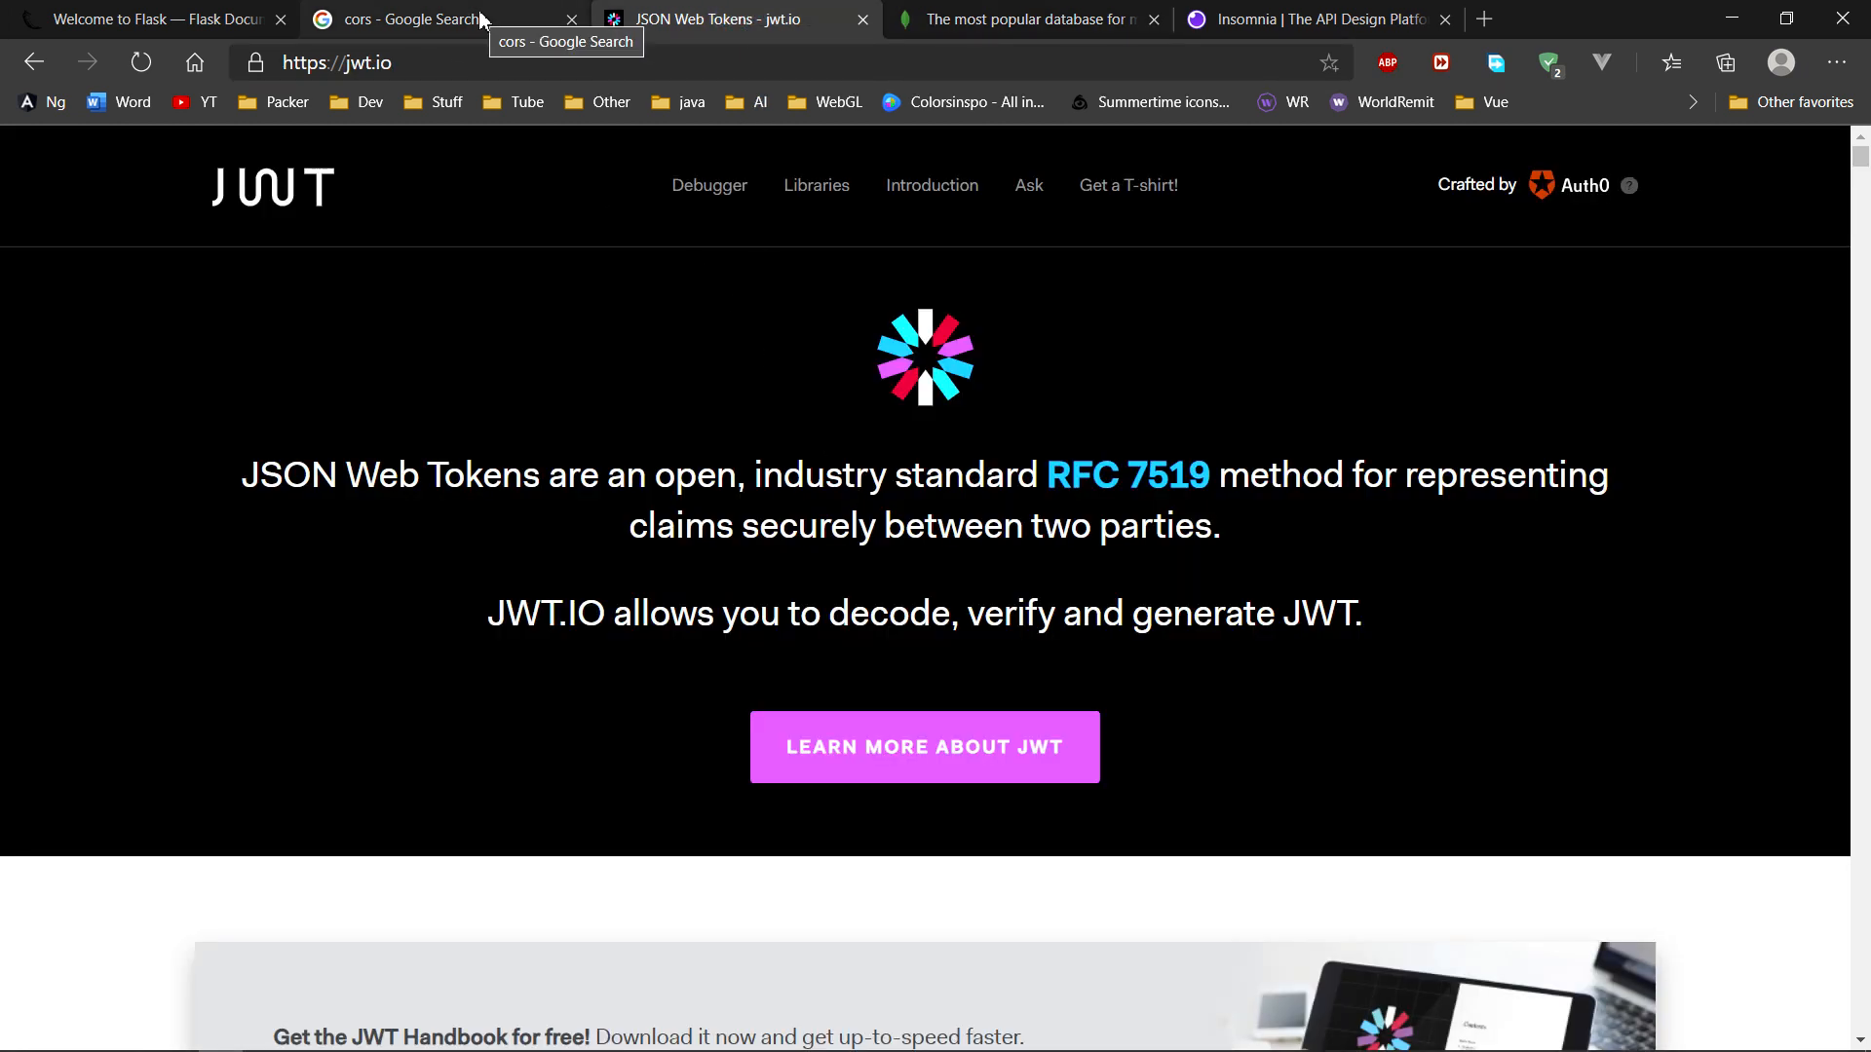
click(1335, 20)
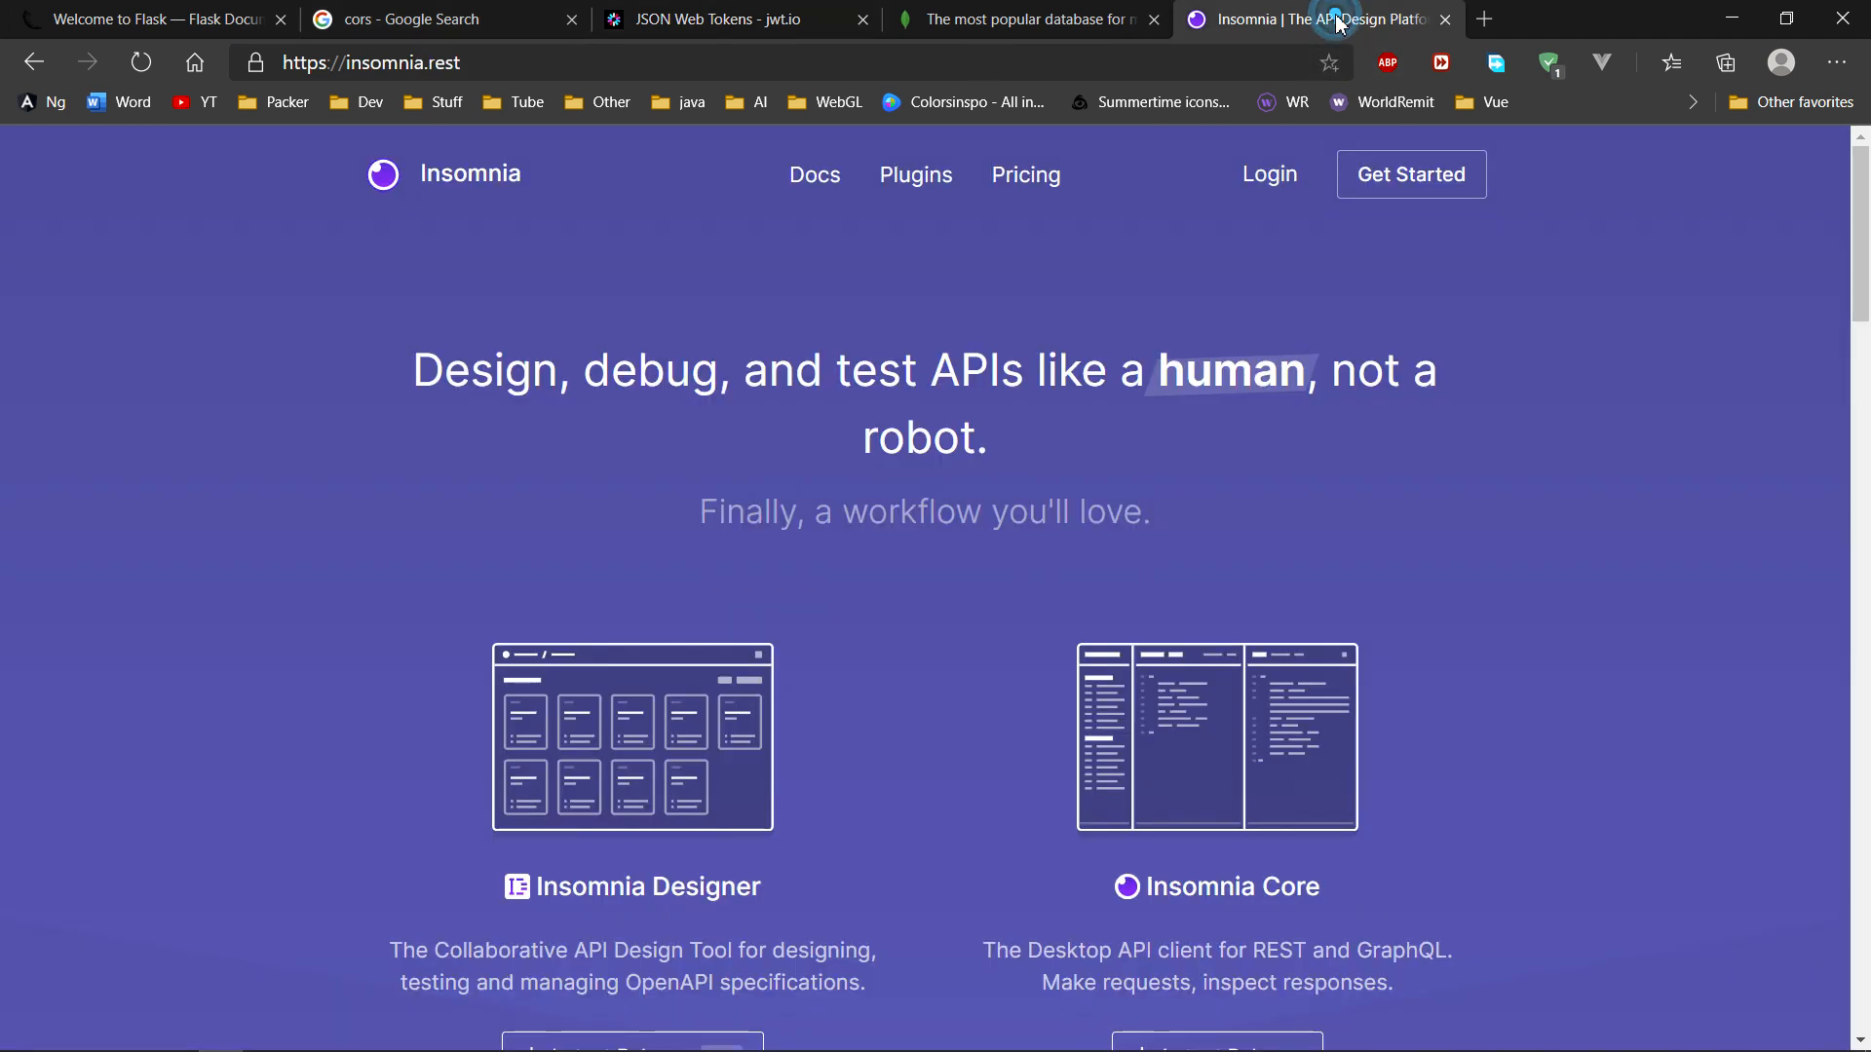
mouse_move(440, 306)
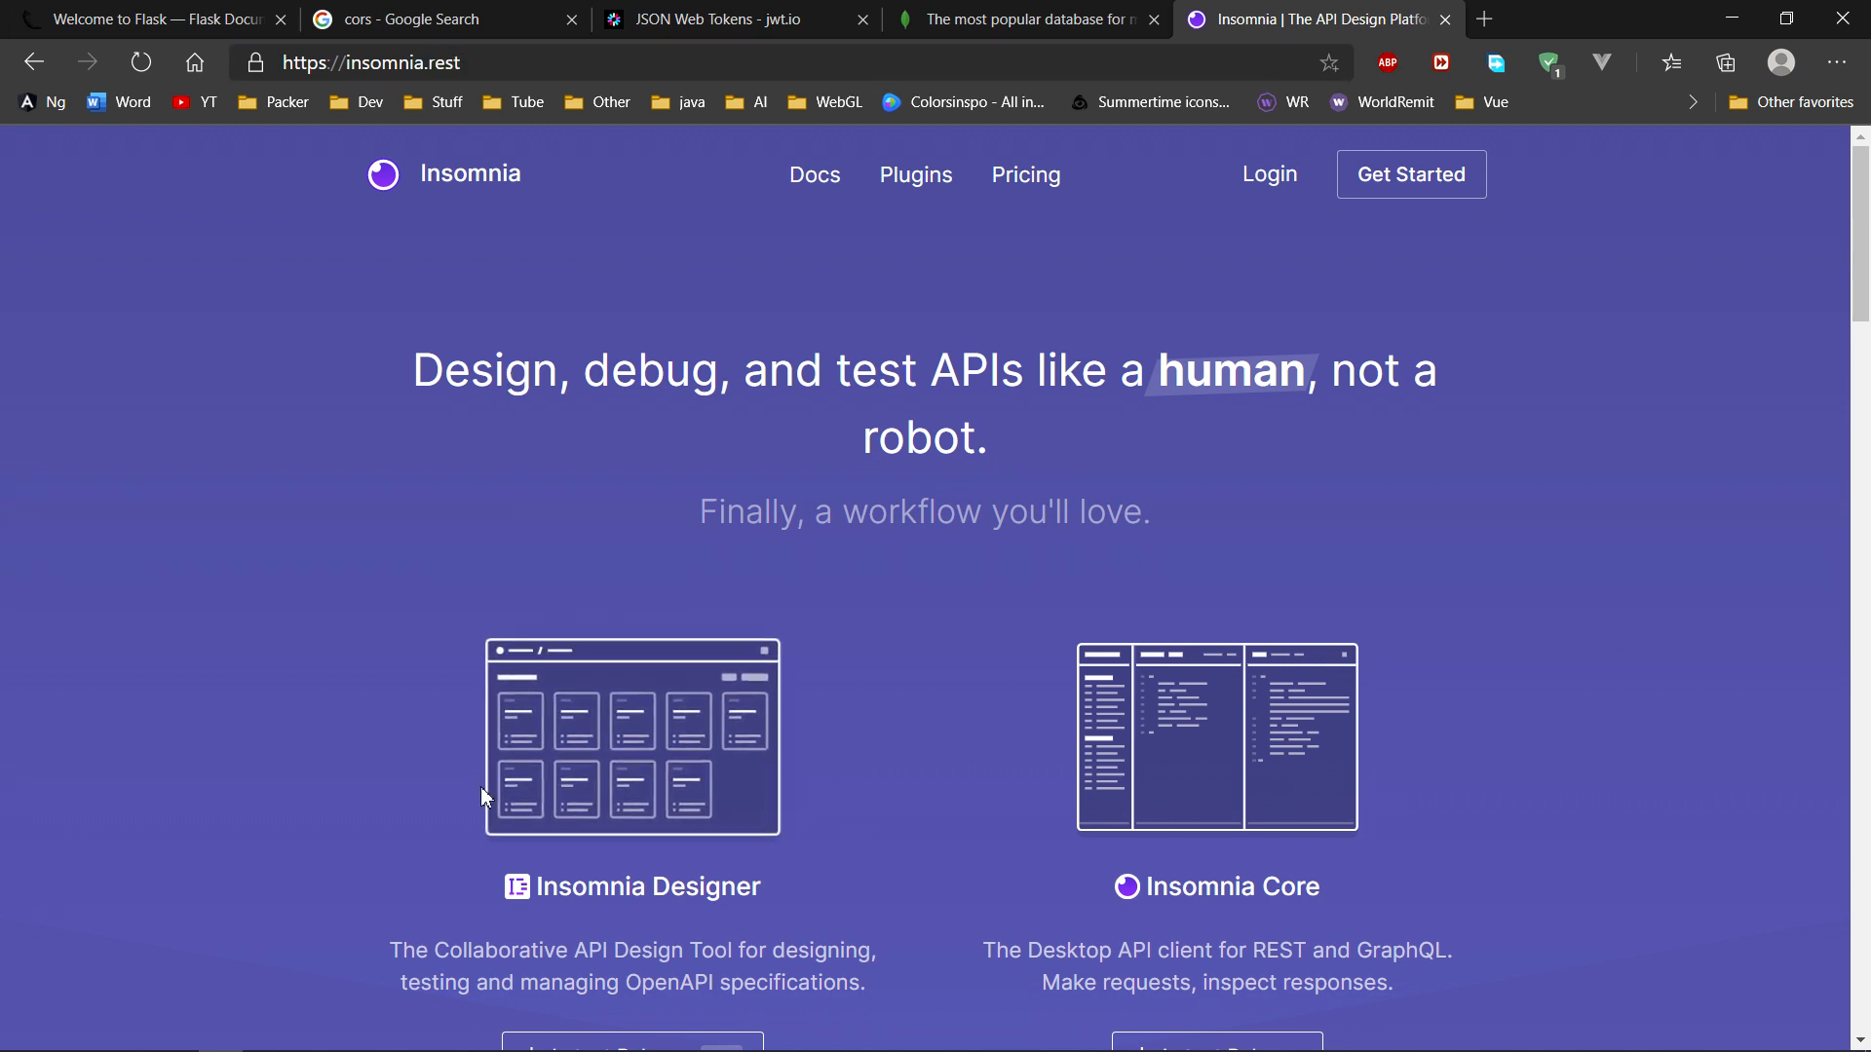
click(156, 18)
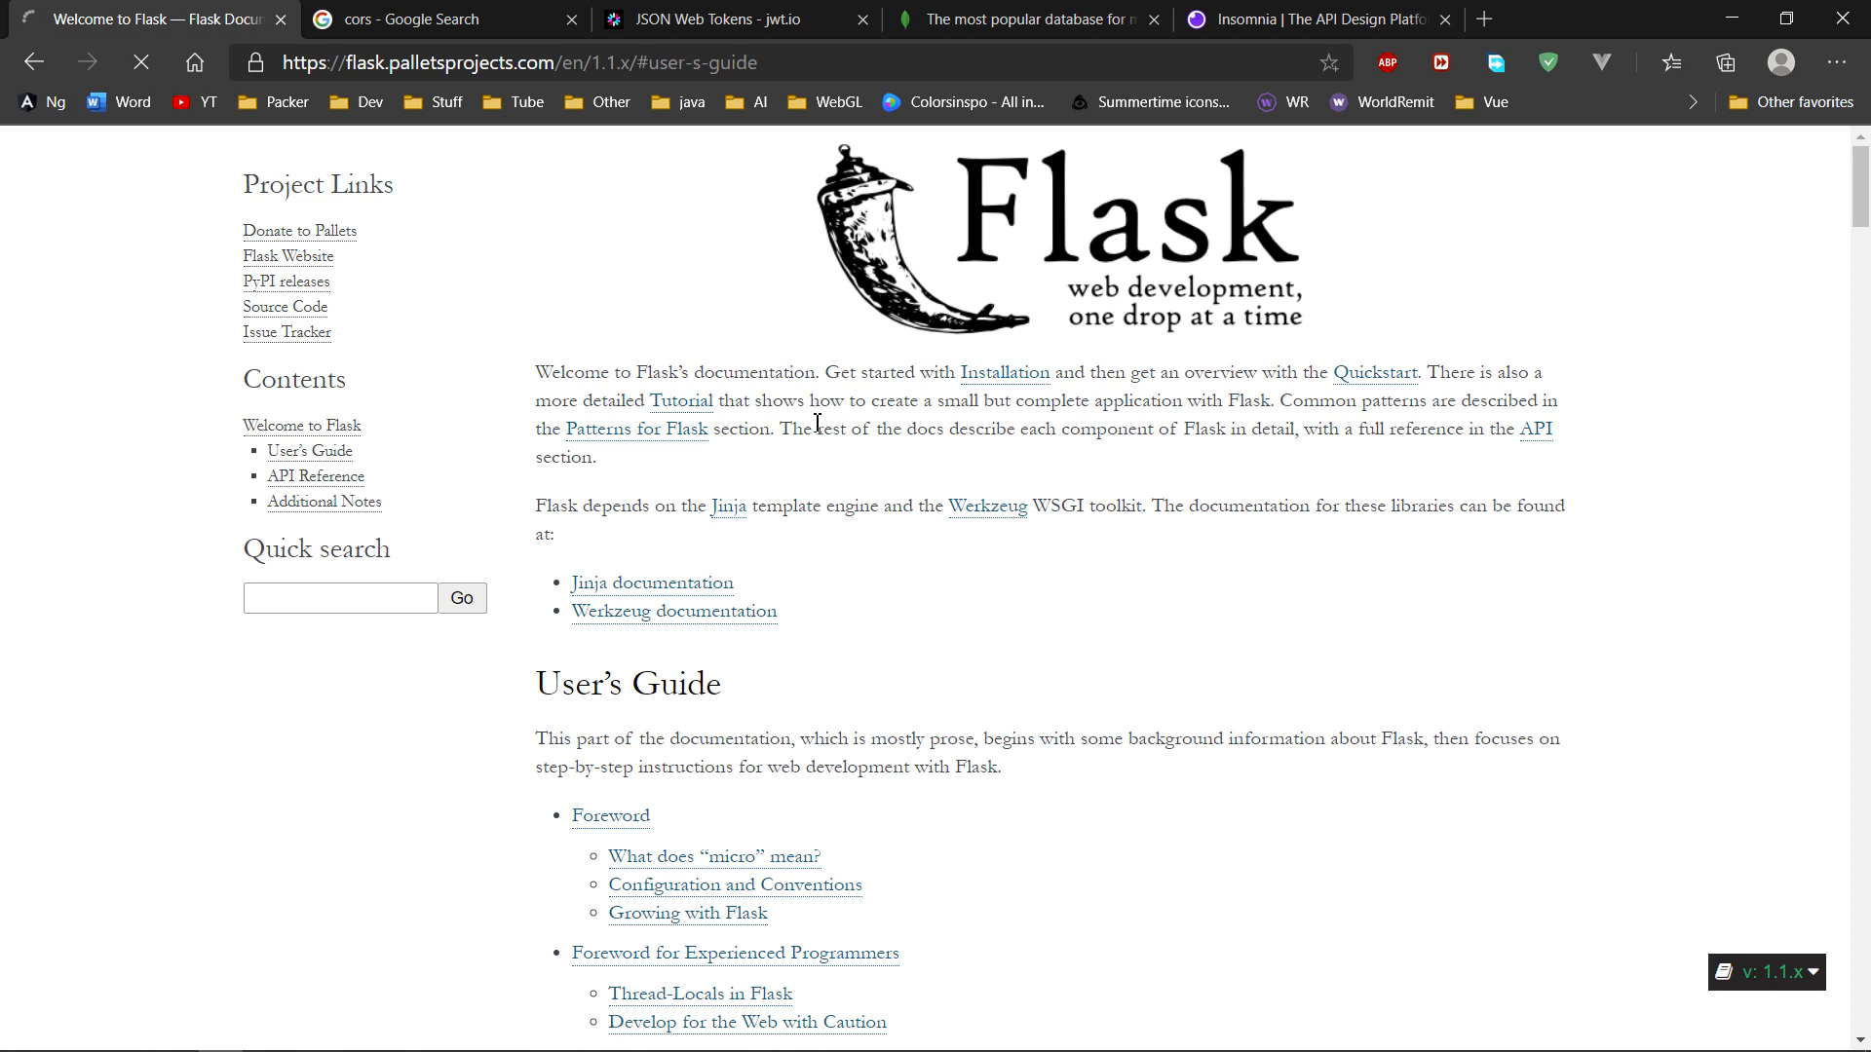
mouse_move(463, 237)
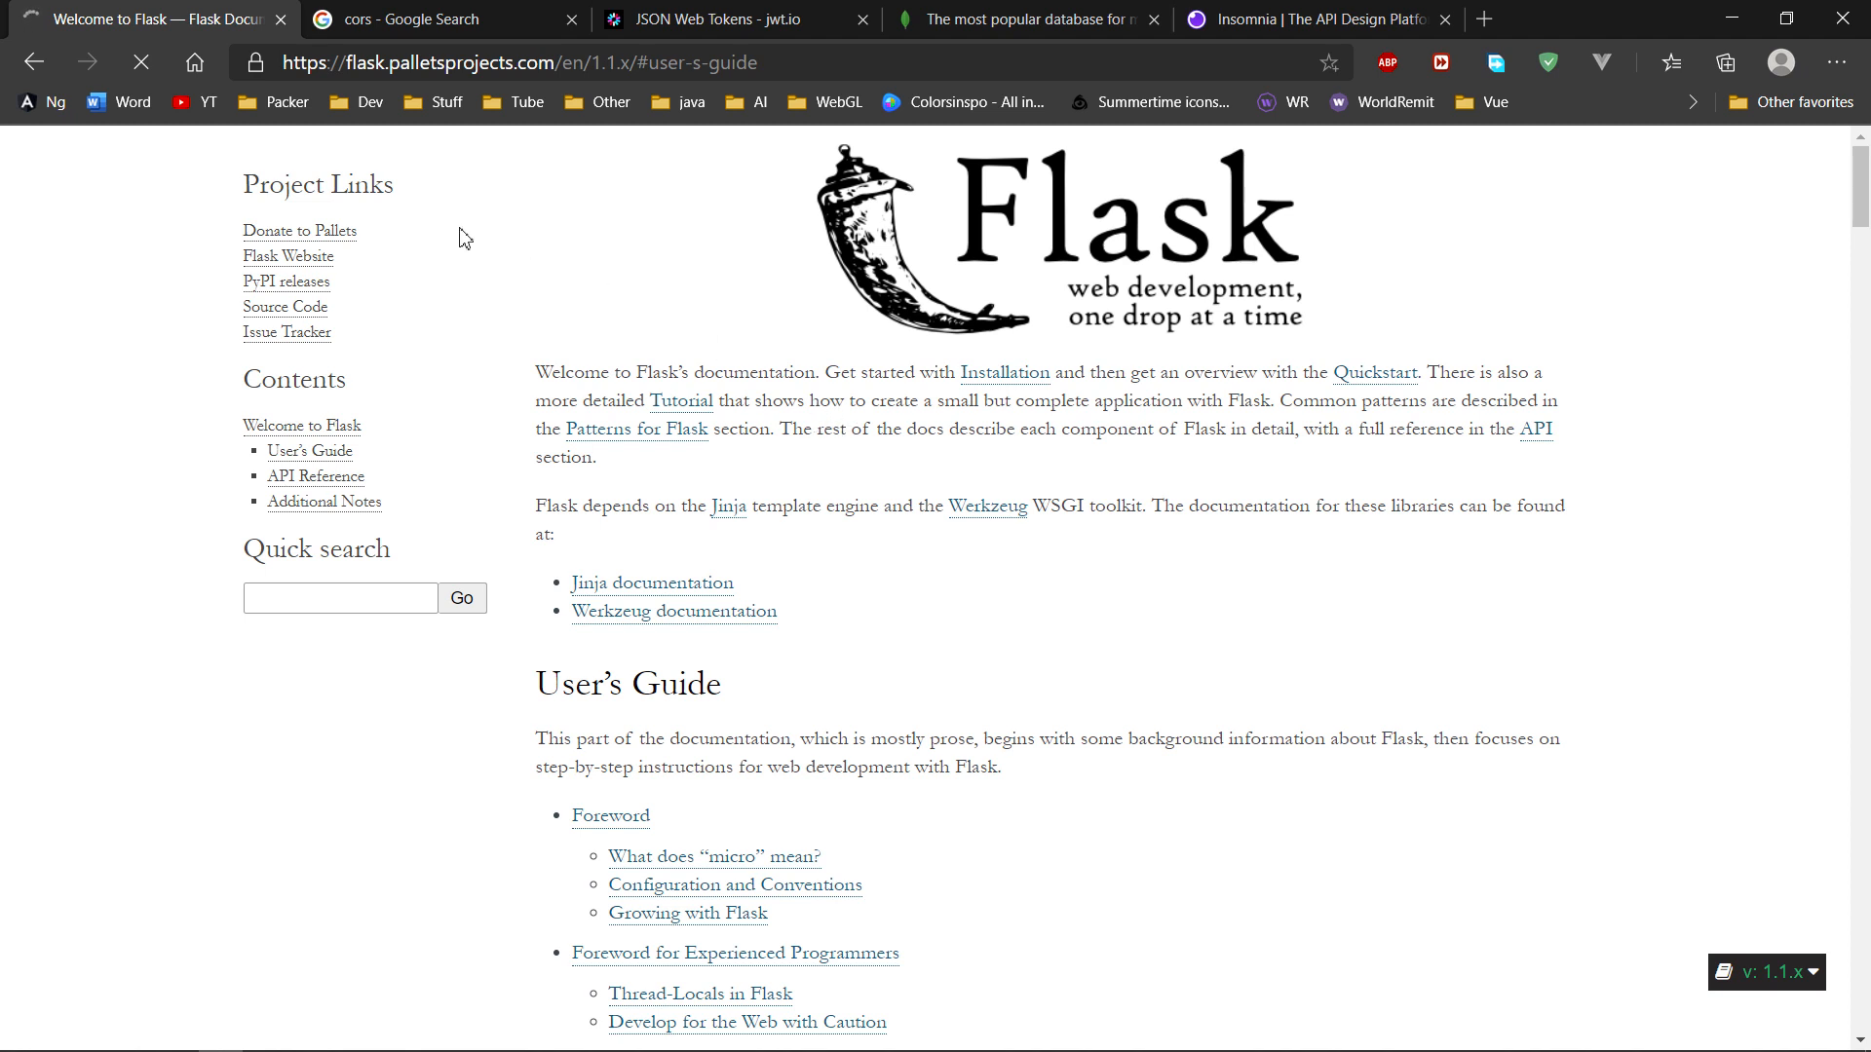
mouse_move(476, 294)
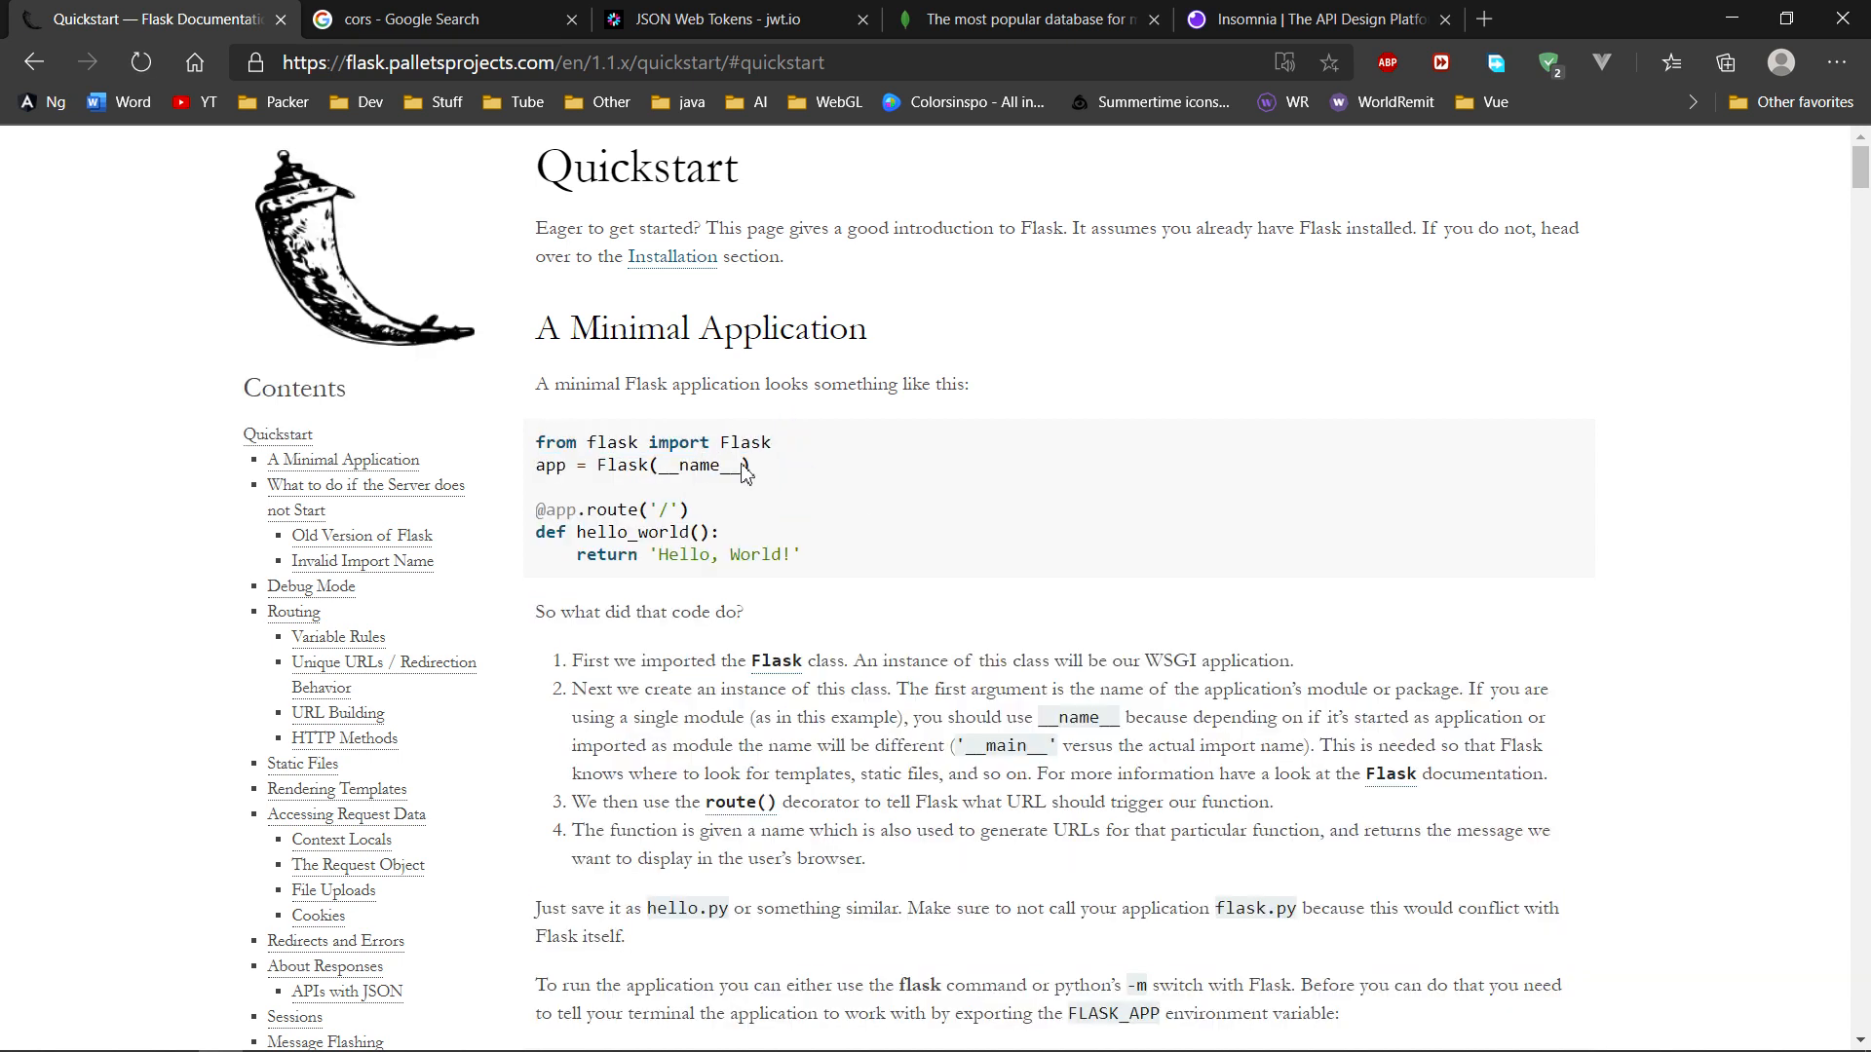
click(718, 471)
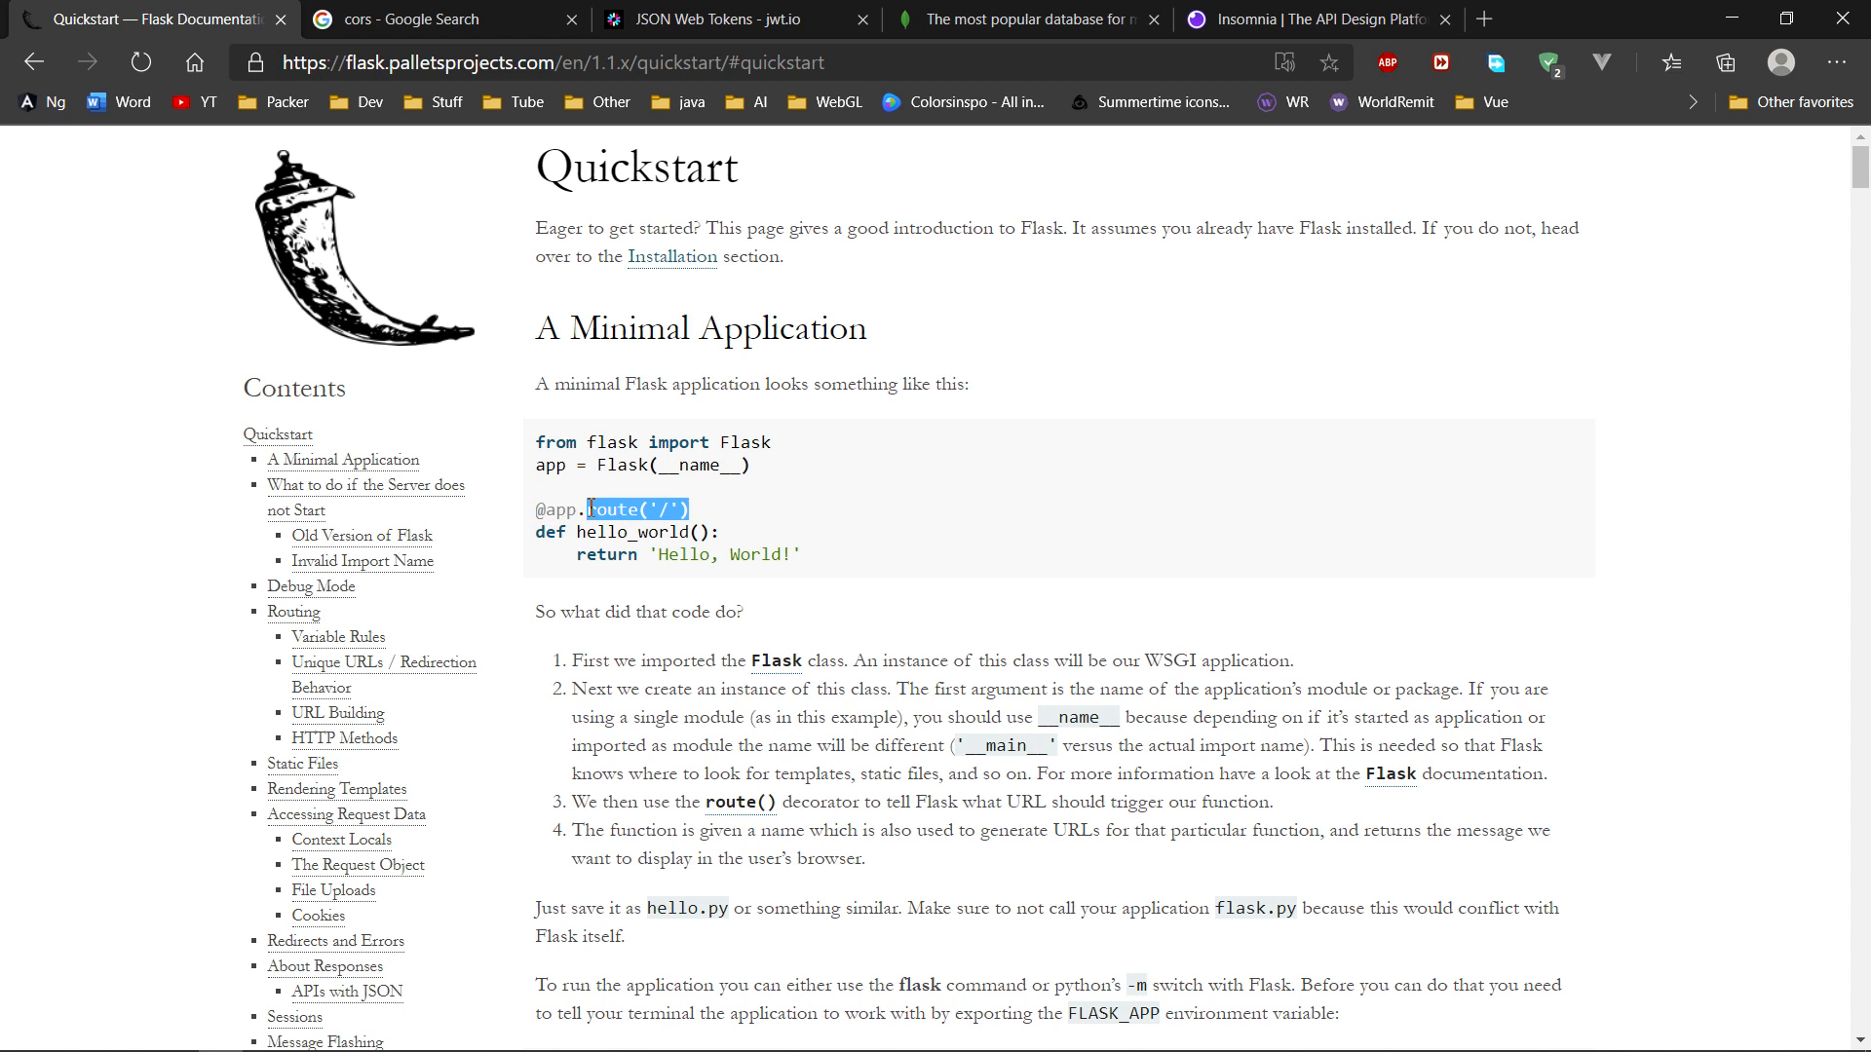
click(675, 510)
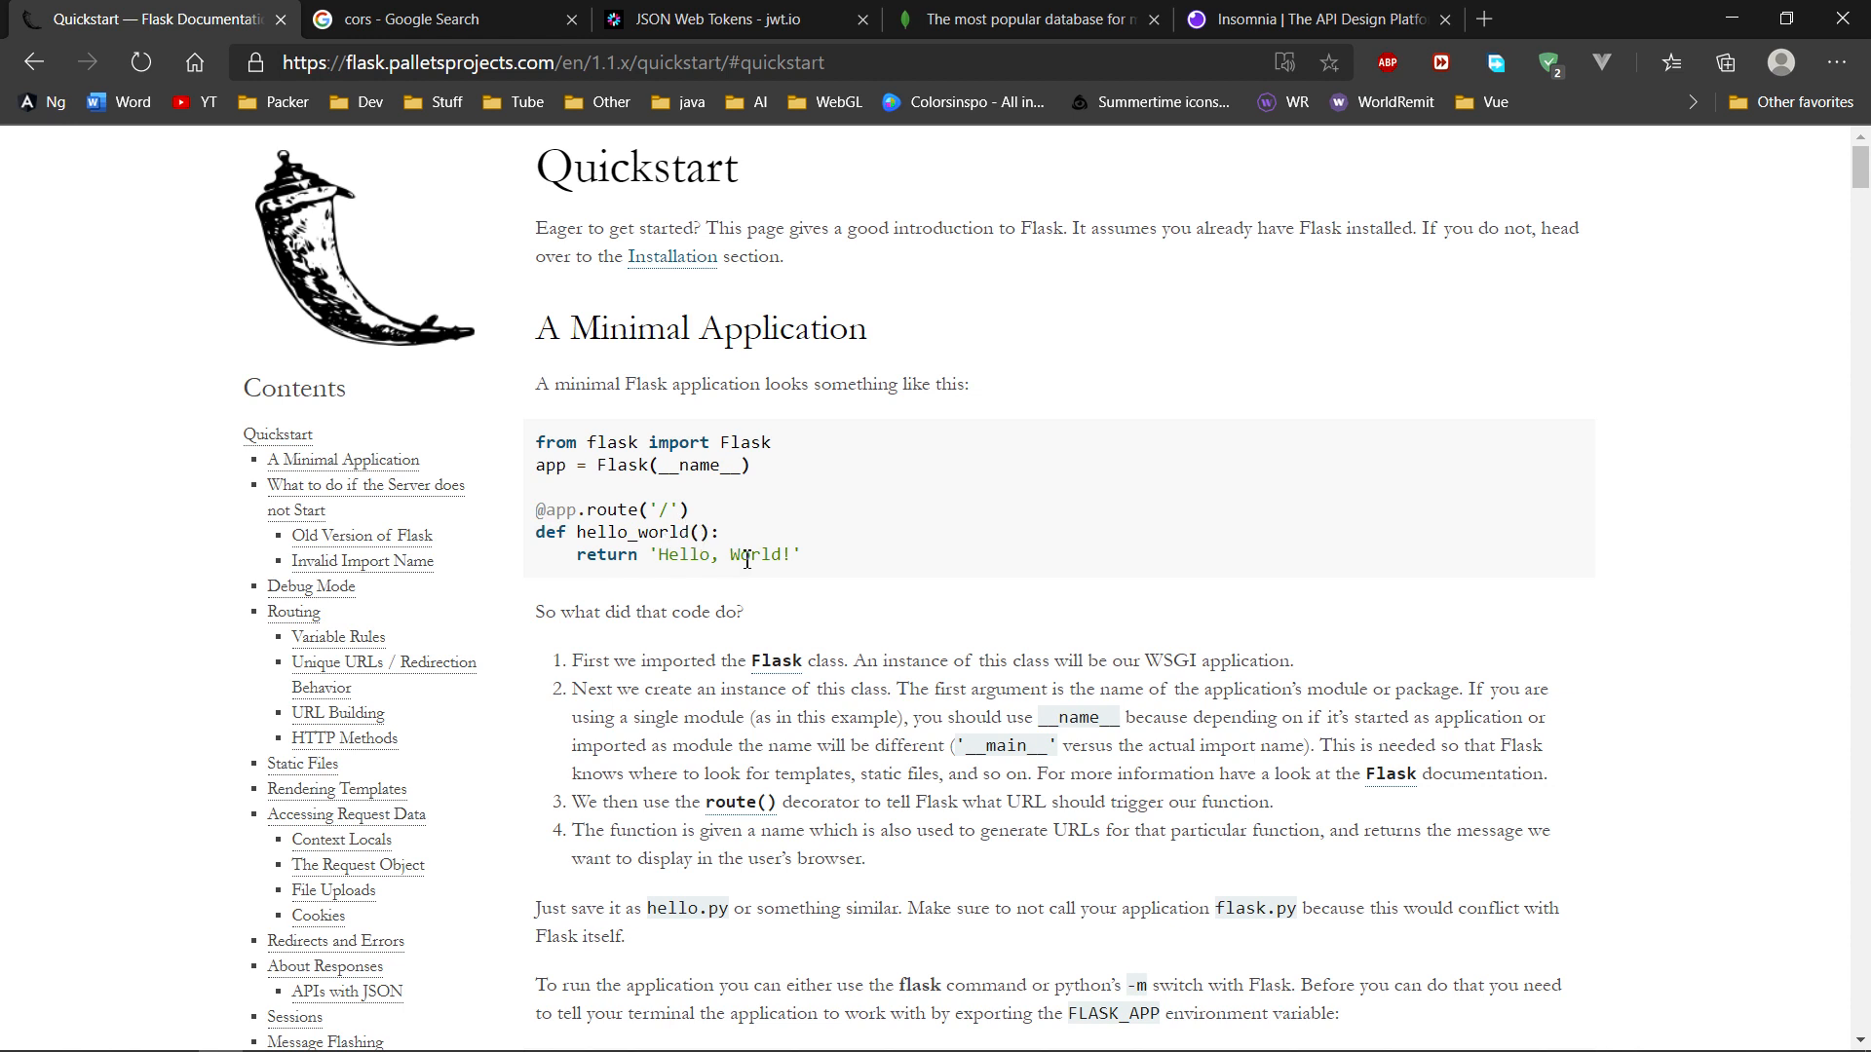
double_click(634, 510)
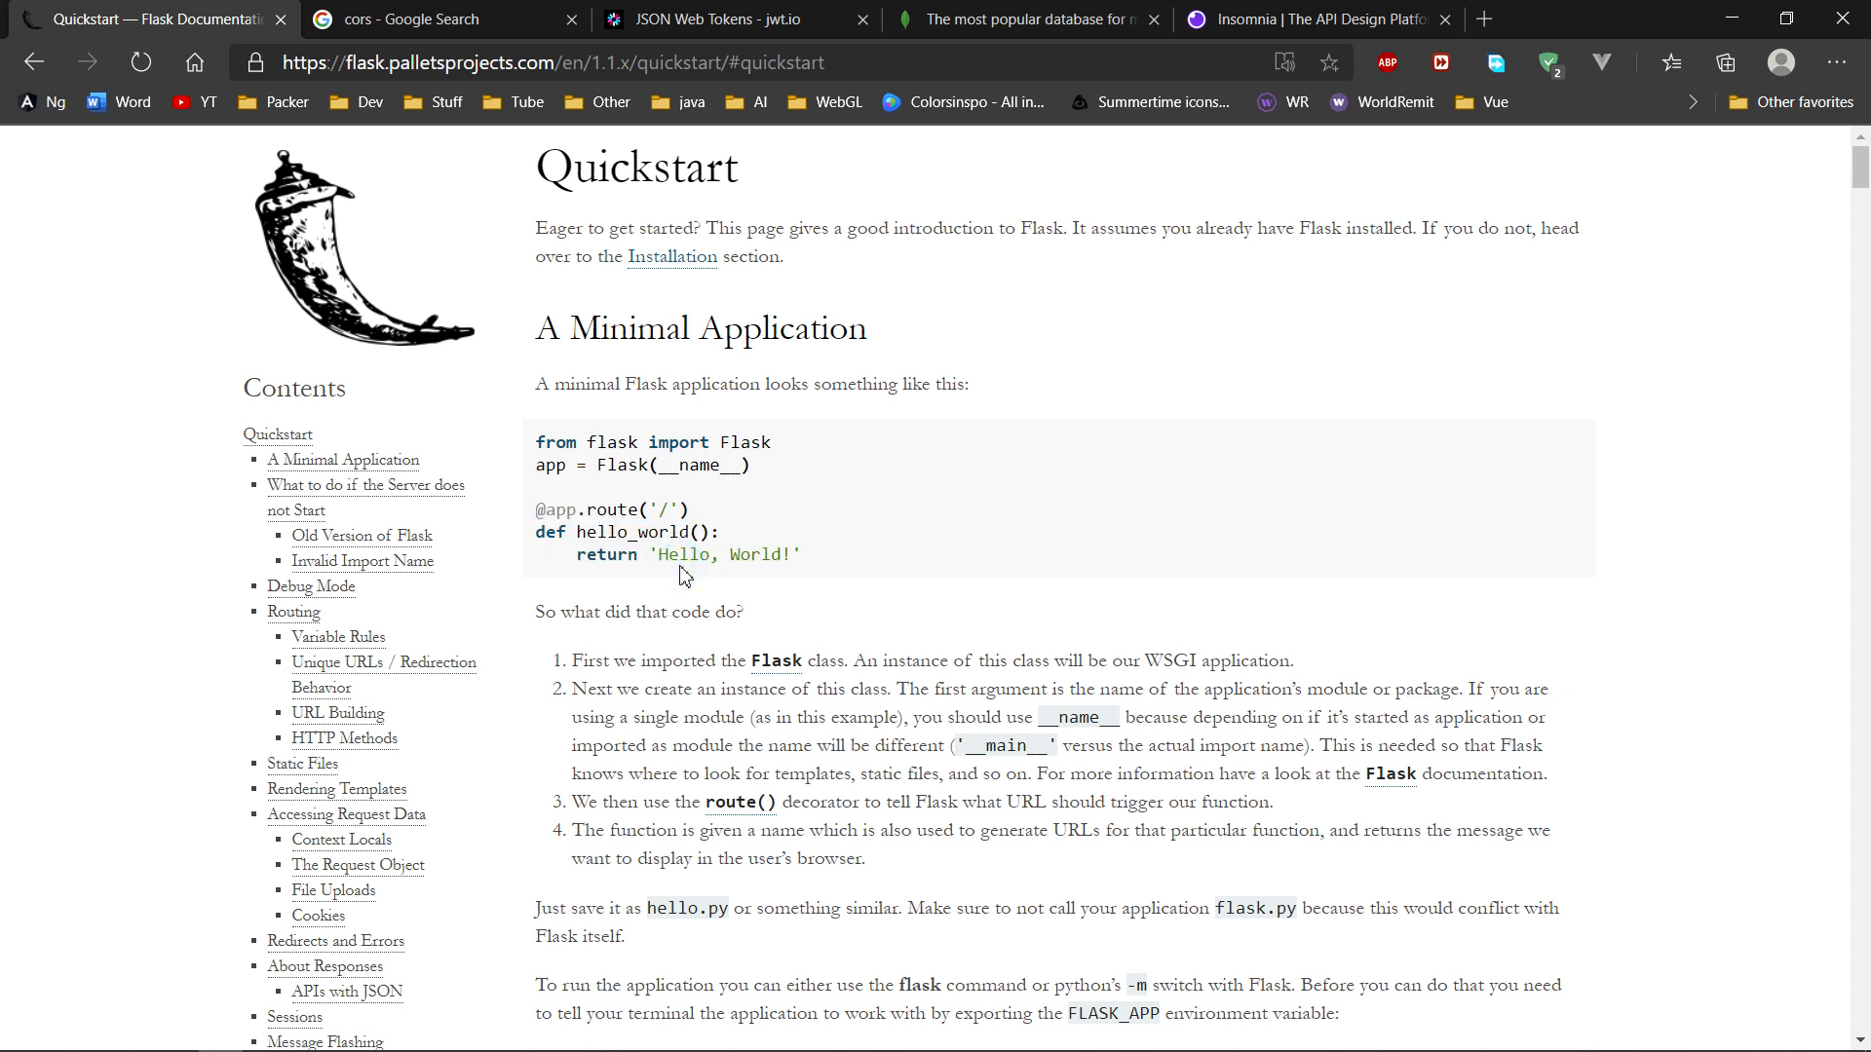
mouse_move(718, 585)
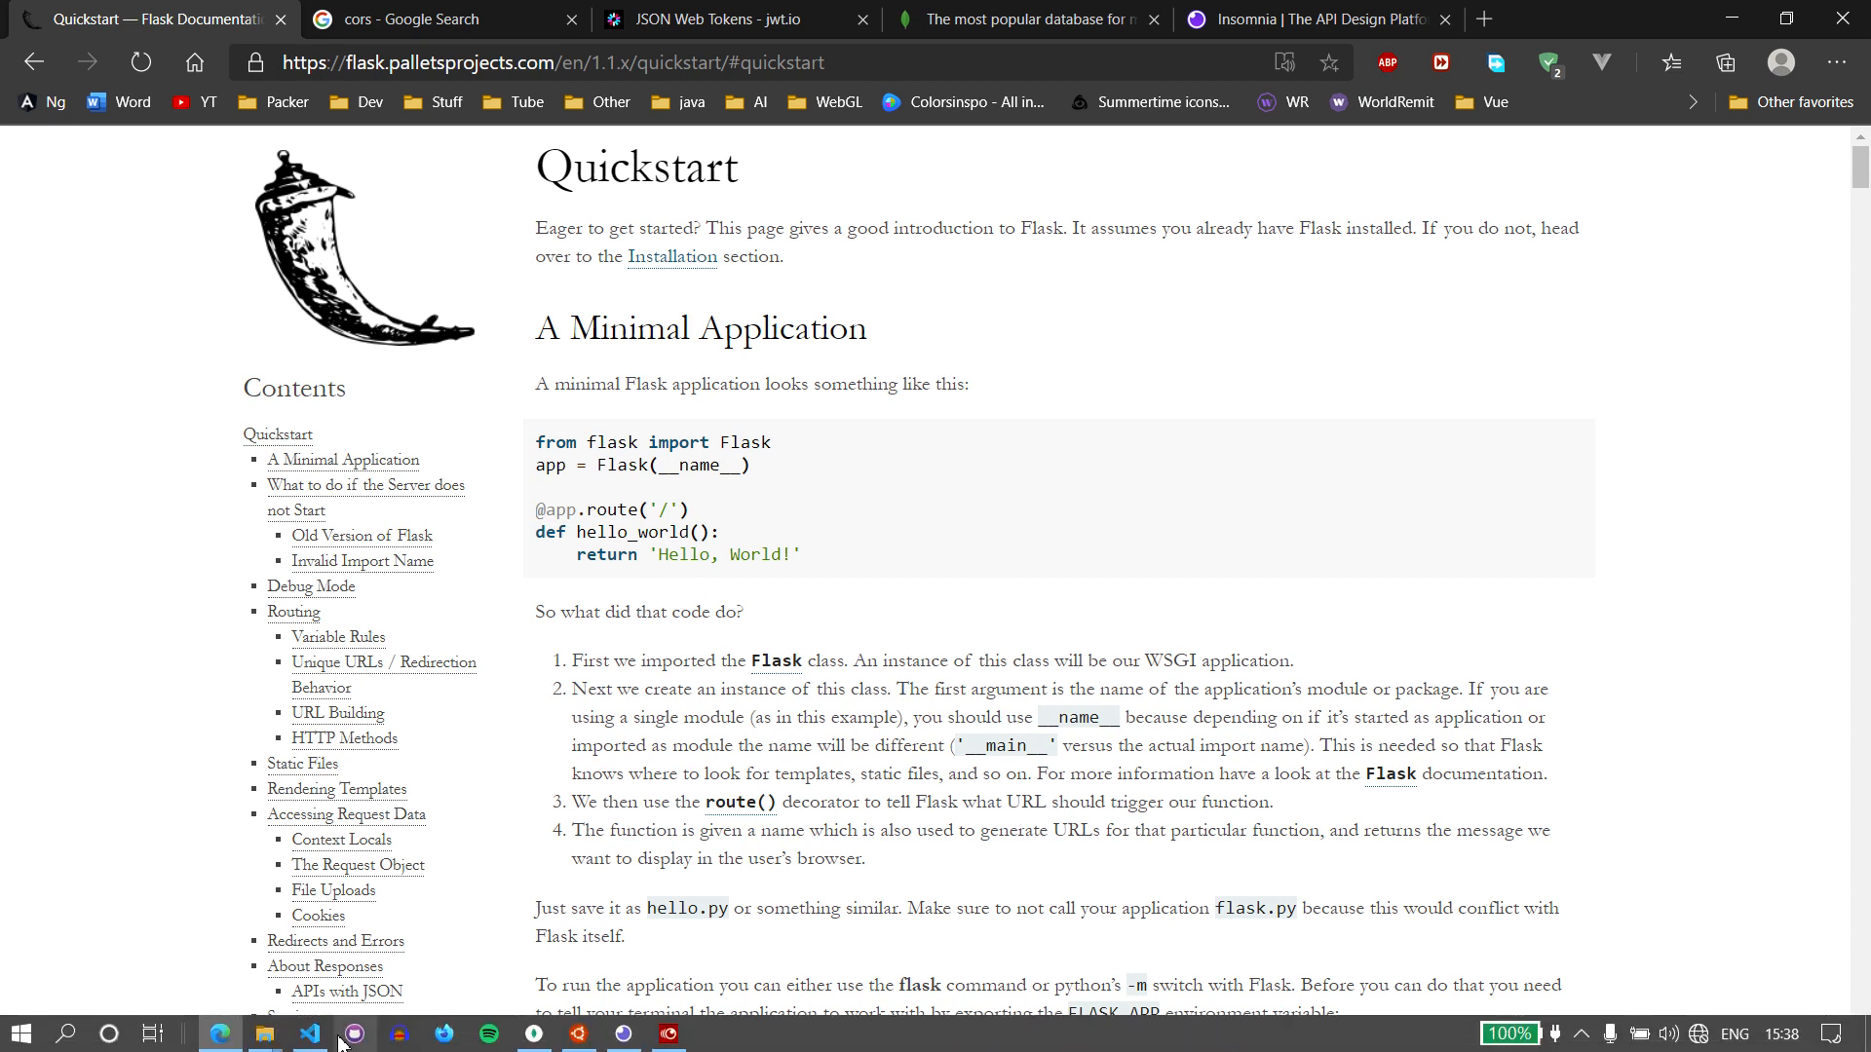
- Bring up run.py in VS Code, stop the terminal output and fold the index function
click(308, 1034)
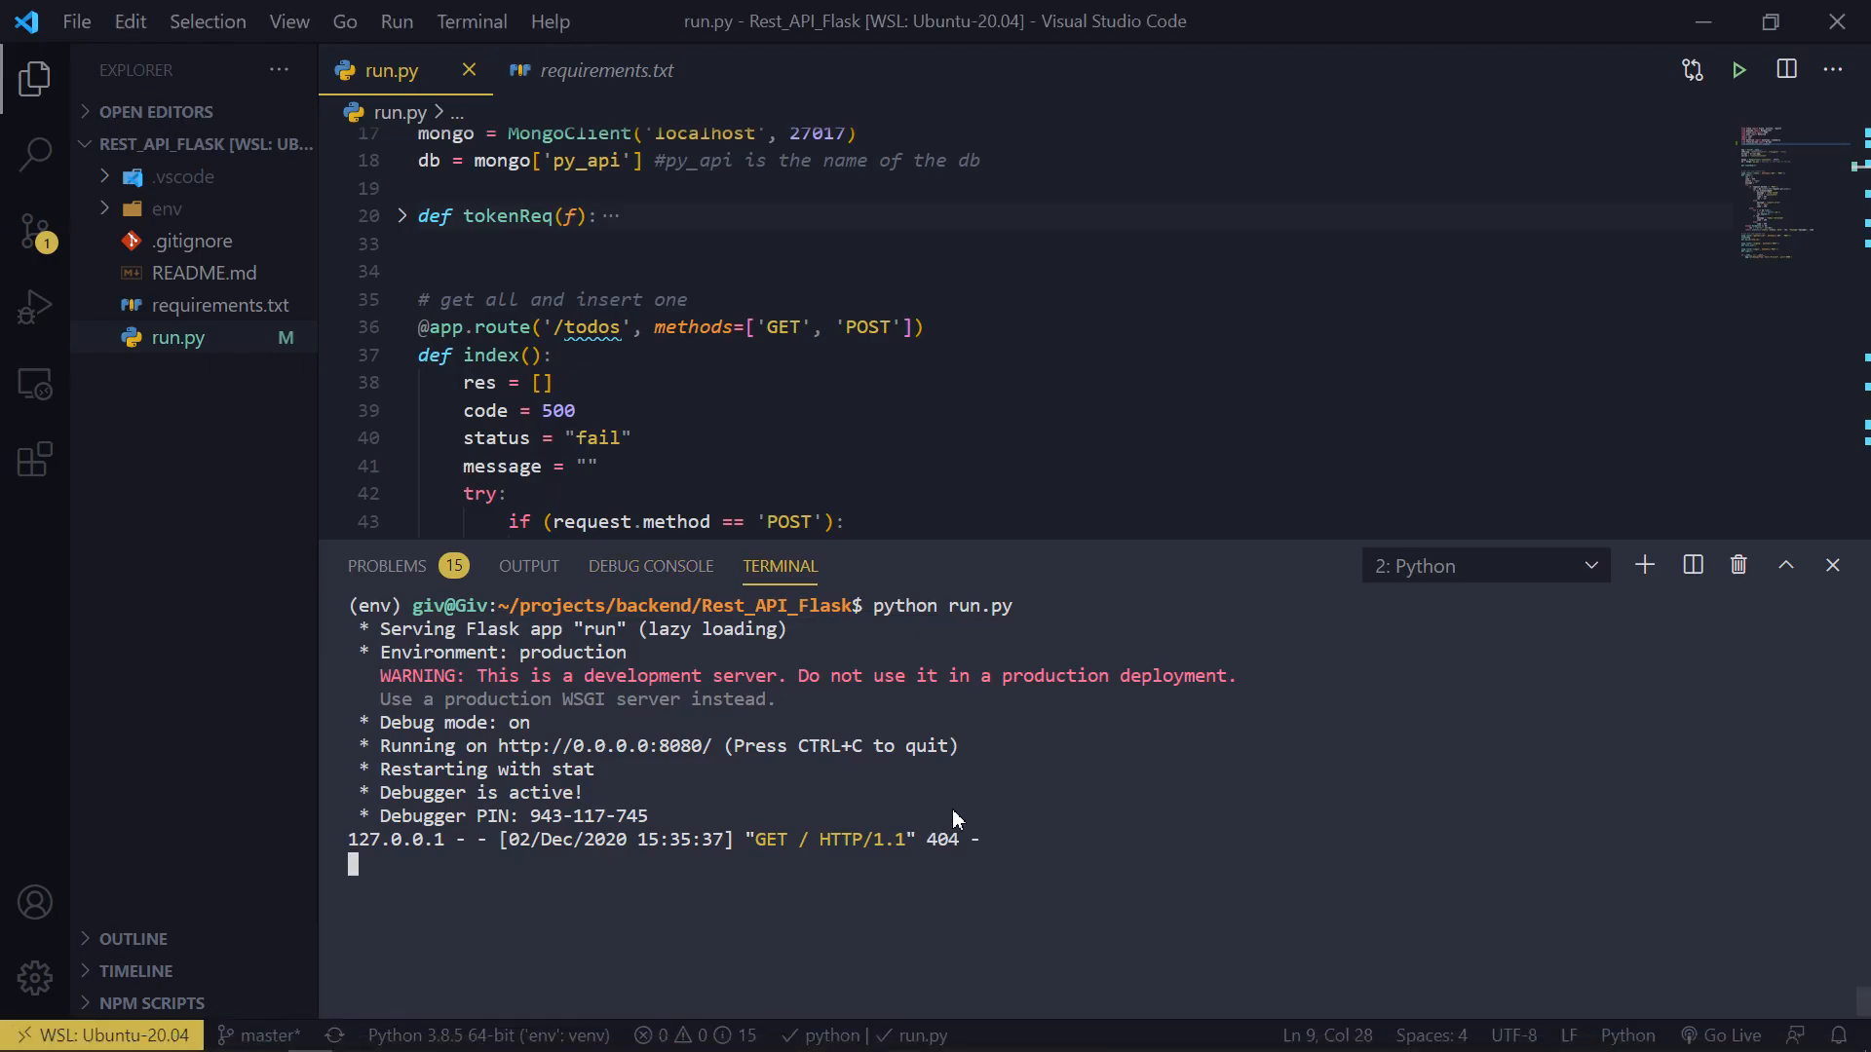
key(Ctrl+c)
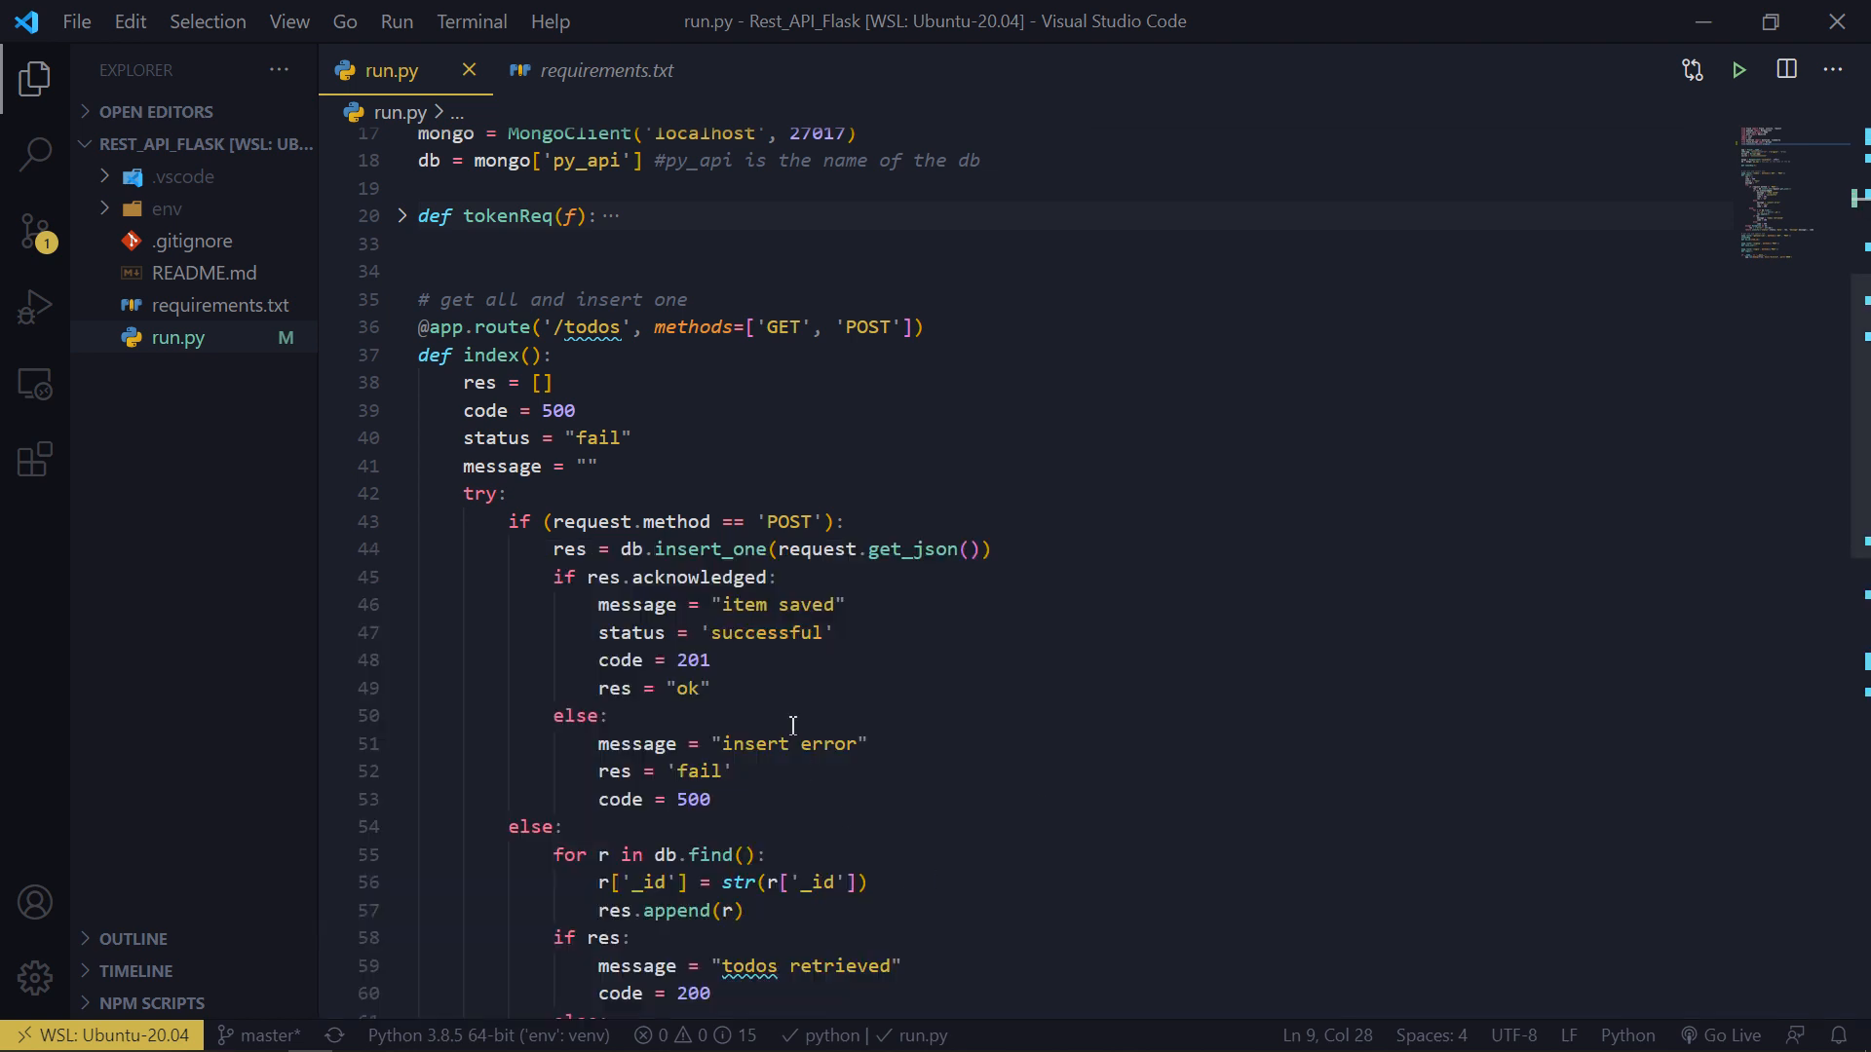
click(402, 354)
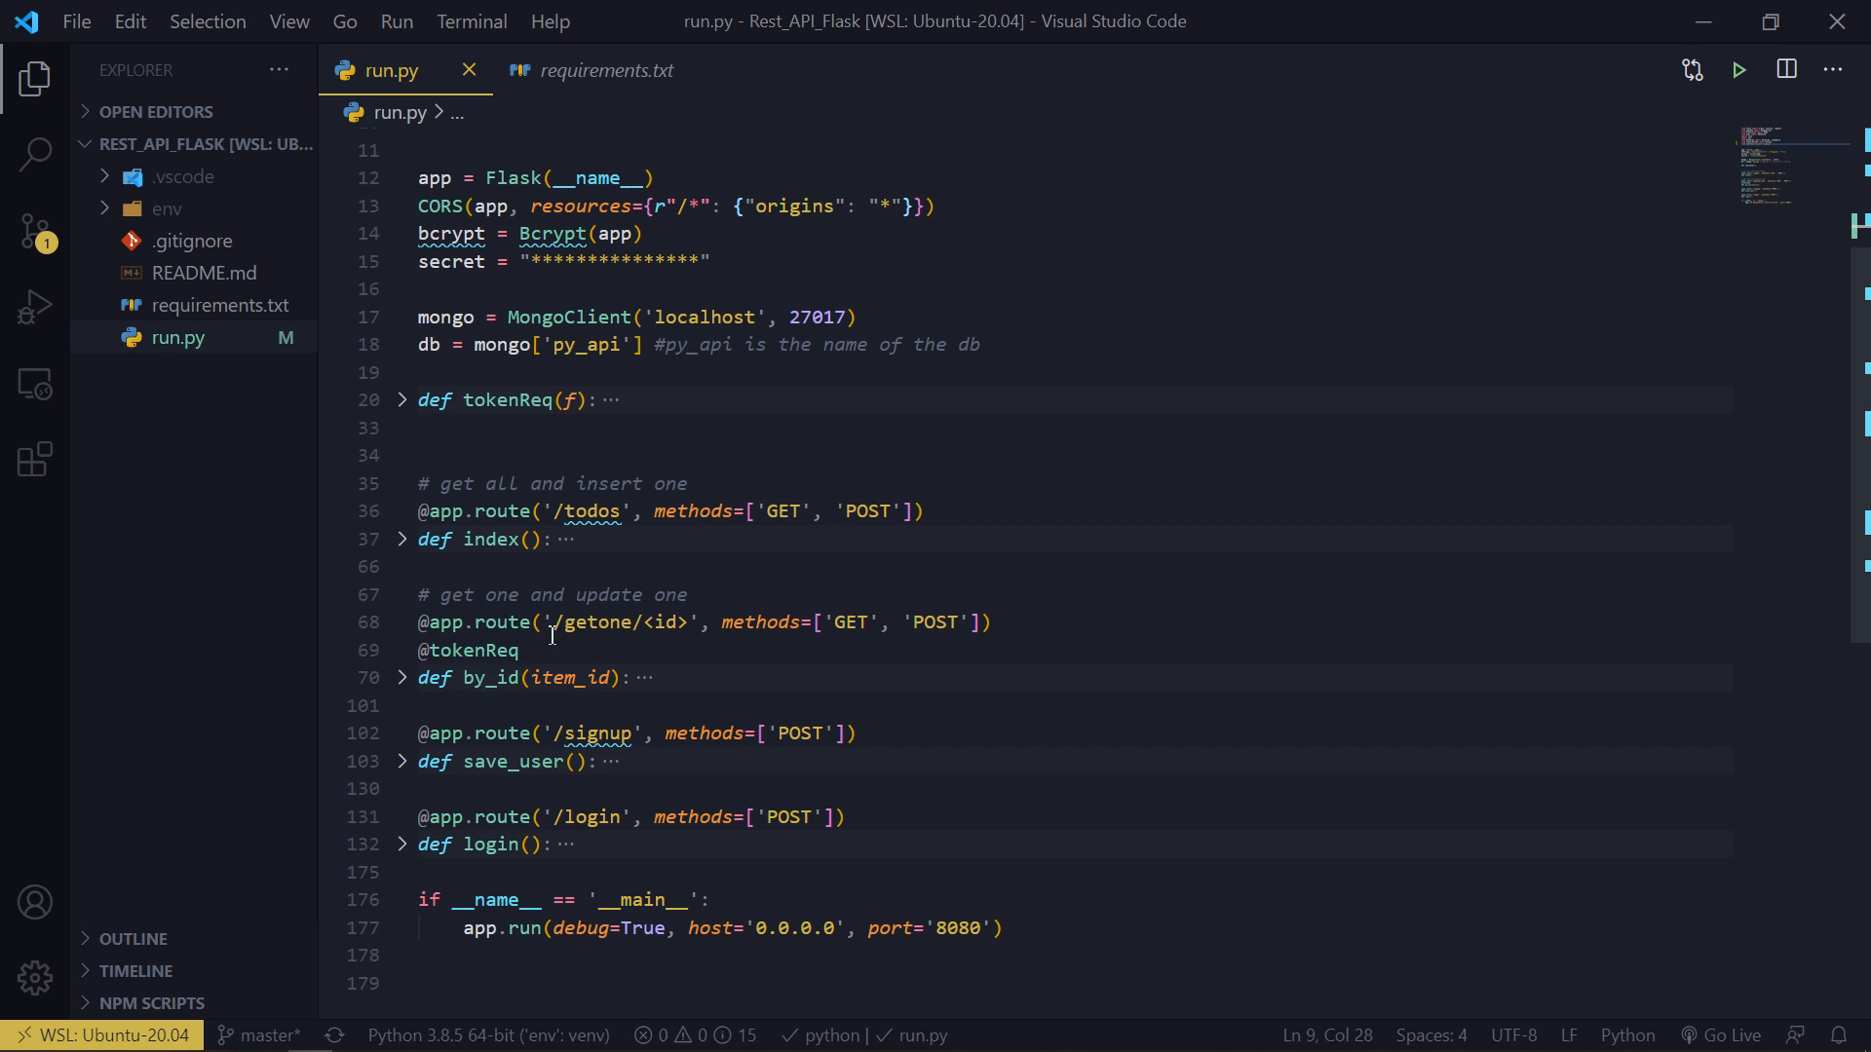
- Highlight the getone and todos route paths and the flask, pymongo and bson imports
double_click(596, 622)
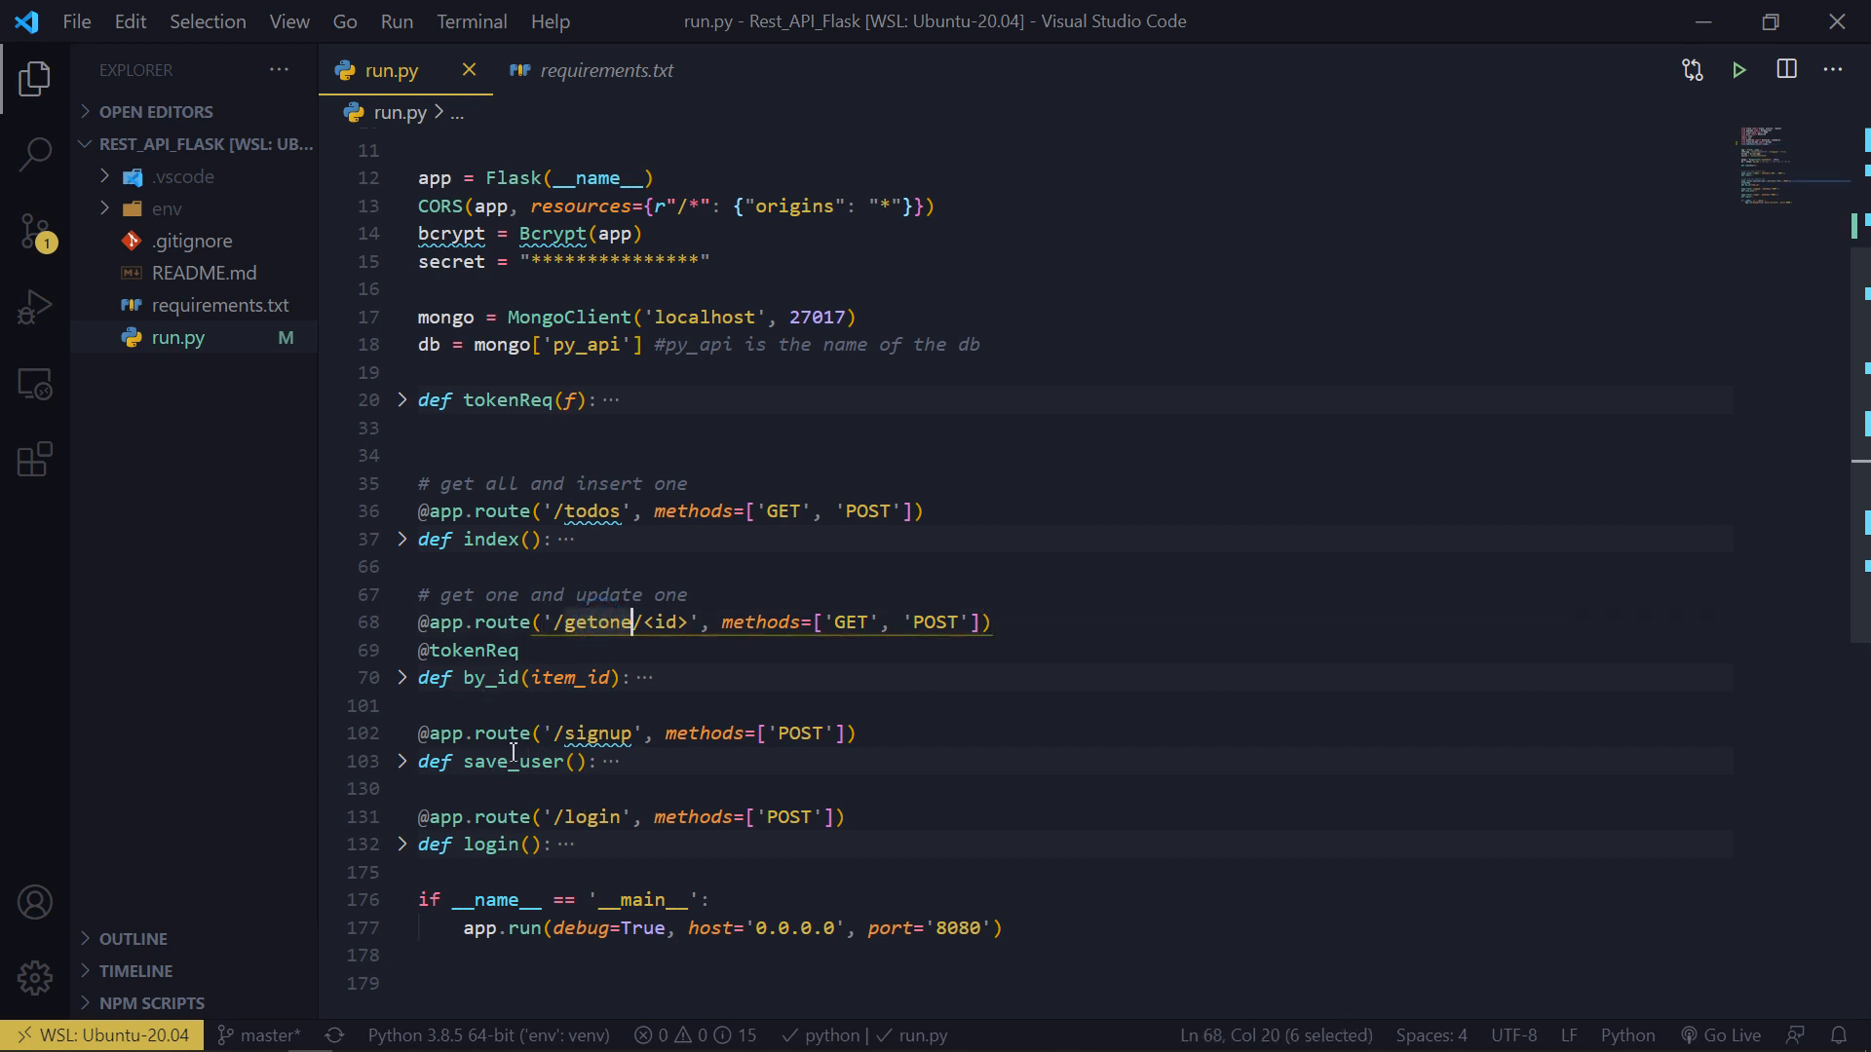
double_click(589, 818)
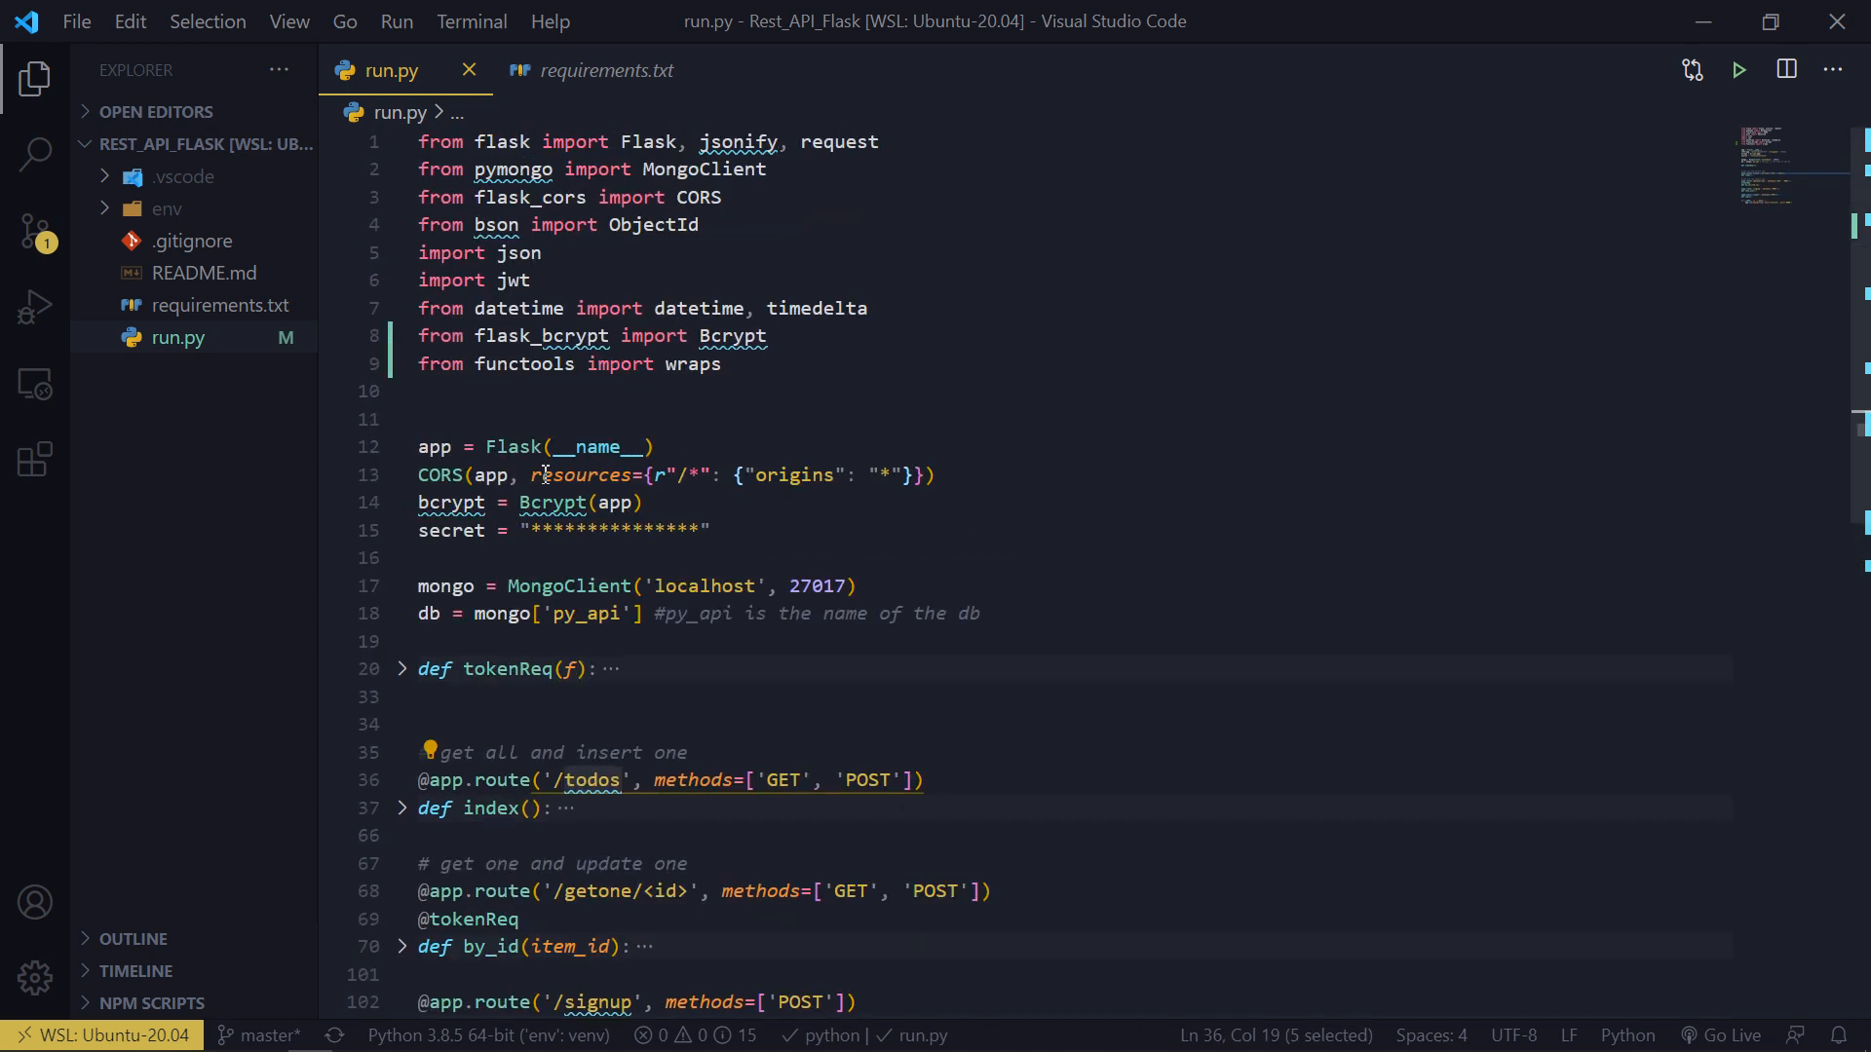
click(576, 142)
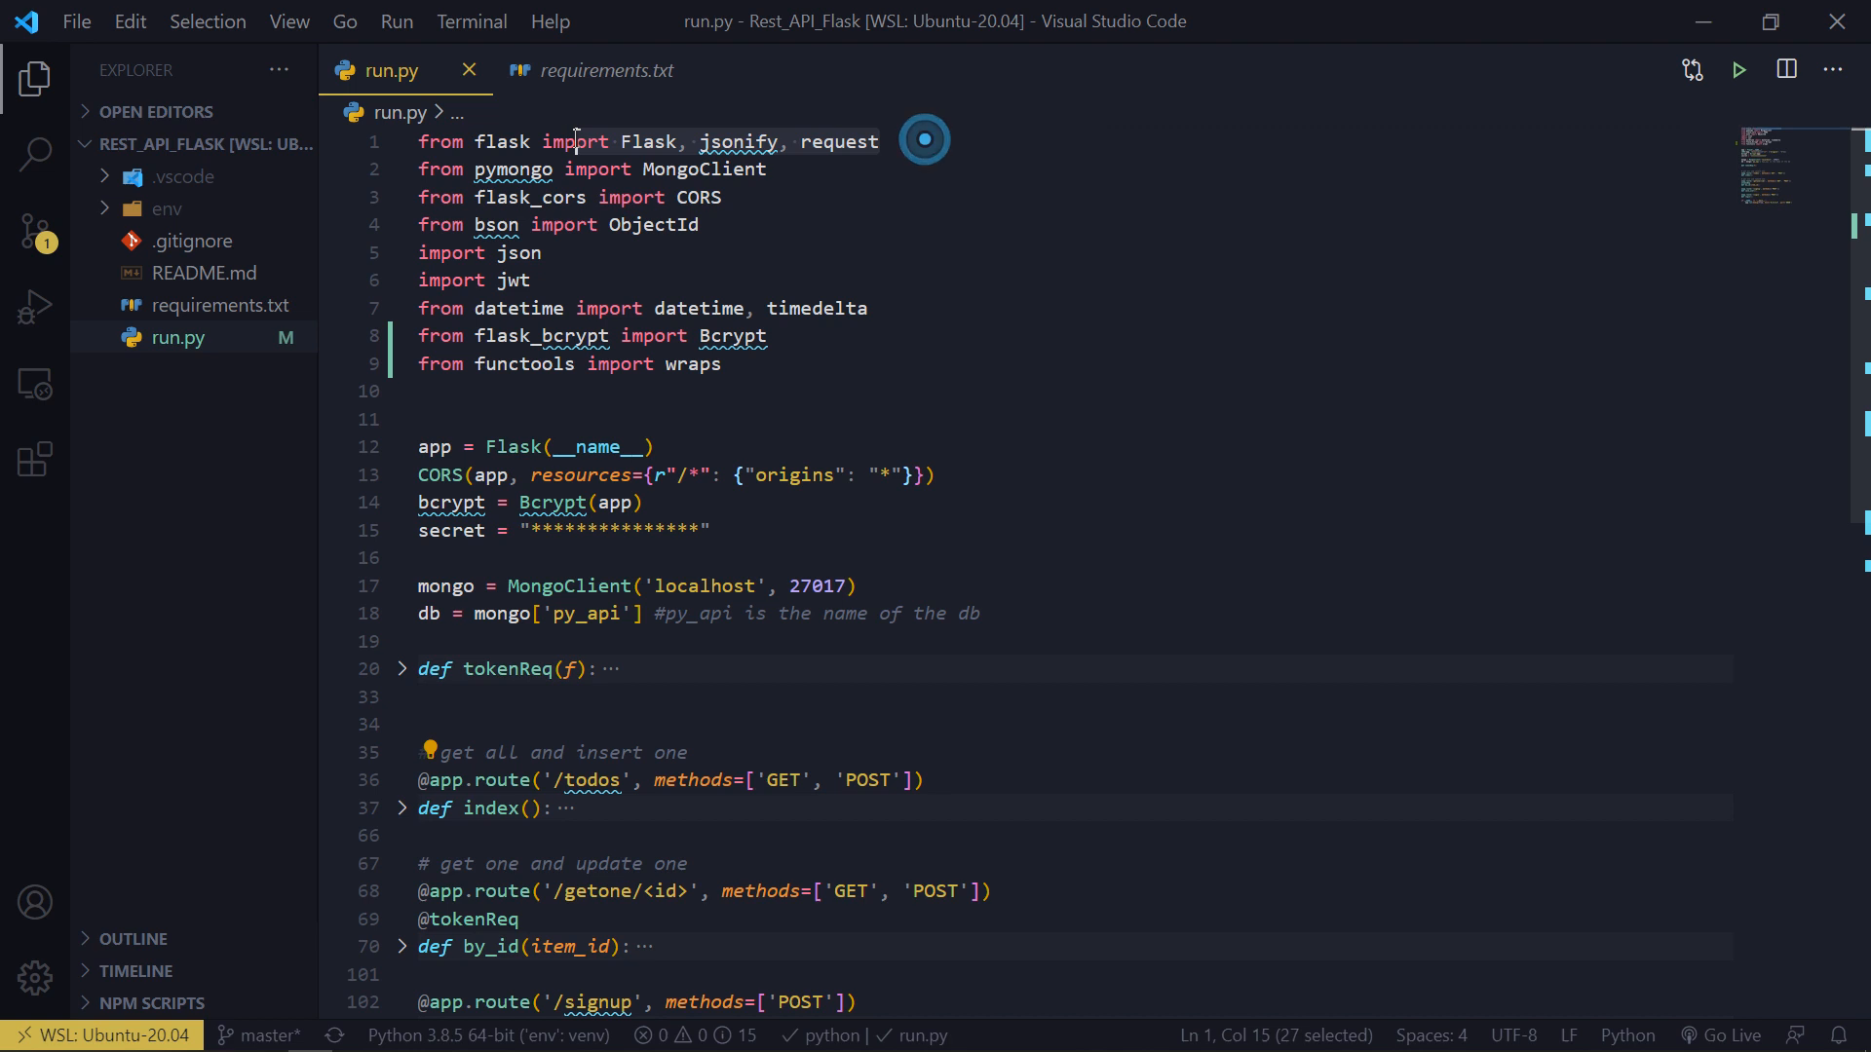
double_click(513, 169)
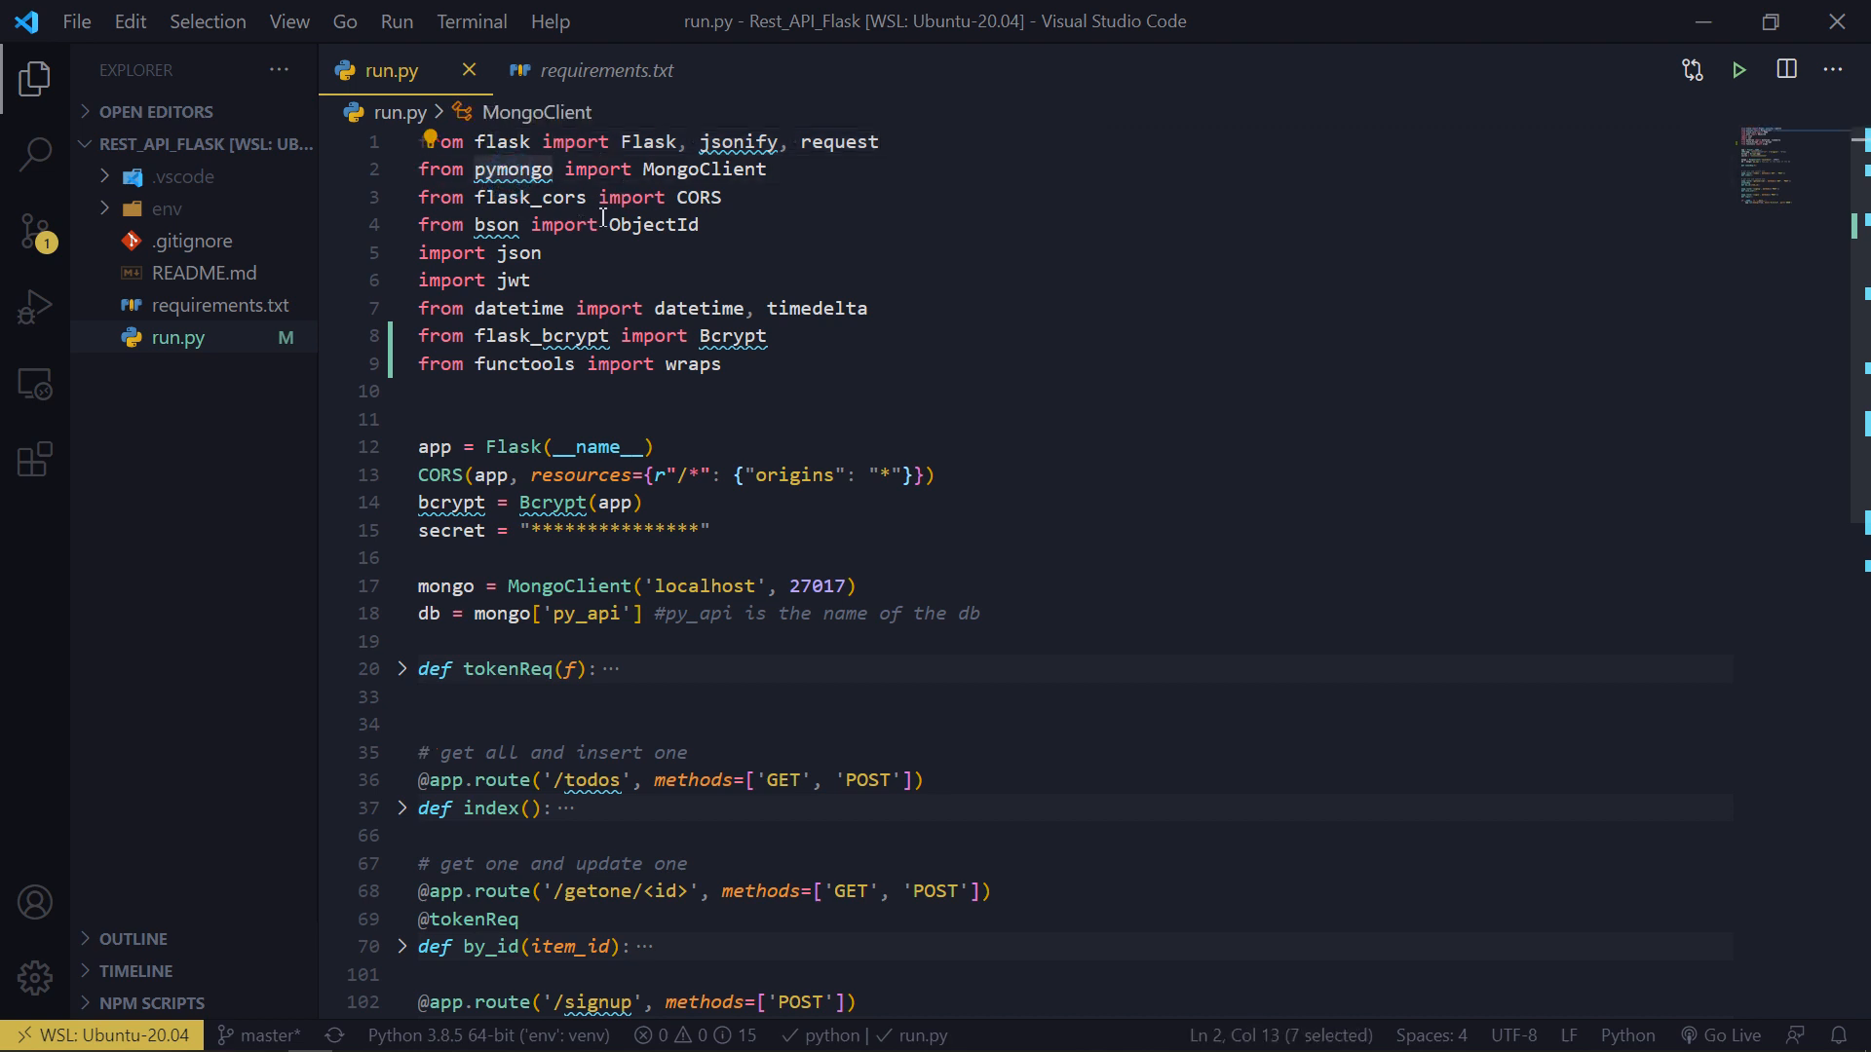
mouse_move(495, 225)
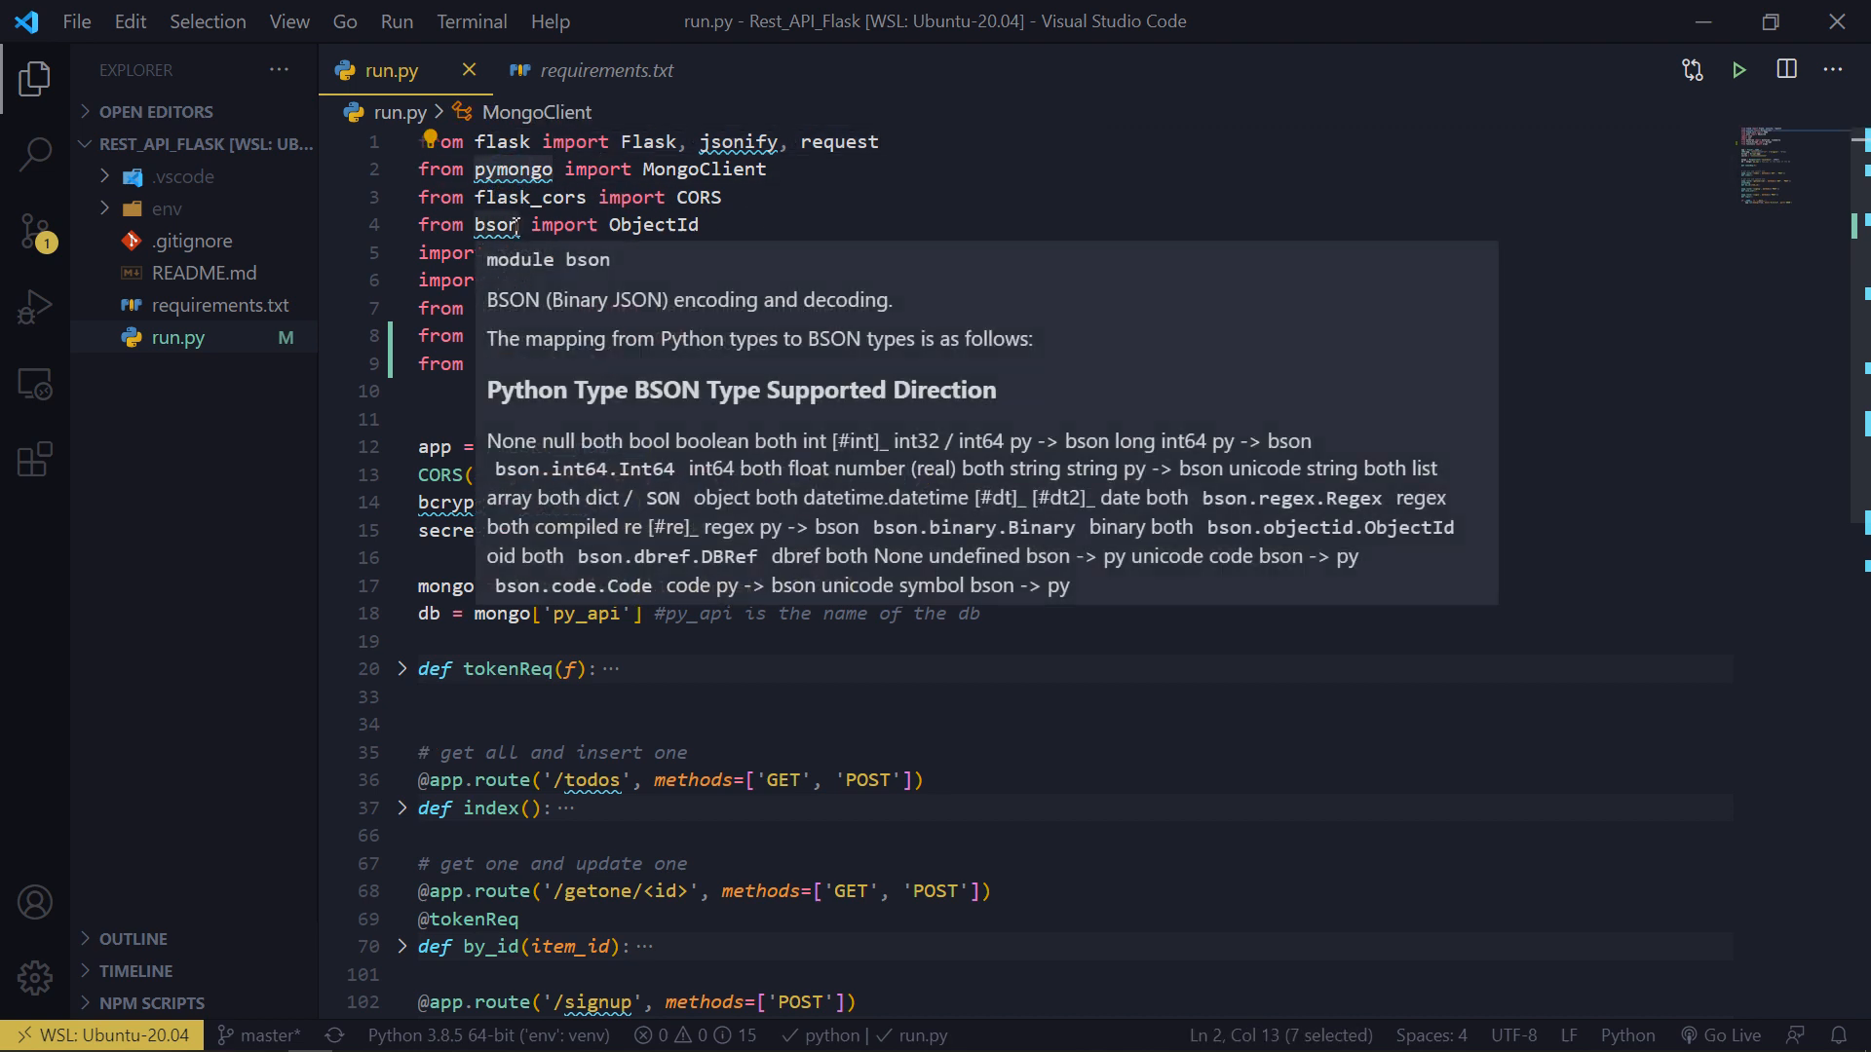
double_click(698, 197)
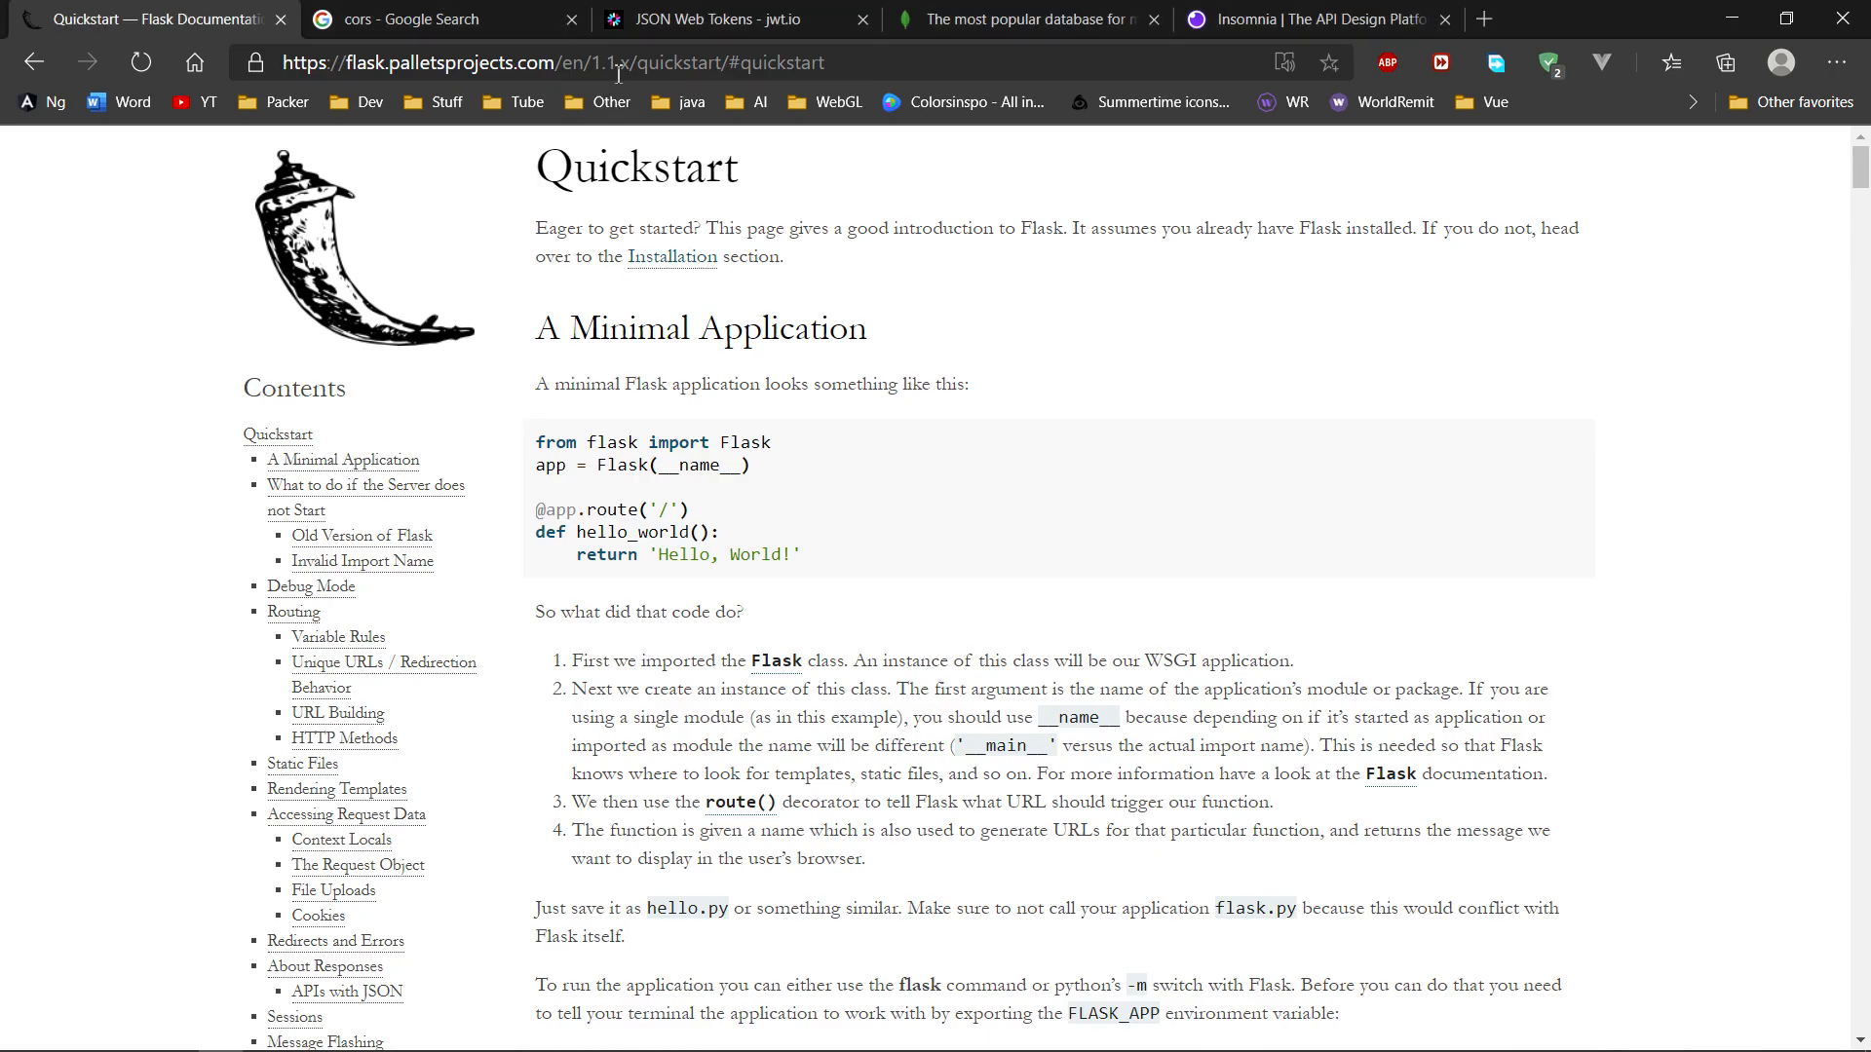
- Read the CORS Google results, then switch back to run.py
click(417, 19)
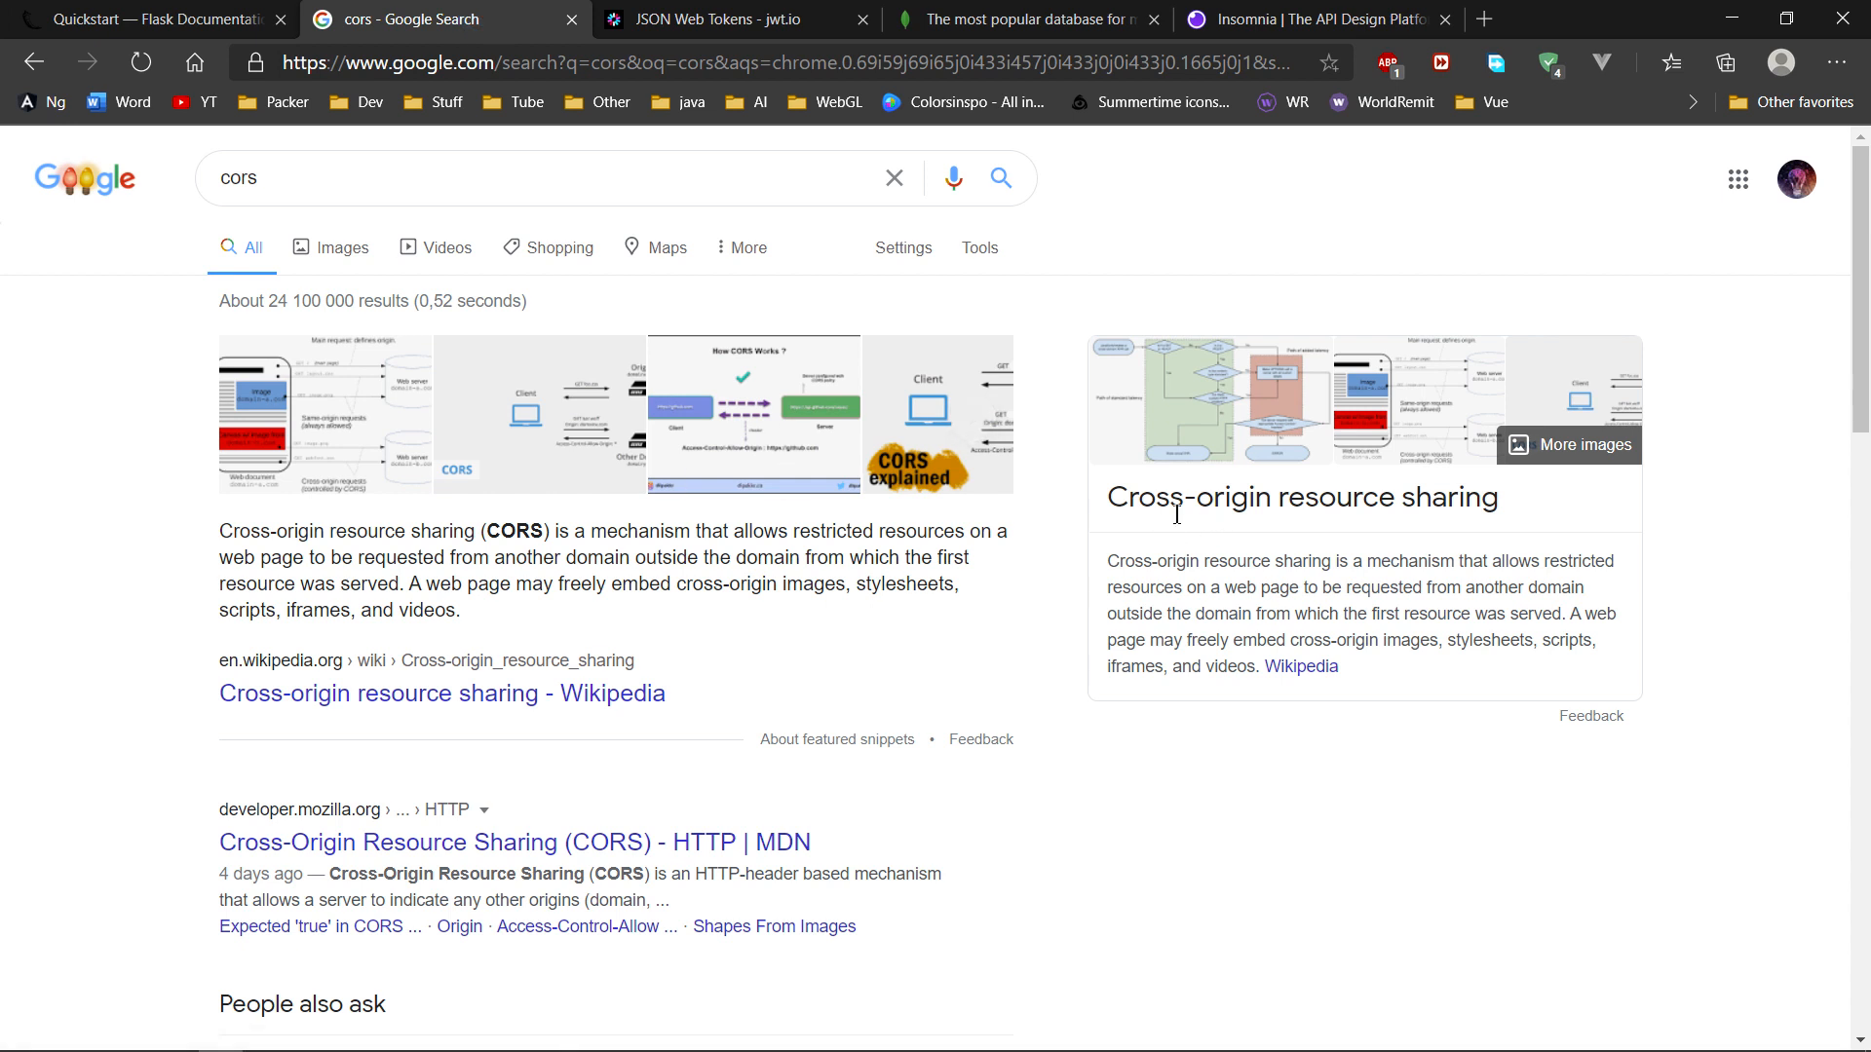
mouse_move(1242, 817)
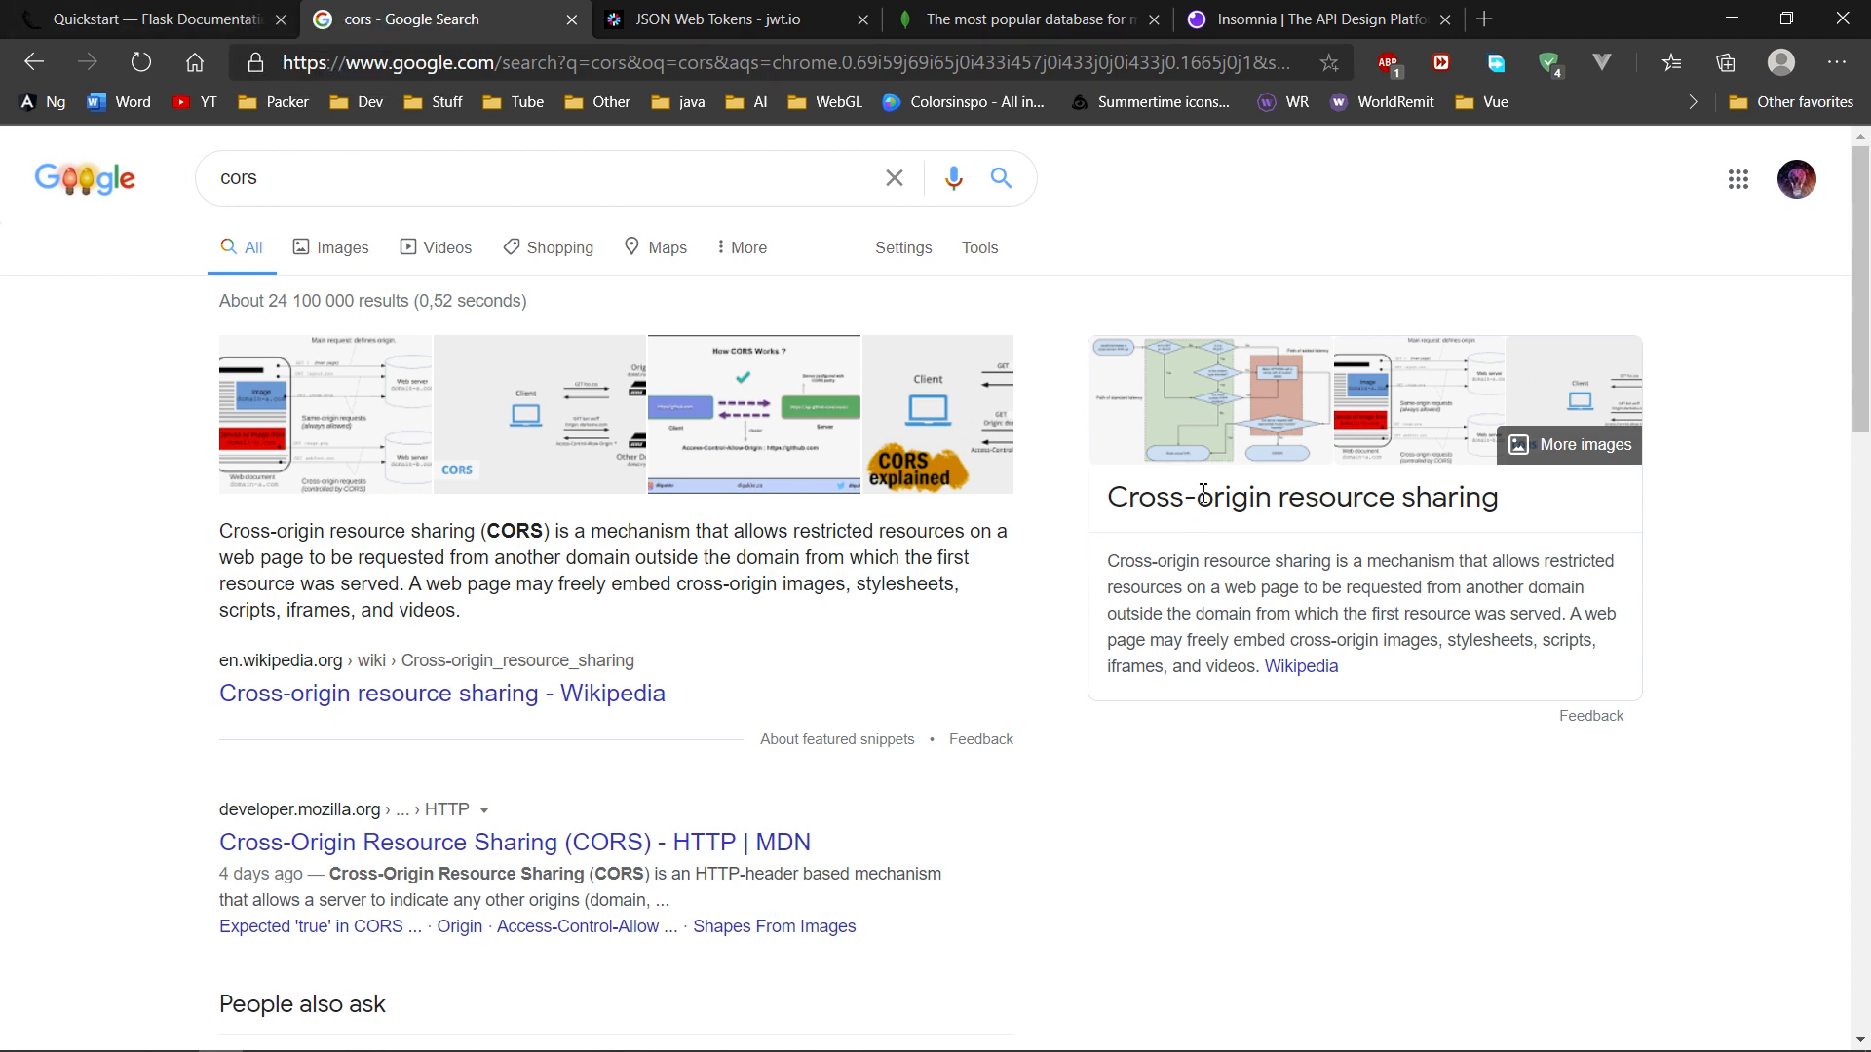
click(156, 18)
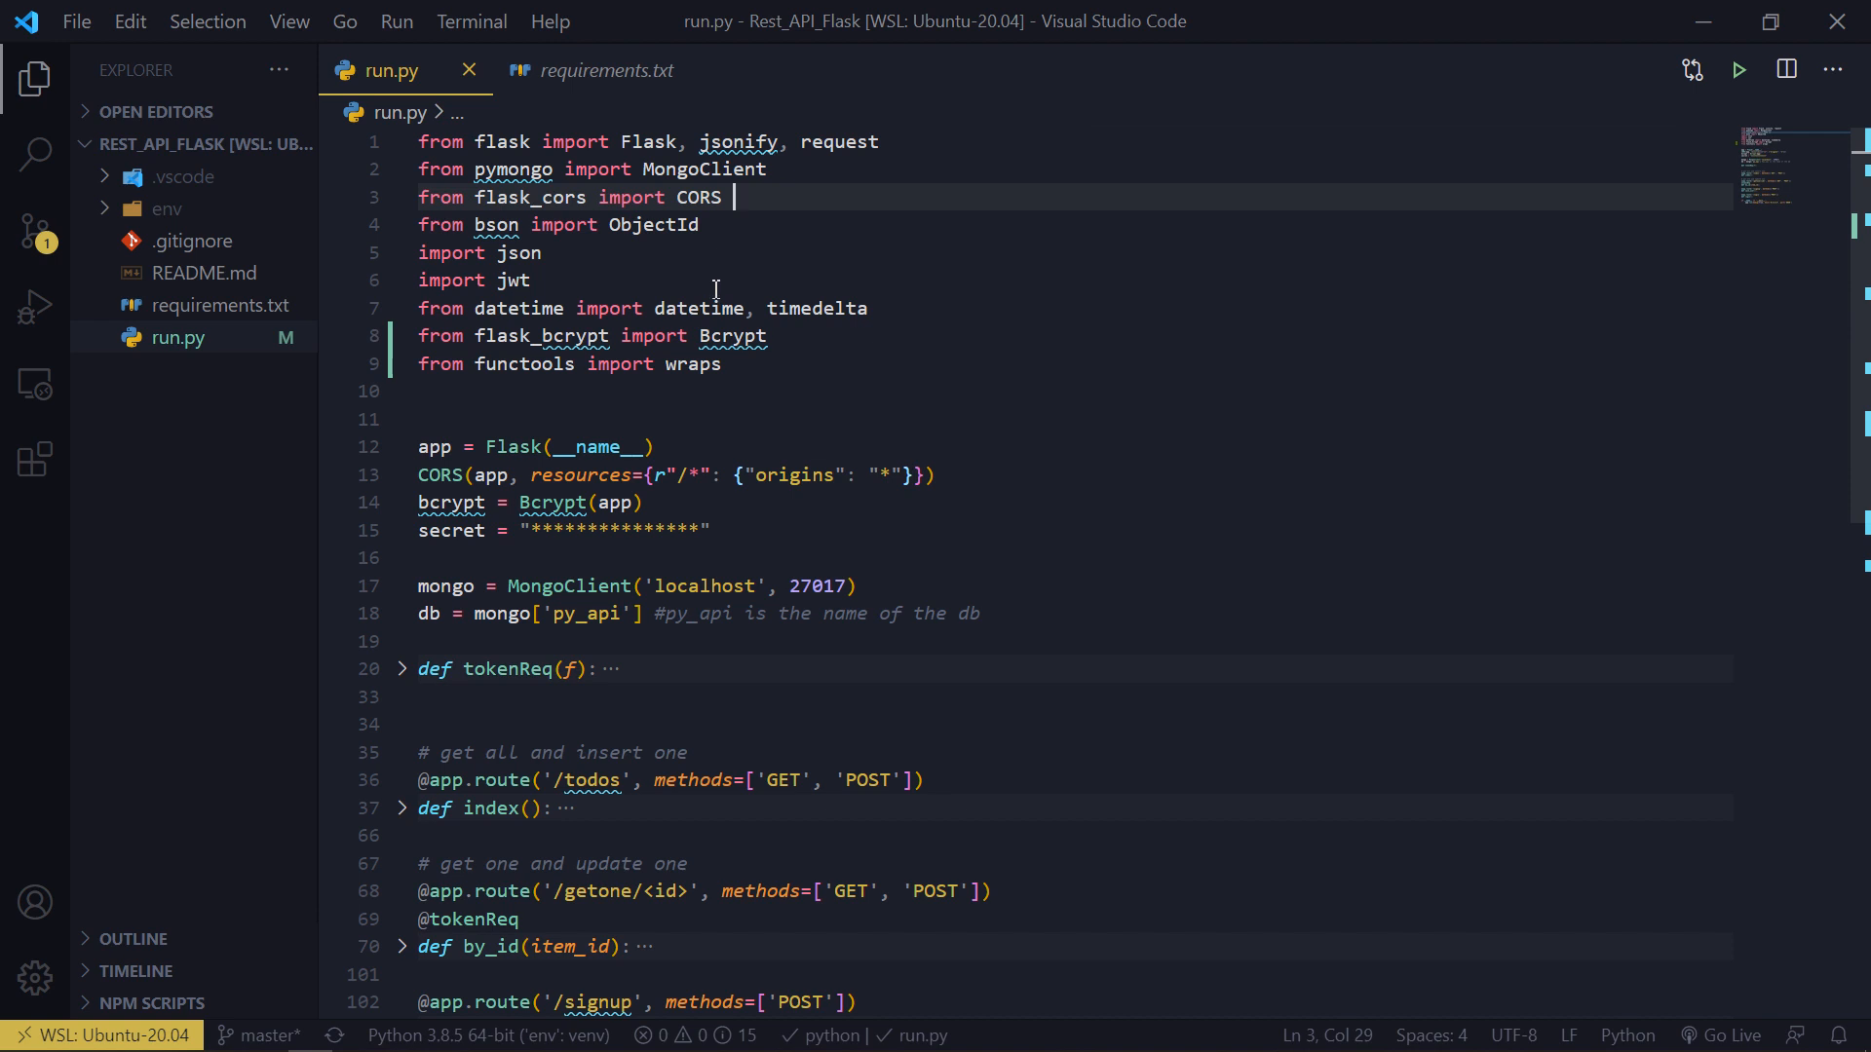
- Scroll through run.py, highlighting the bcrypt setup line
scroll(down, 3)
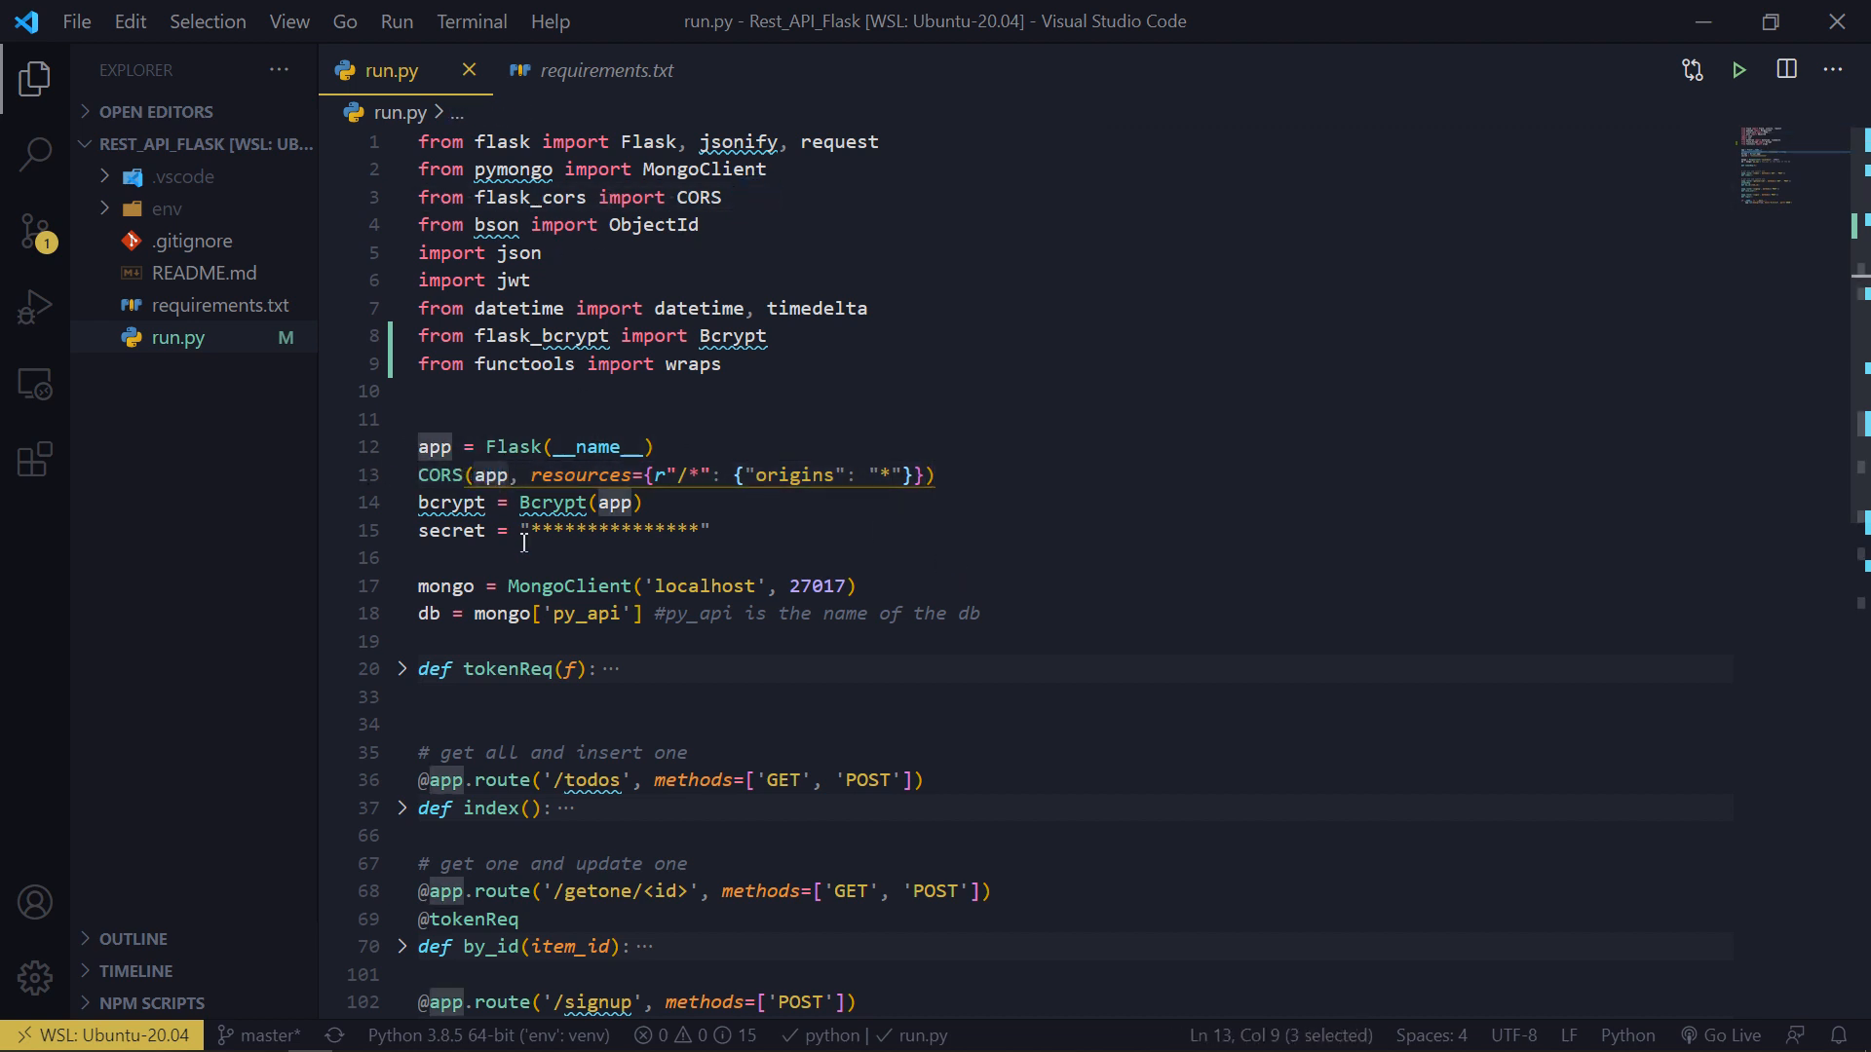
click(679, 512)
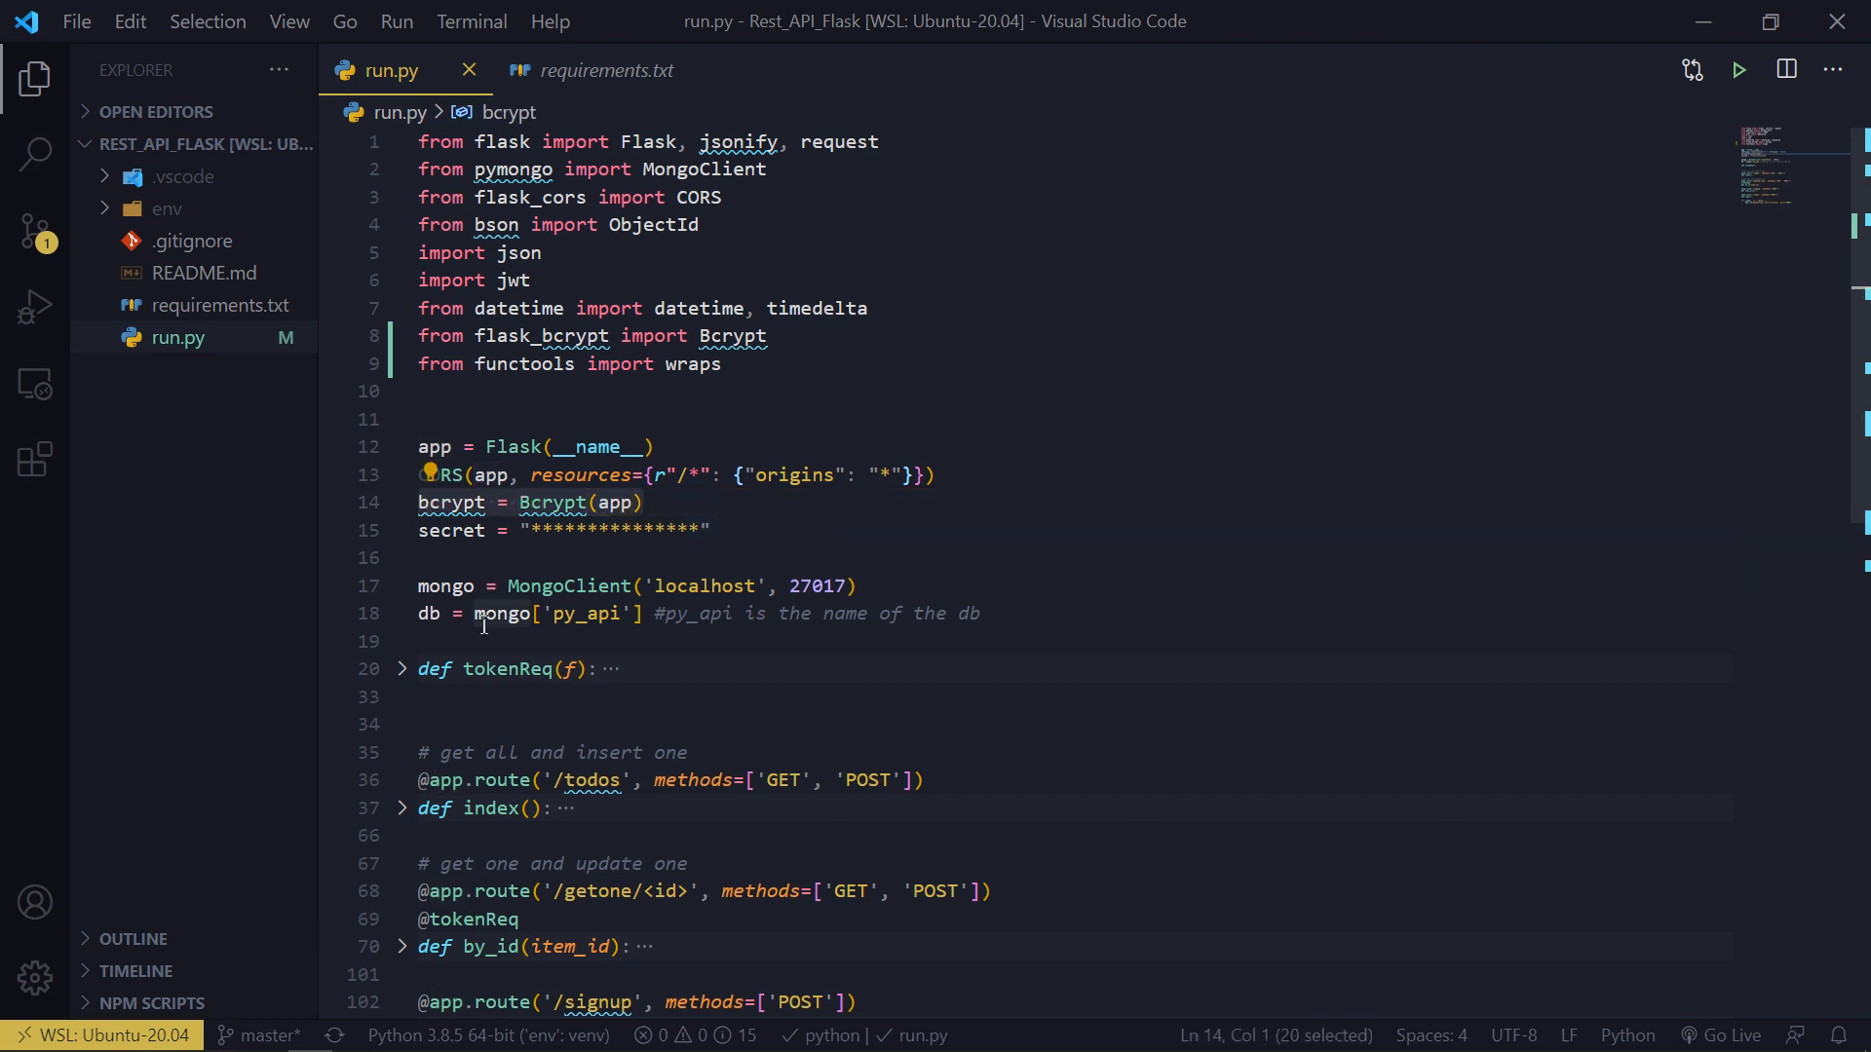
mouse_move(446, 585)
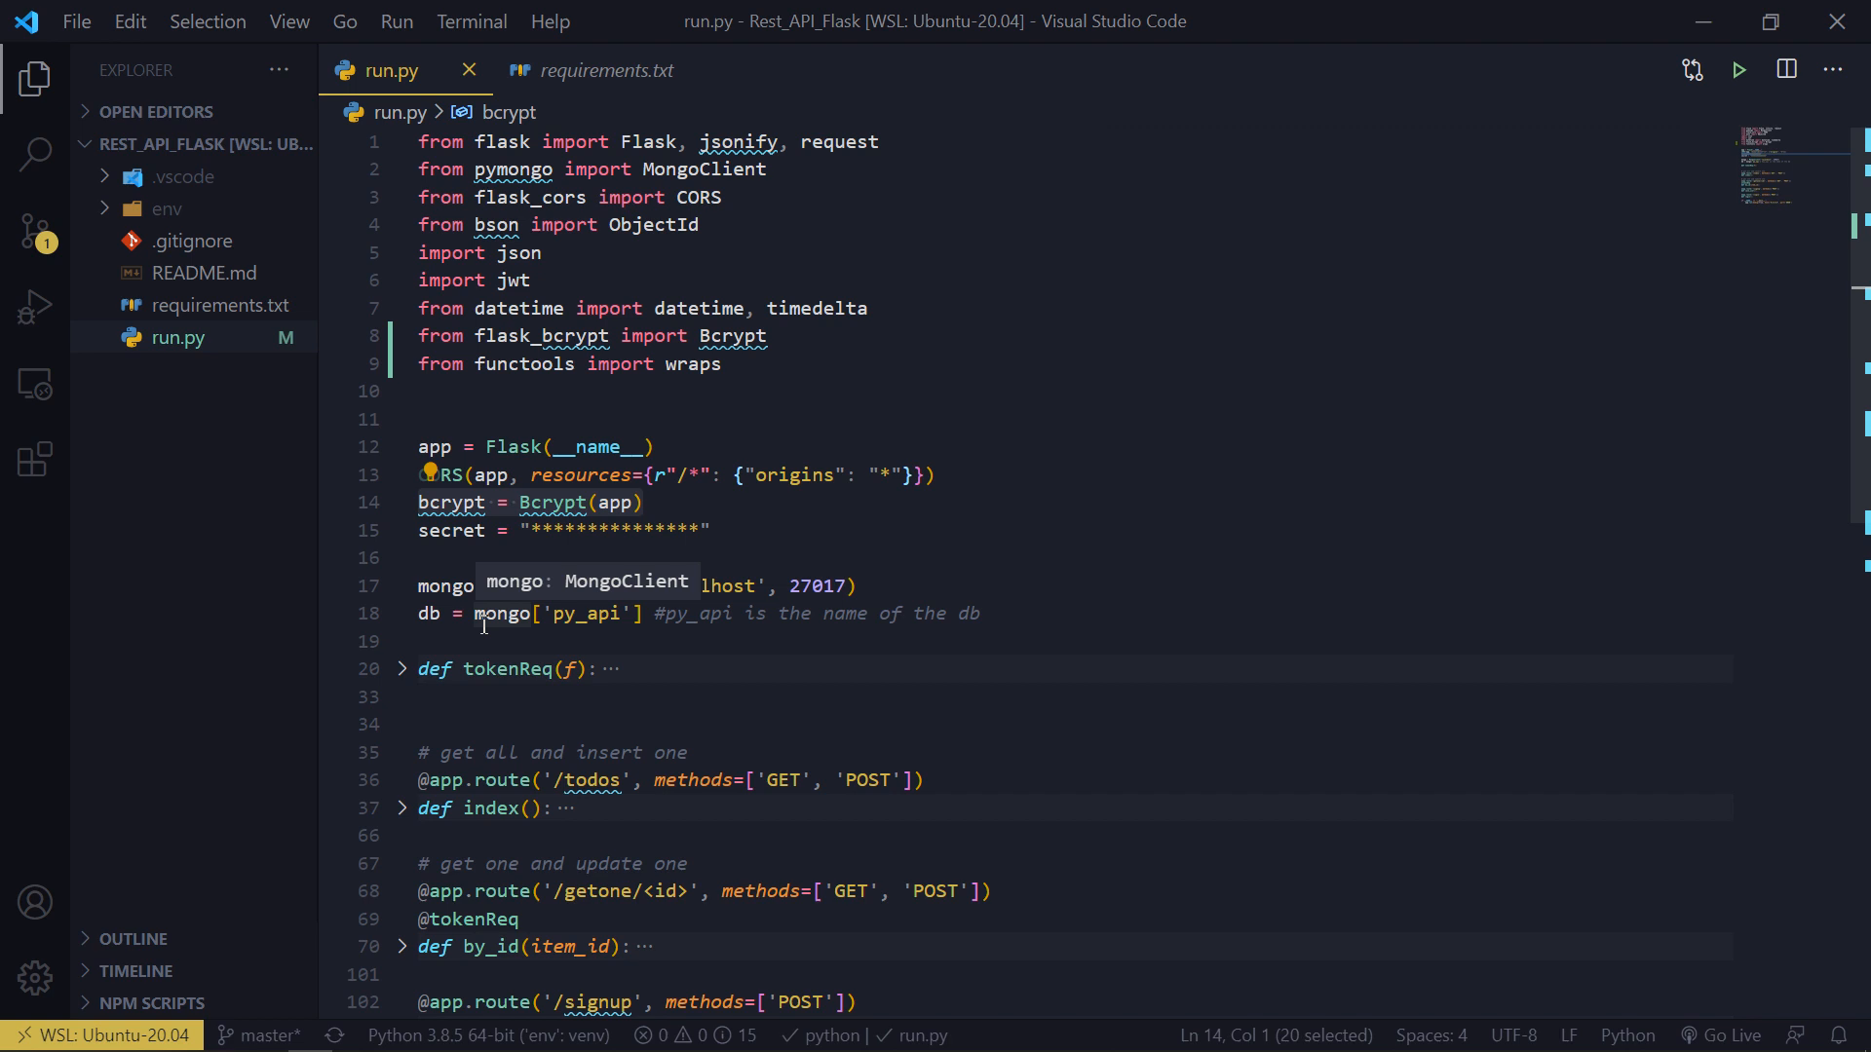
scroll(down, 3)
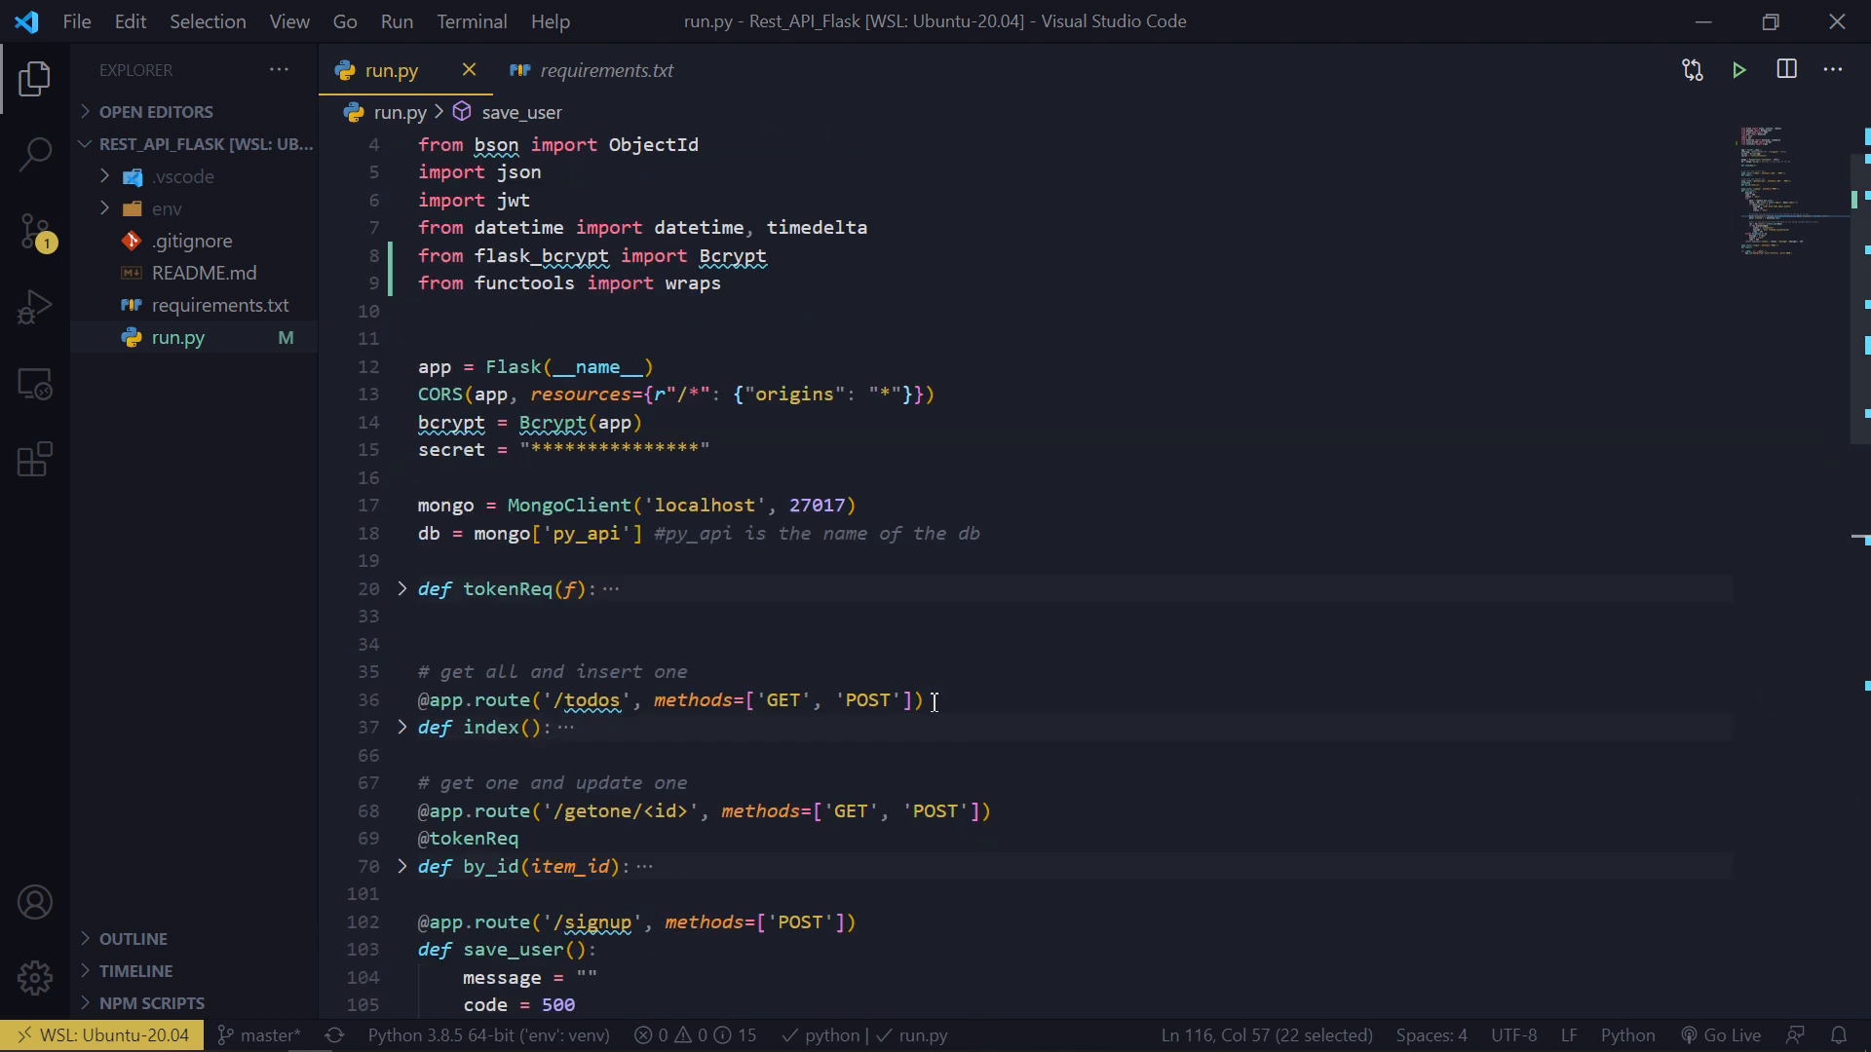
scroll(down, 3)
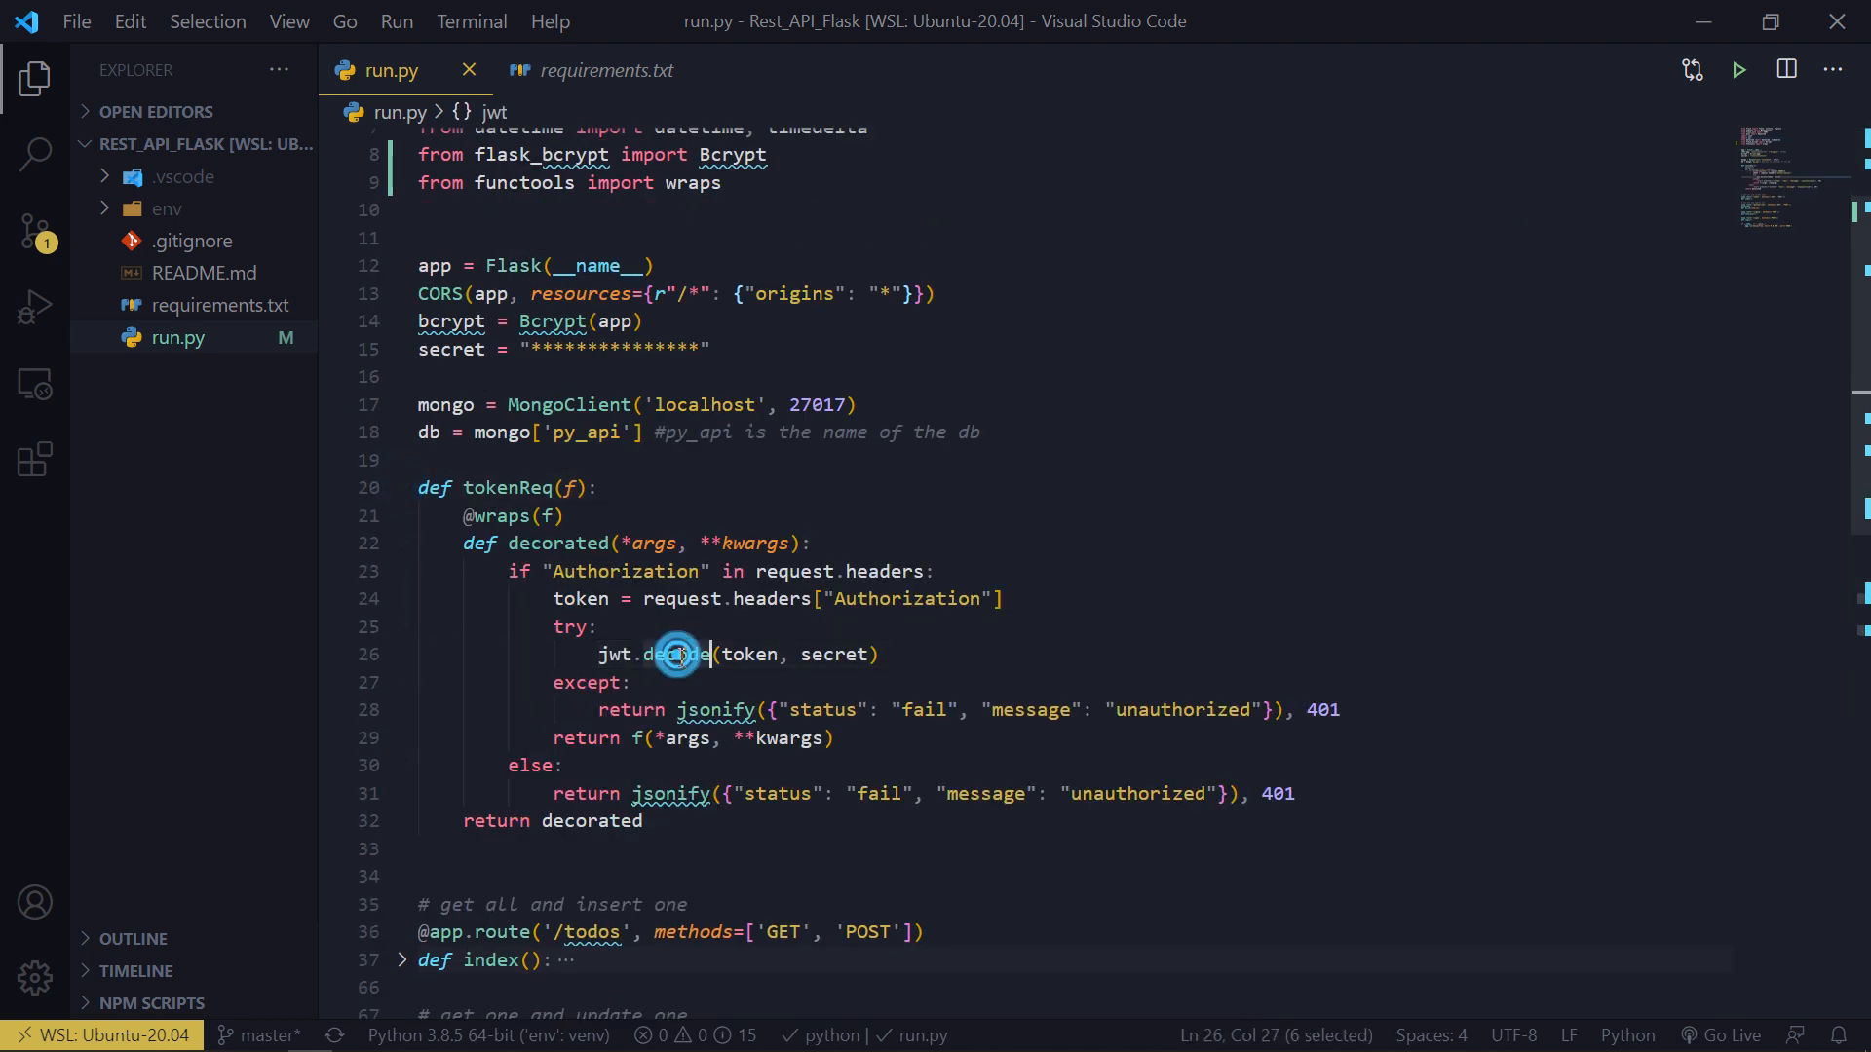
scroll(down, 3)
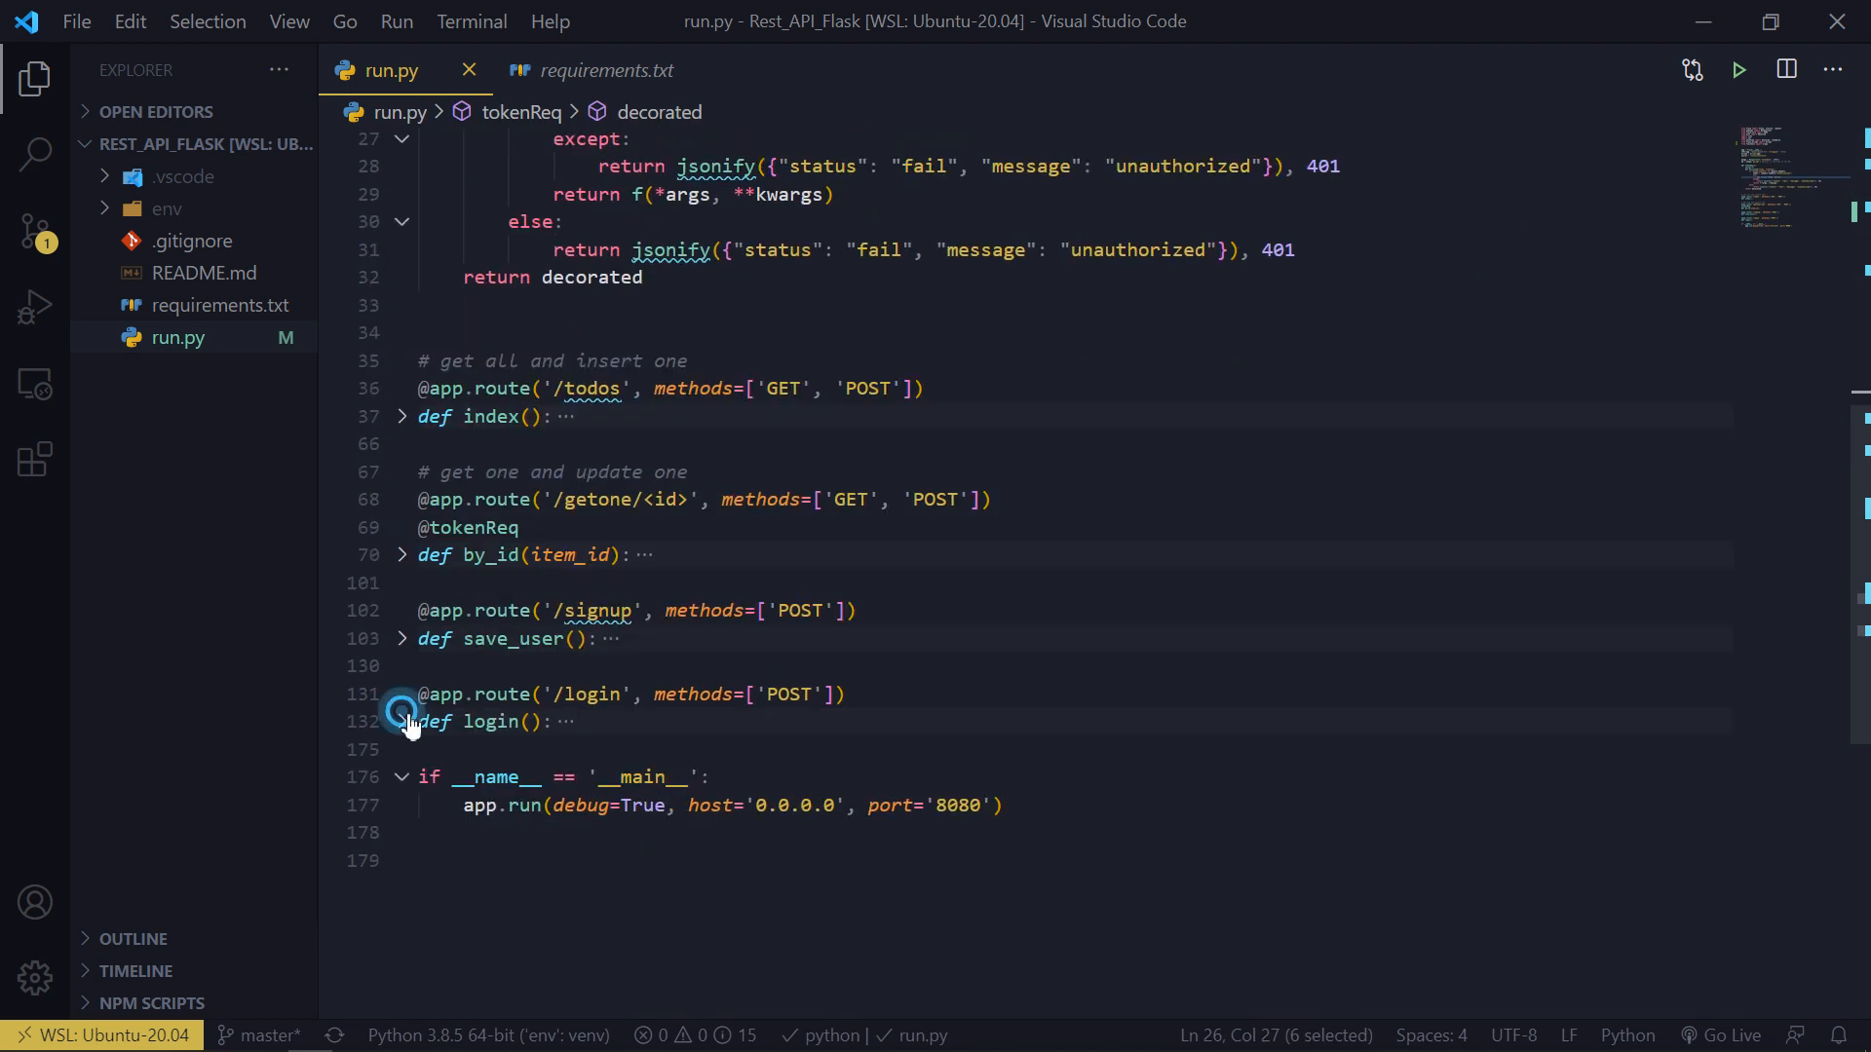
- Expand the login function, then collapse the tokenReq decorator and the next route body
click(401, 721)
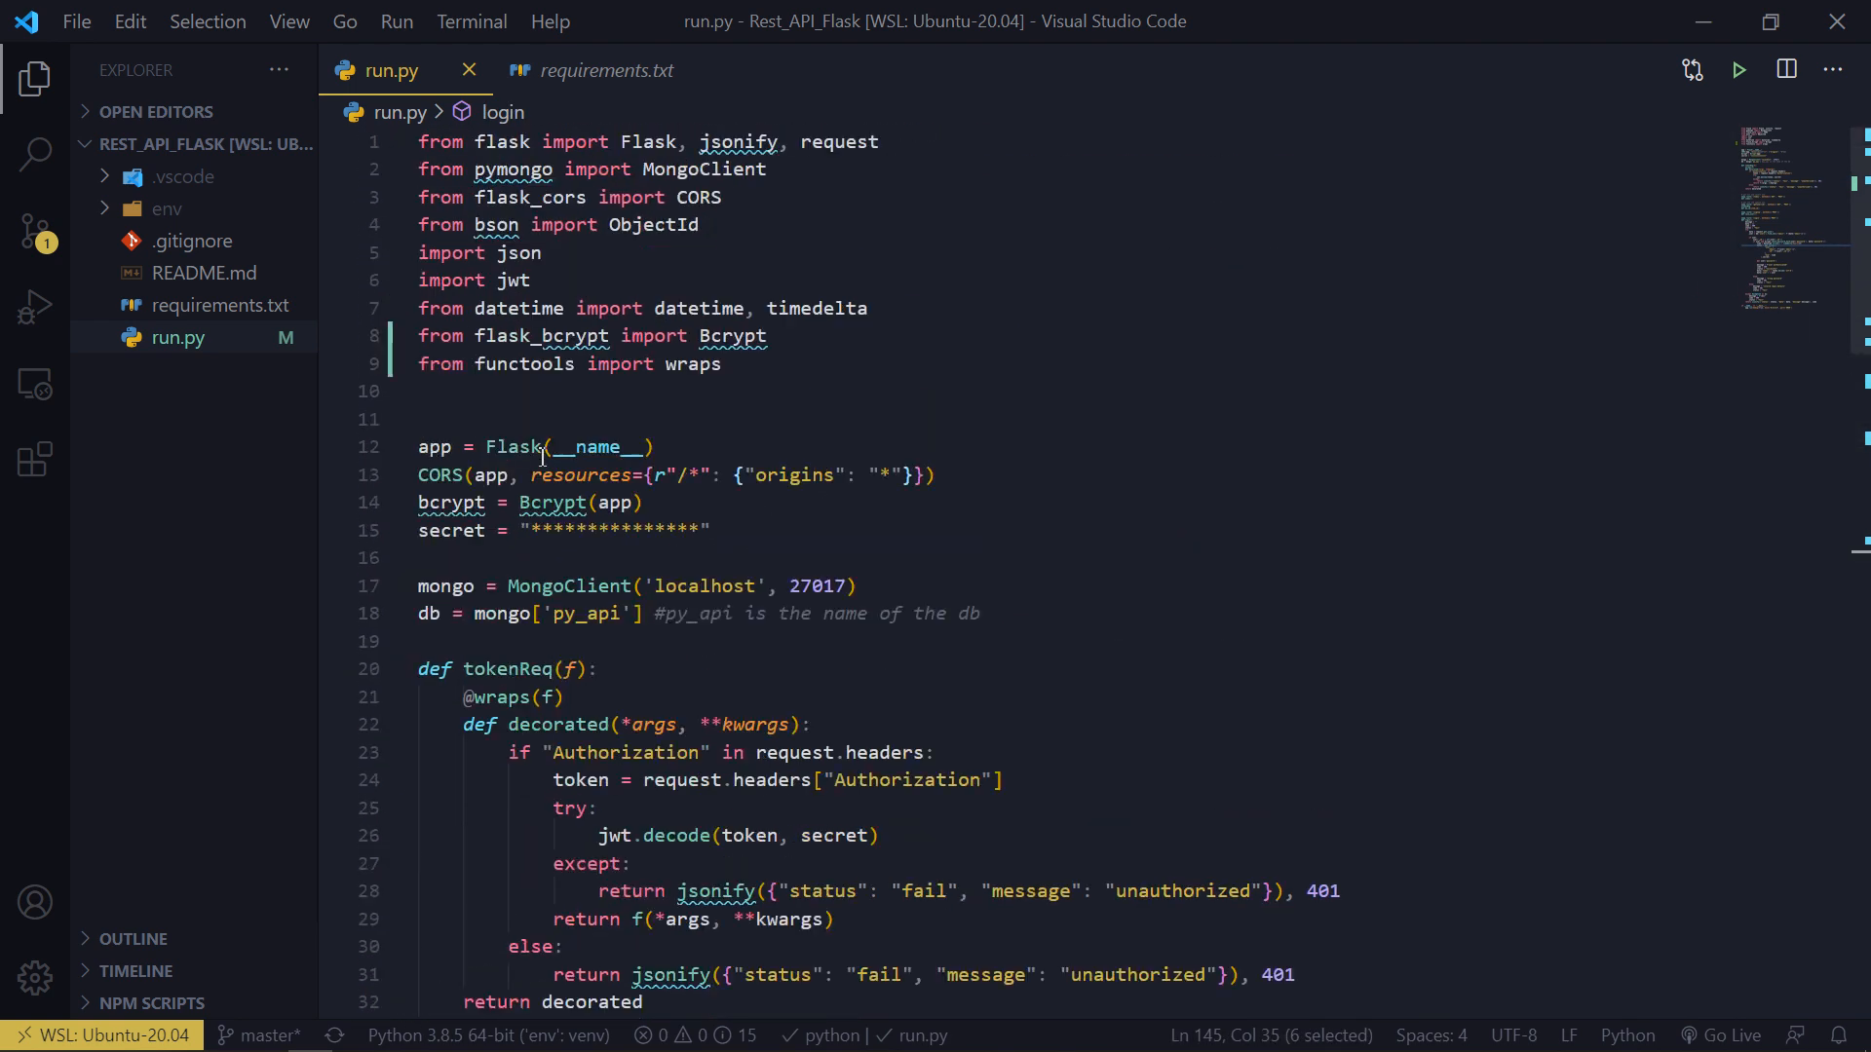
click(537, 419)
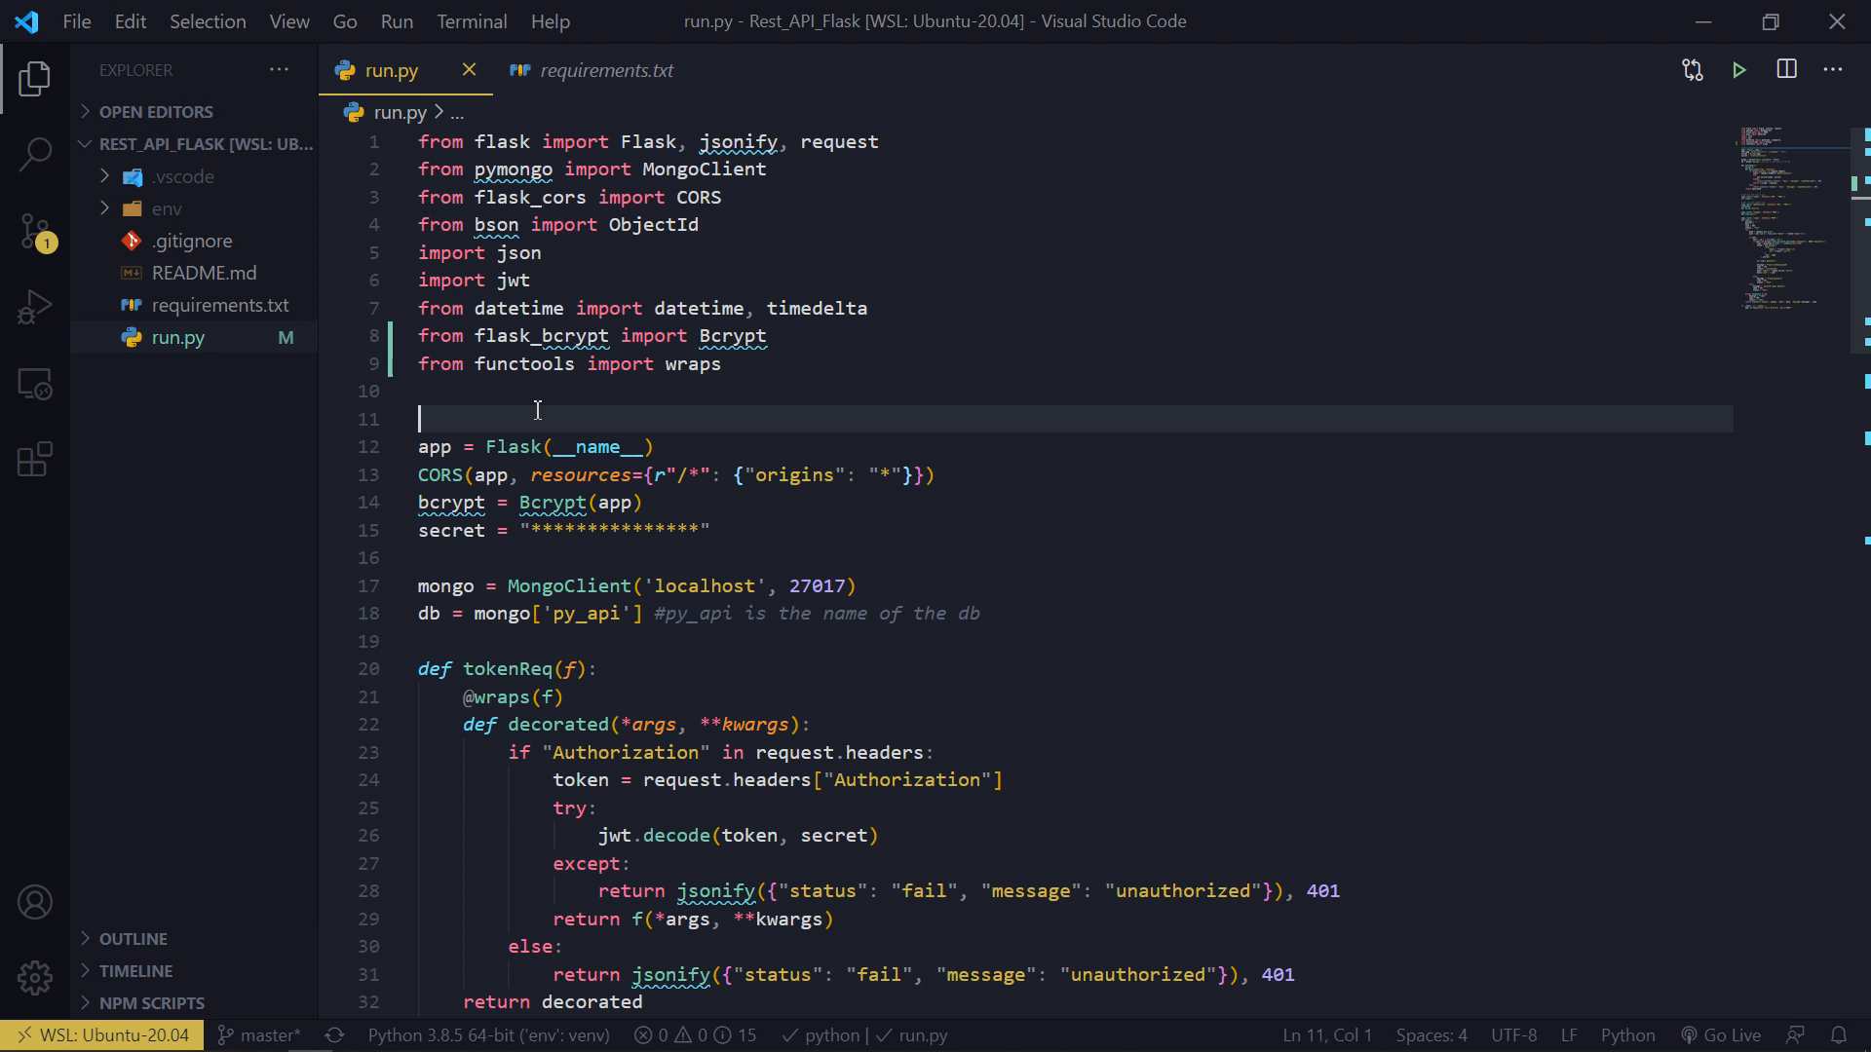
mouse_move(585, 558)
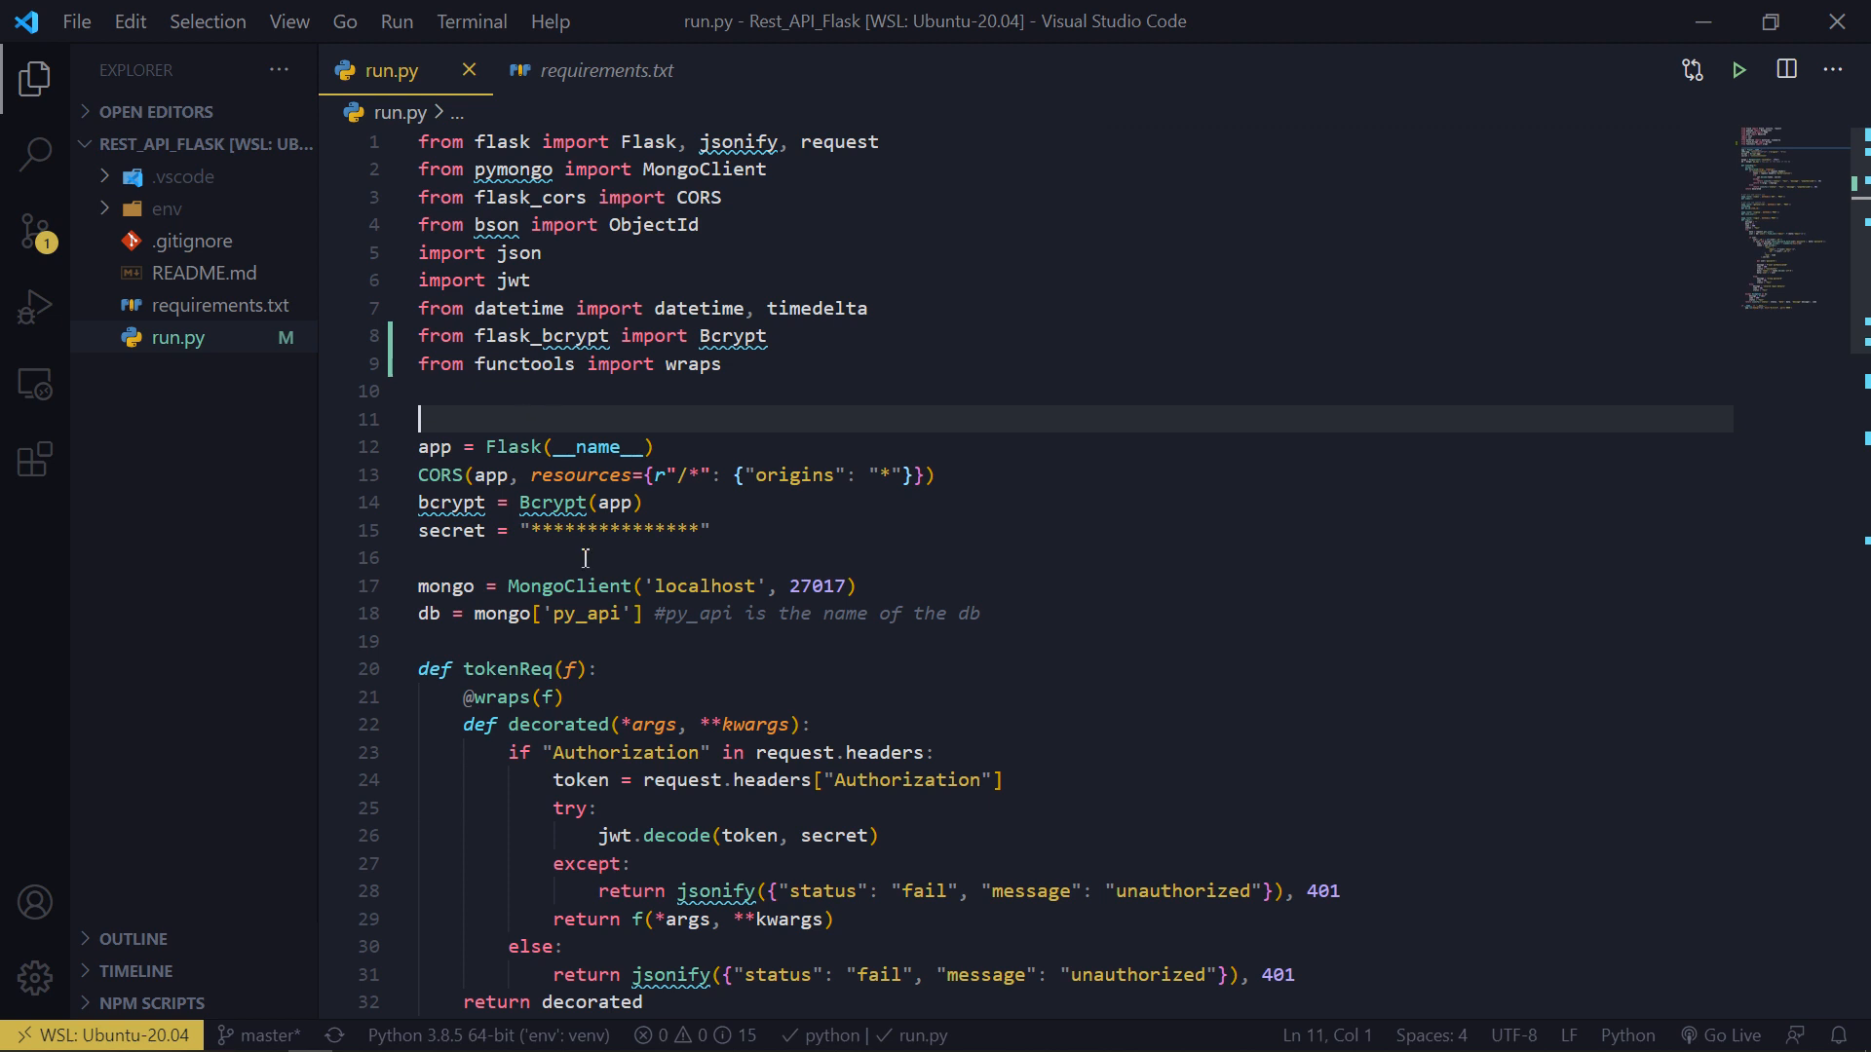
scroll(down, 3)
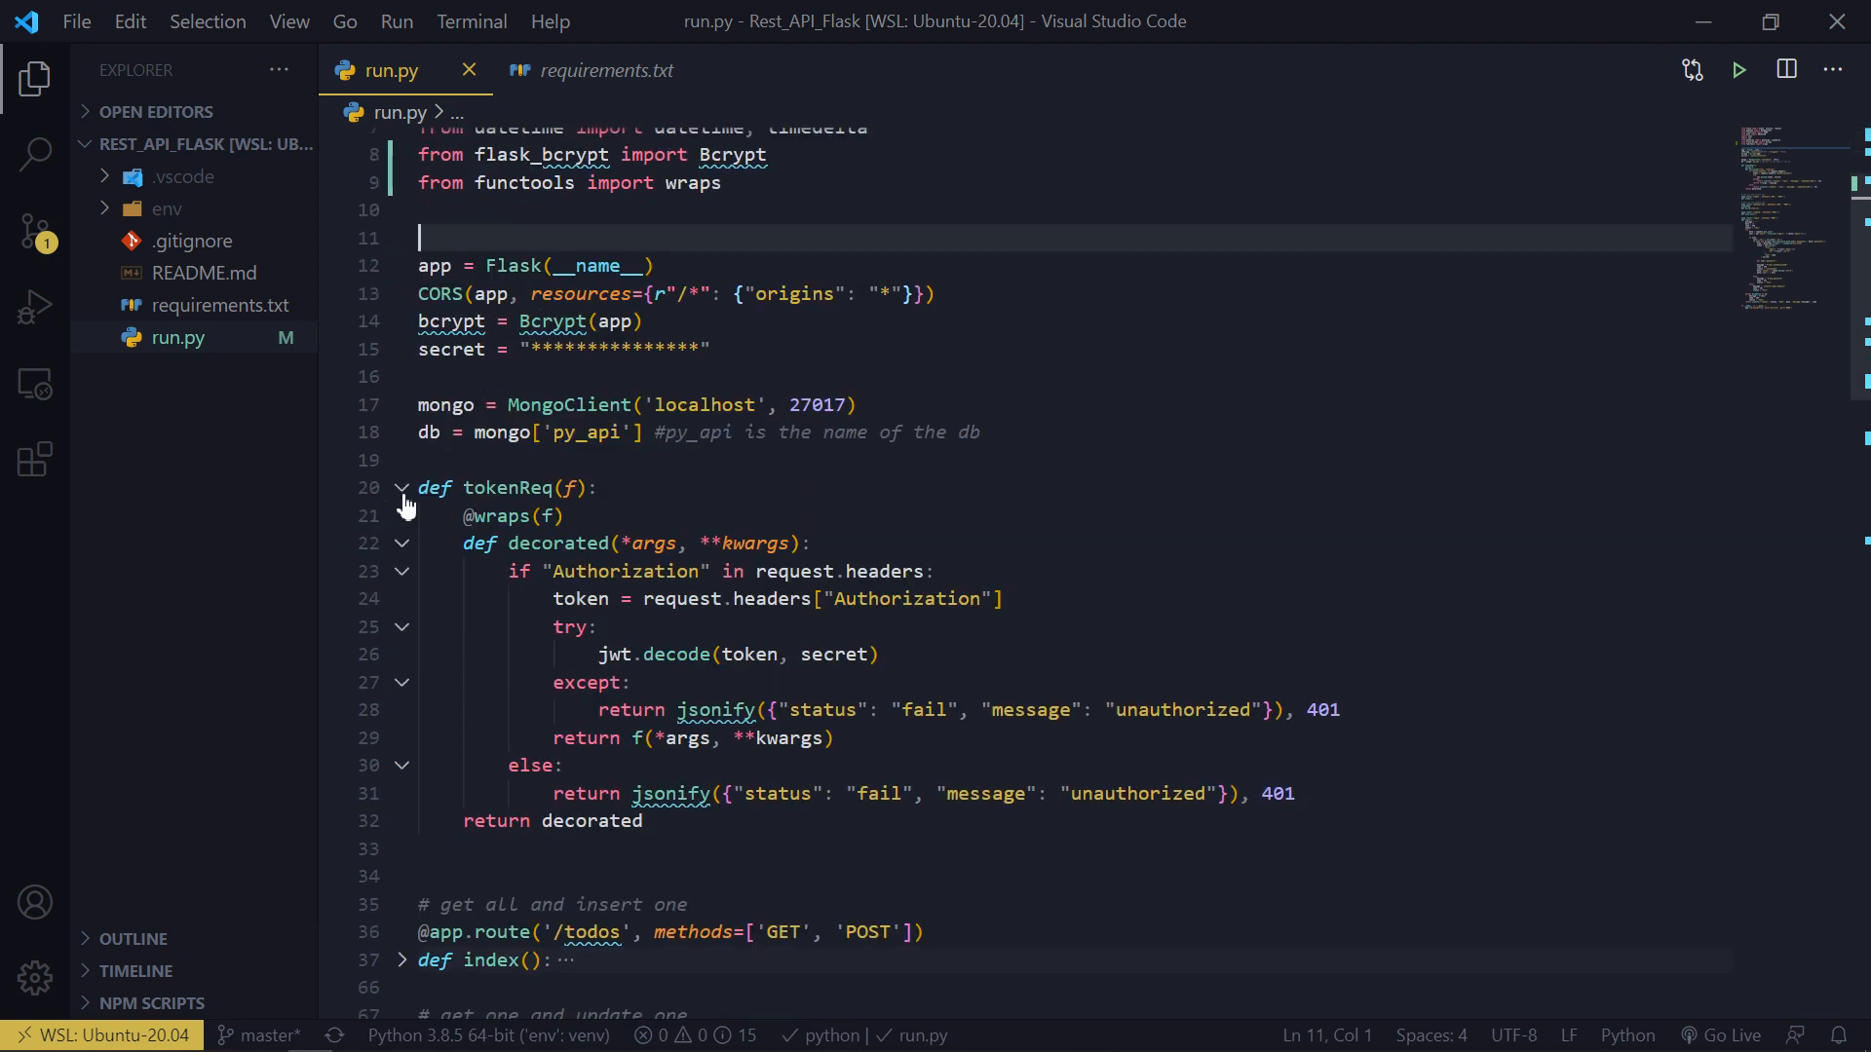
click(402, 488)
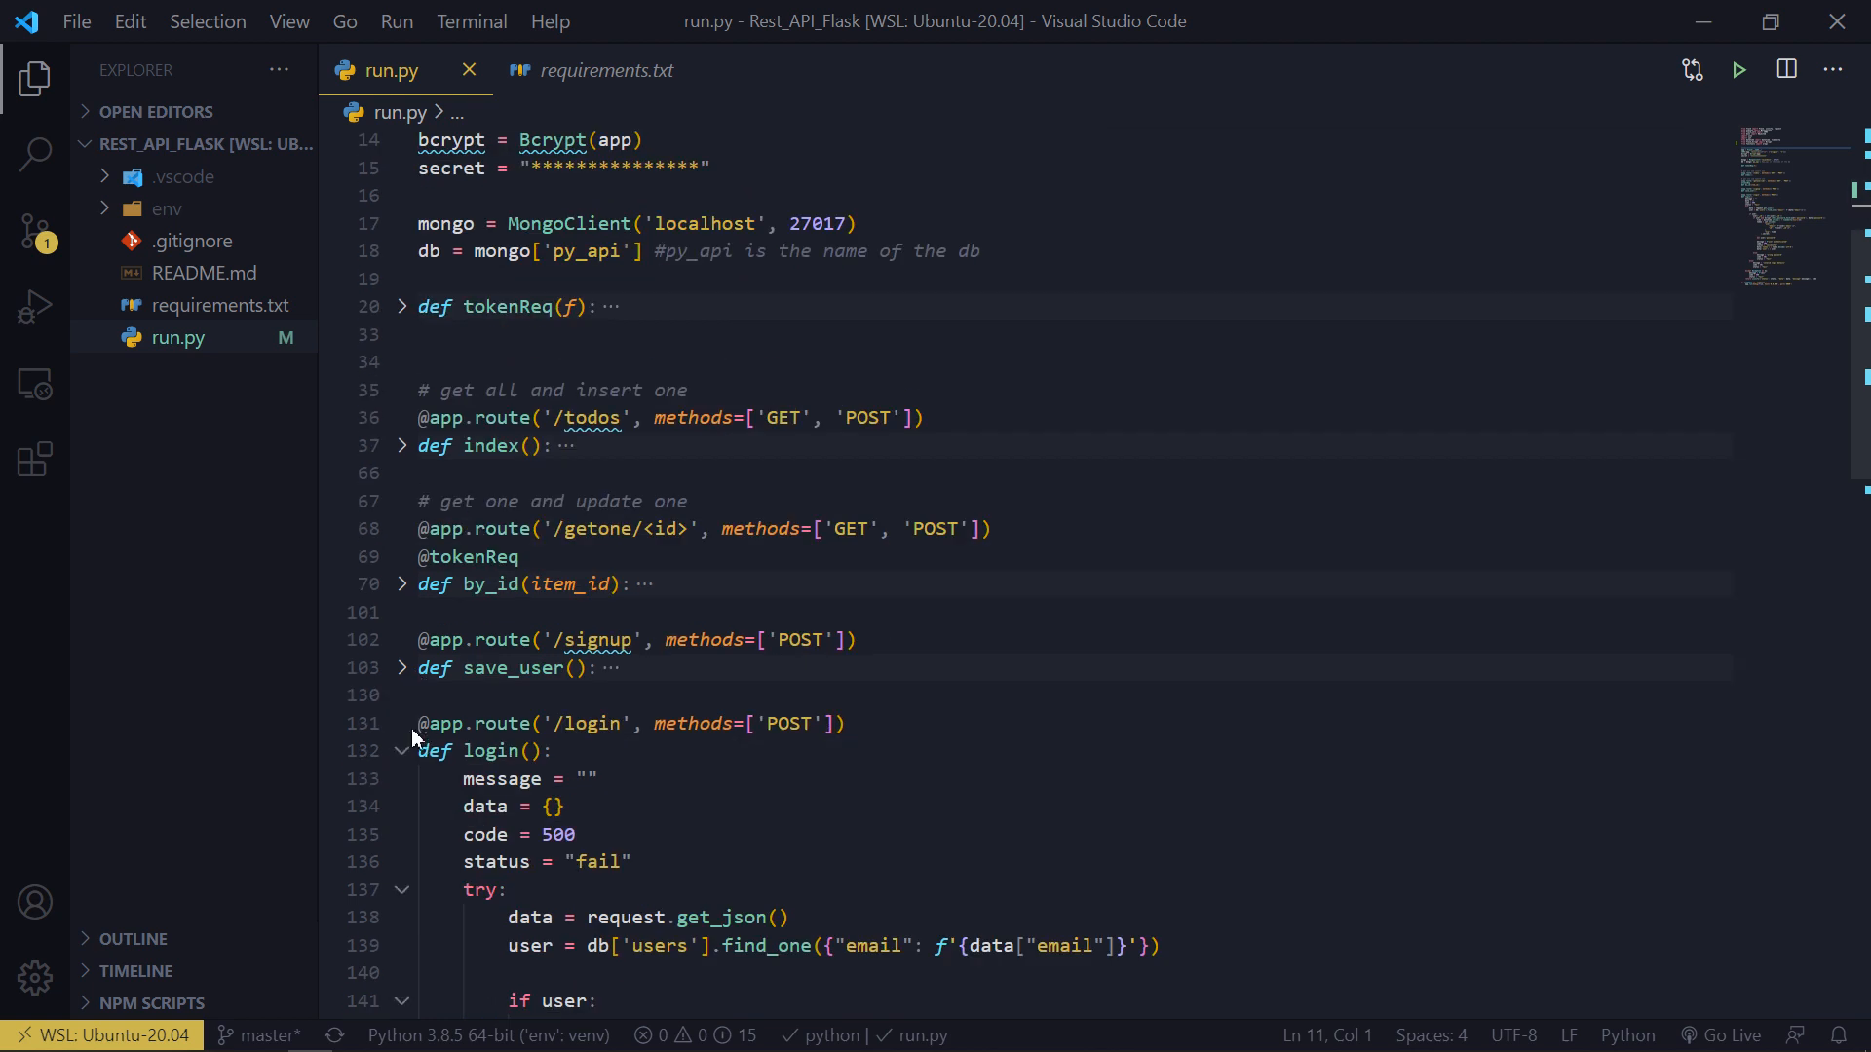
click(401, 751)
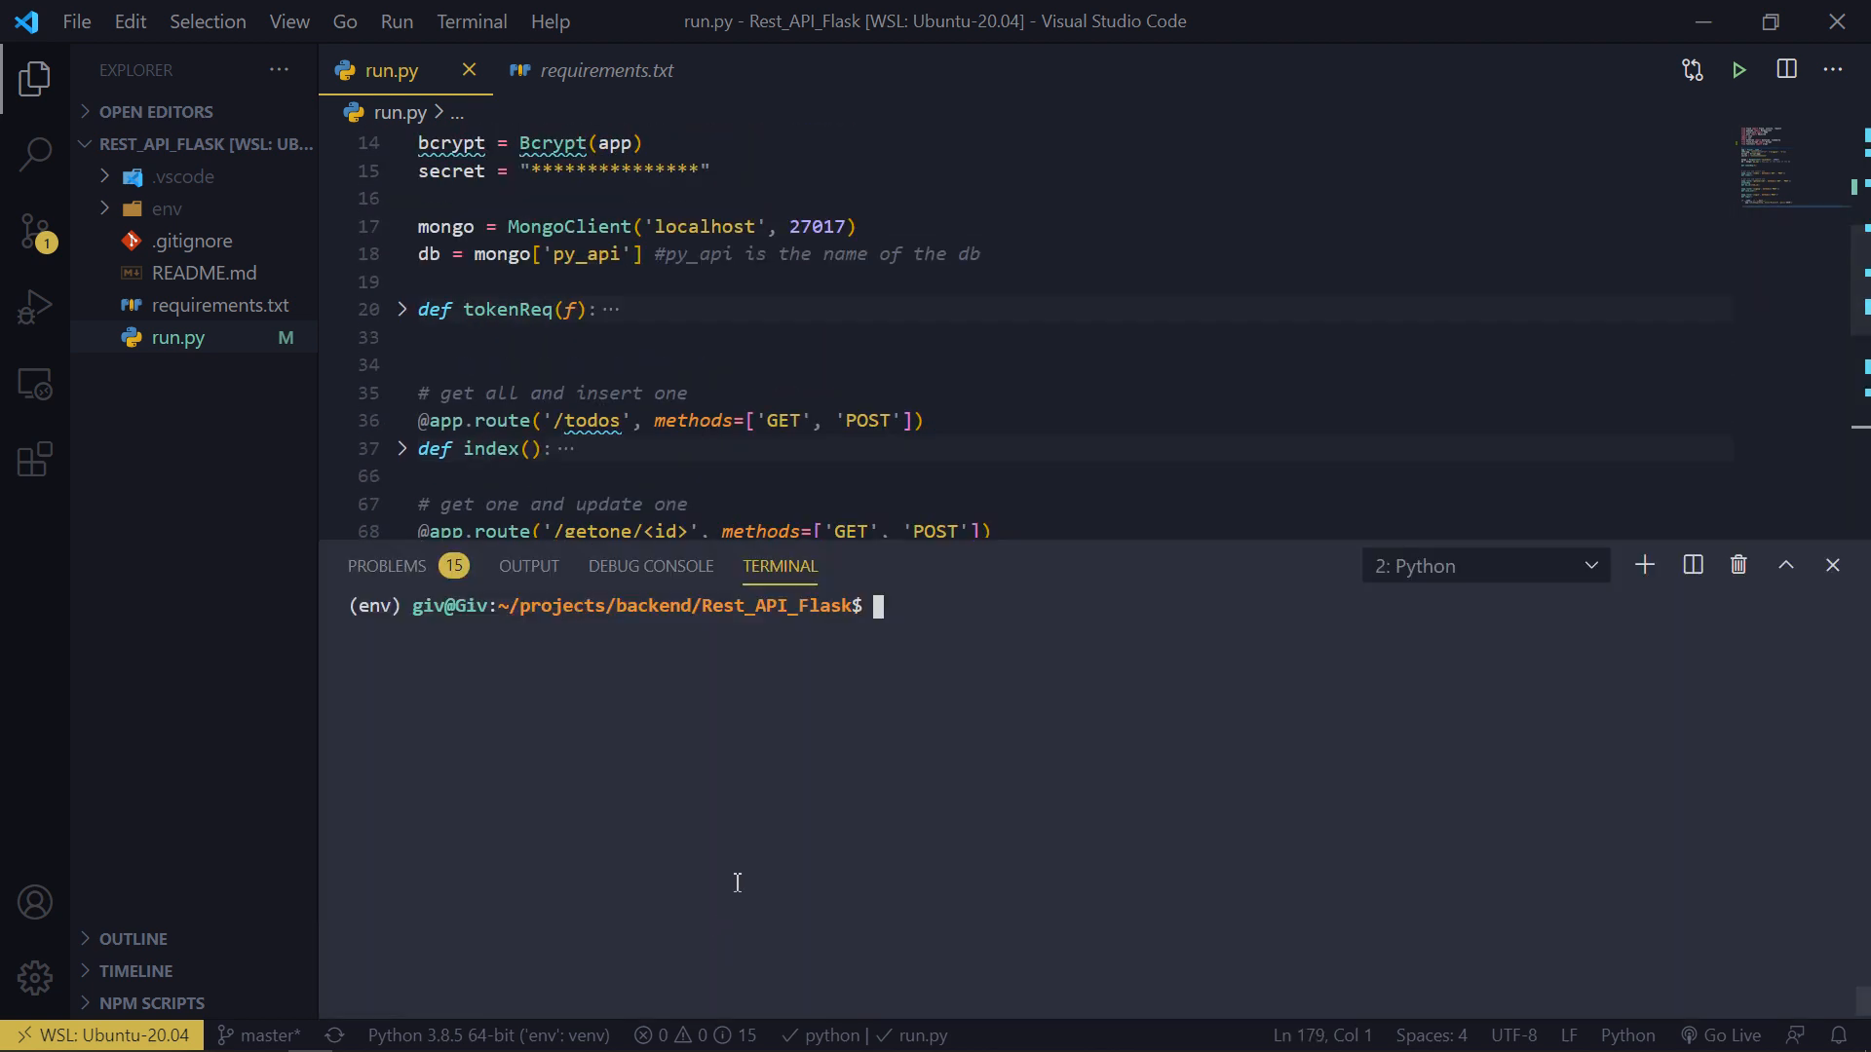
- Run python run.py to serve Flask in debug mode on port 8080, then Alt+Tab
text(python run.py)
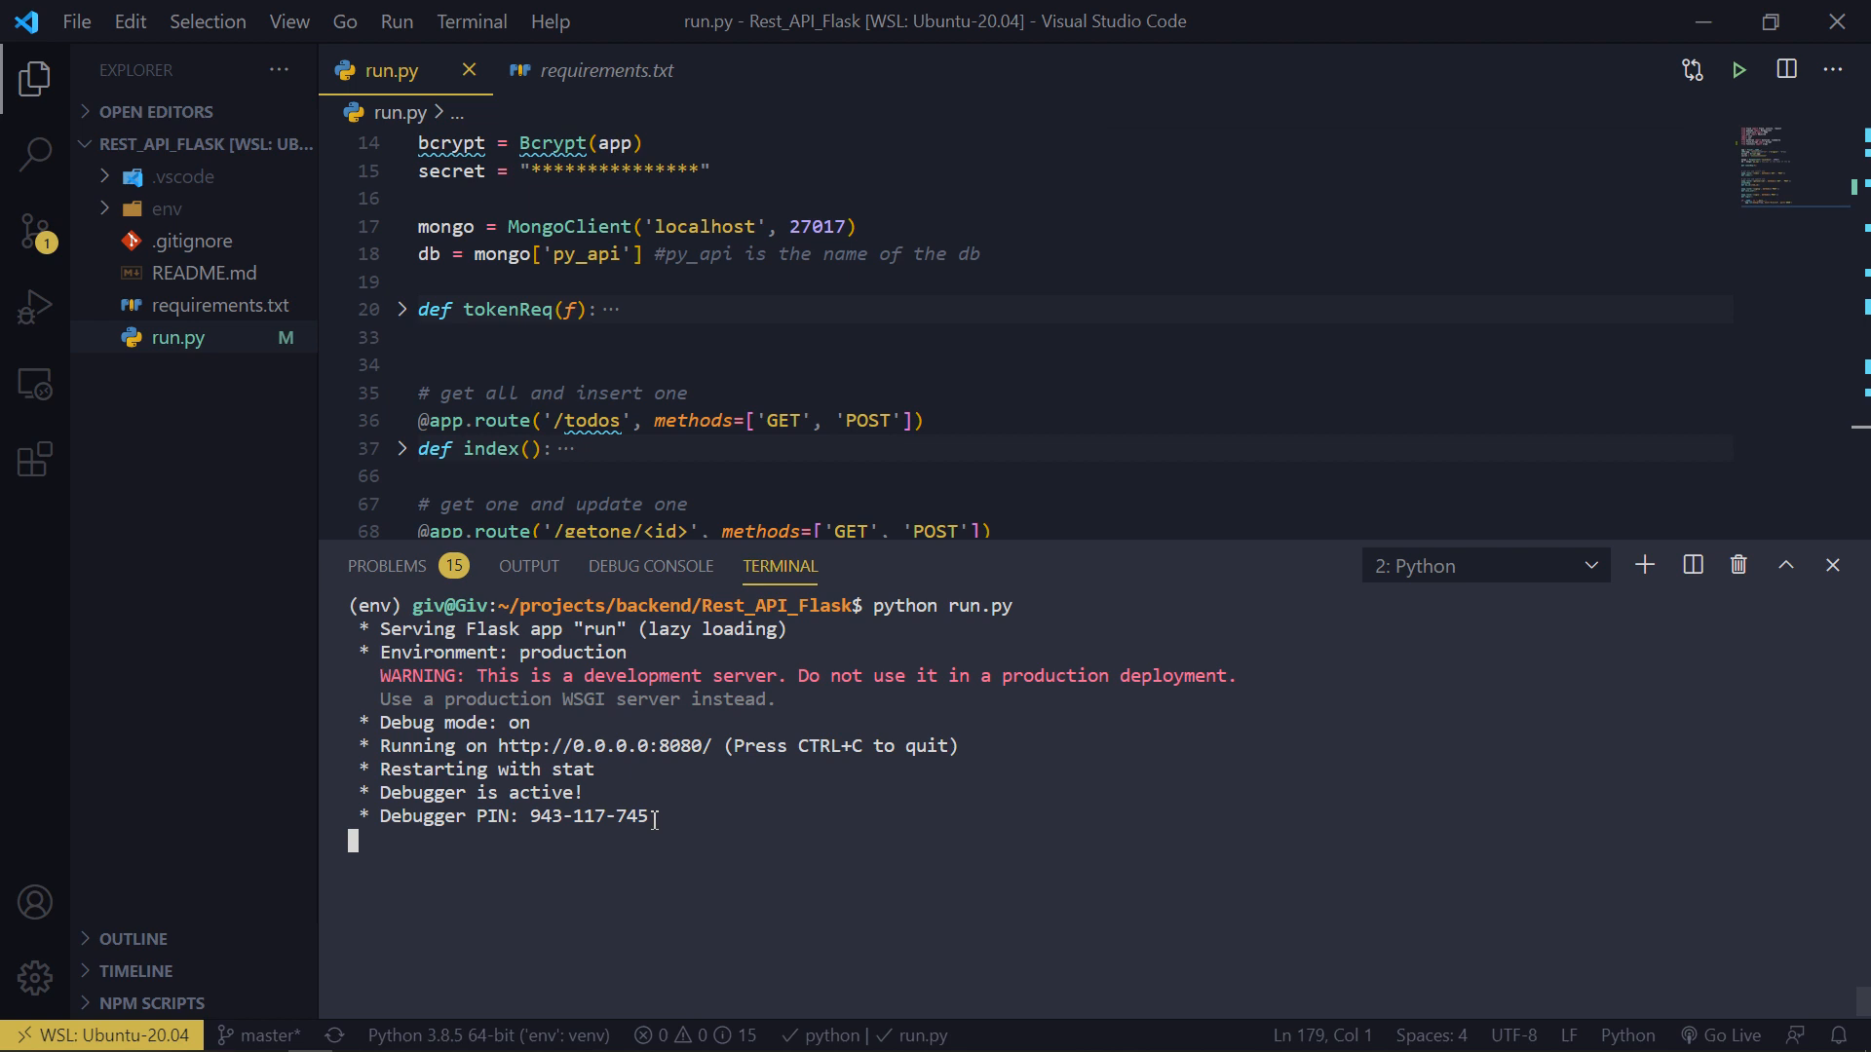
mouse_move(777, 779)
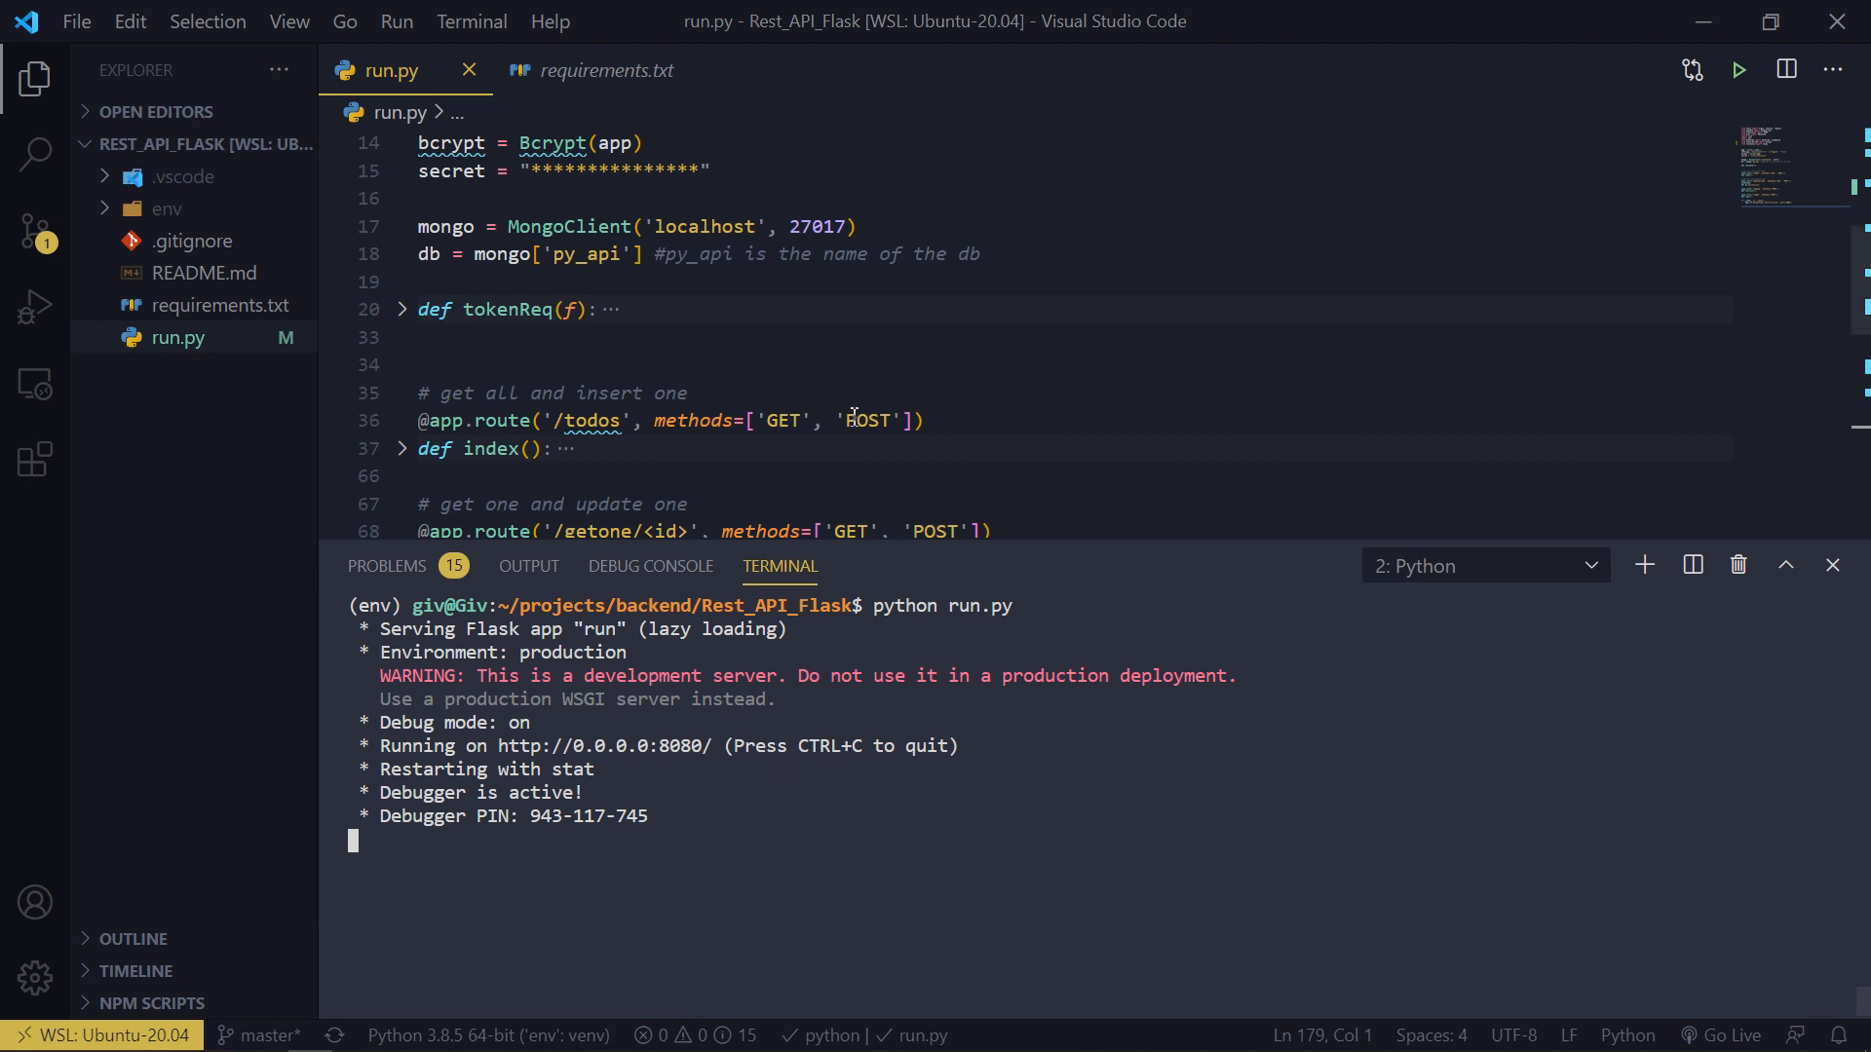
click(816, 679)
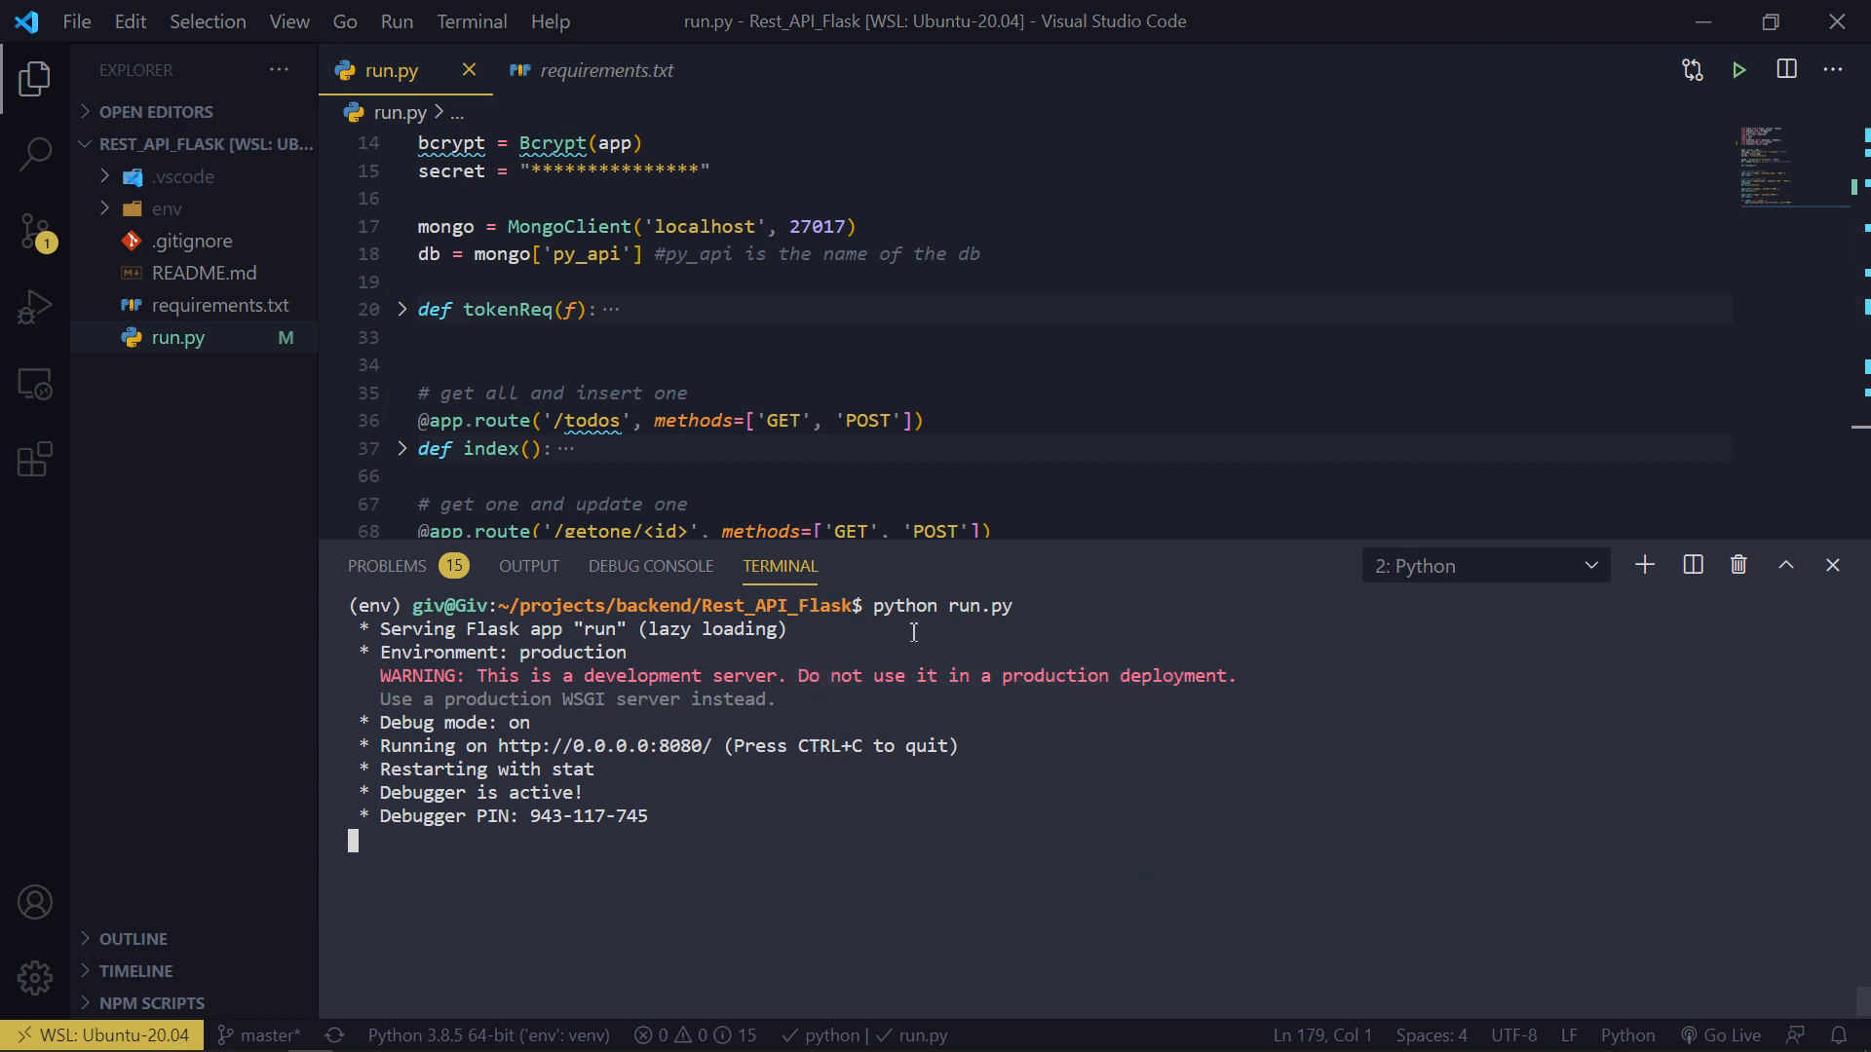
mouse_move(761, 903)
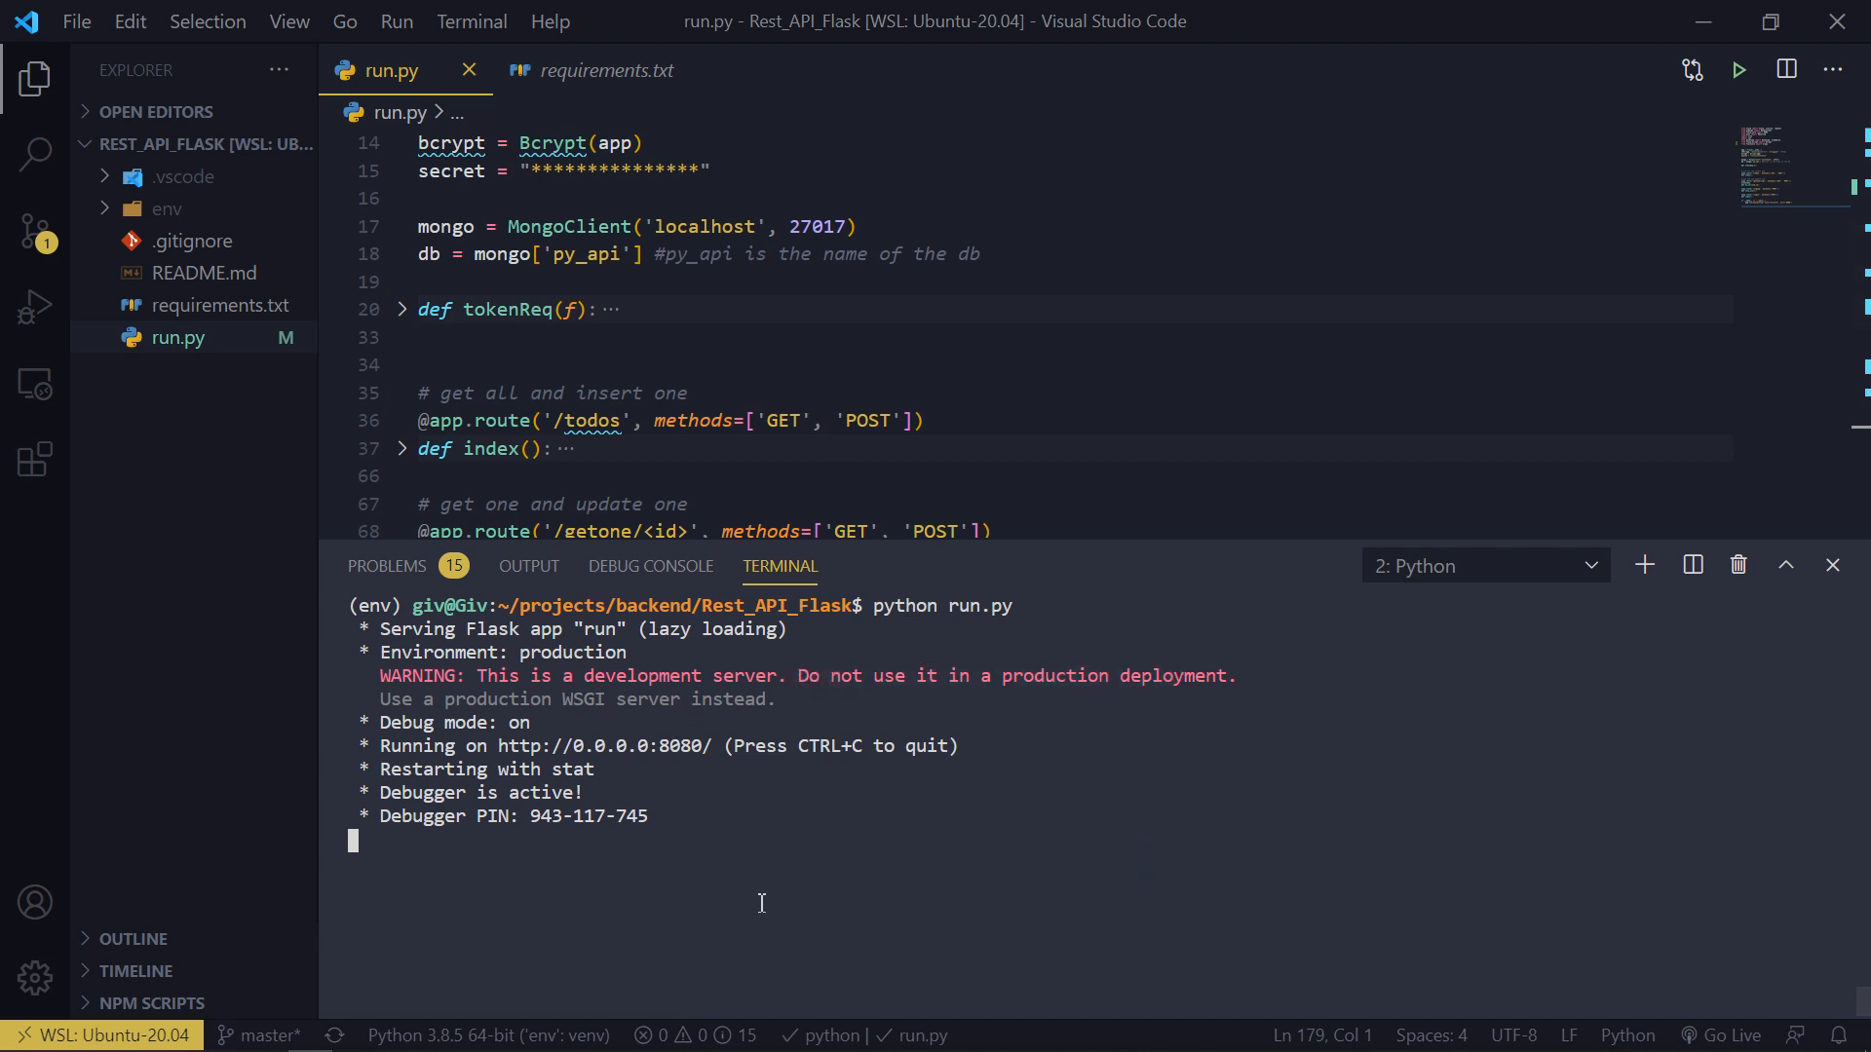
key(alt+tab)
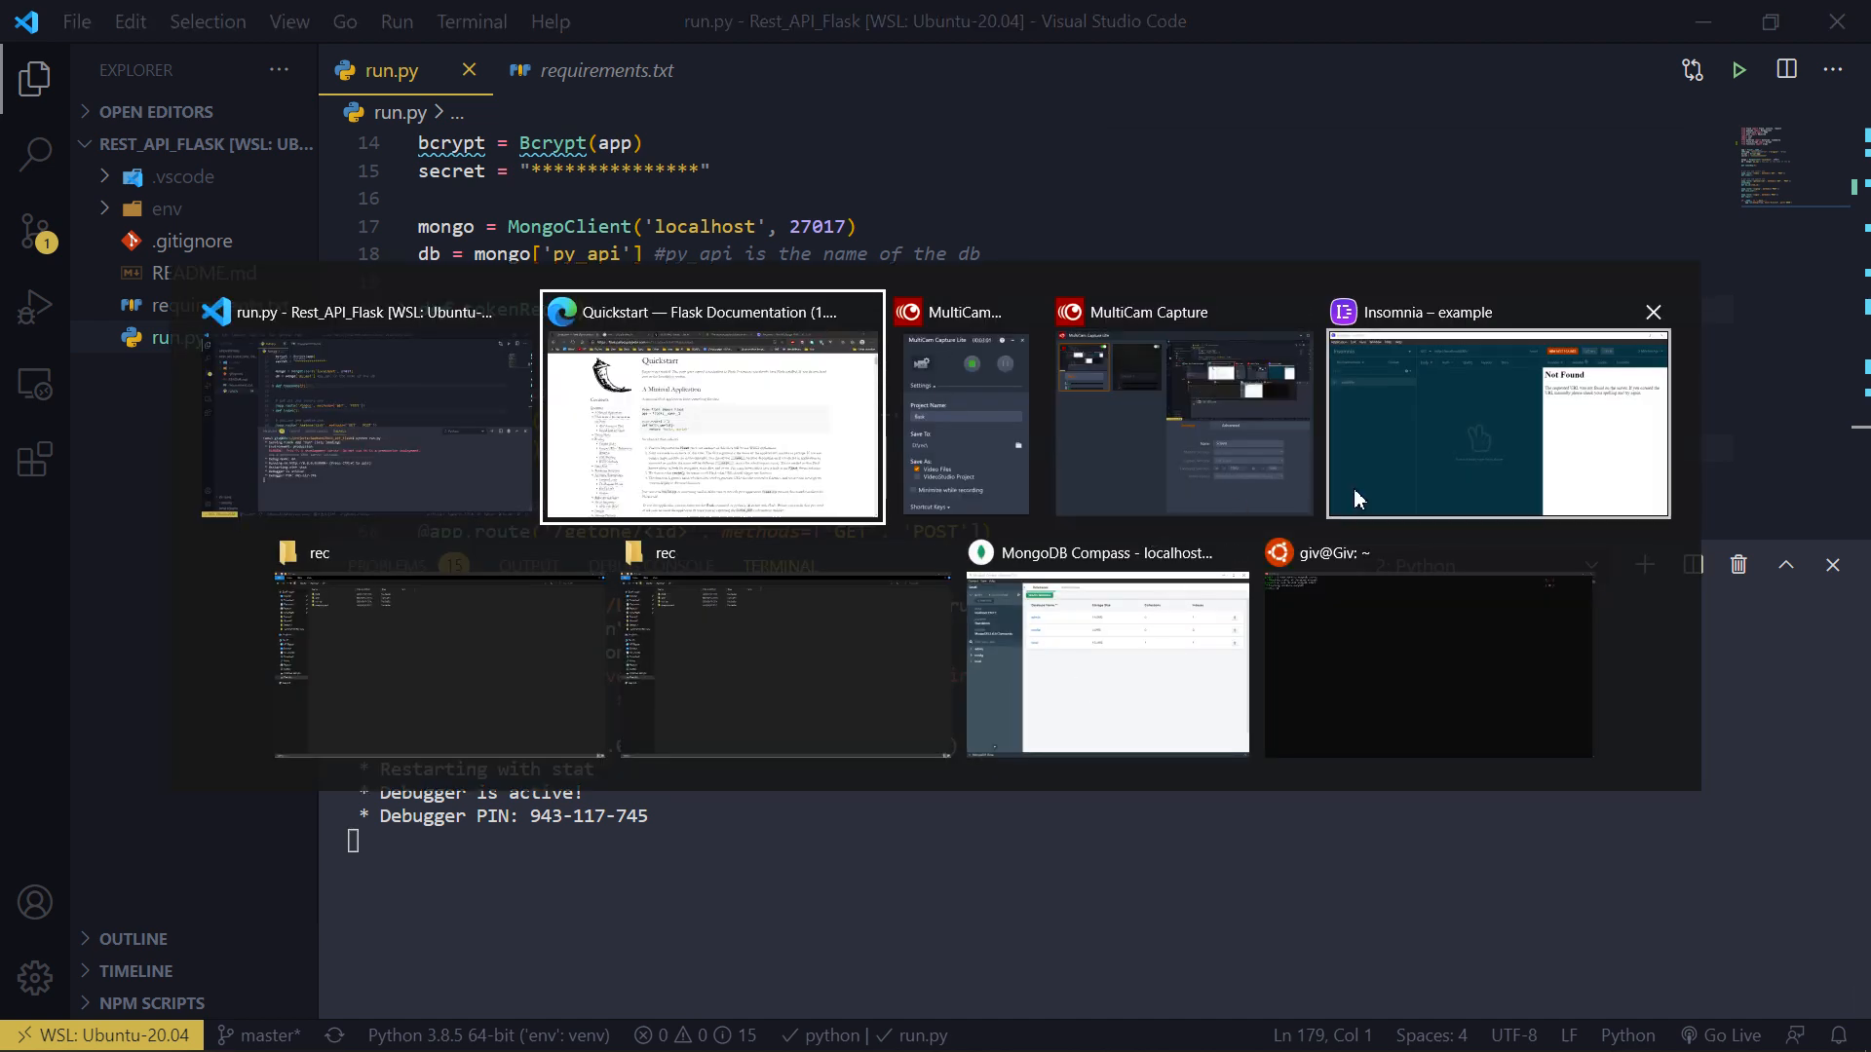
mouse_move(370, 423)
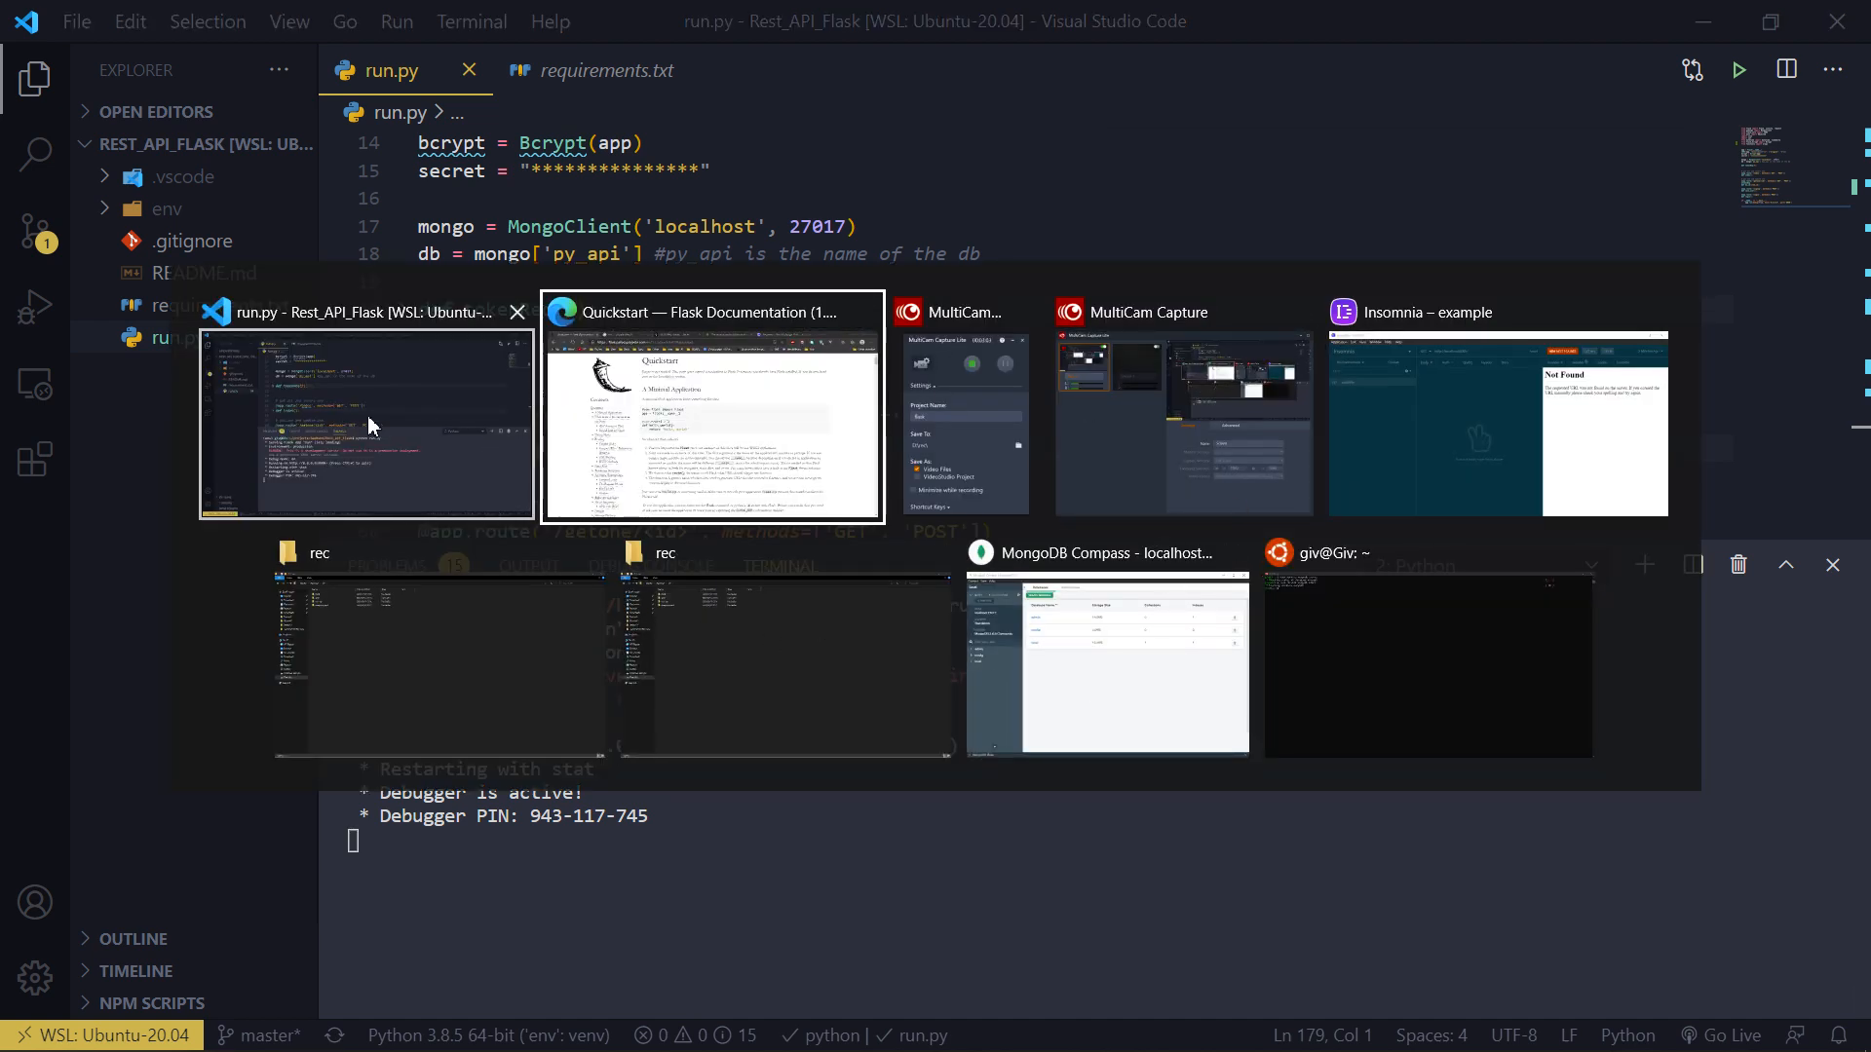
click(1499, 423)
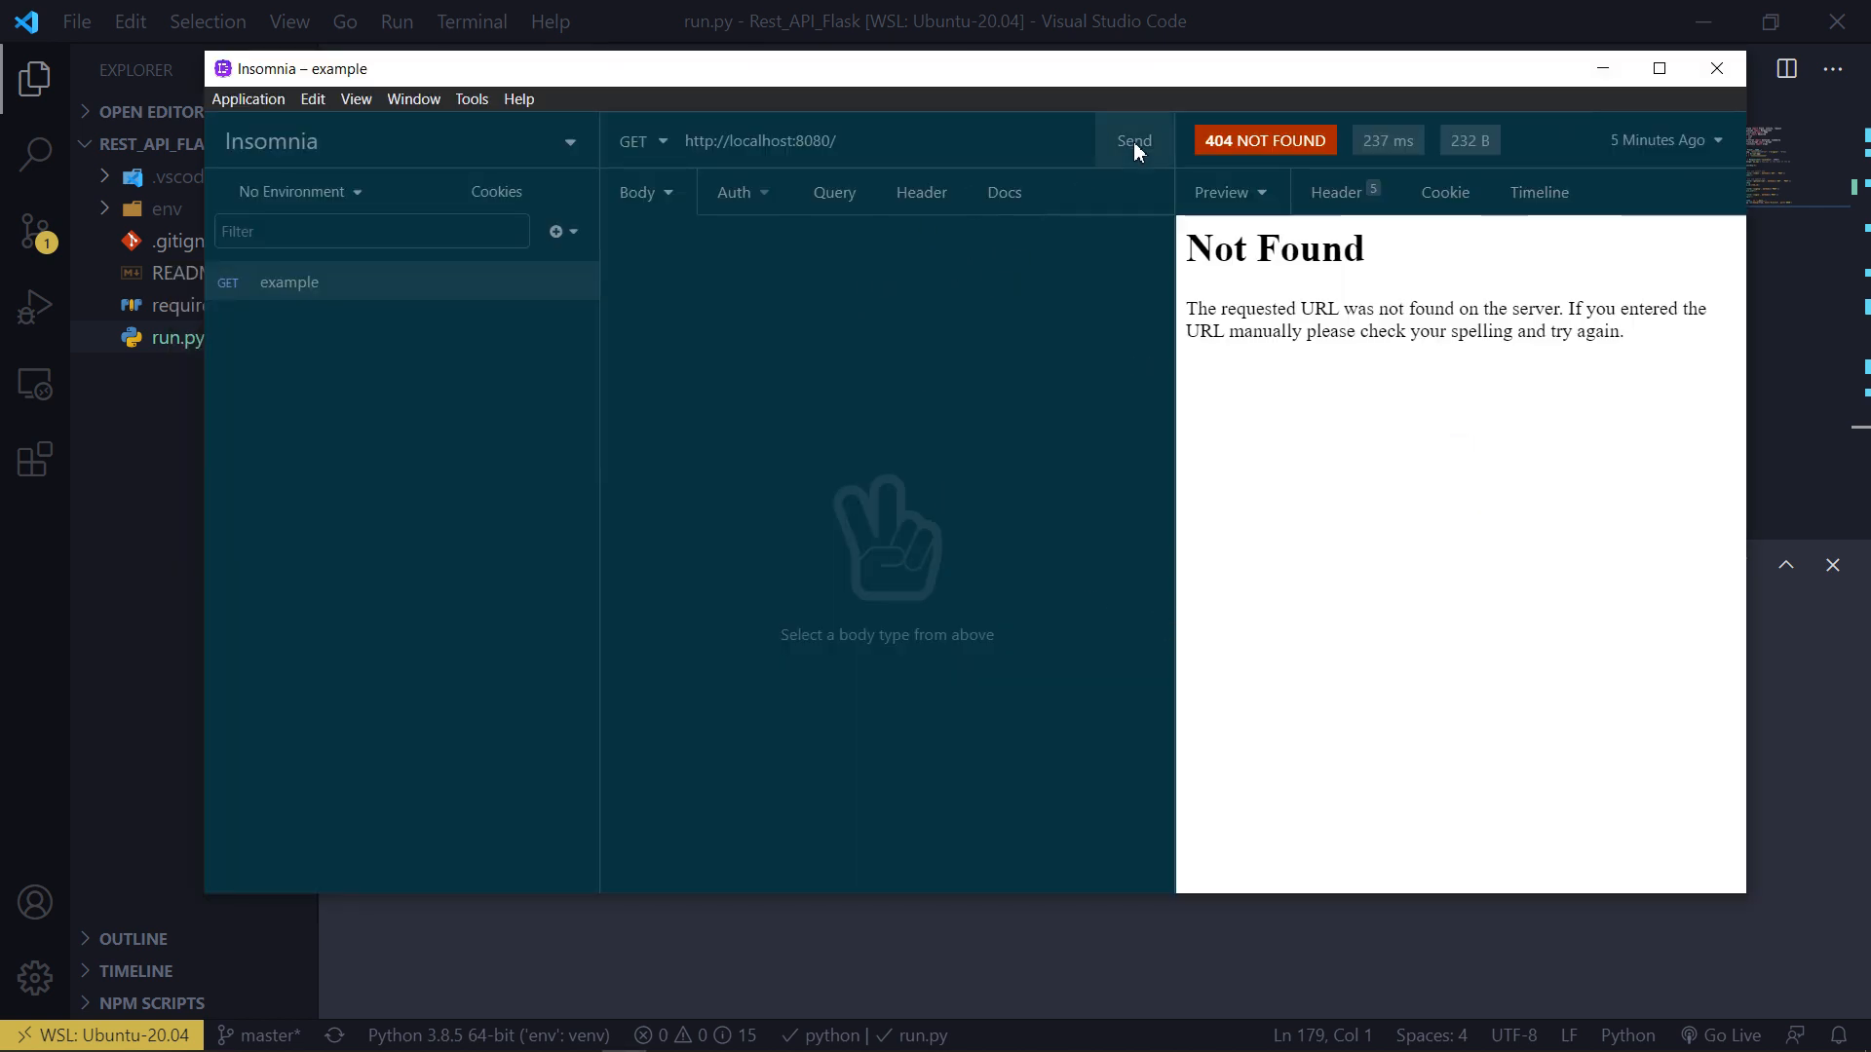
click(1134, 141)
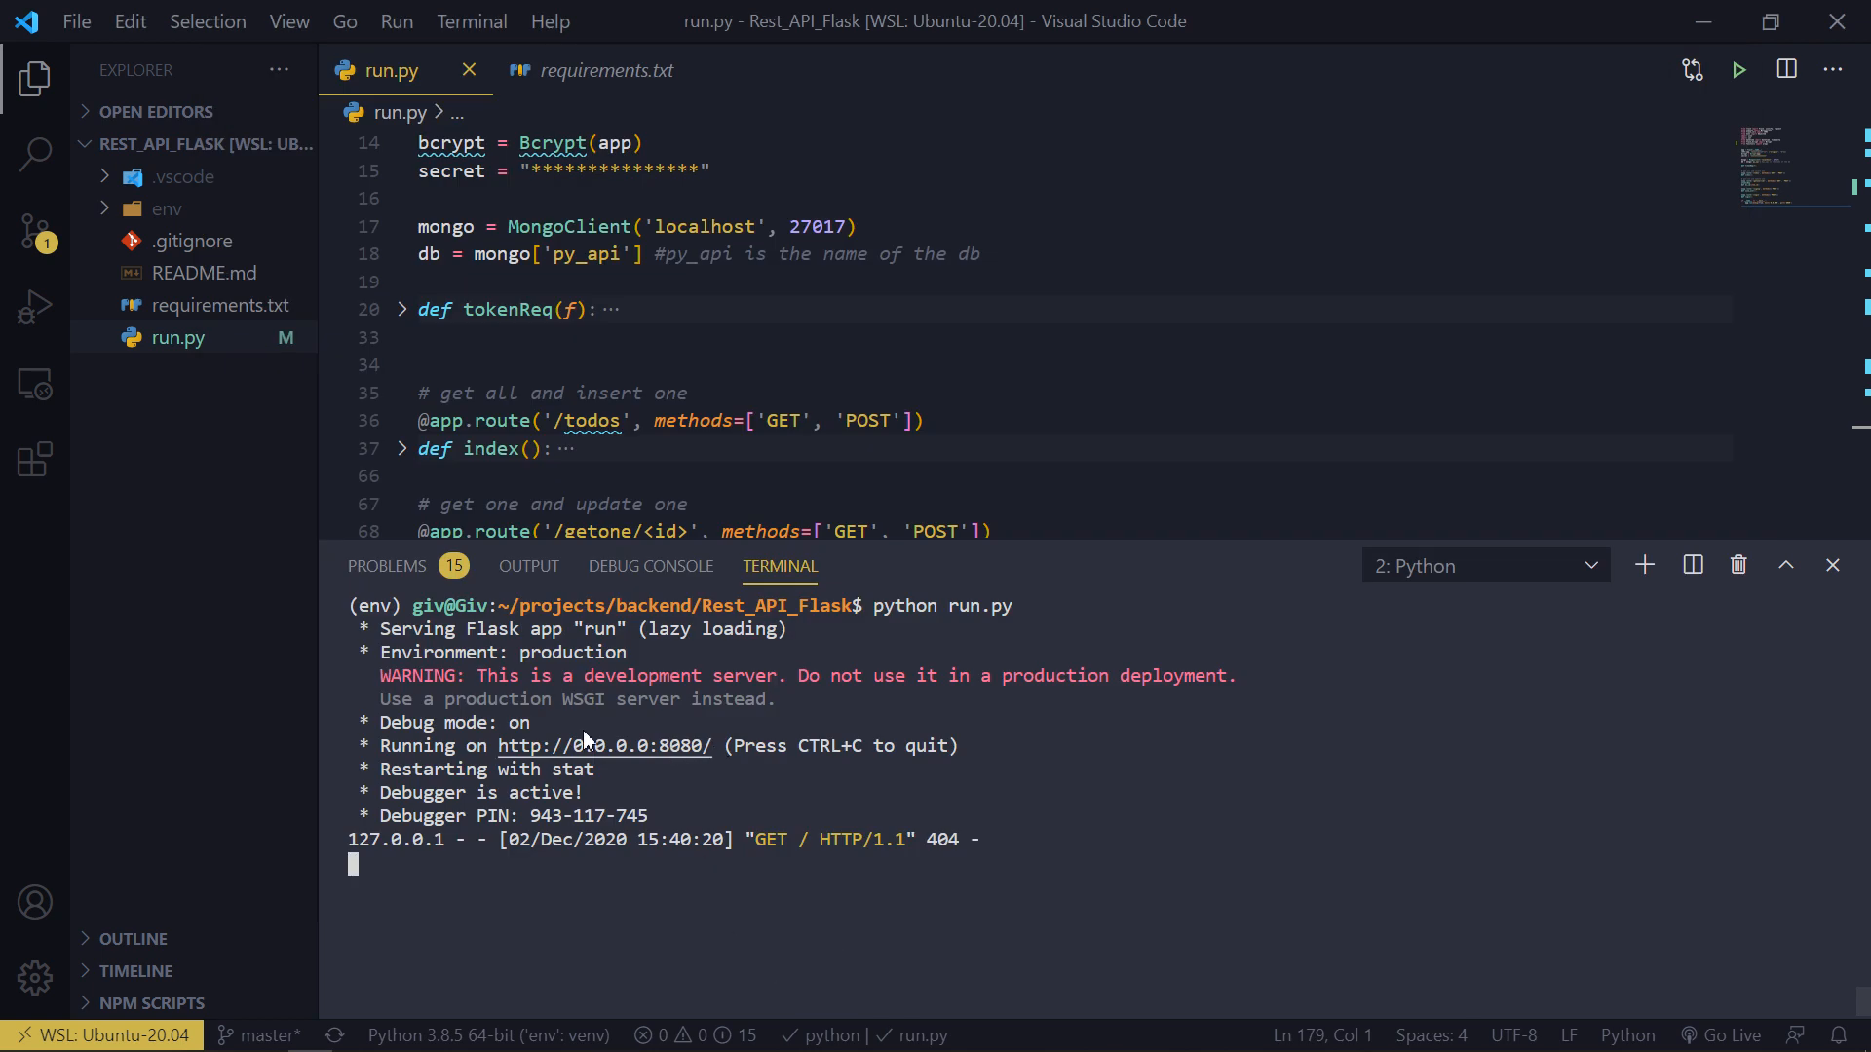
mouse_move(686, 965)
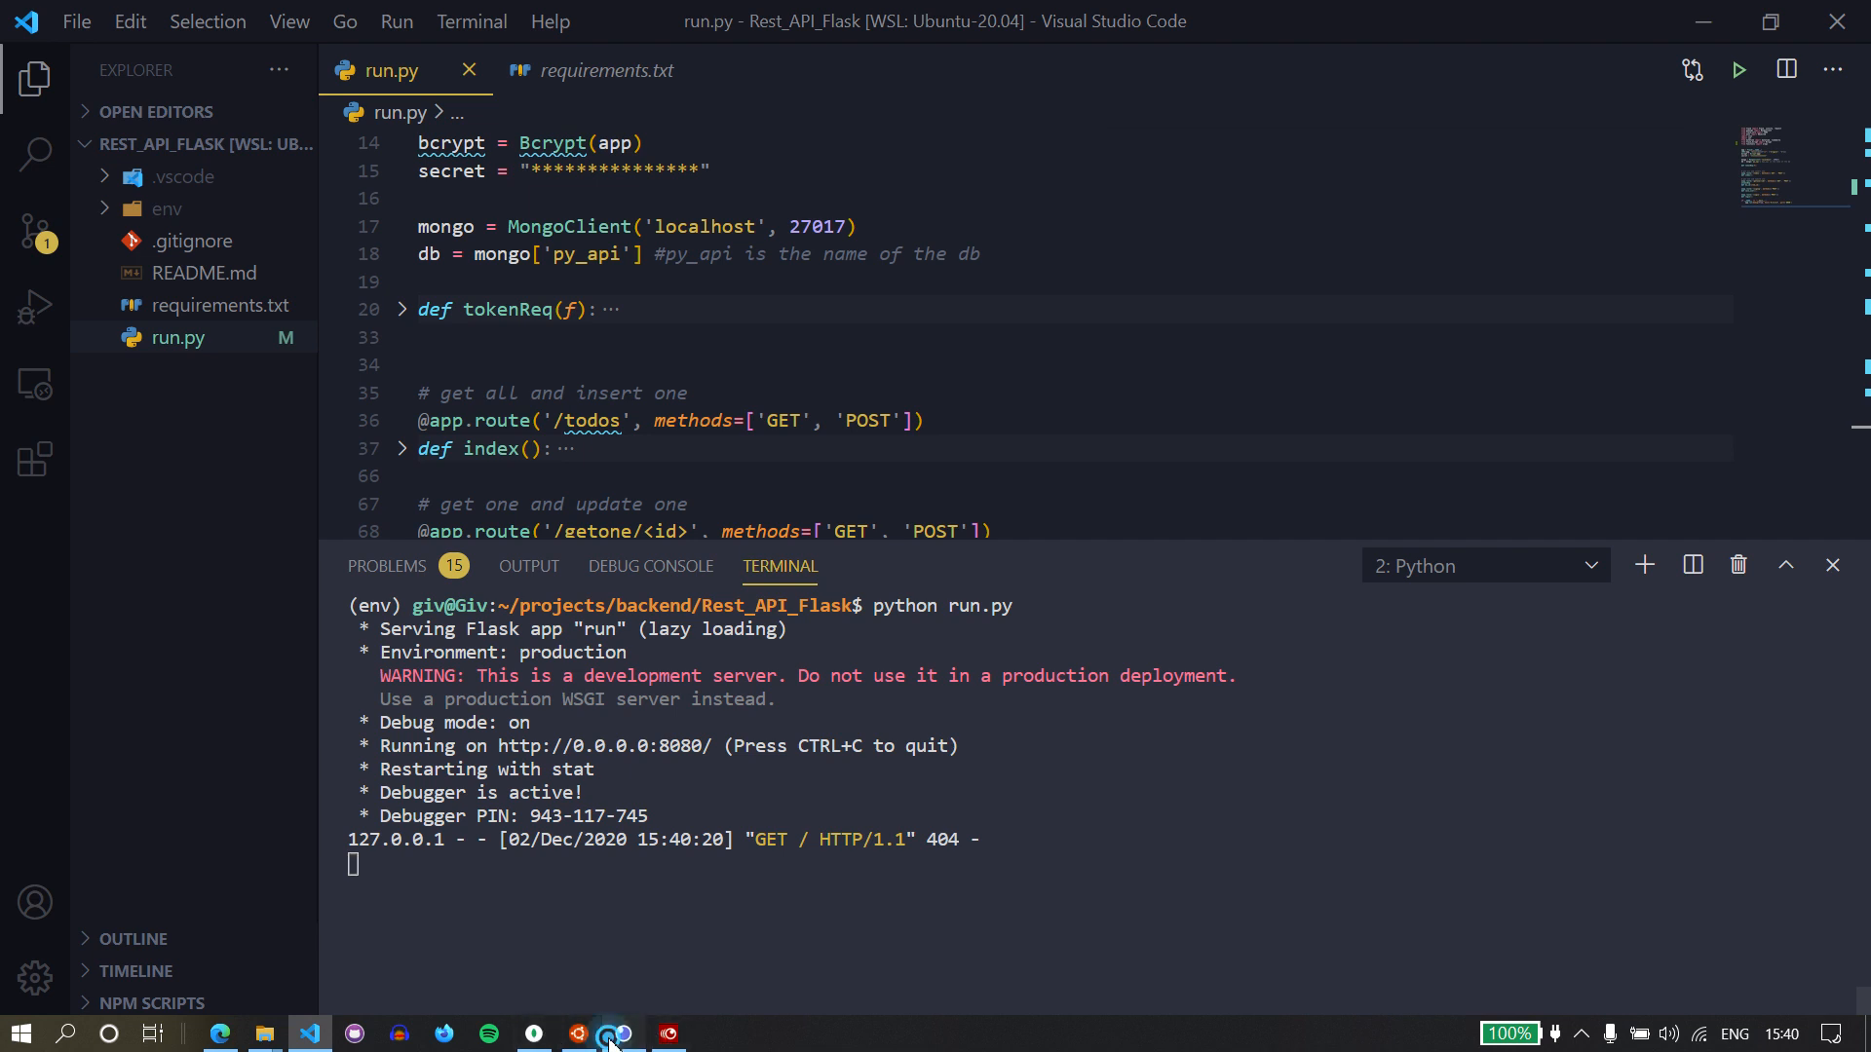
click(610, 1033)
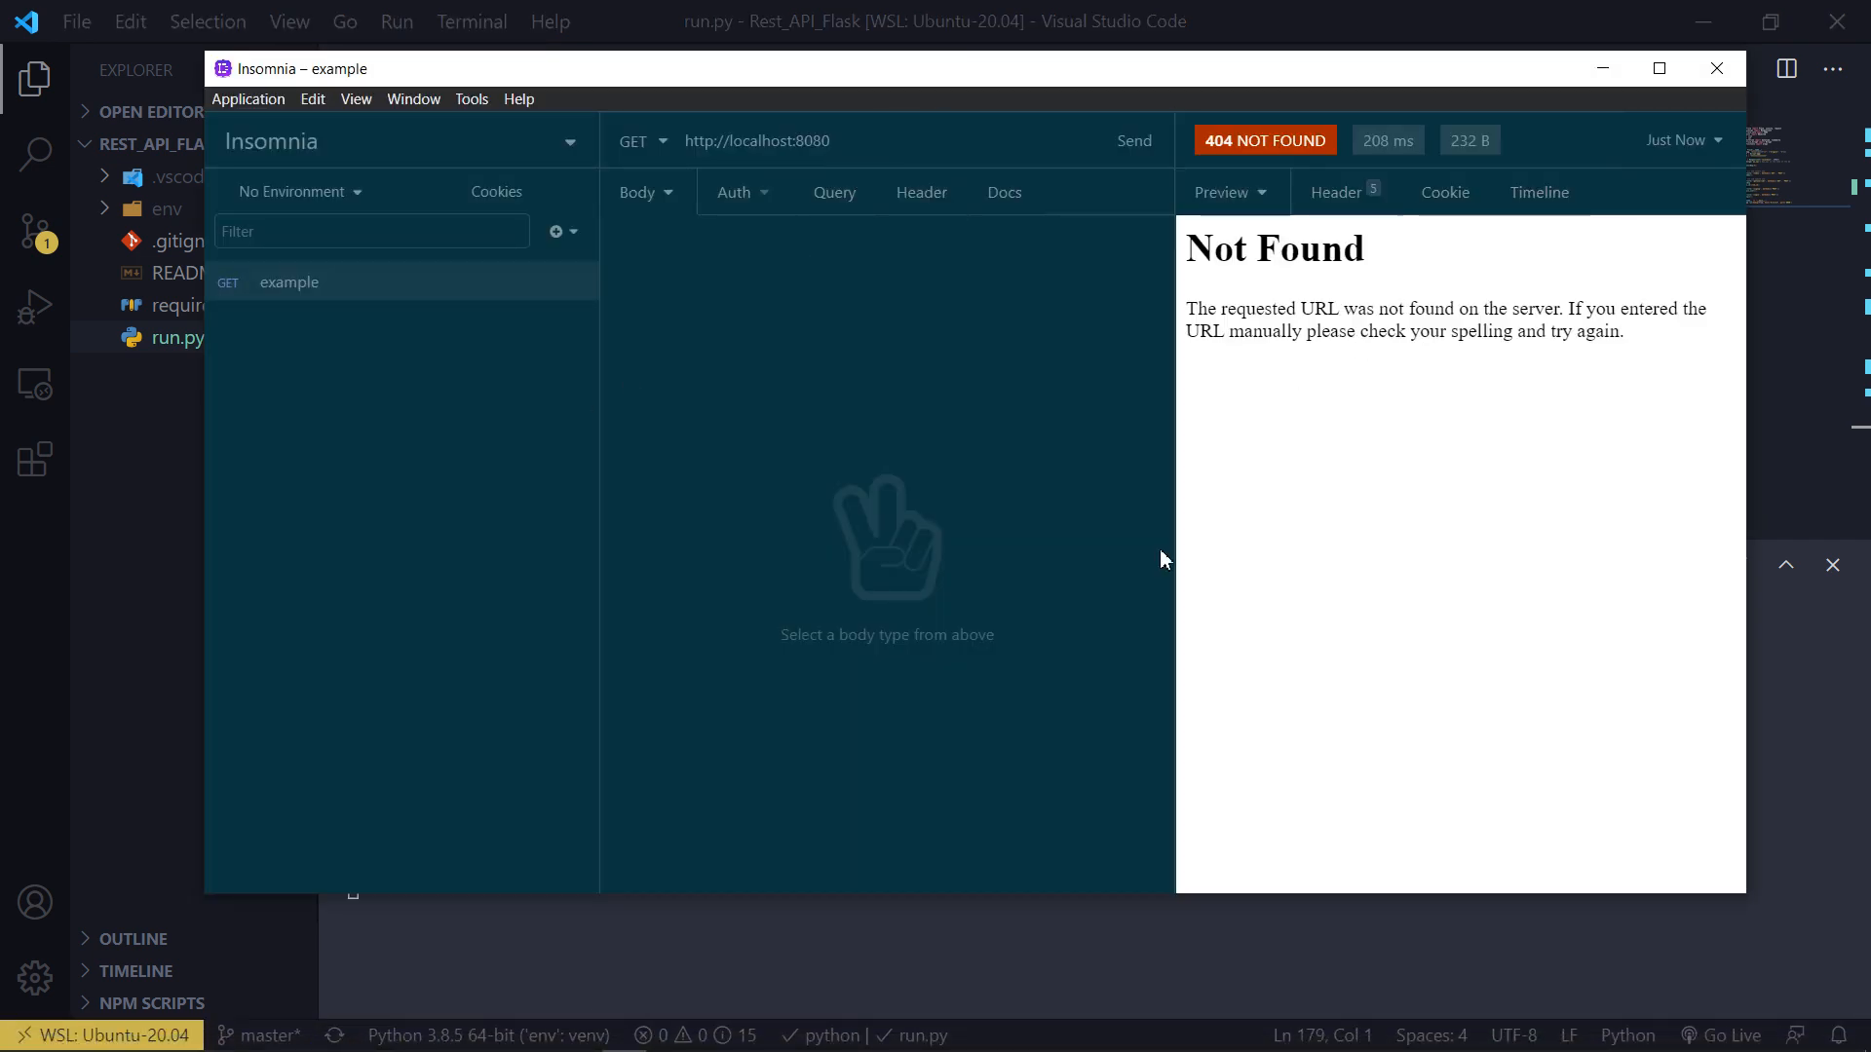
mouse_move(528, 962)
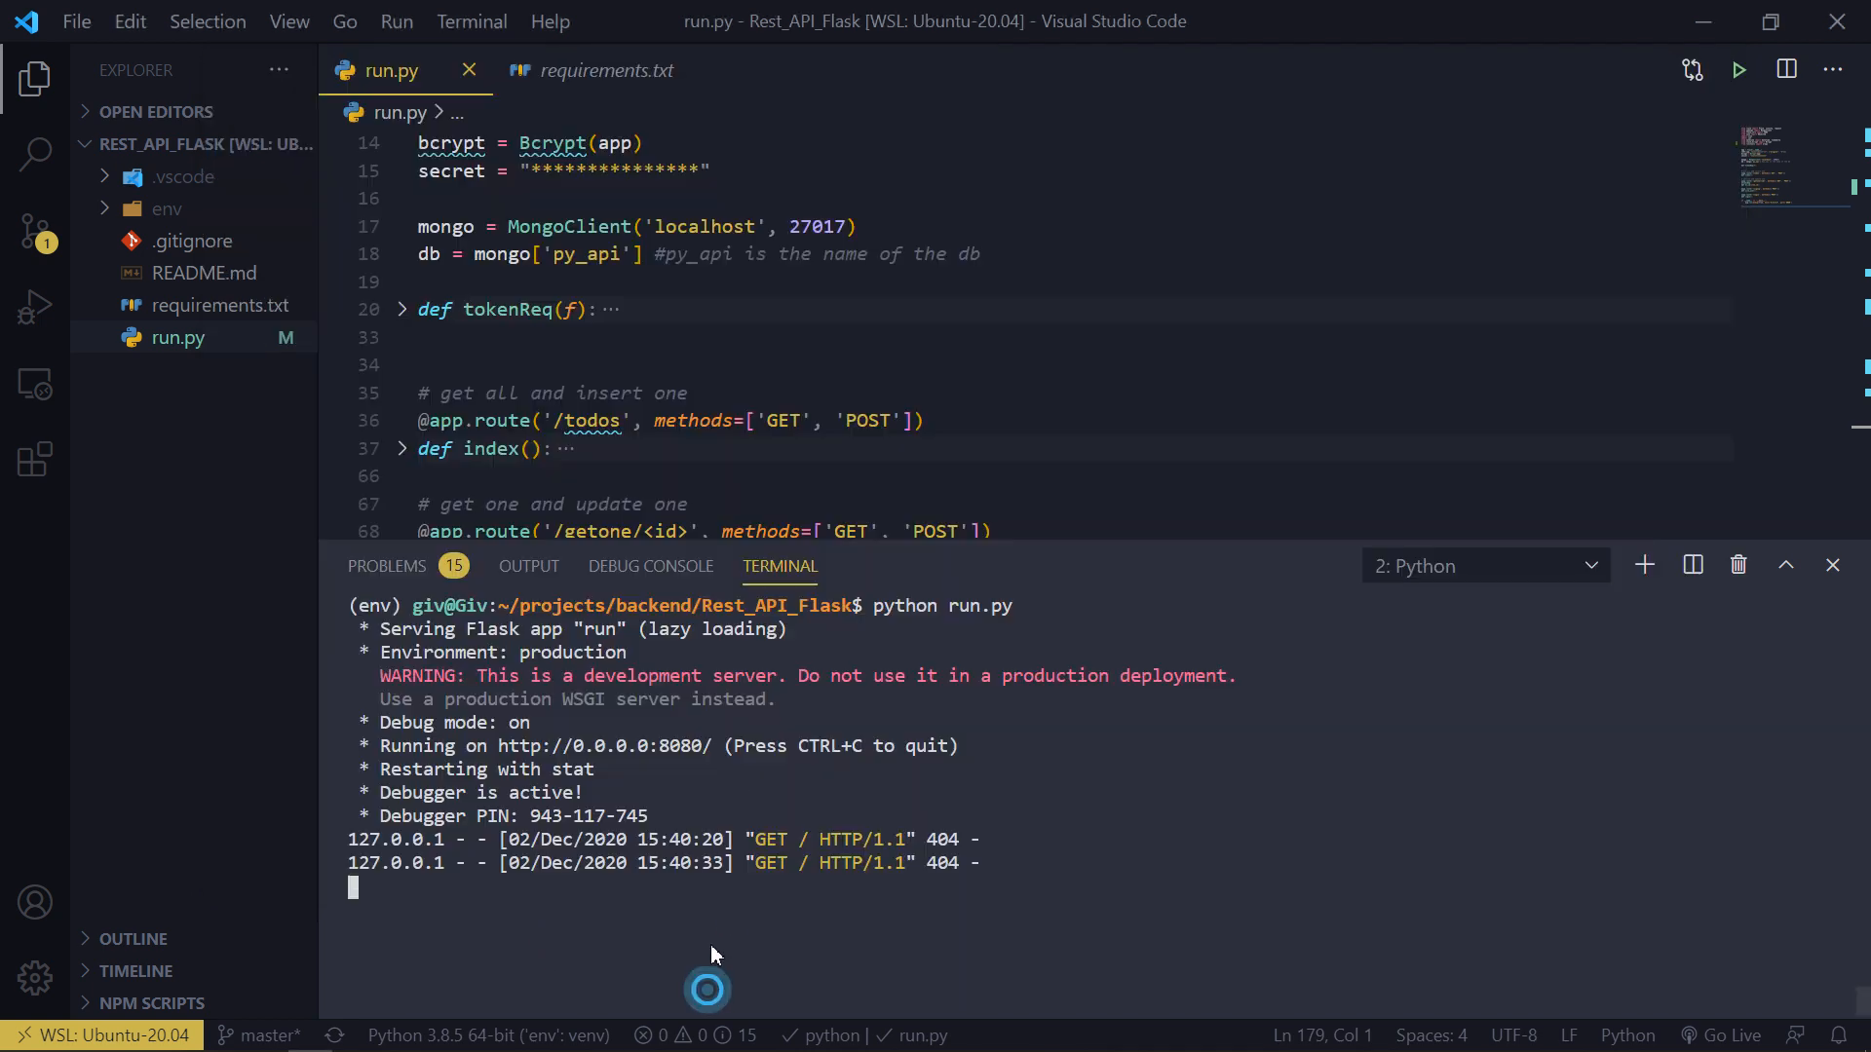
- Add a duplicated /todos route with def func(): return "😺", 200 and save run.py
click(913, 381)
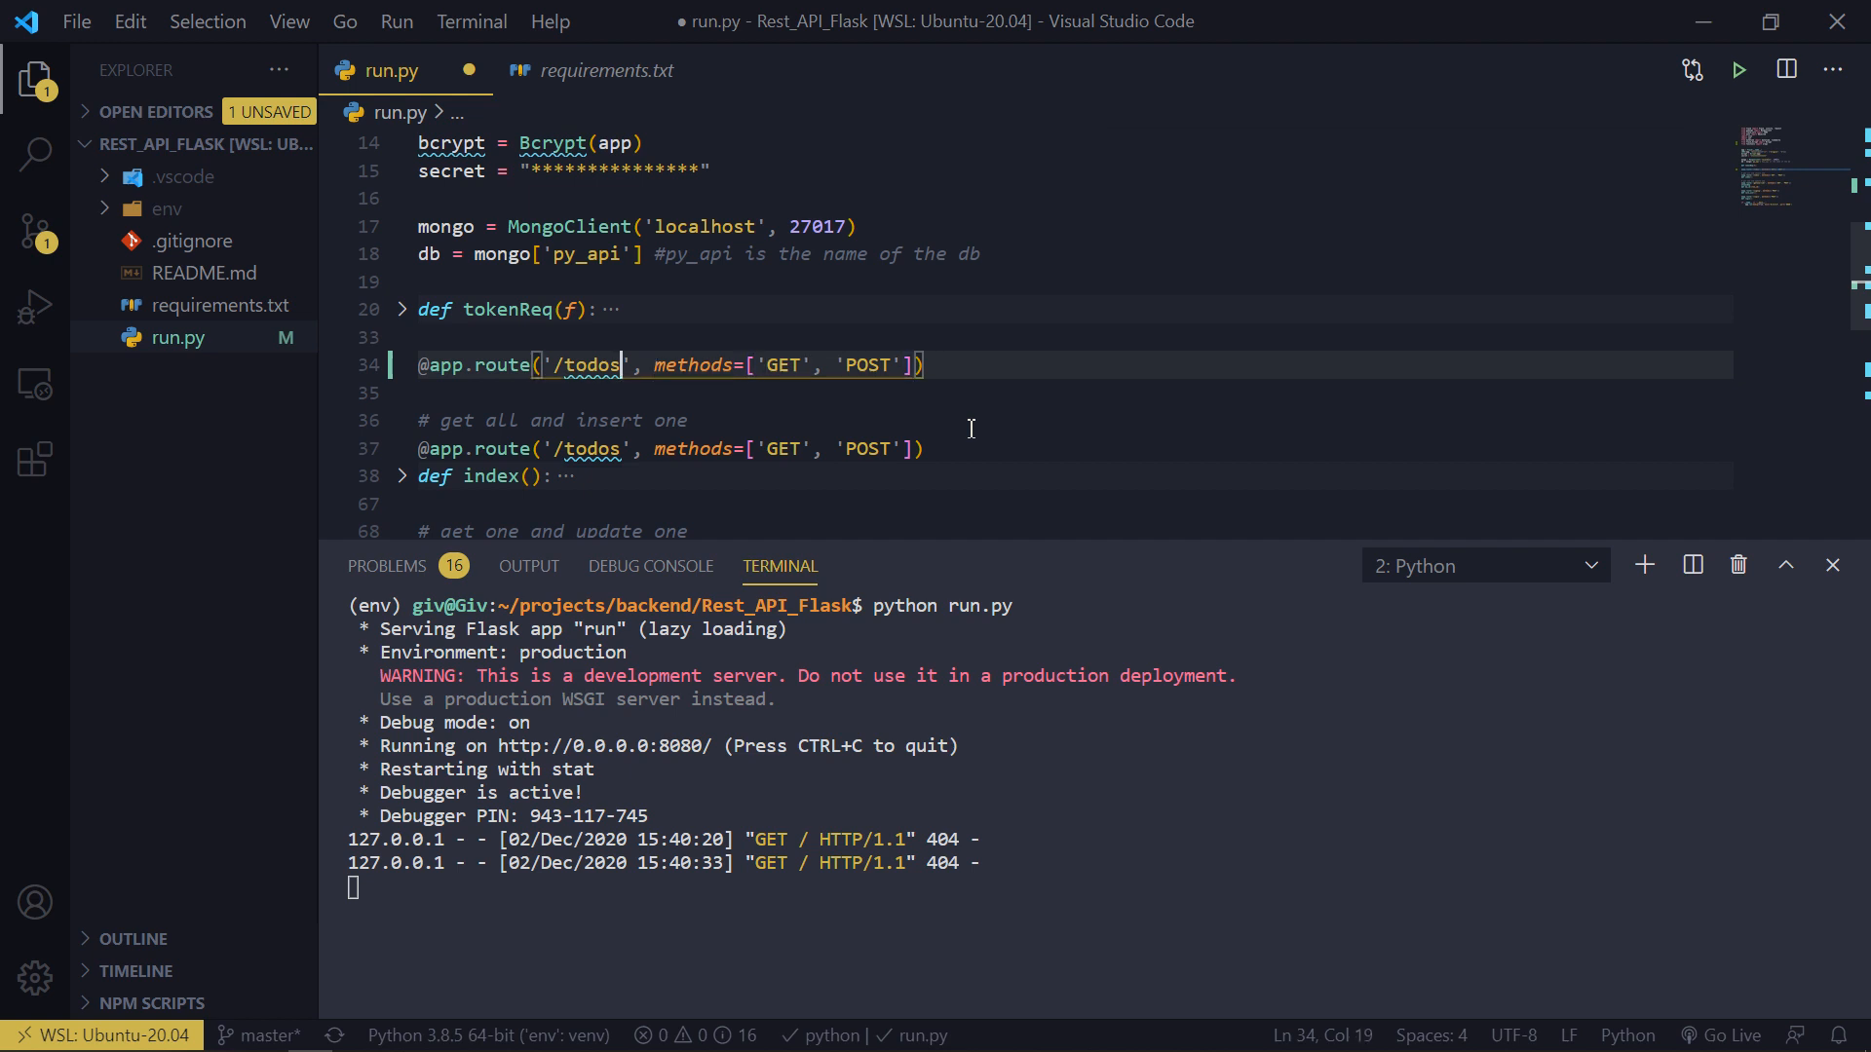
key(Right)
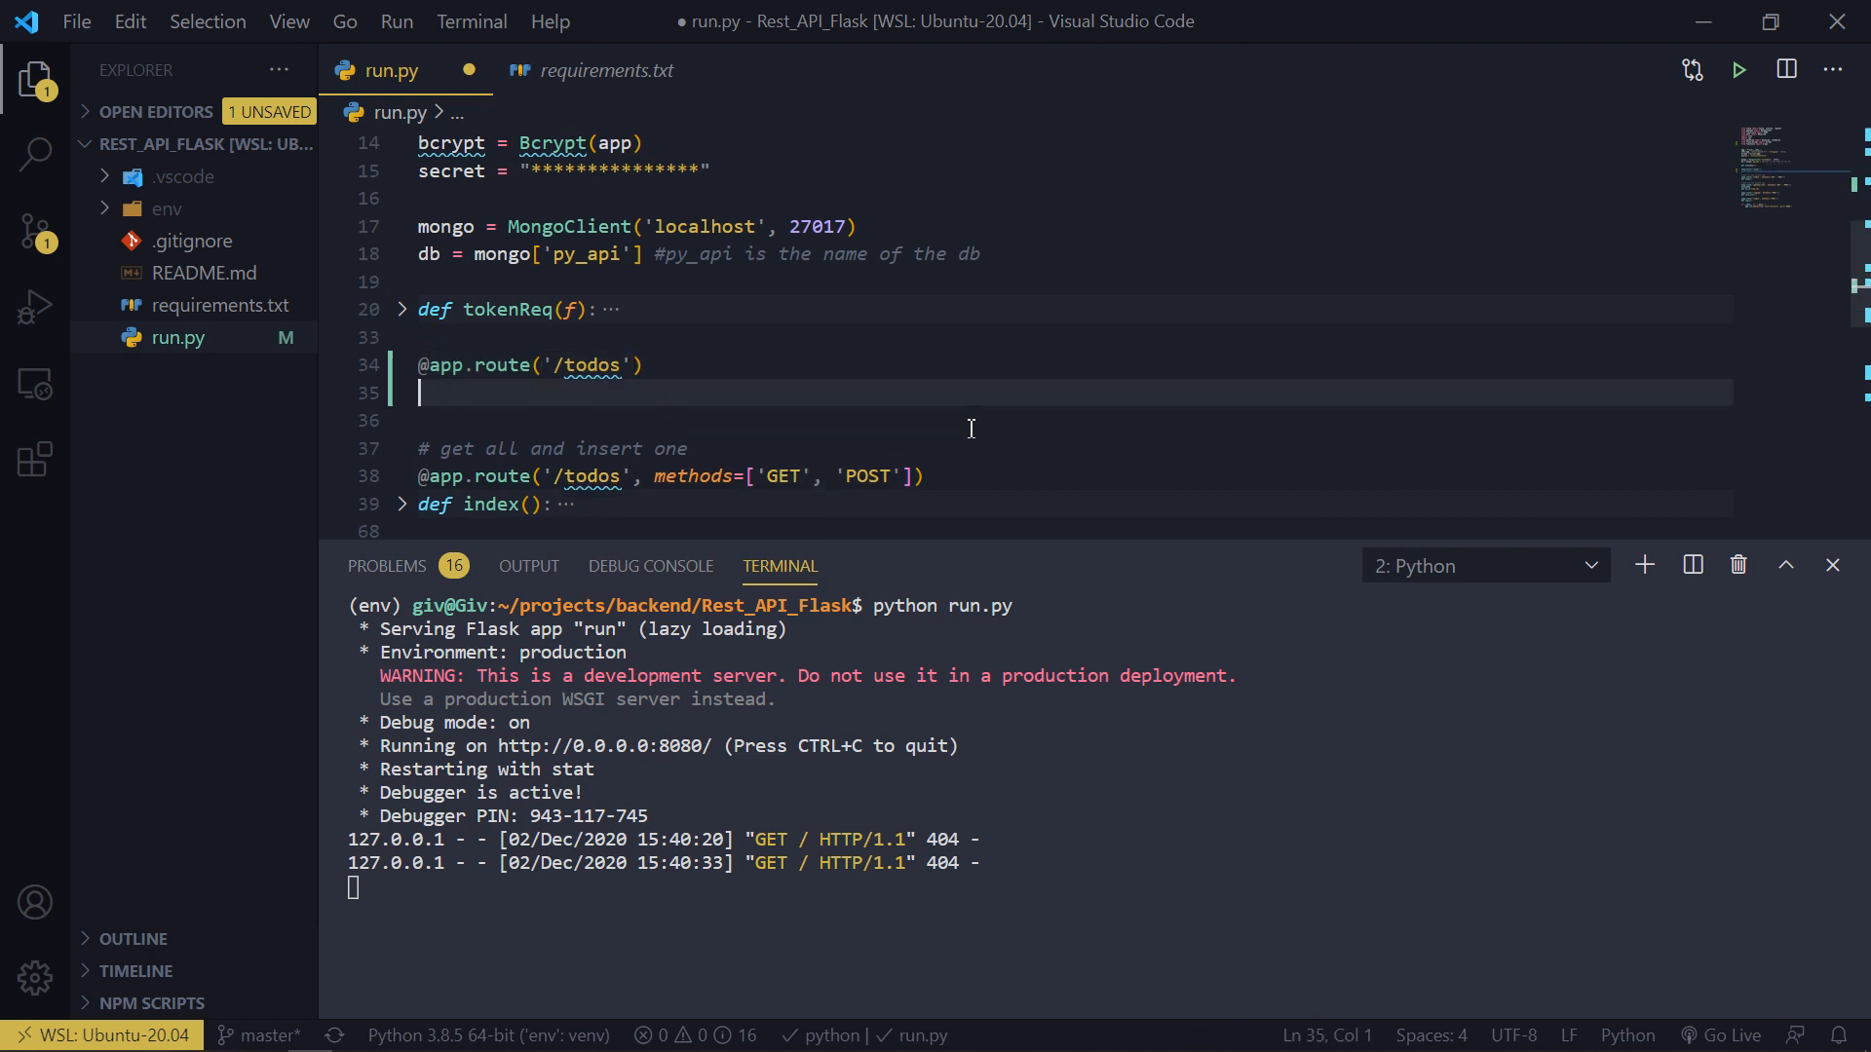
text(def)
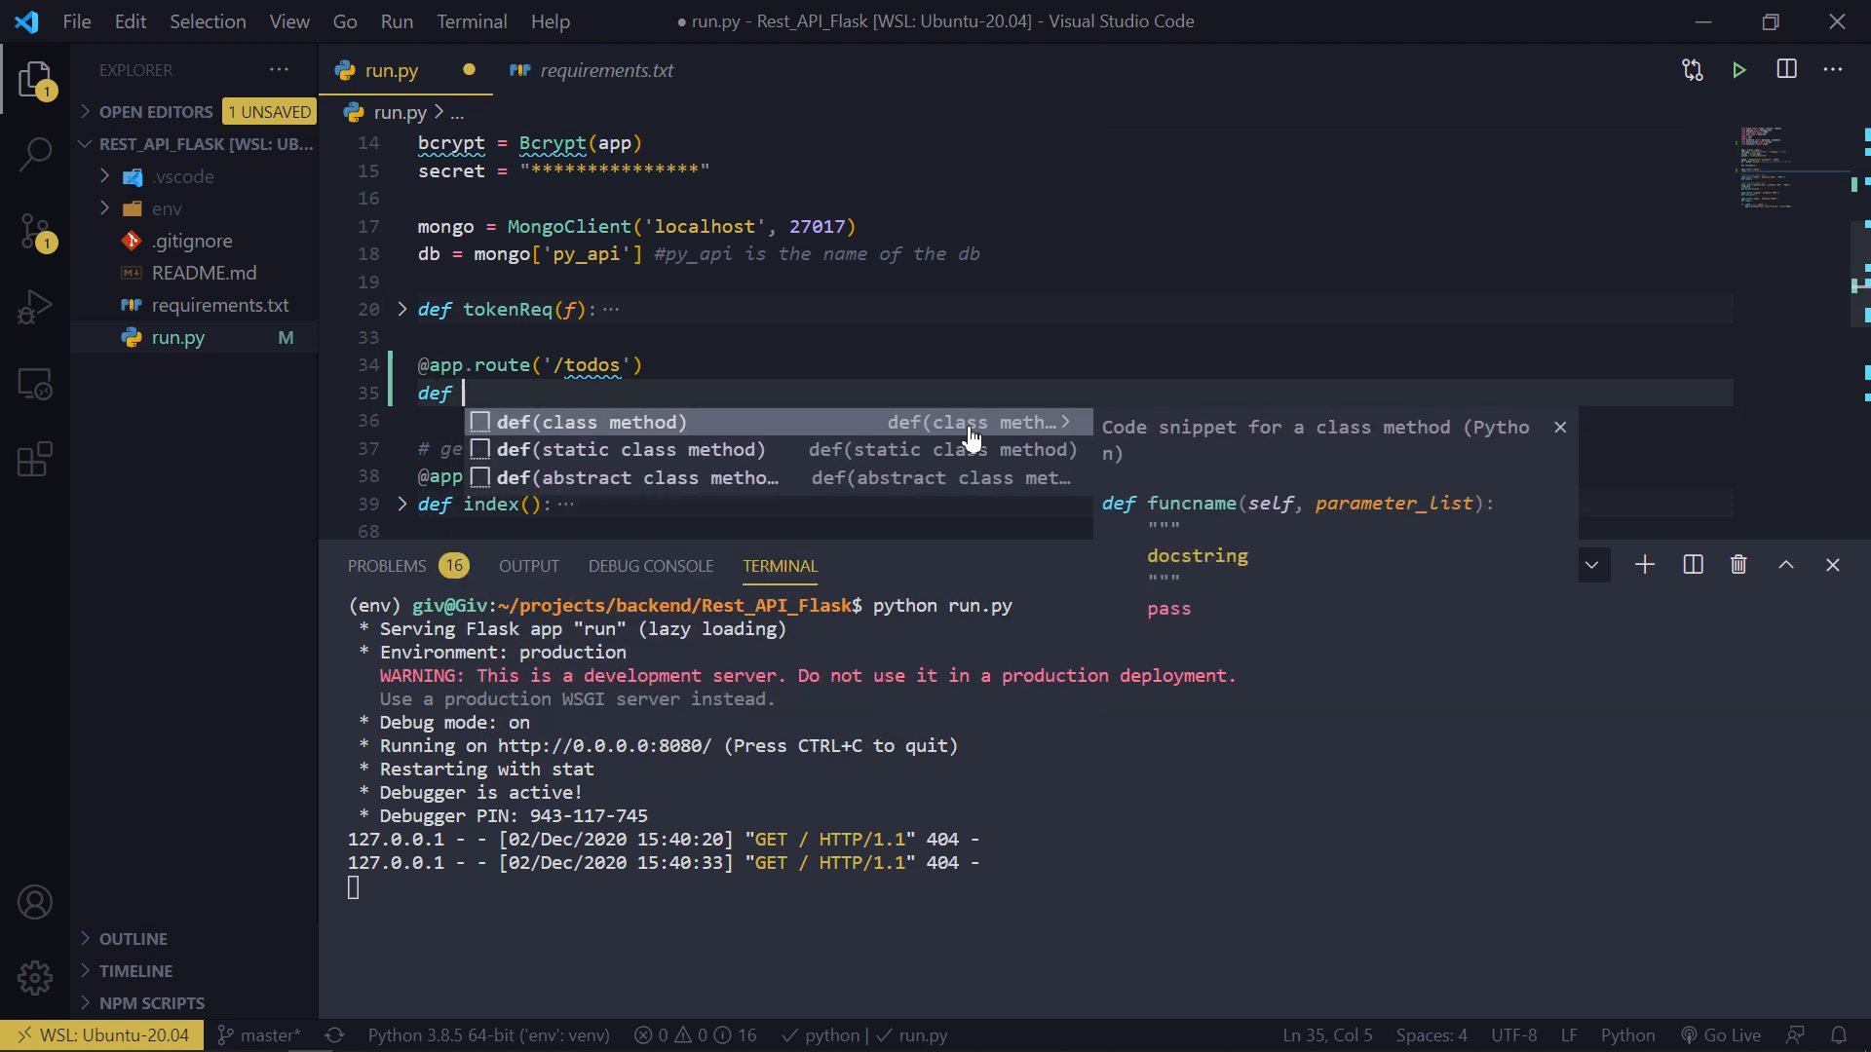
text(func)
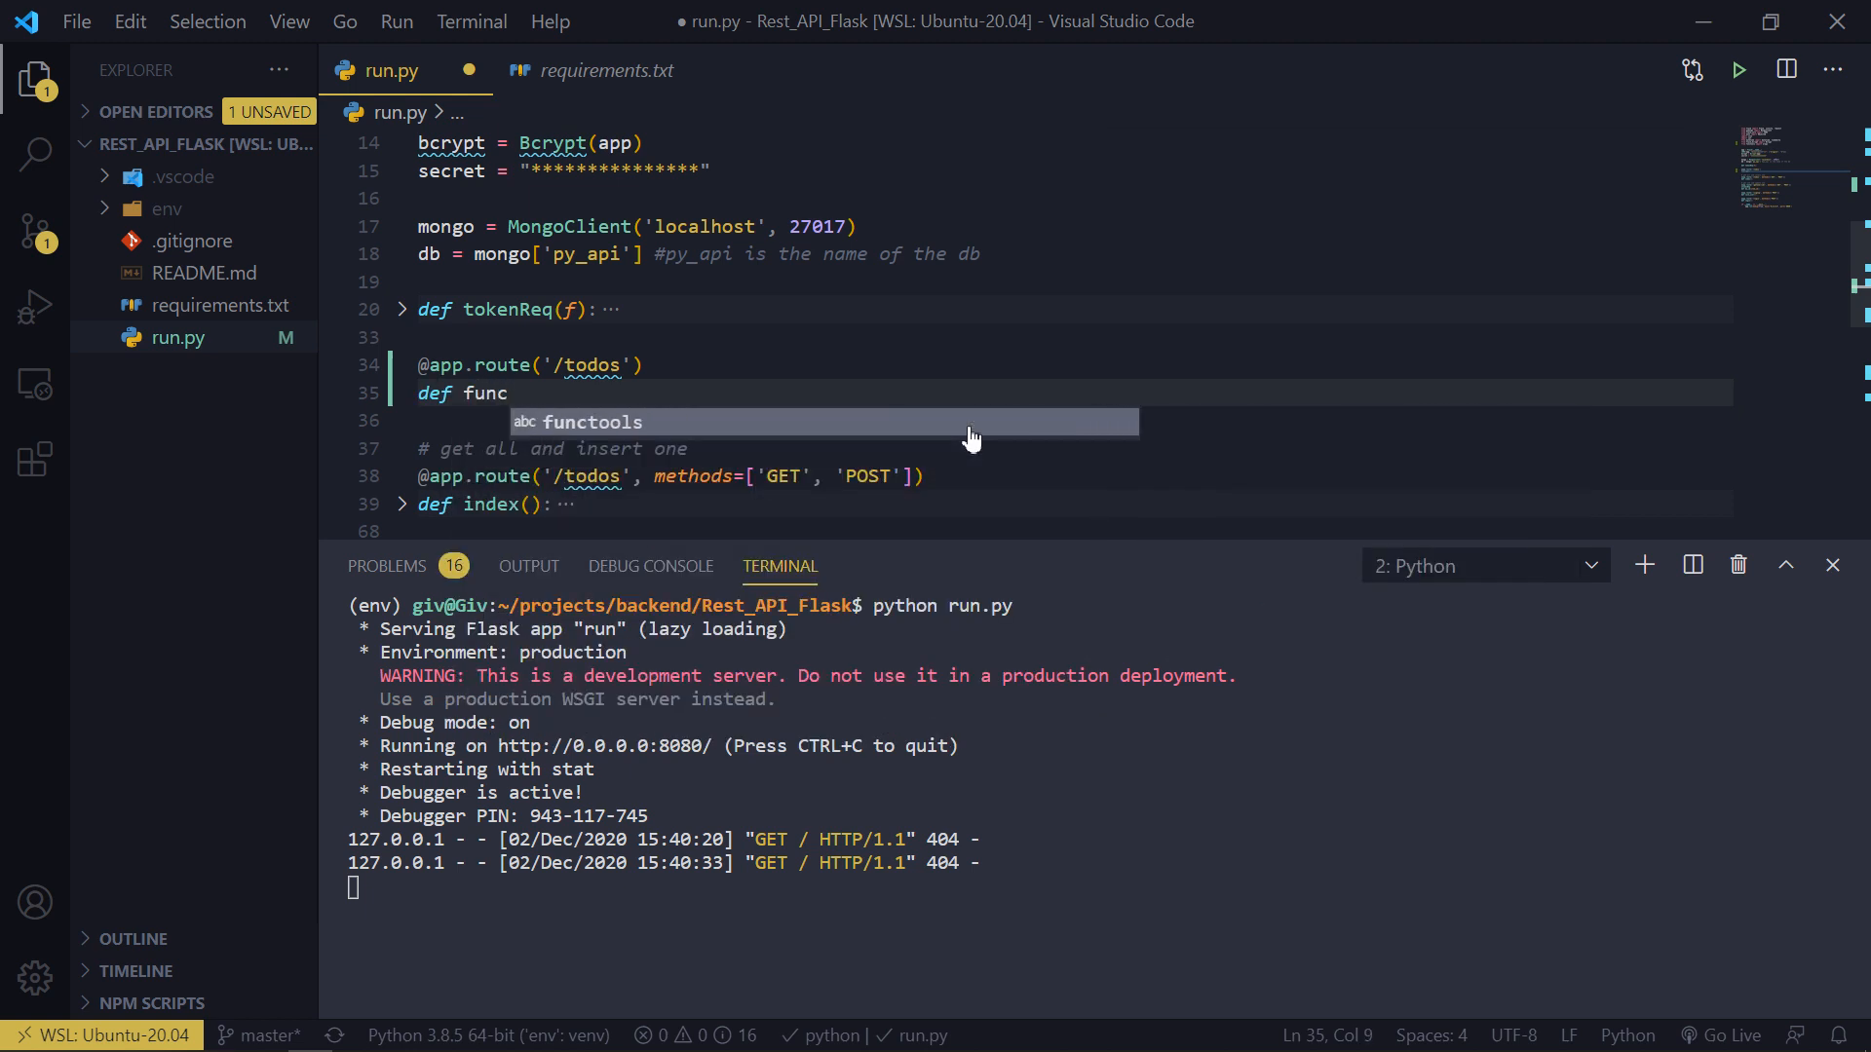
text(():)
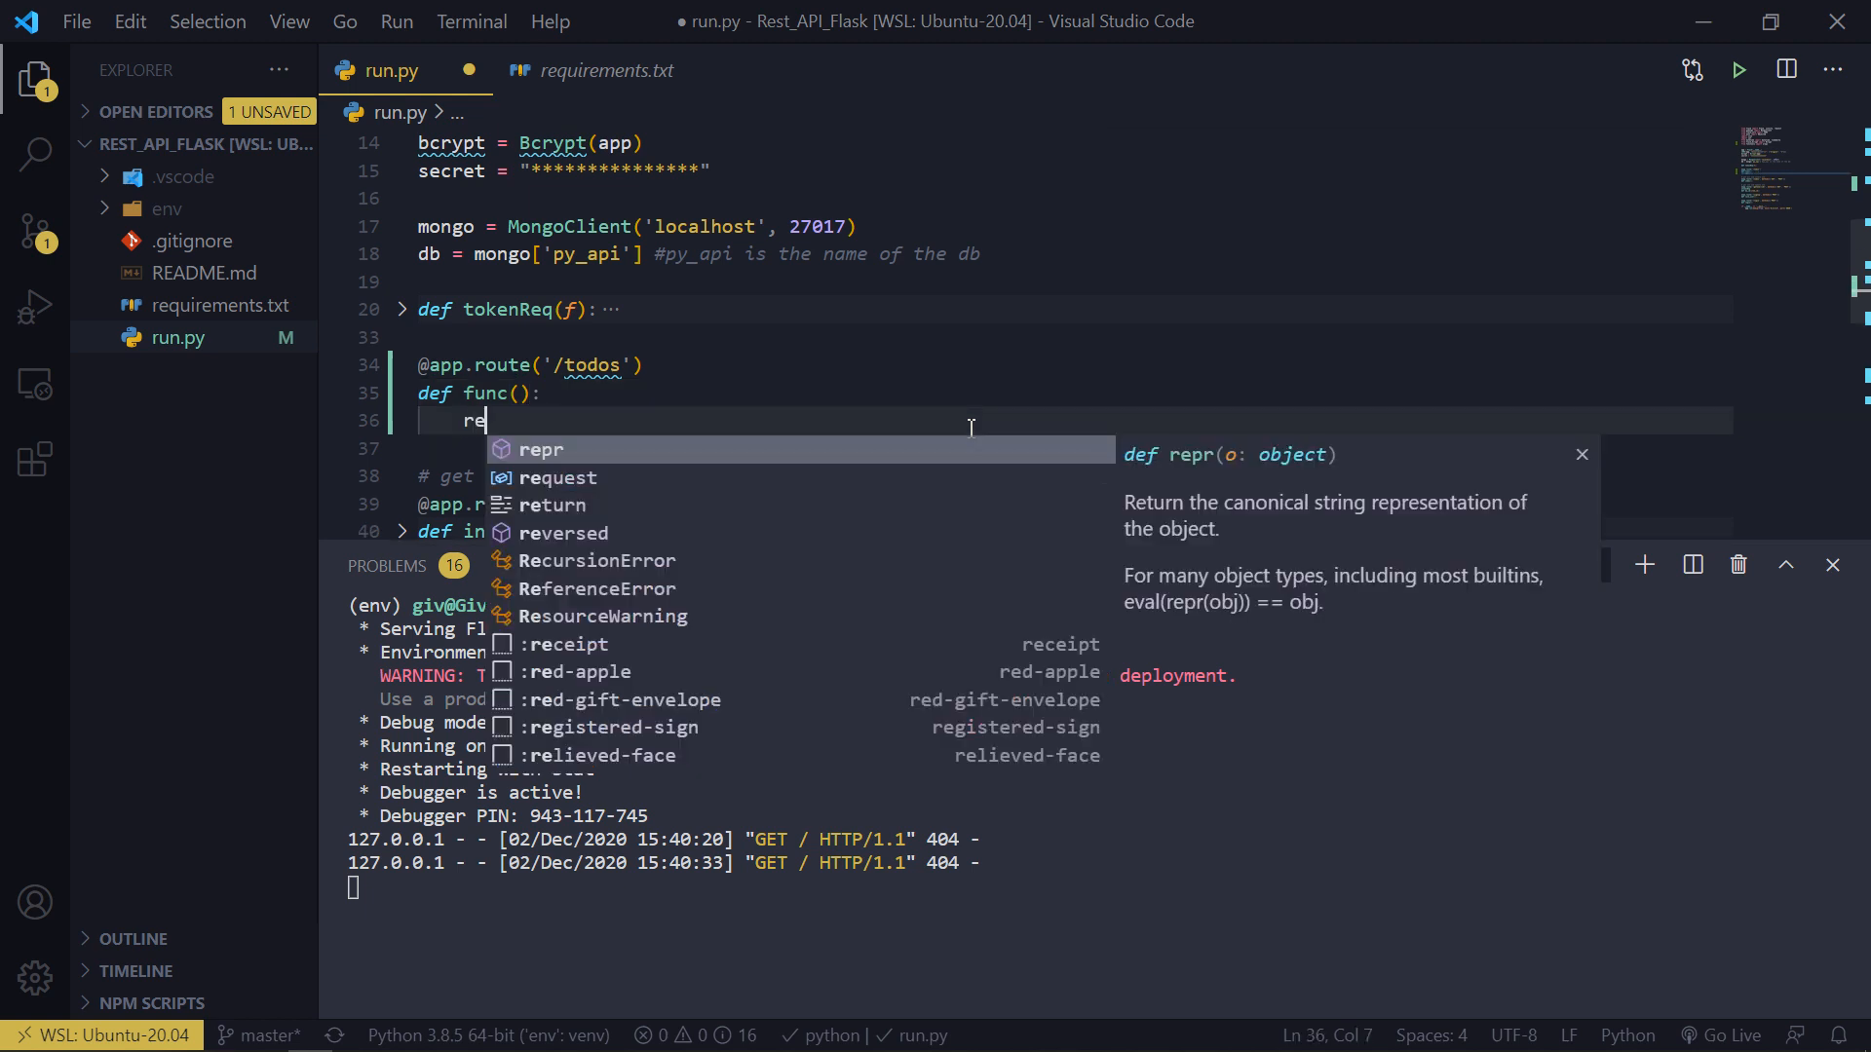
text(turn "🎹)
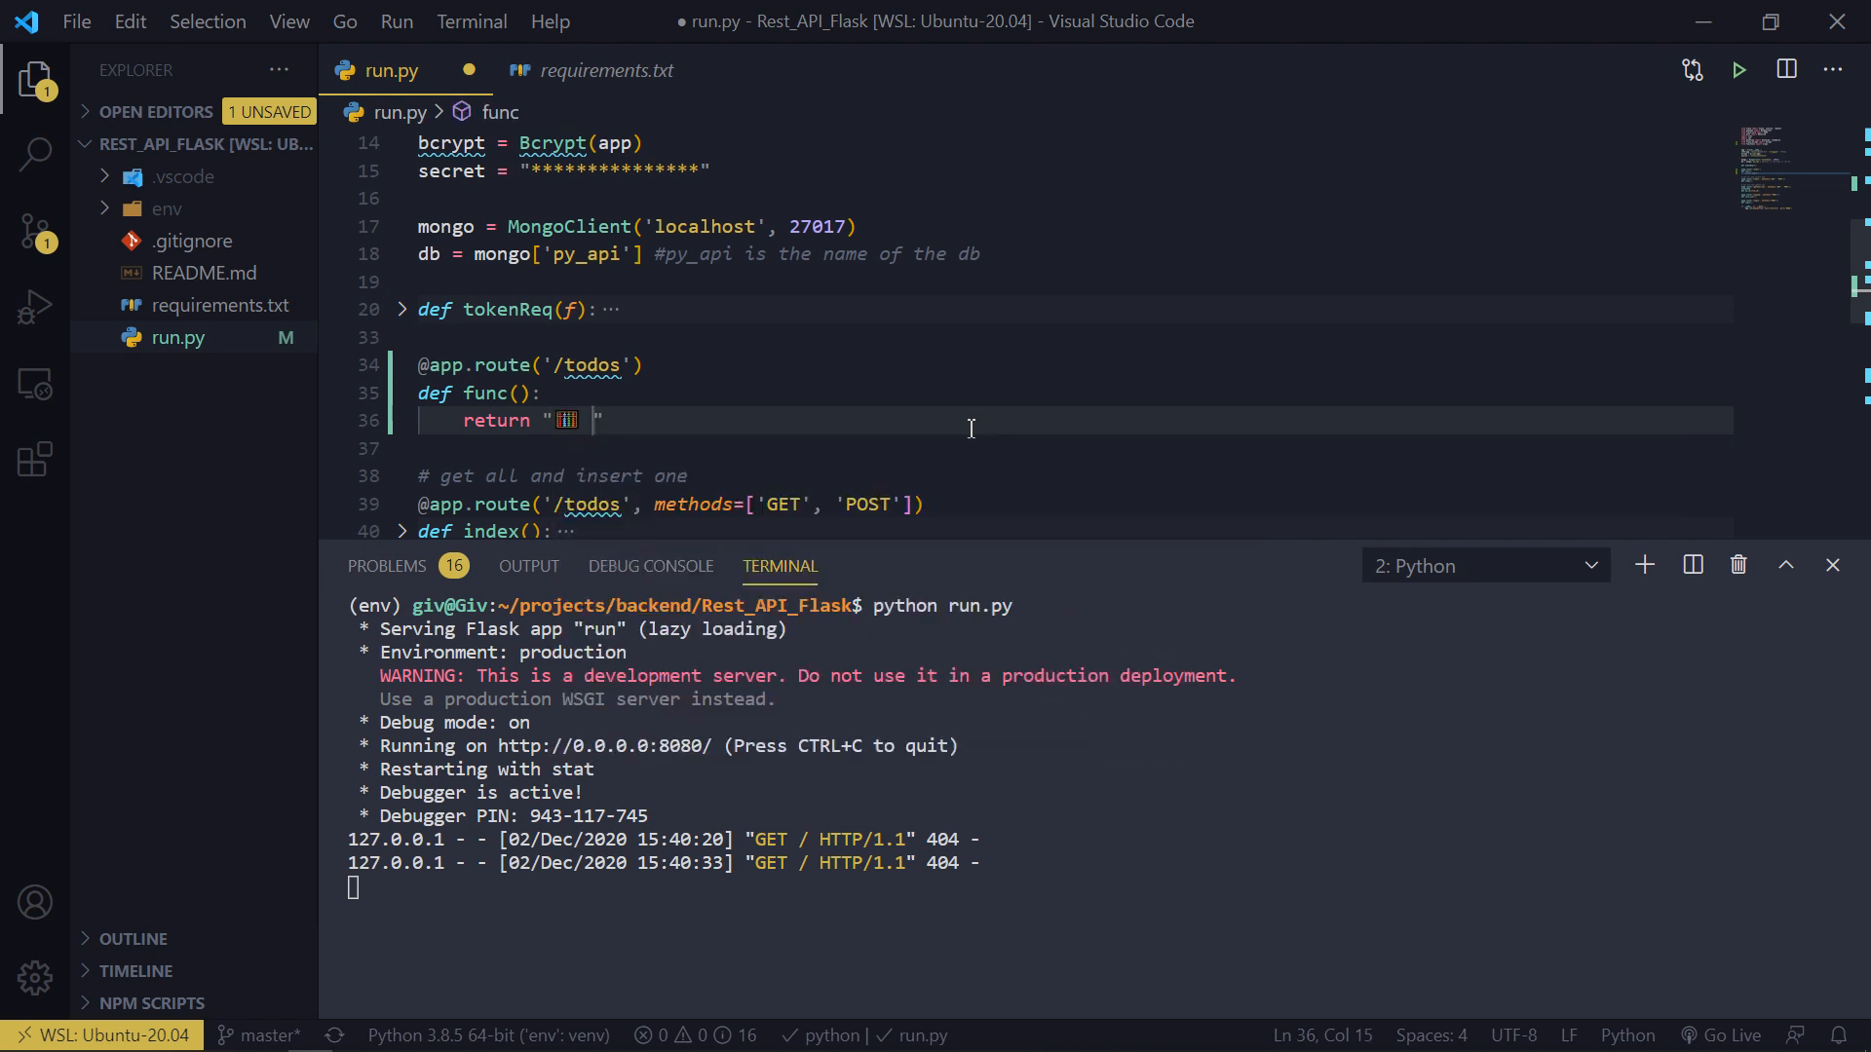
key(Backspace)
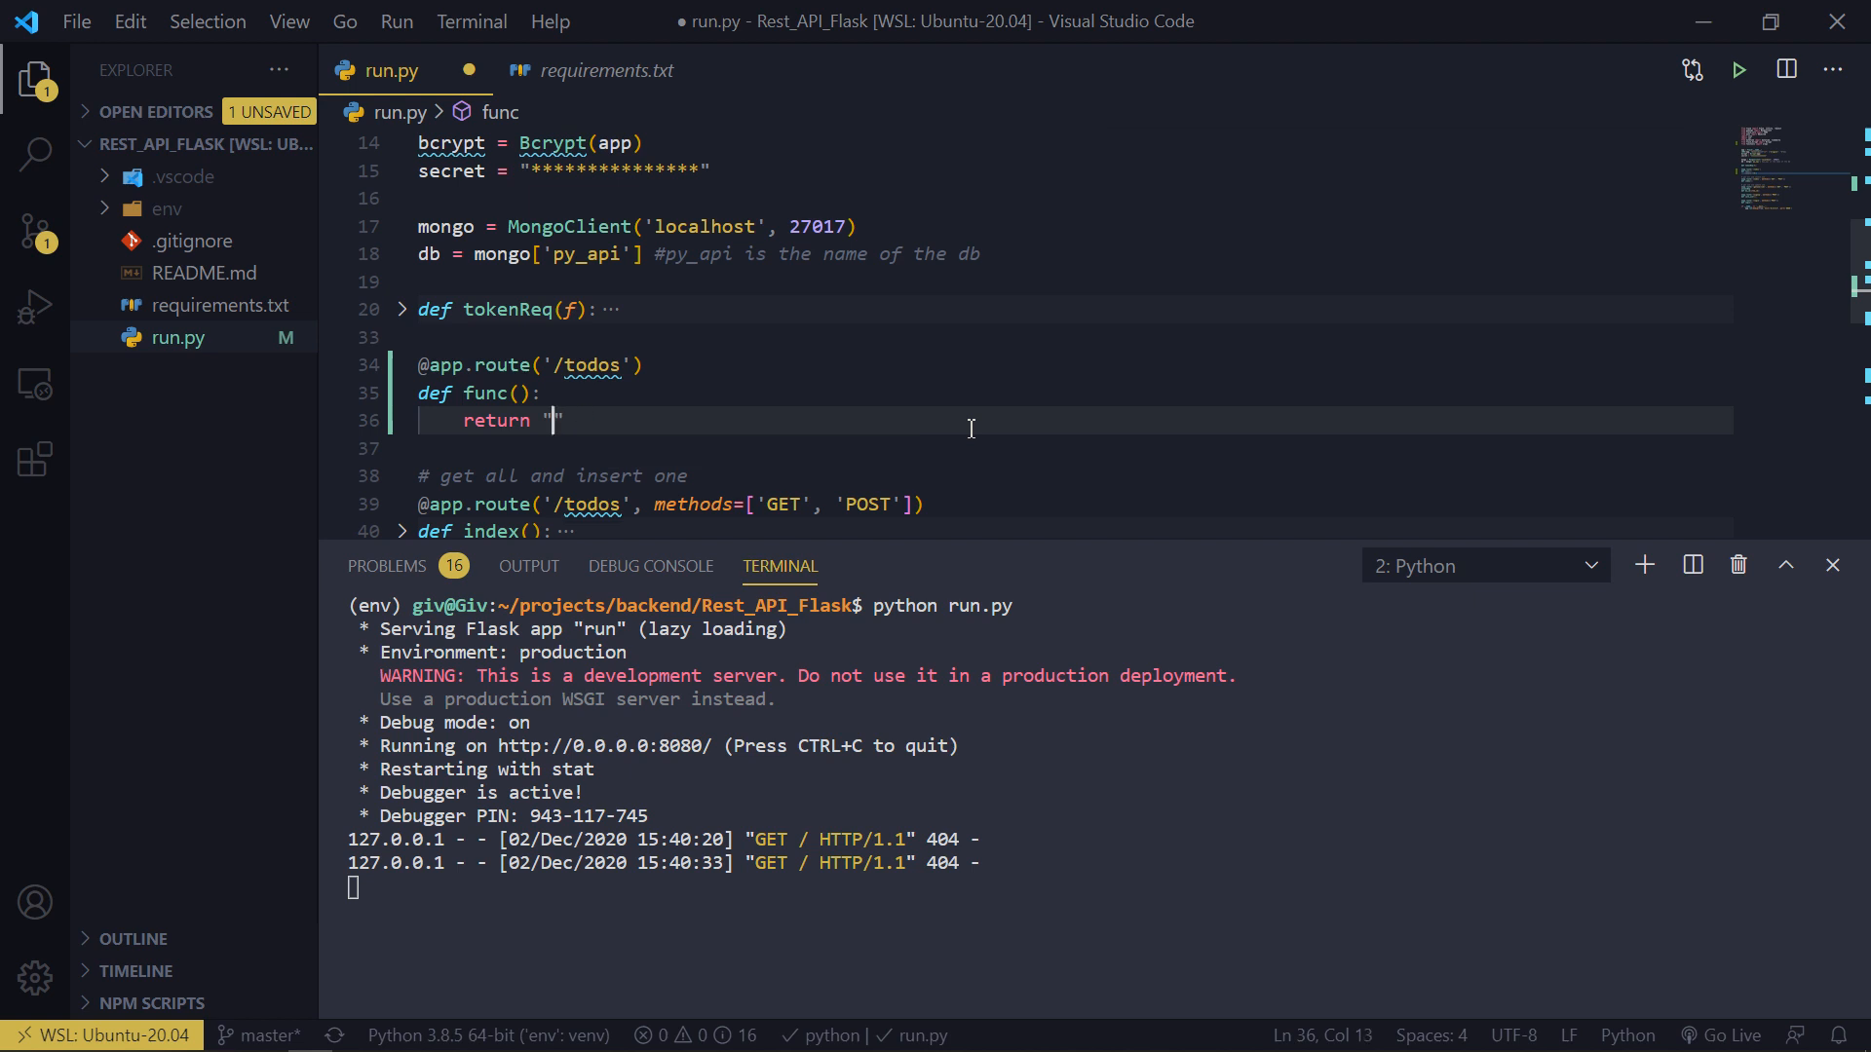
text(:sm)
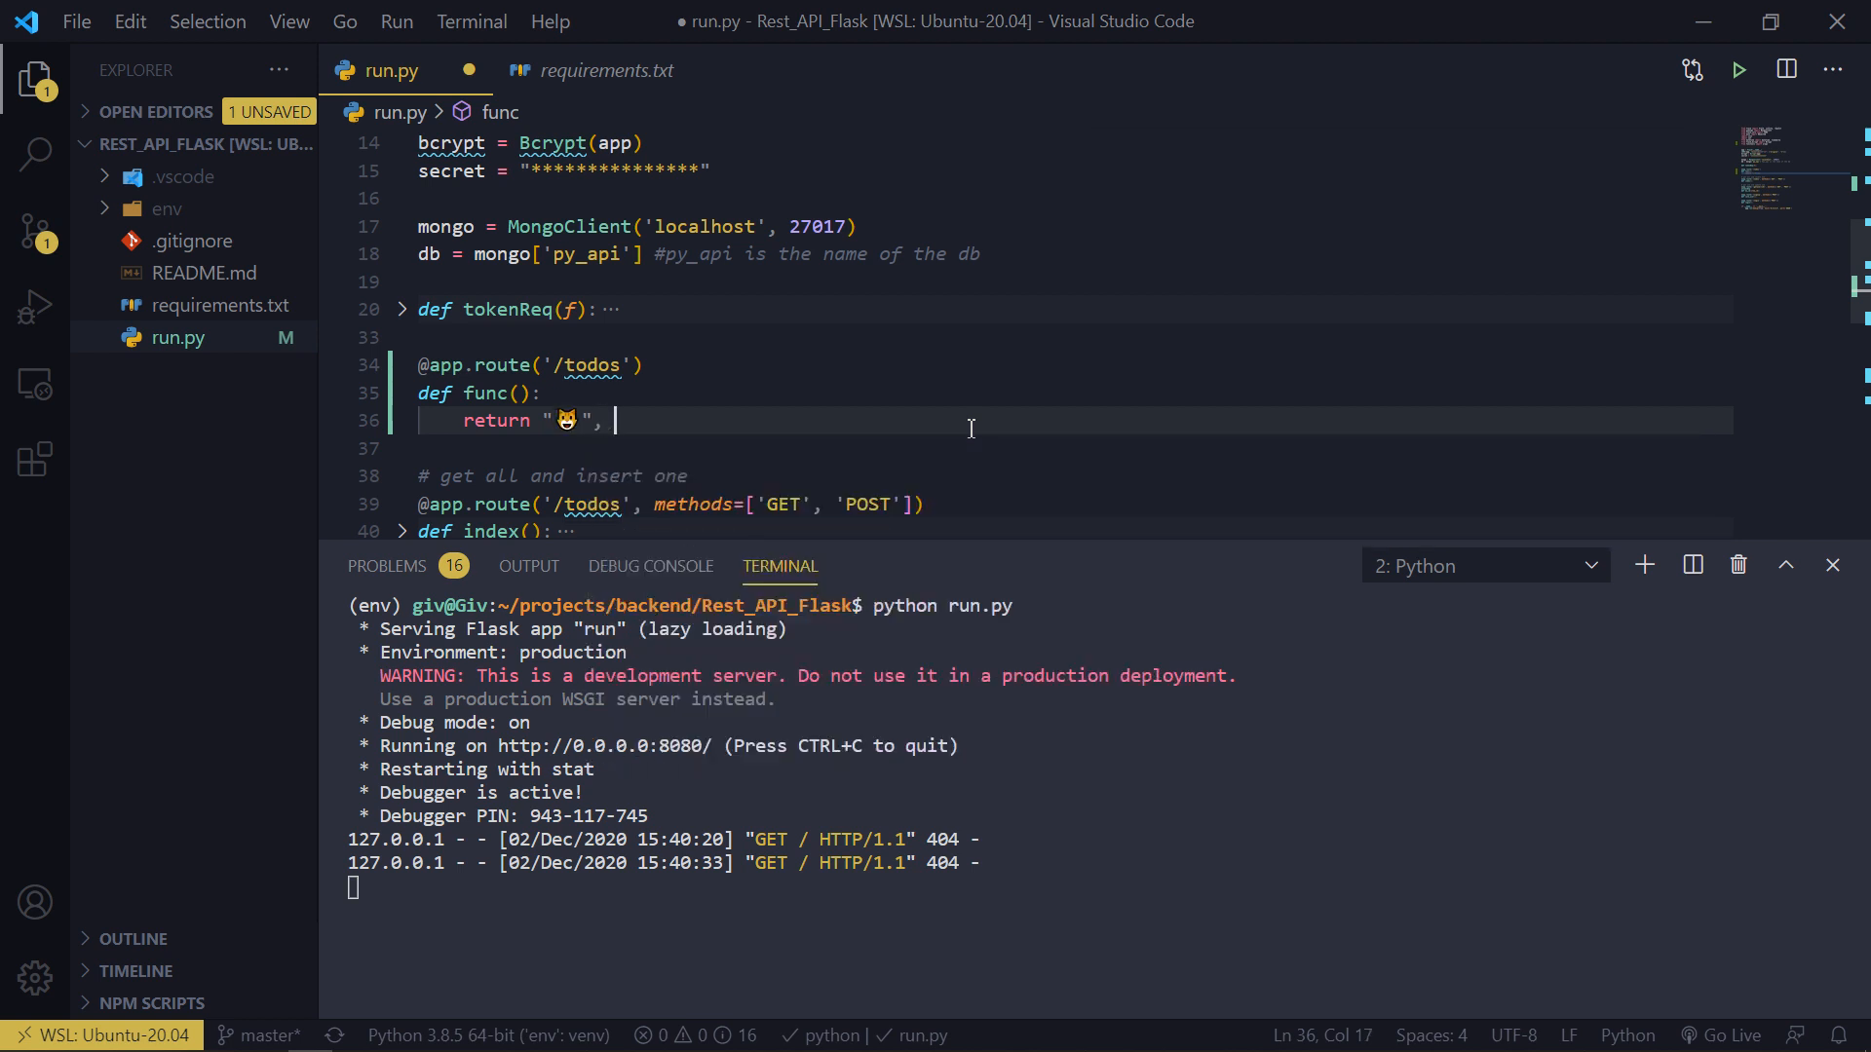
text(200)
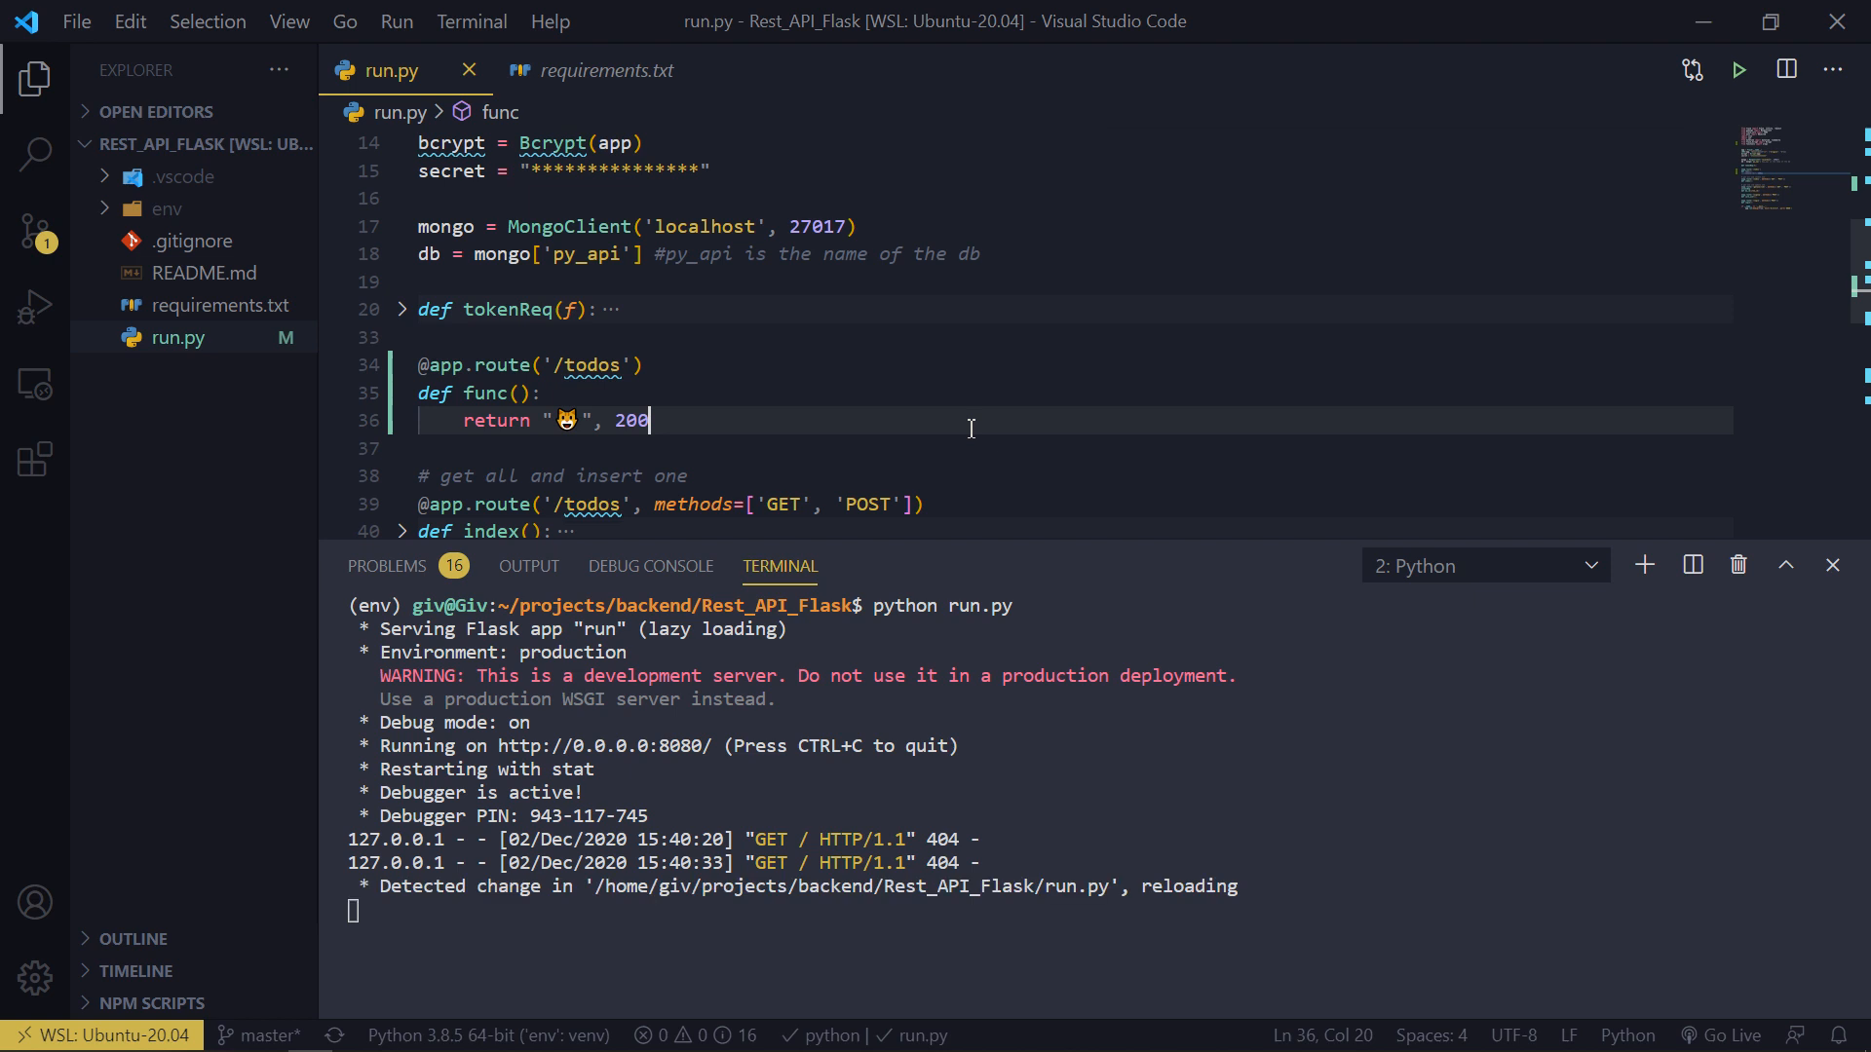
key(ctrl+s)
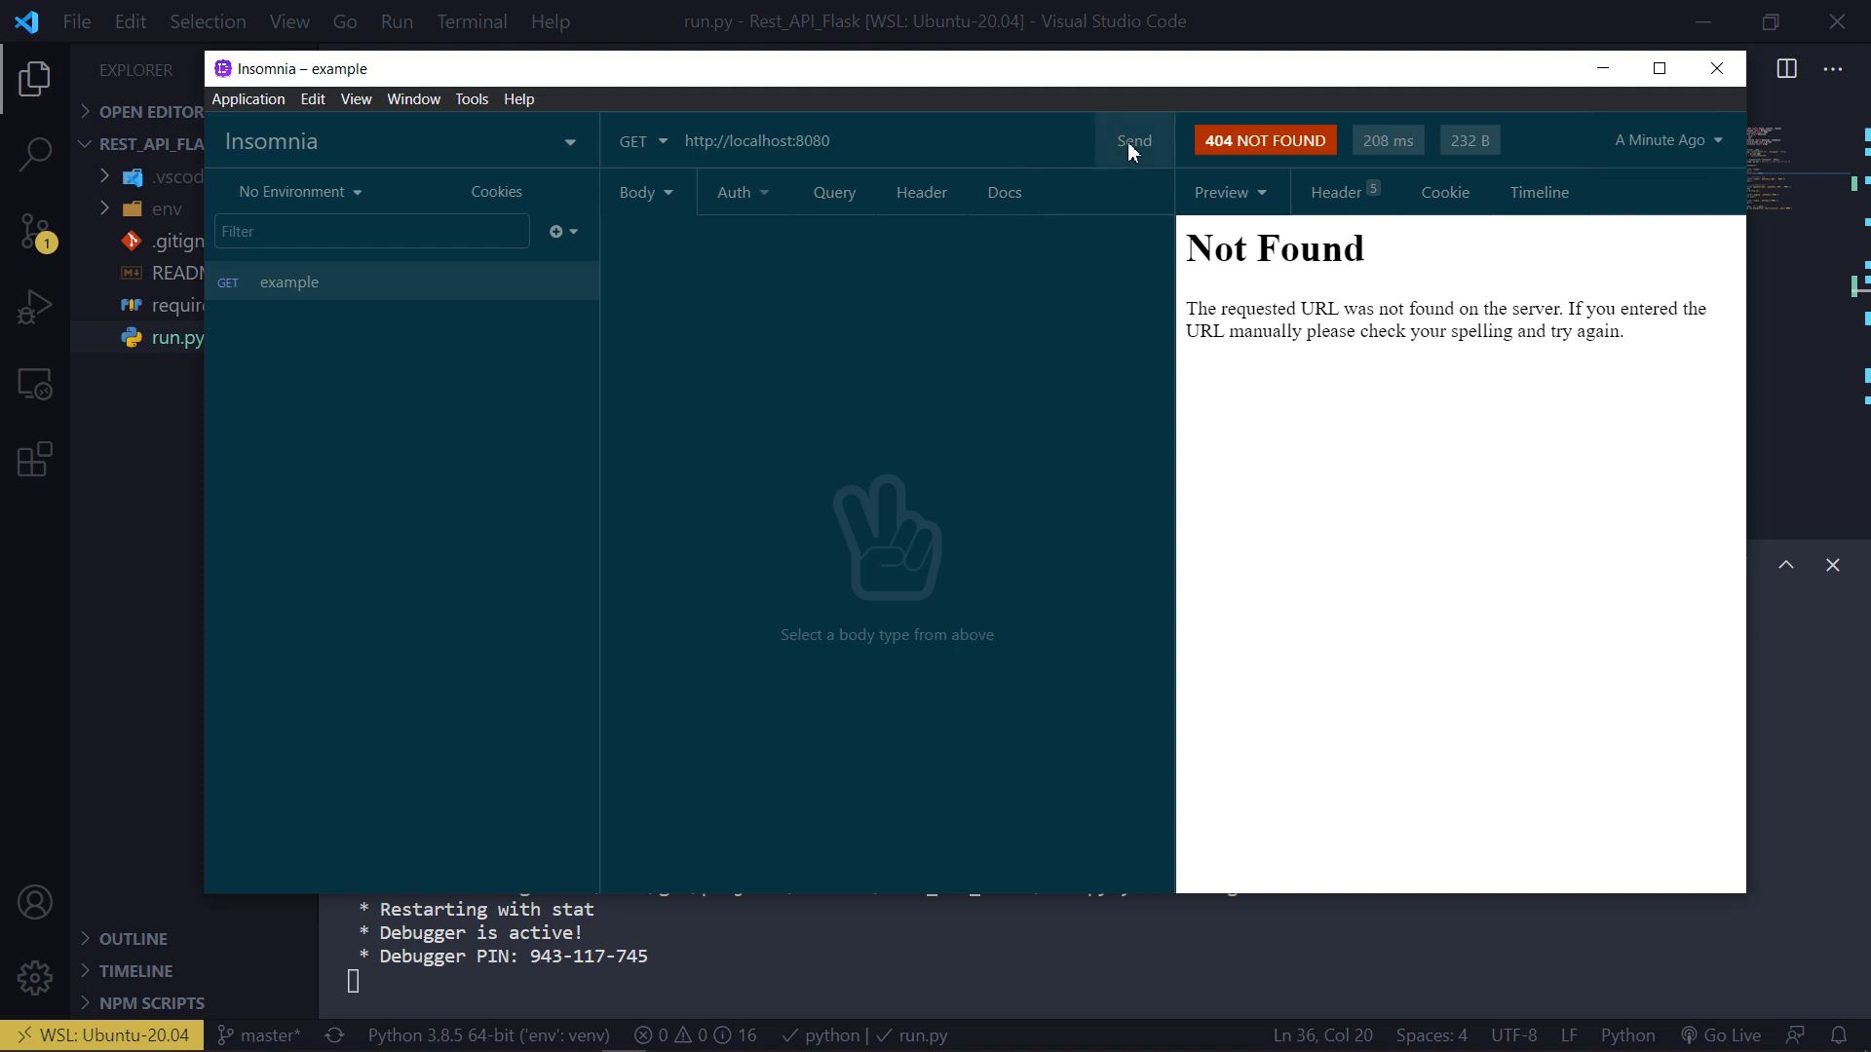
- Resend the GET to localhost:8080/ until it returns 200 OK with the cat emoji
click(1134, 140)
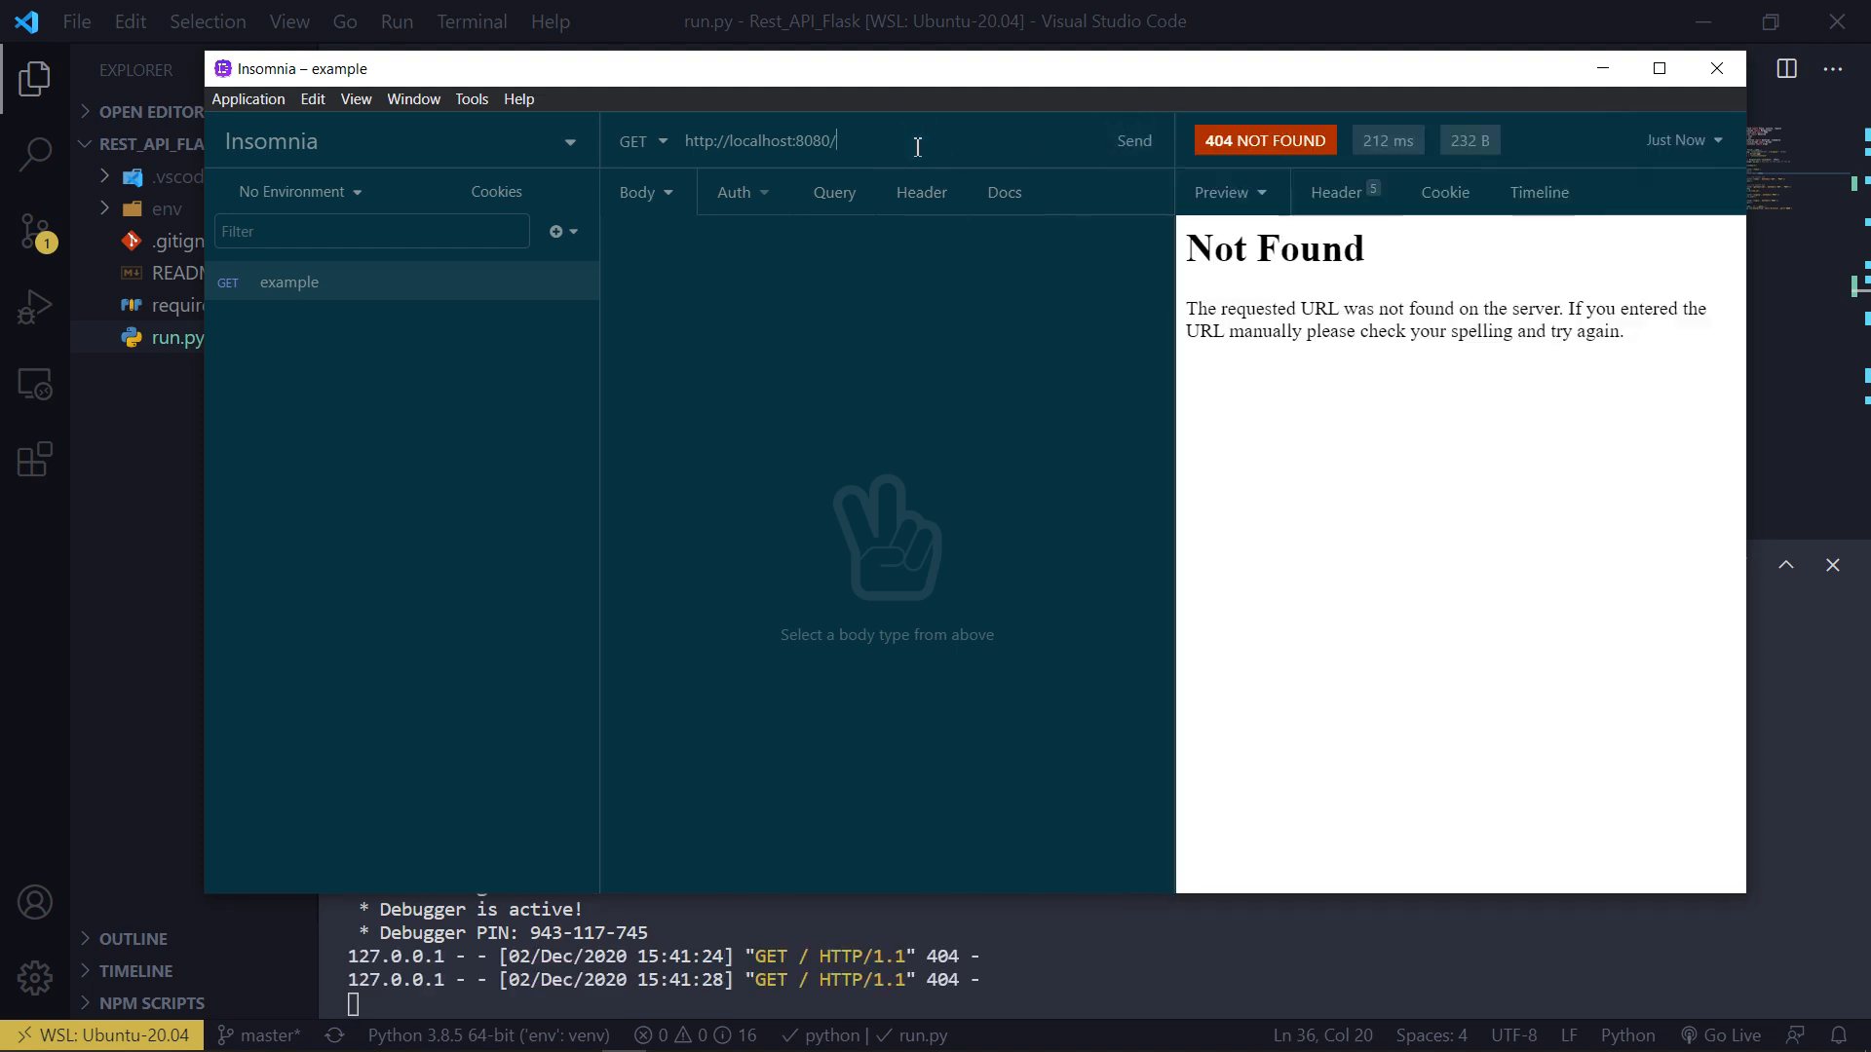
mouse_move(953, 220)
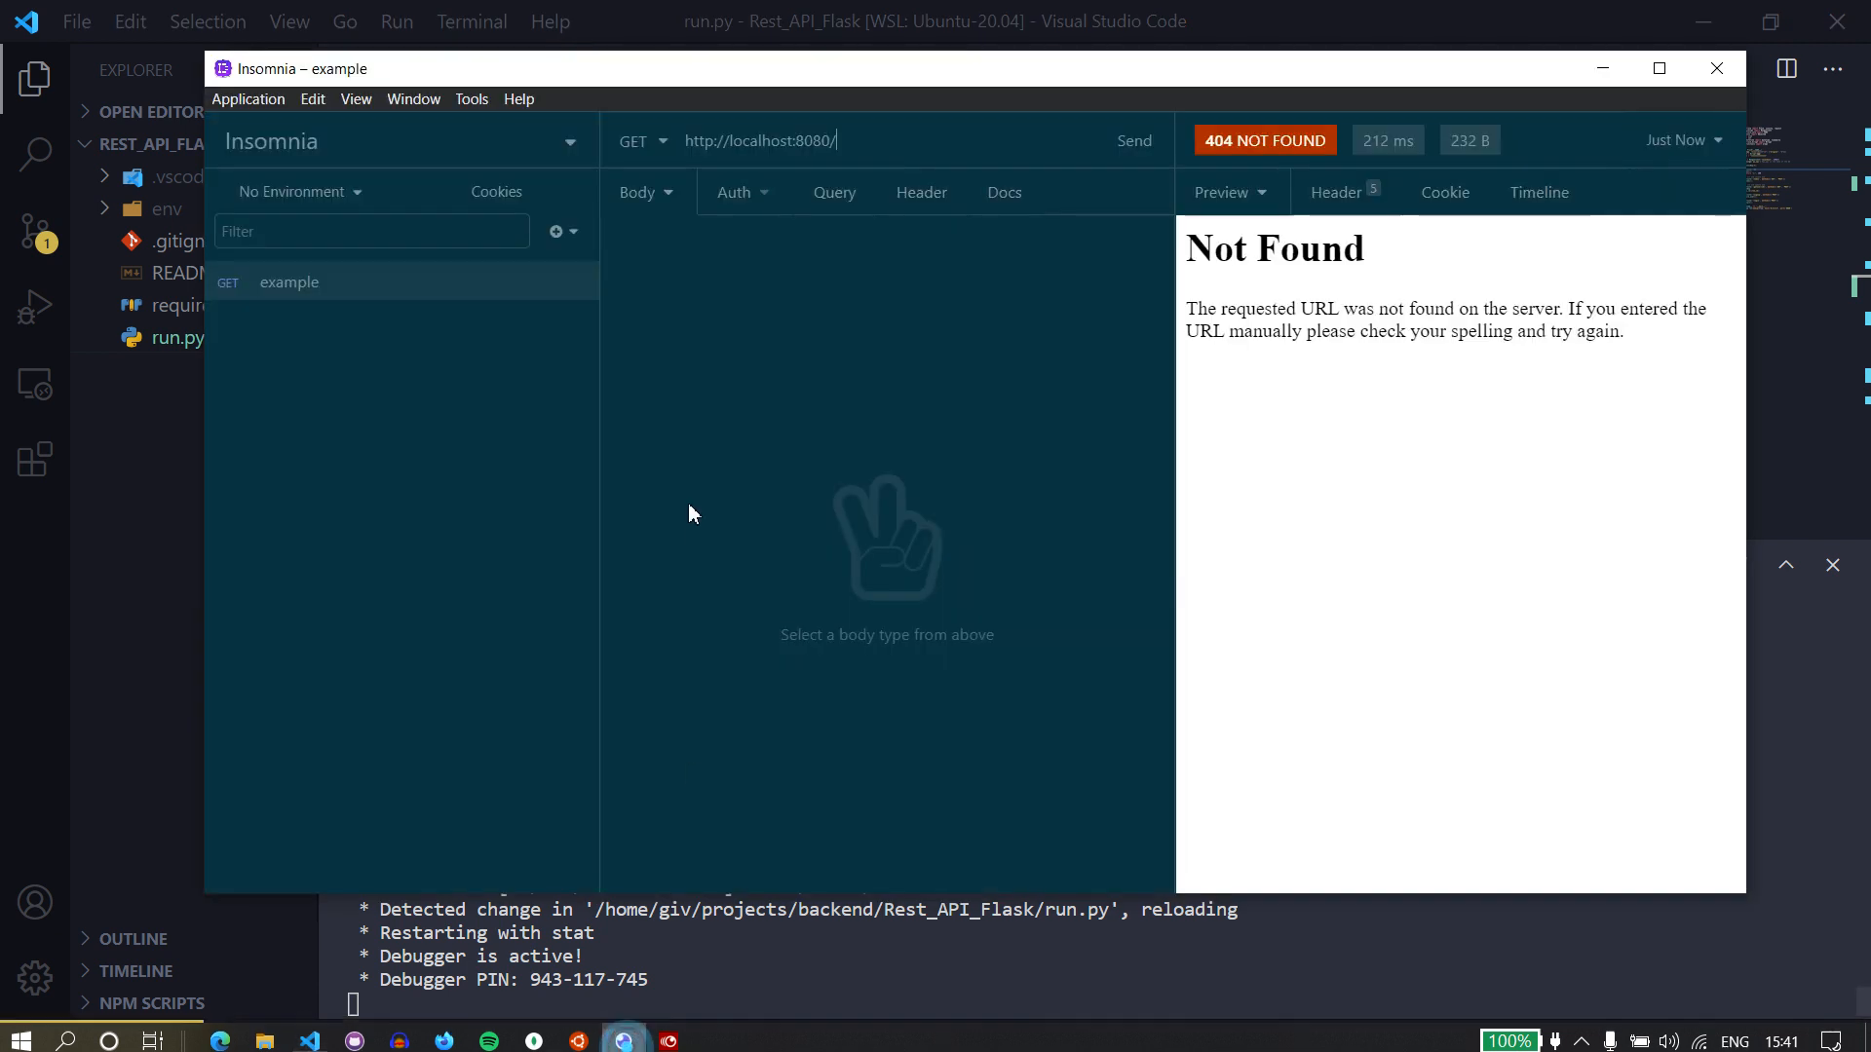
click(1135, 140)
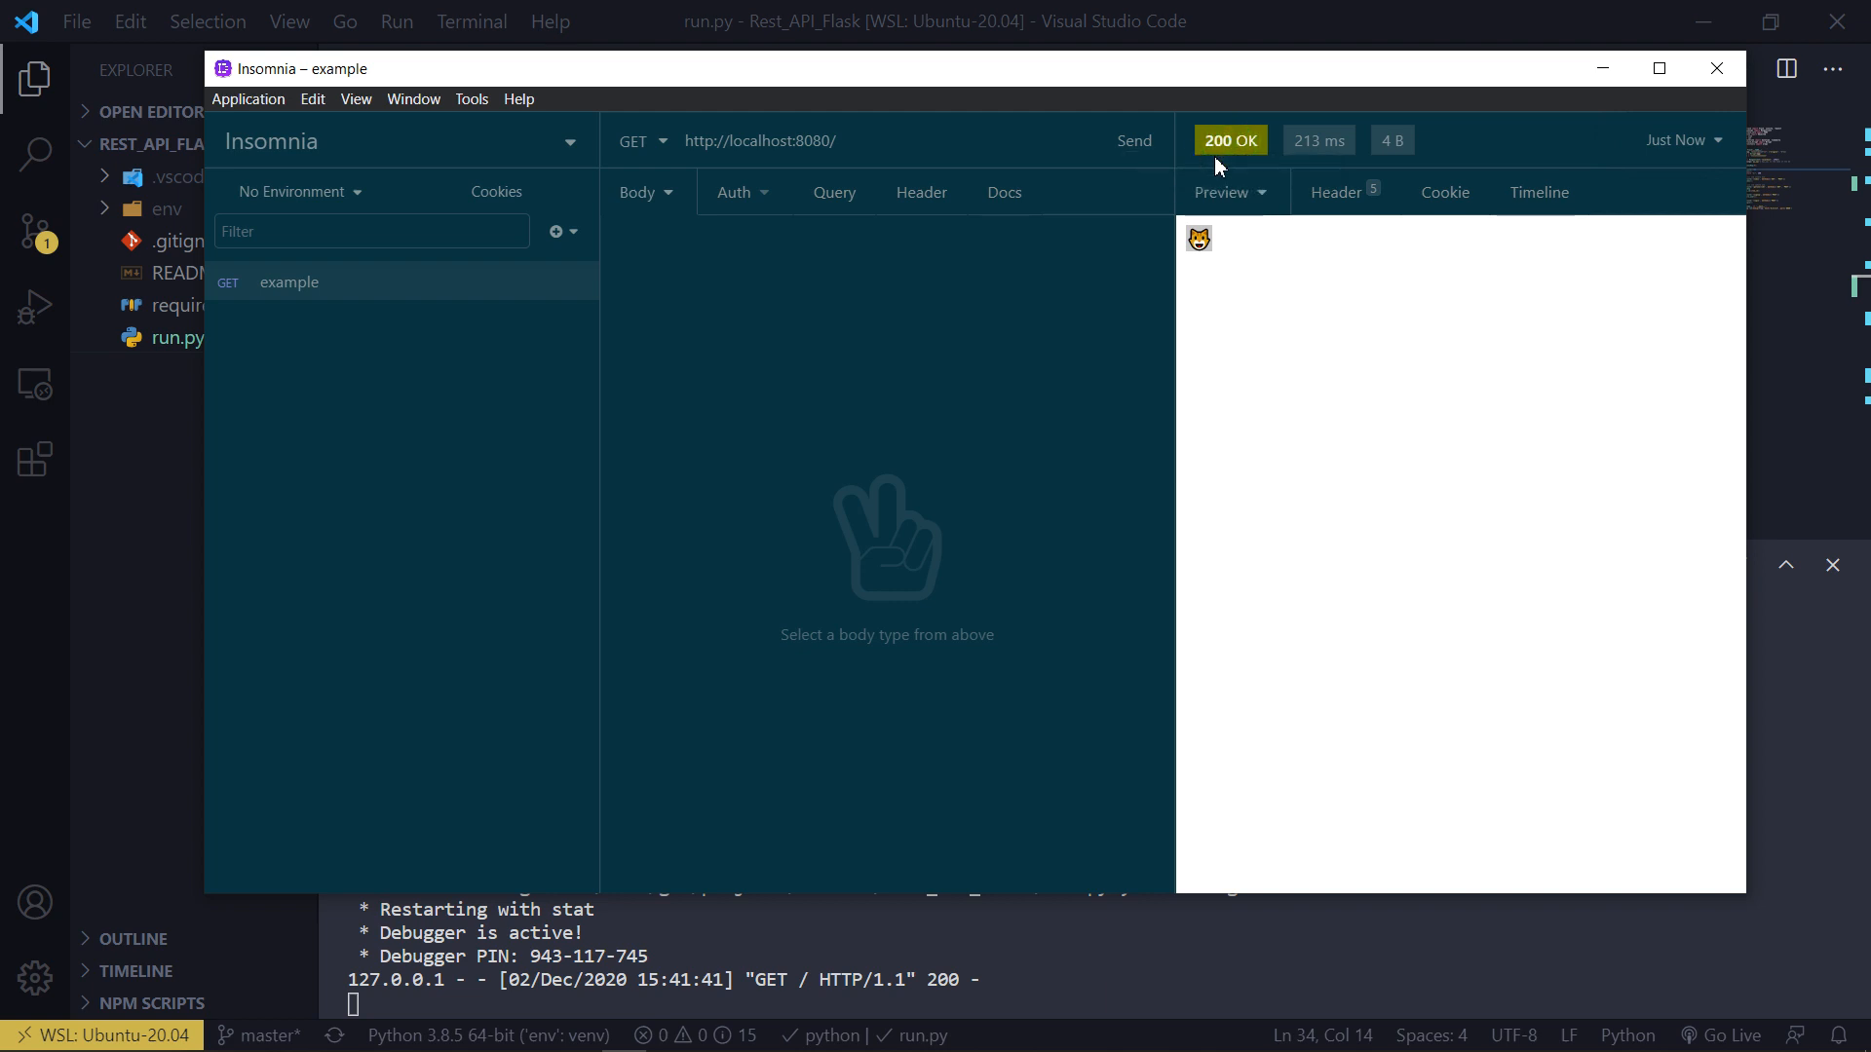
mouse_move(186, 542)
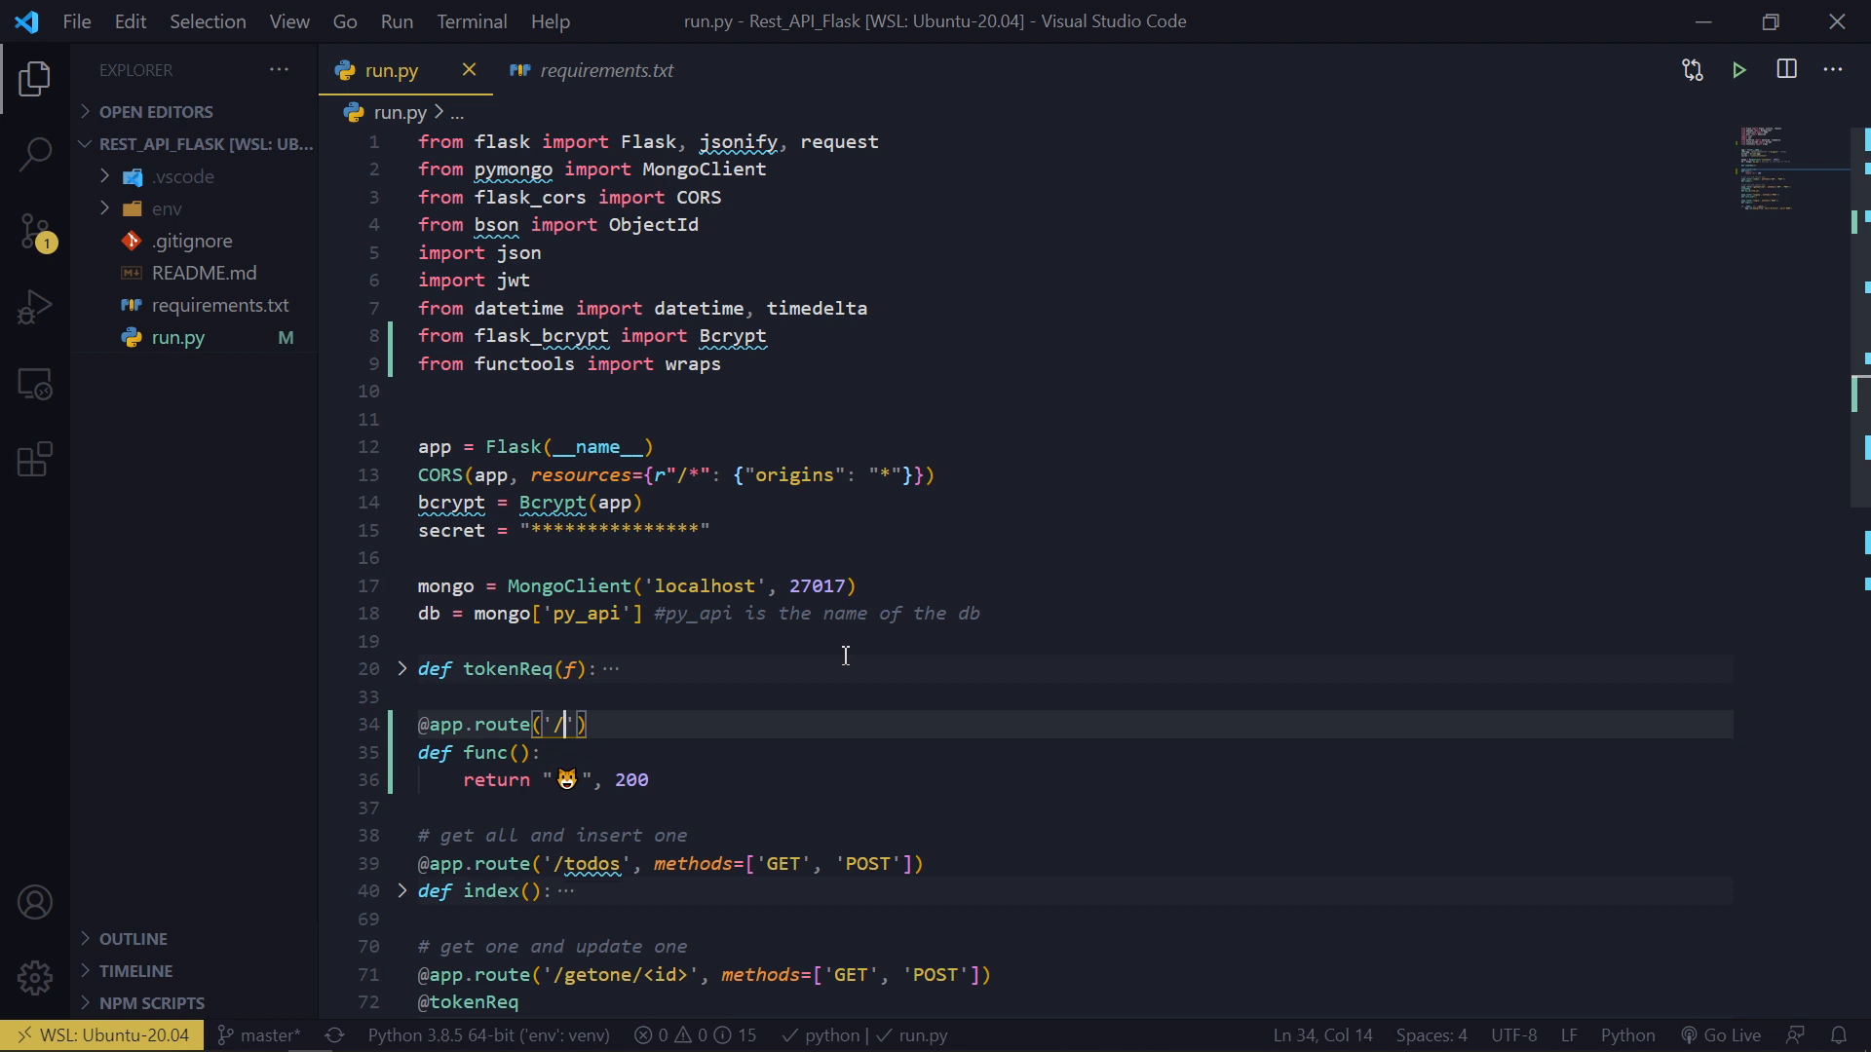
mouse_move(682, 631)
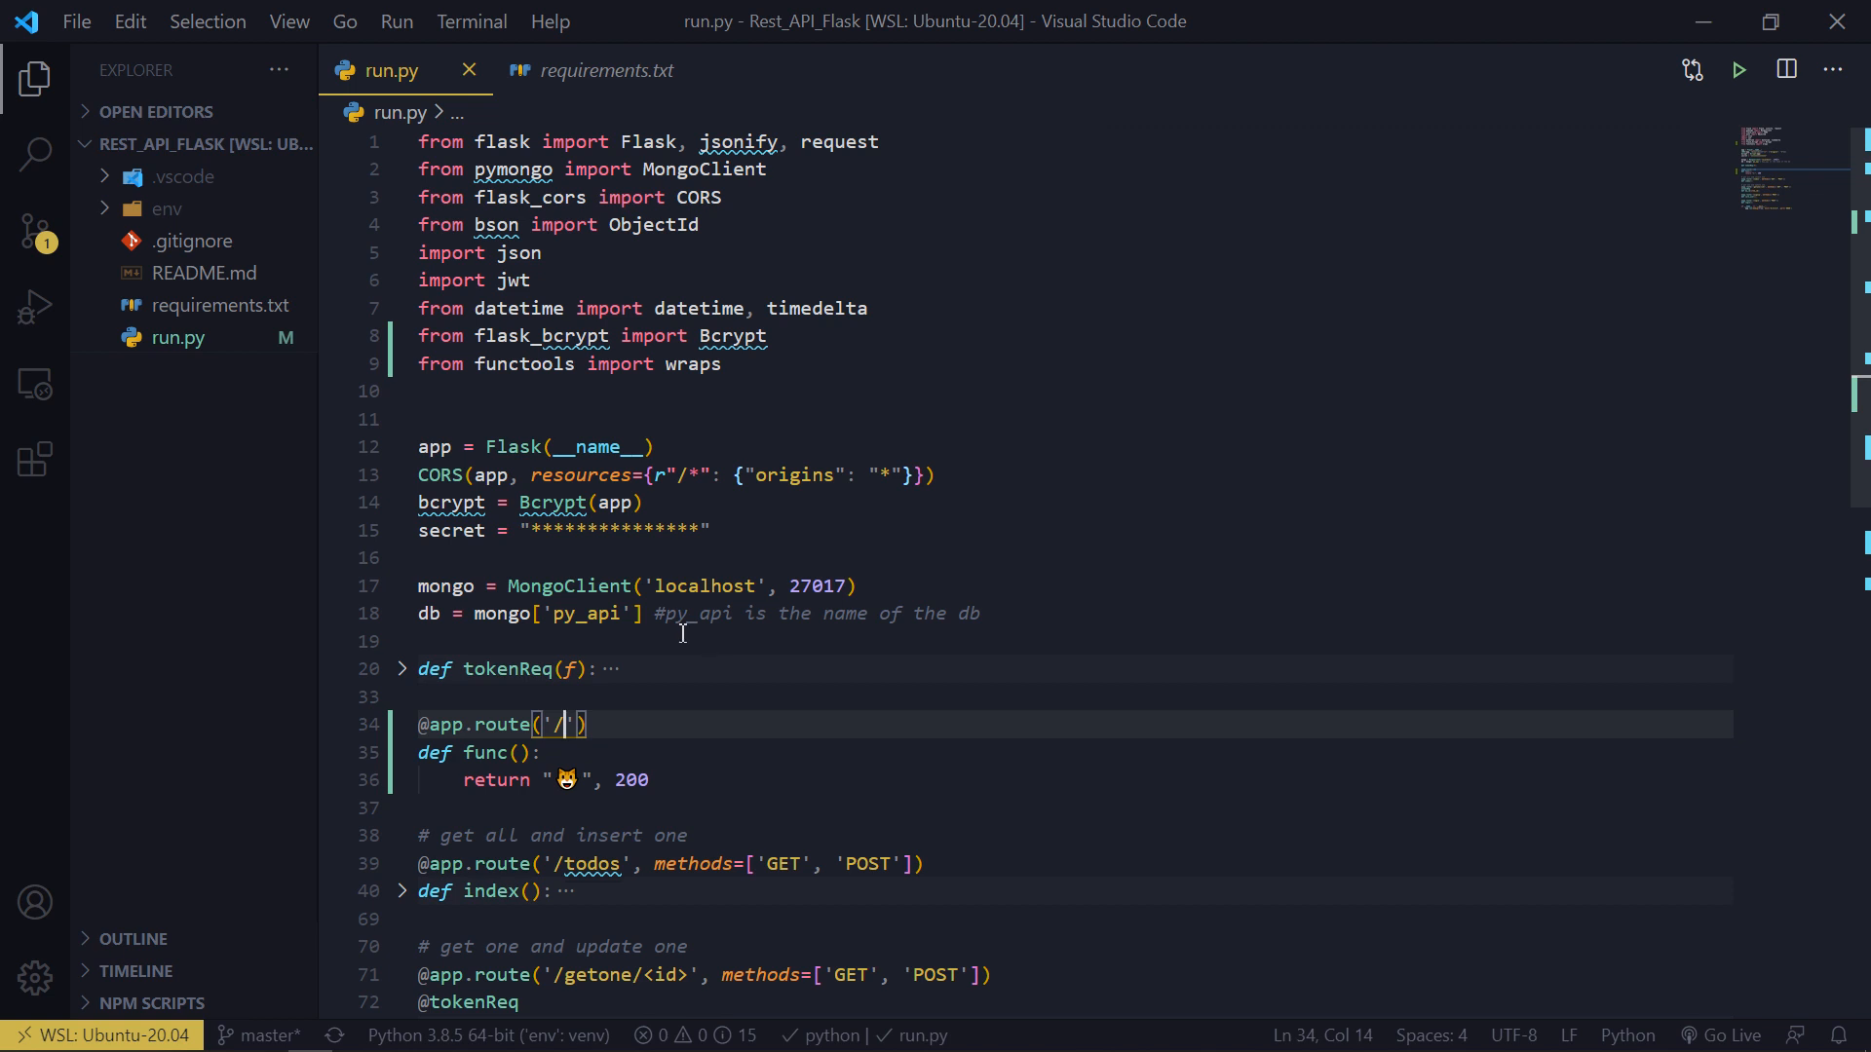
scroll(down, 3)
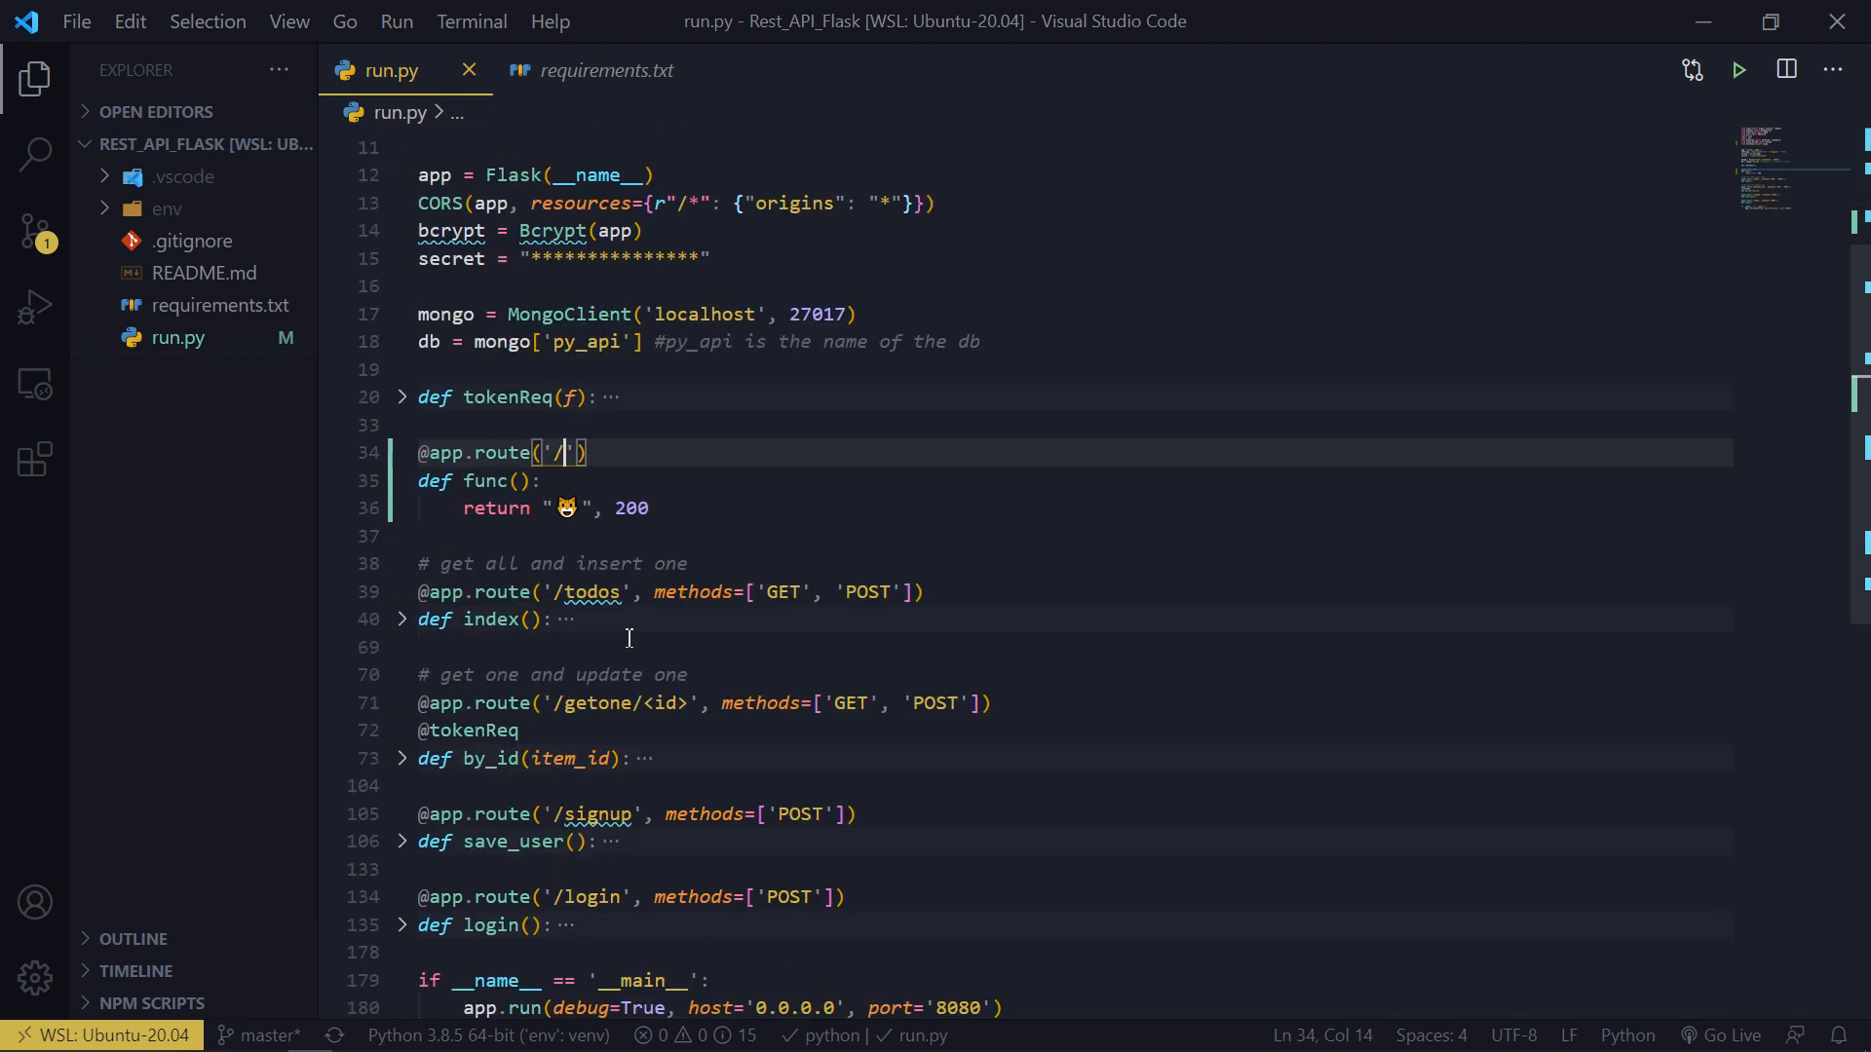
scroll(down, 3)
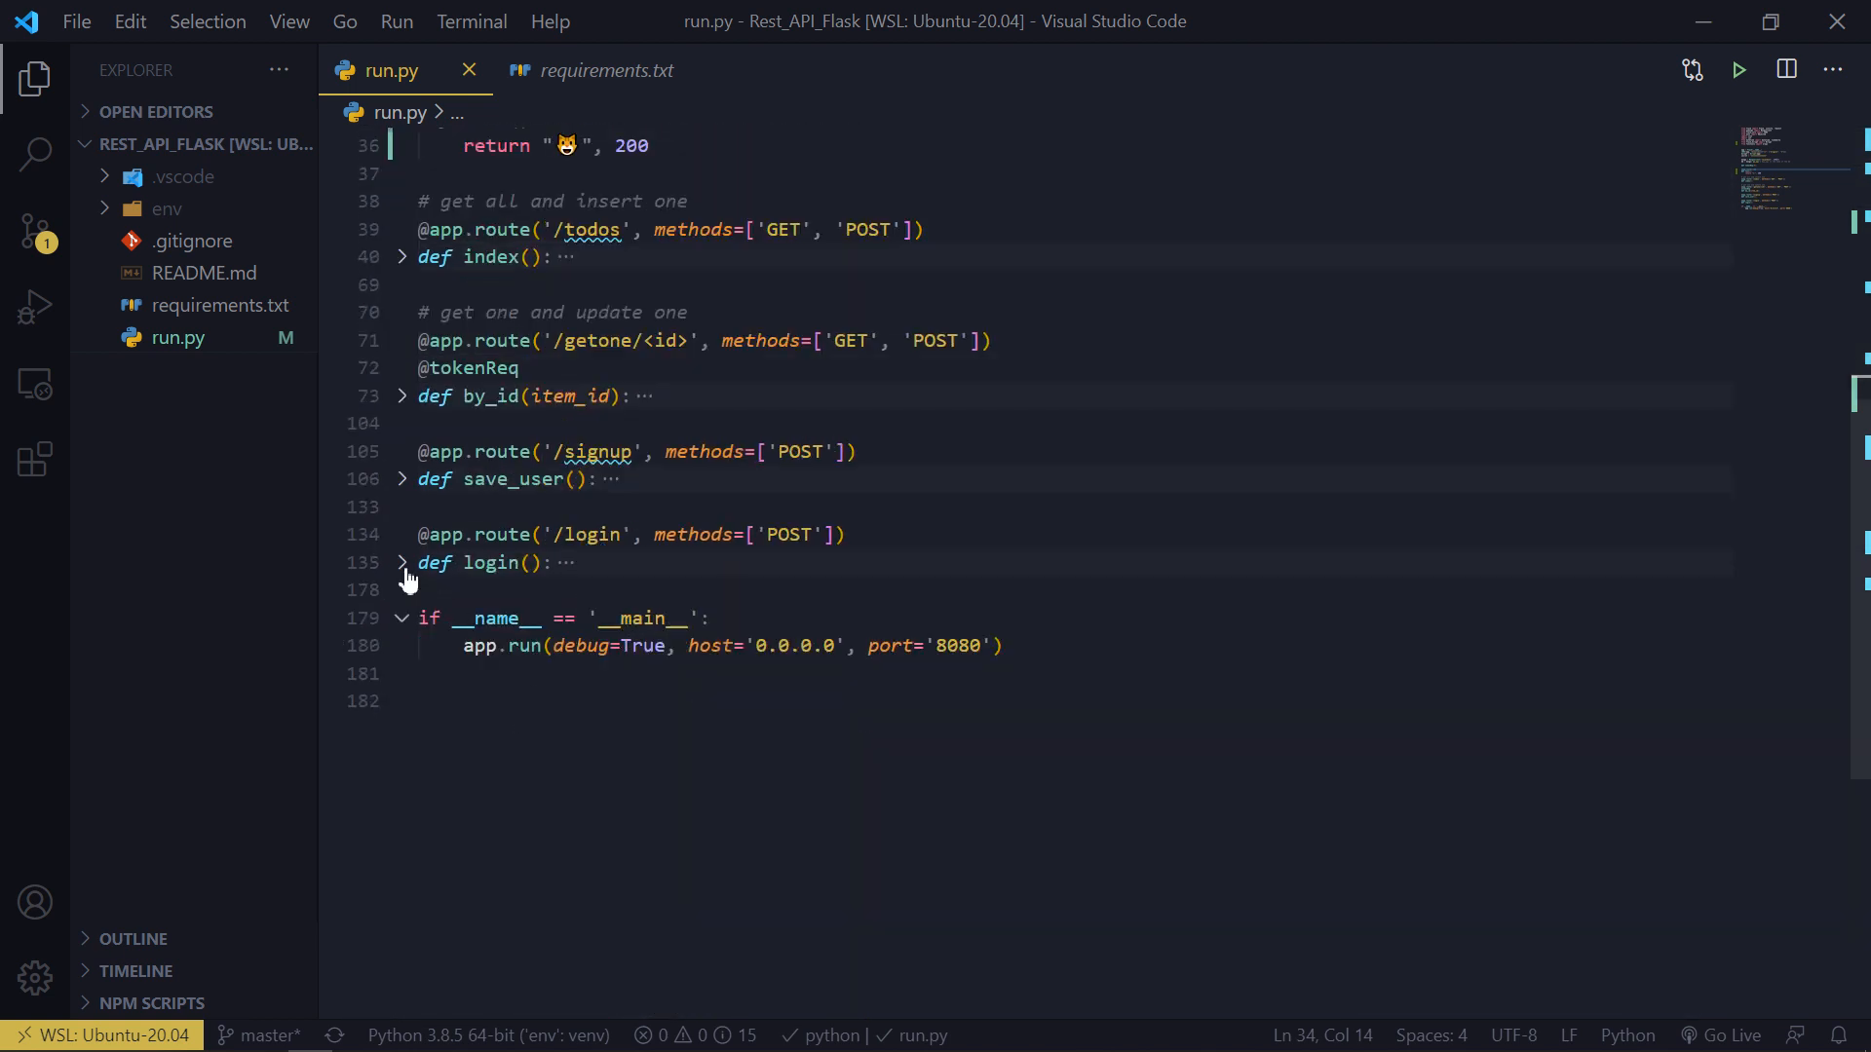
- Unfold login and highlight the default message, data, code and status lines
click(402, 564)
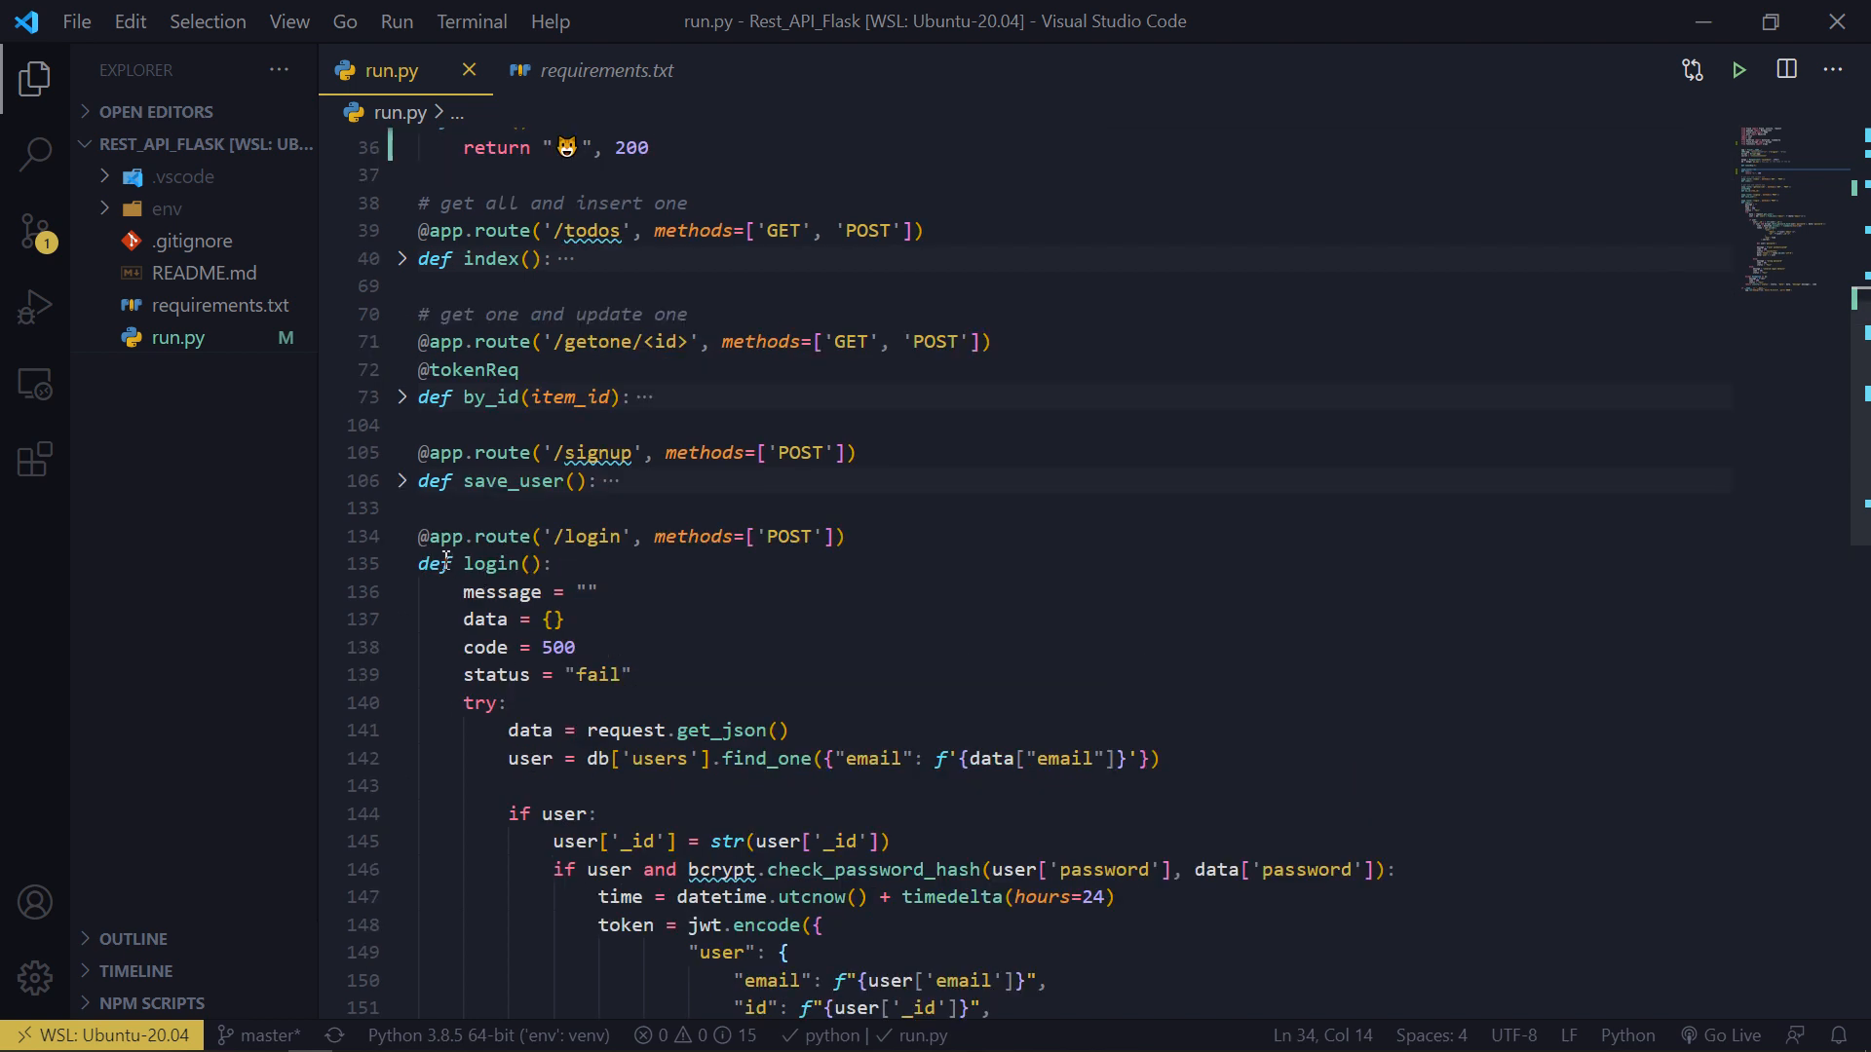
scroll(down, 3)
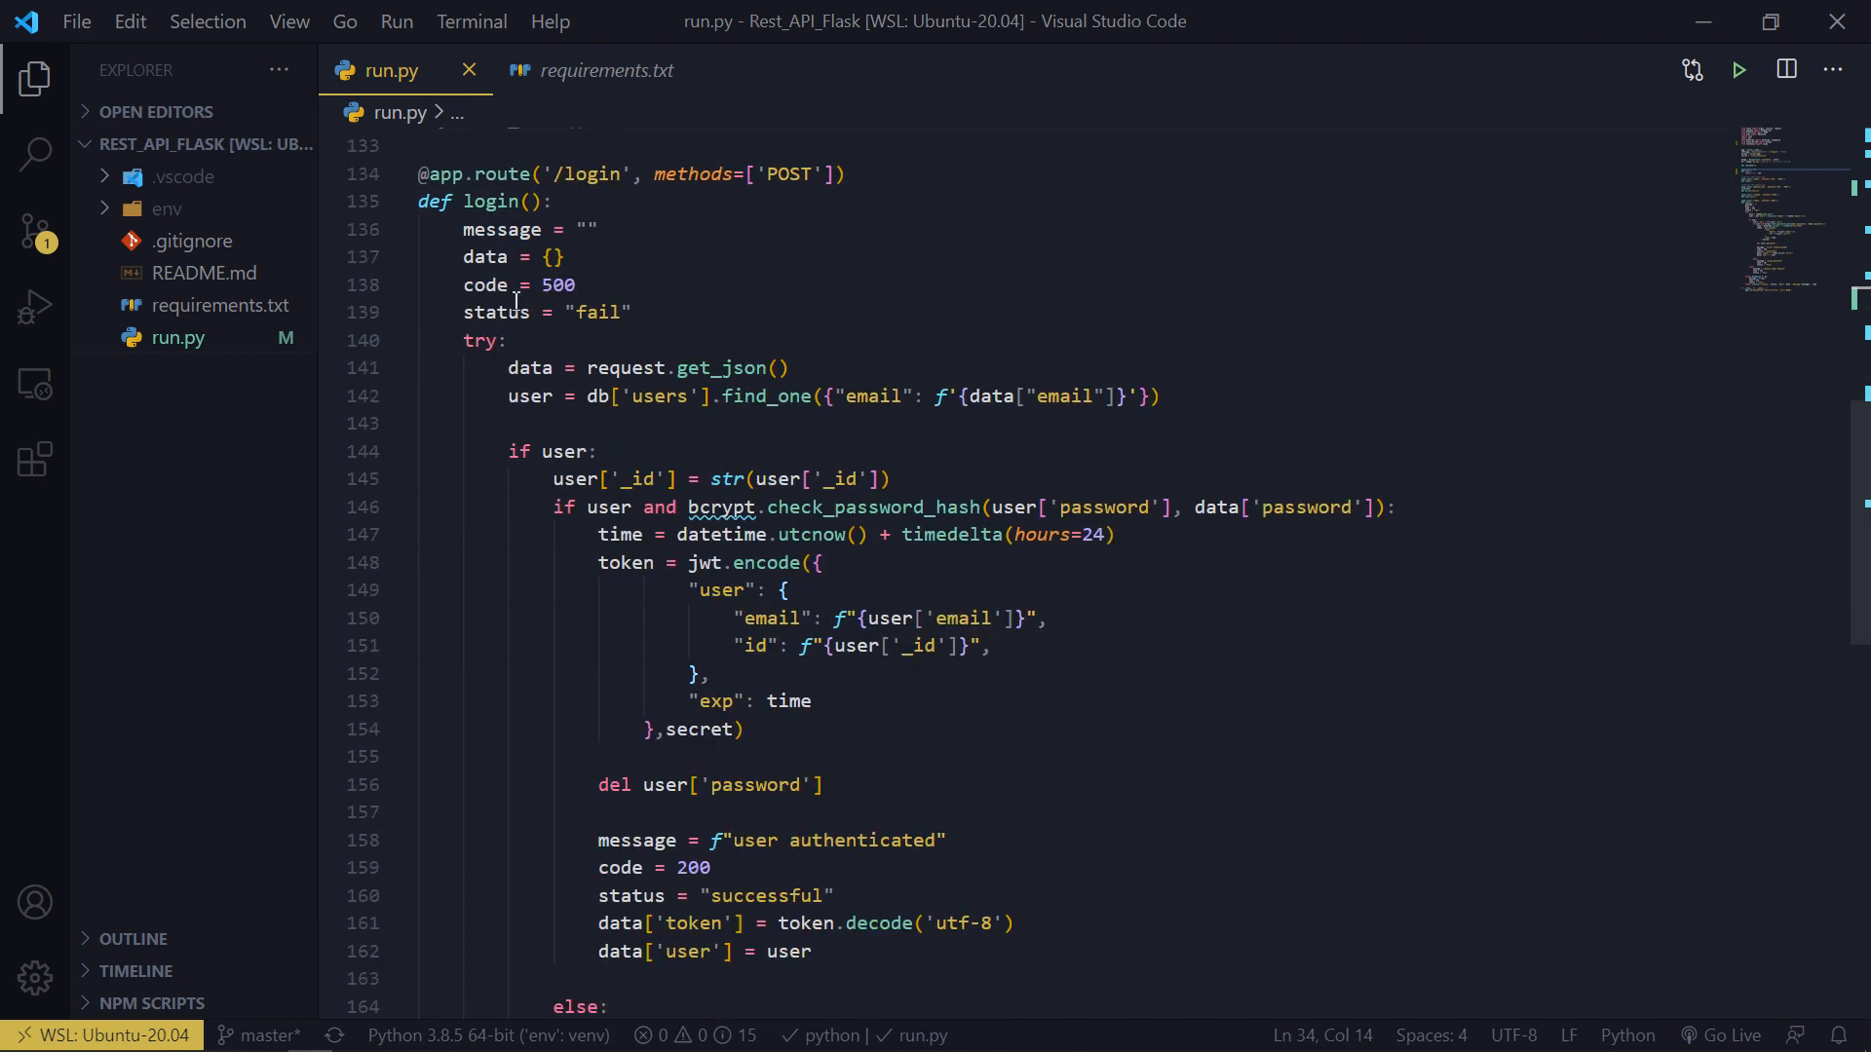
drag(463, 229, 633, 311)
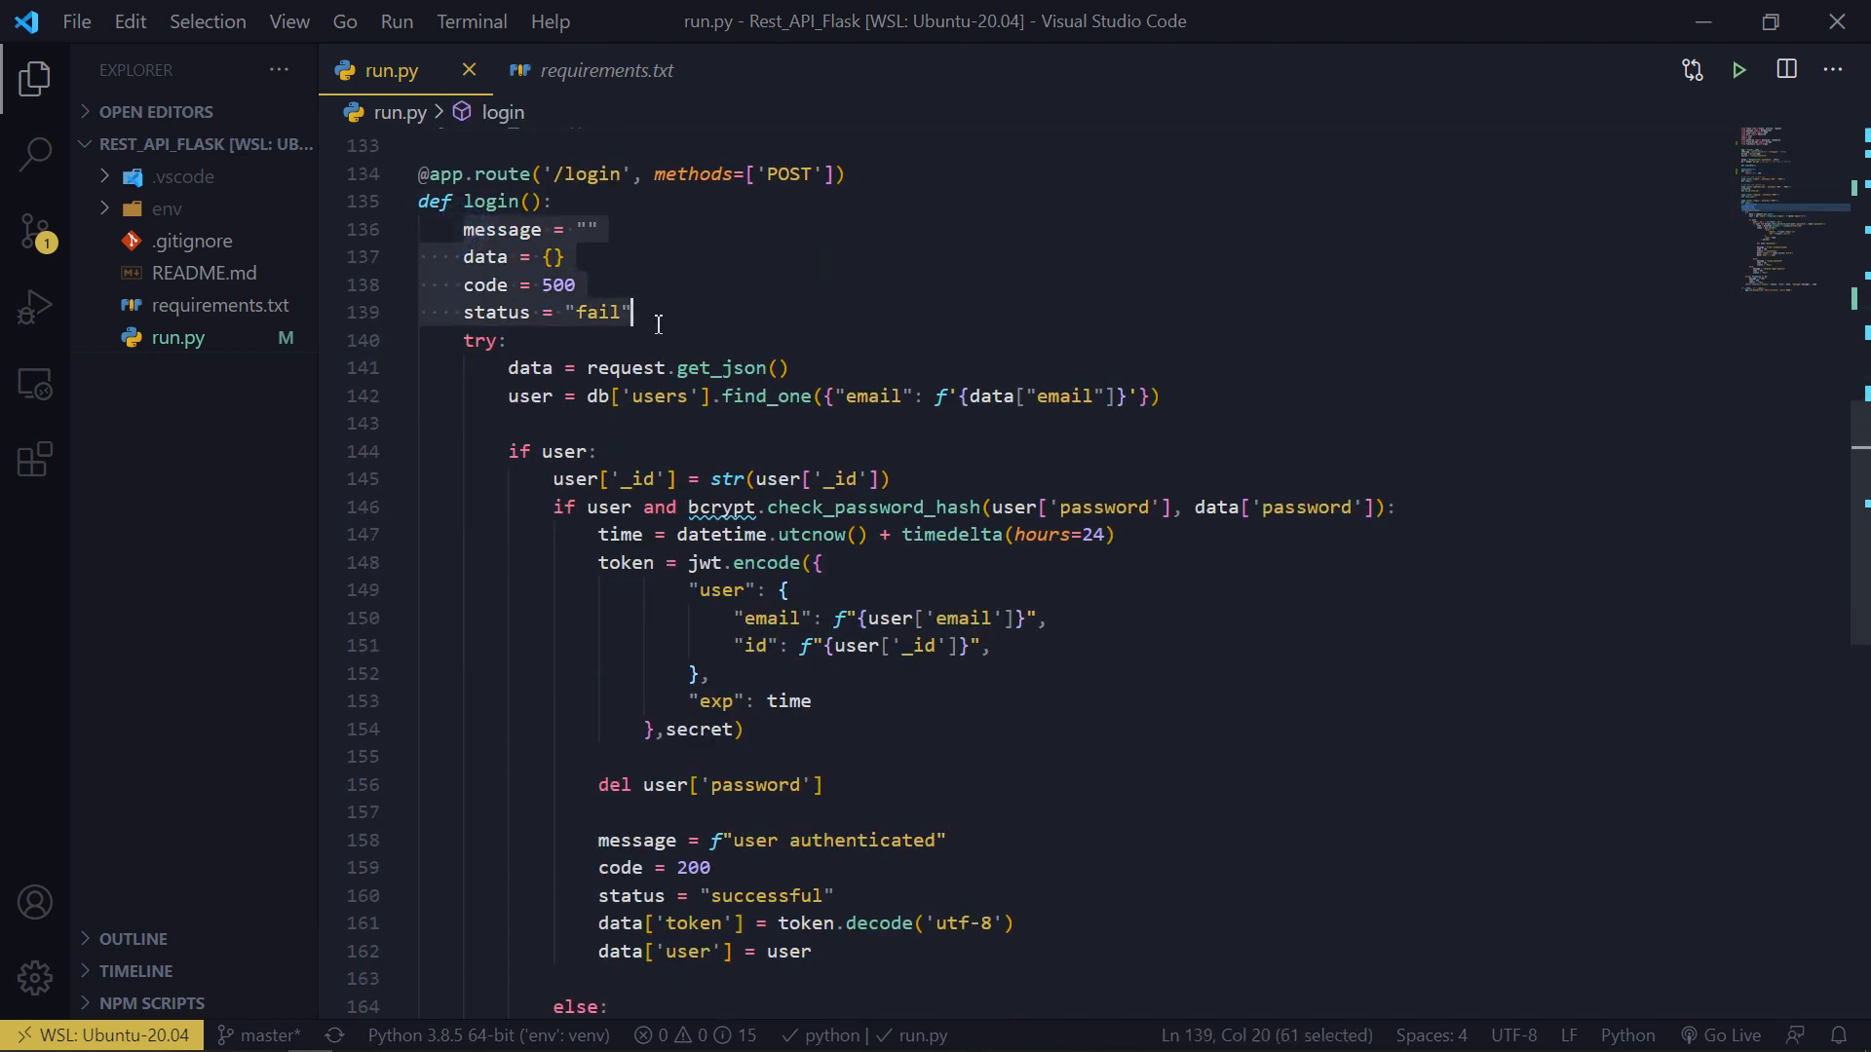
mouse_move(531, 310)
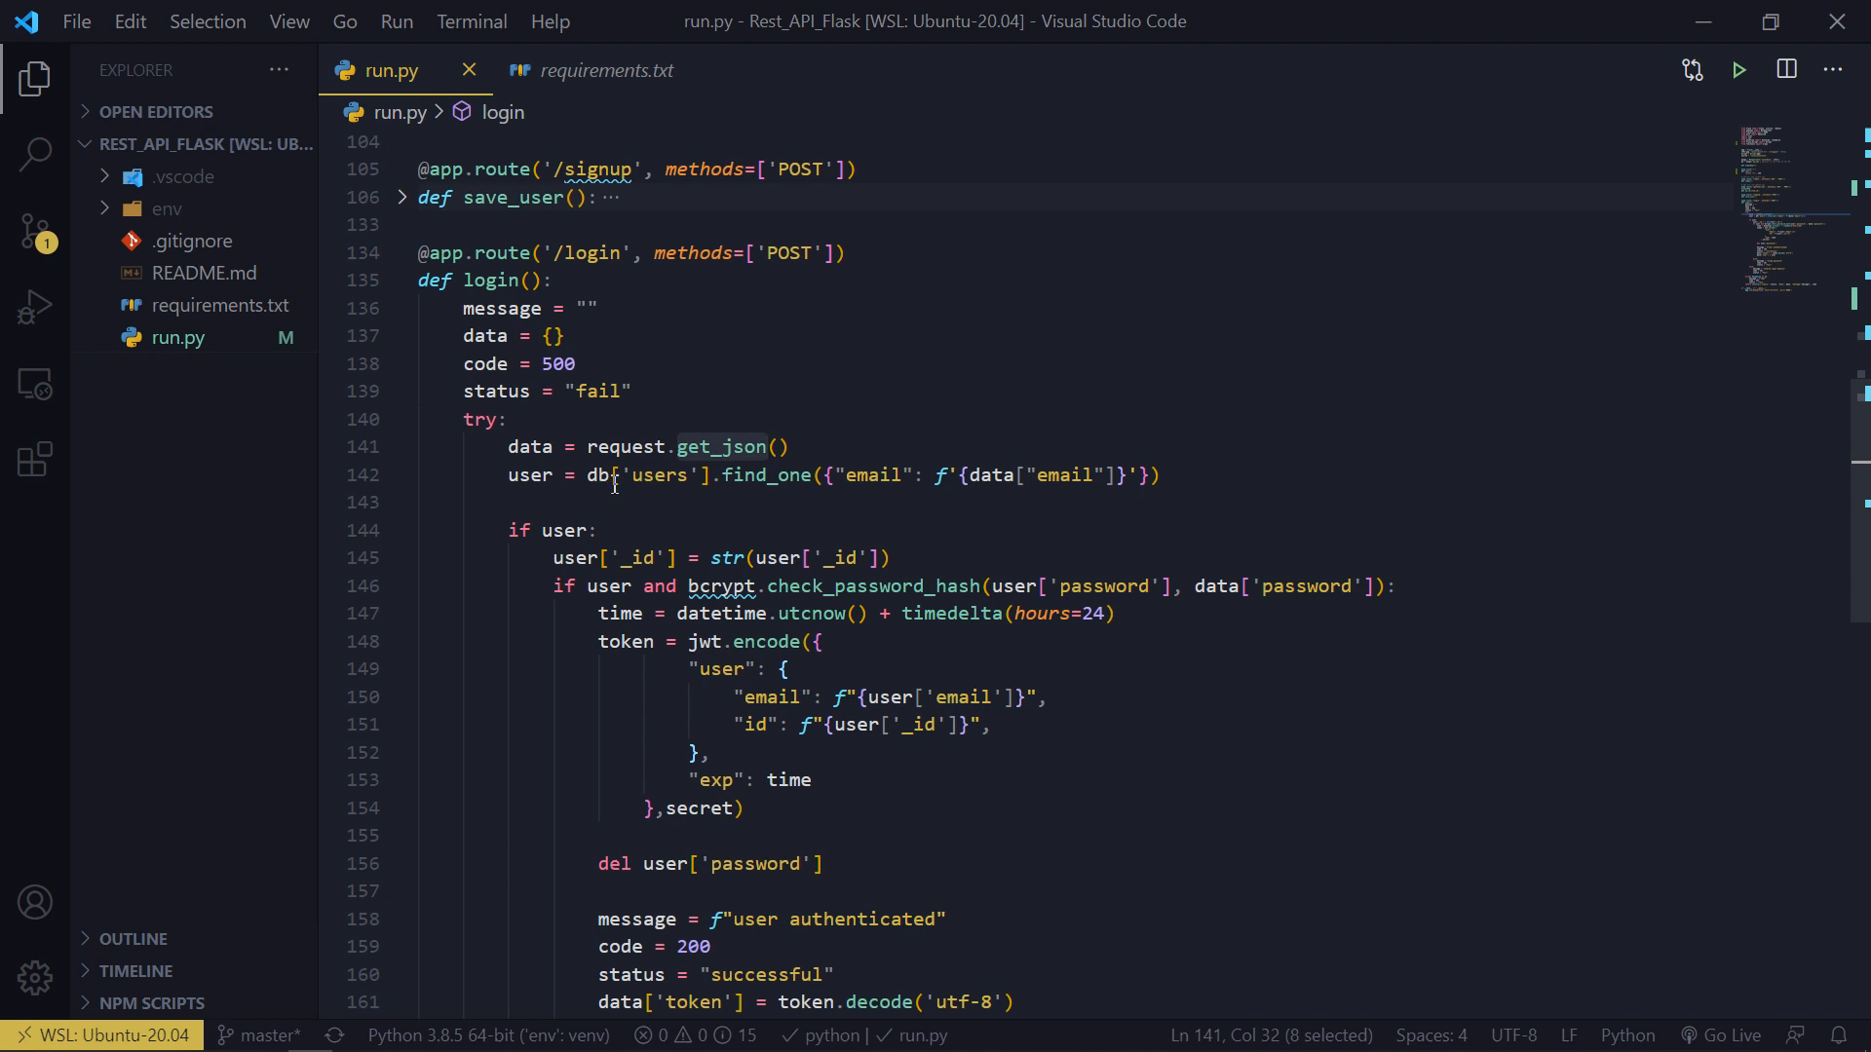
mouse_move(661, 482)
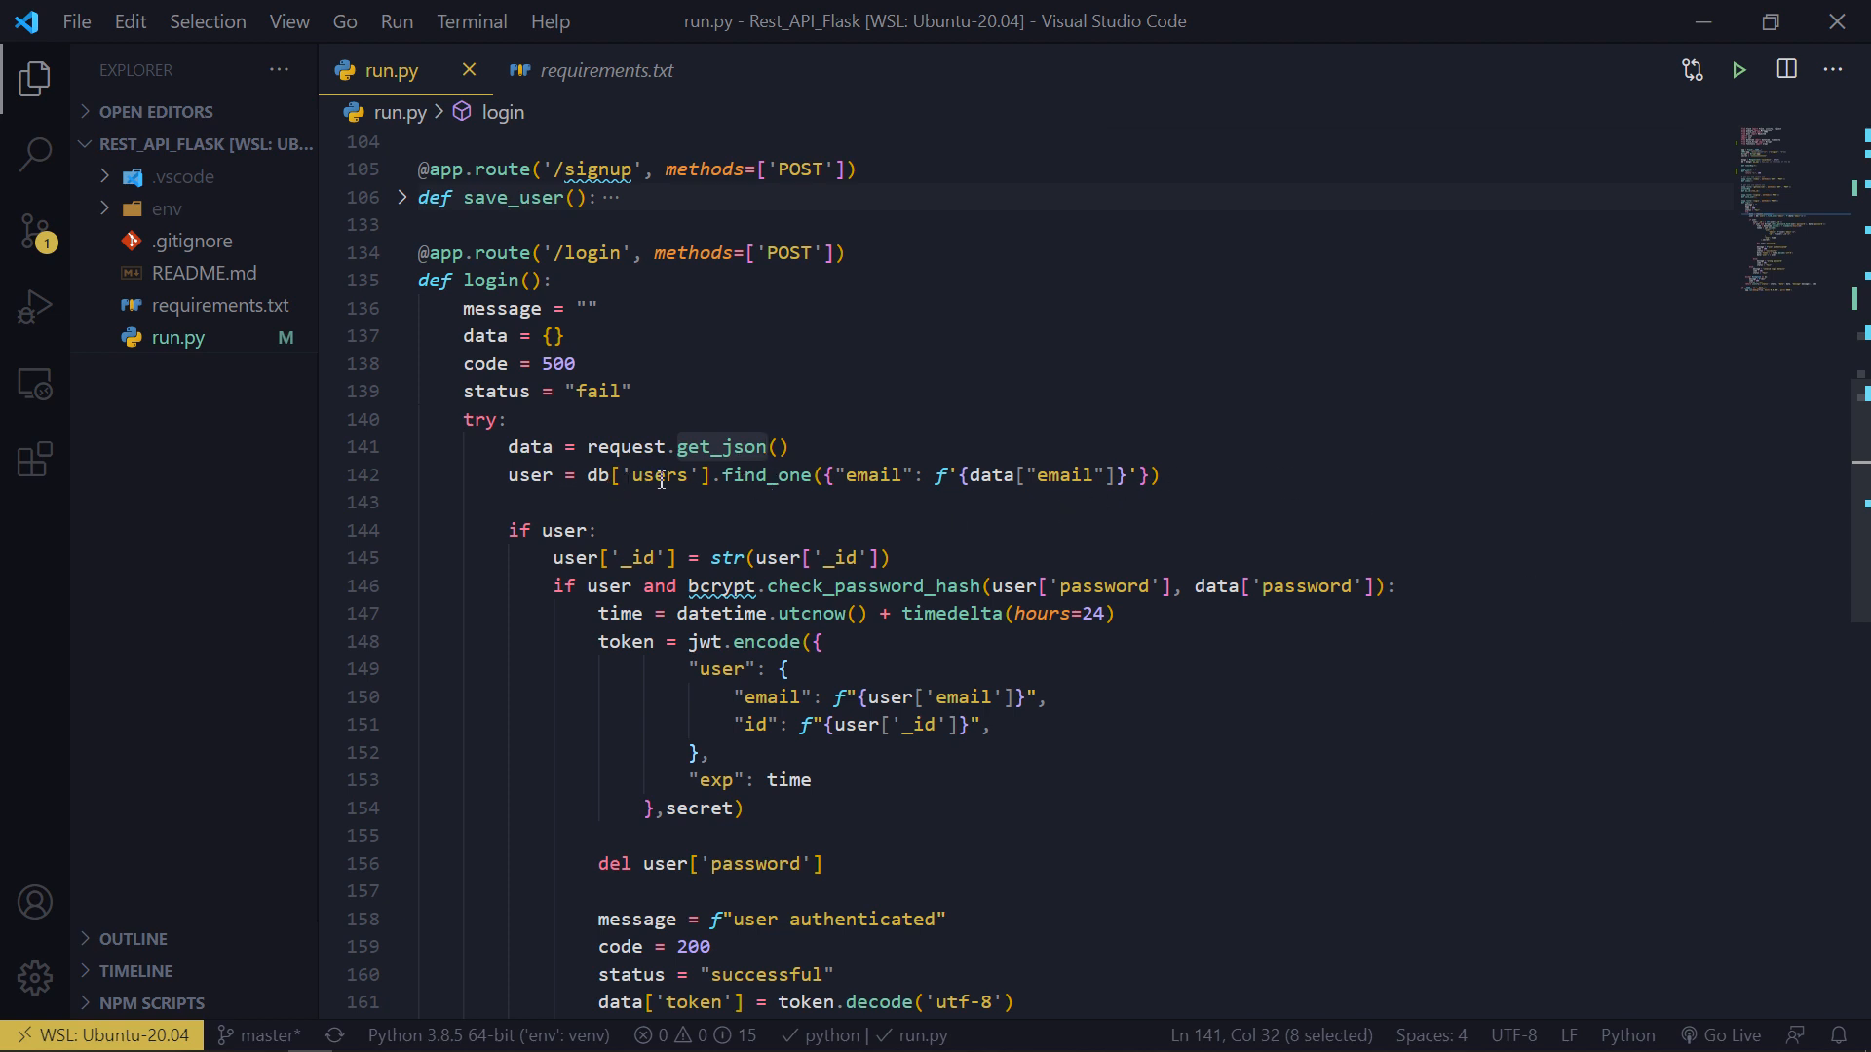
mouse_move(886, 480)
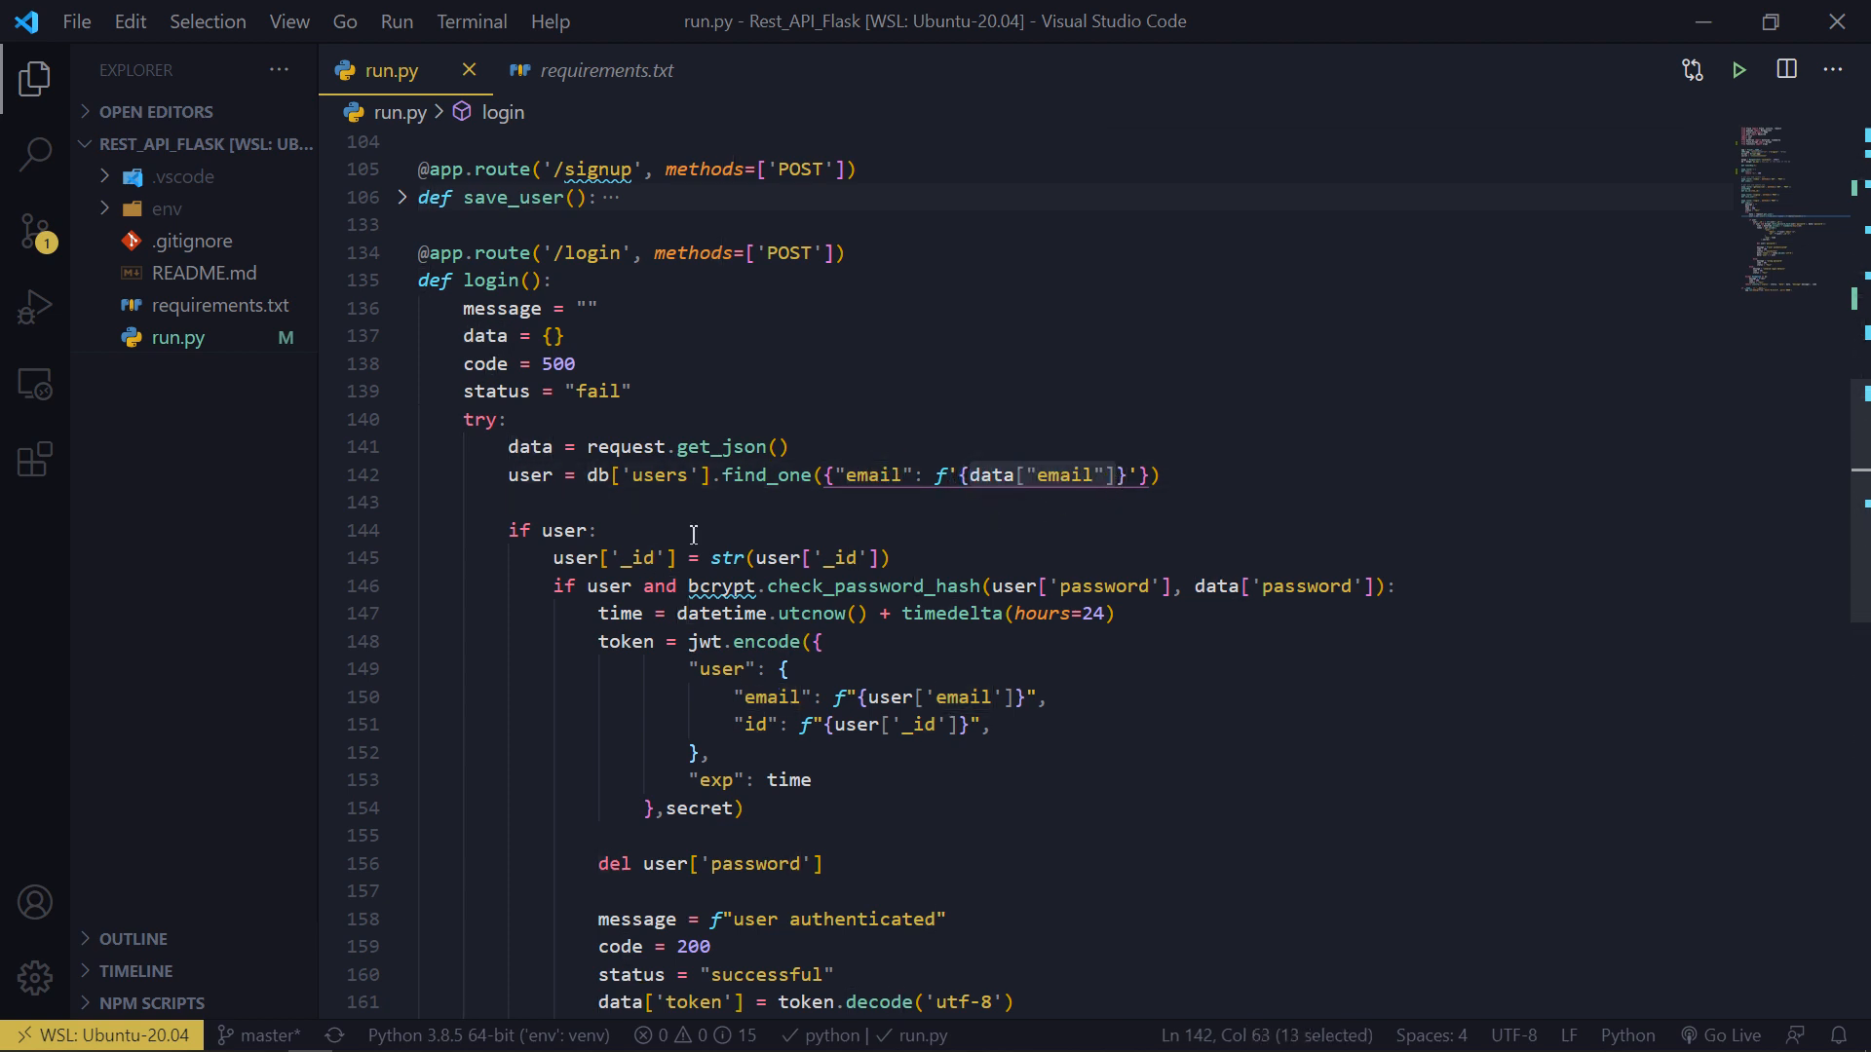
click(764, 474)
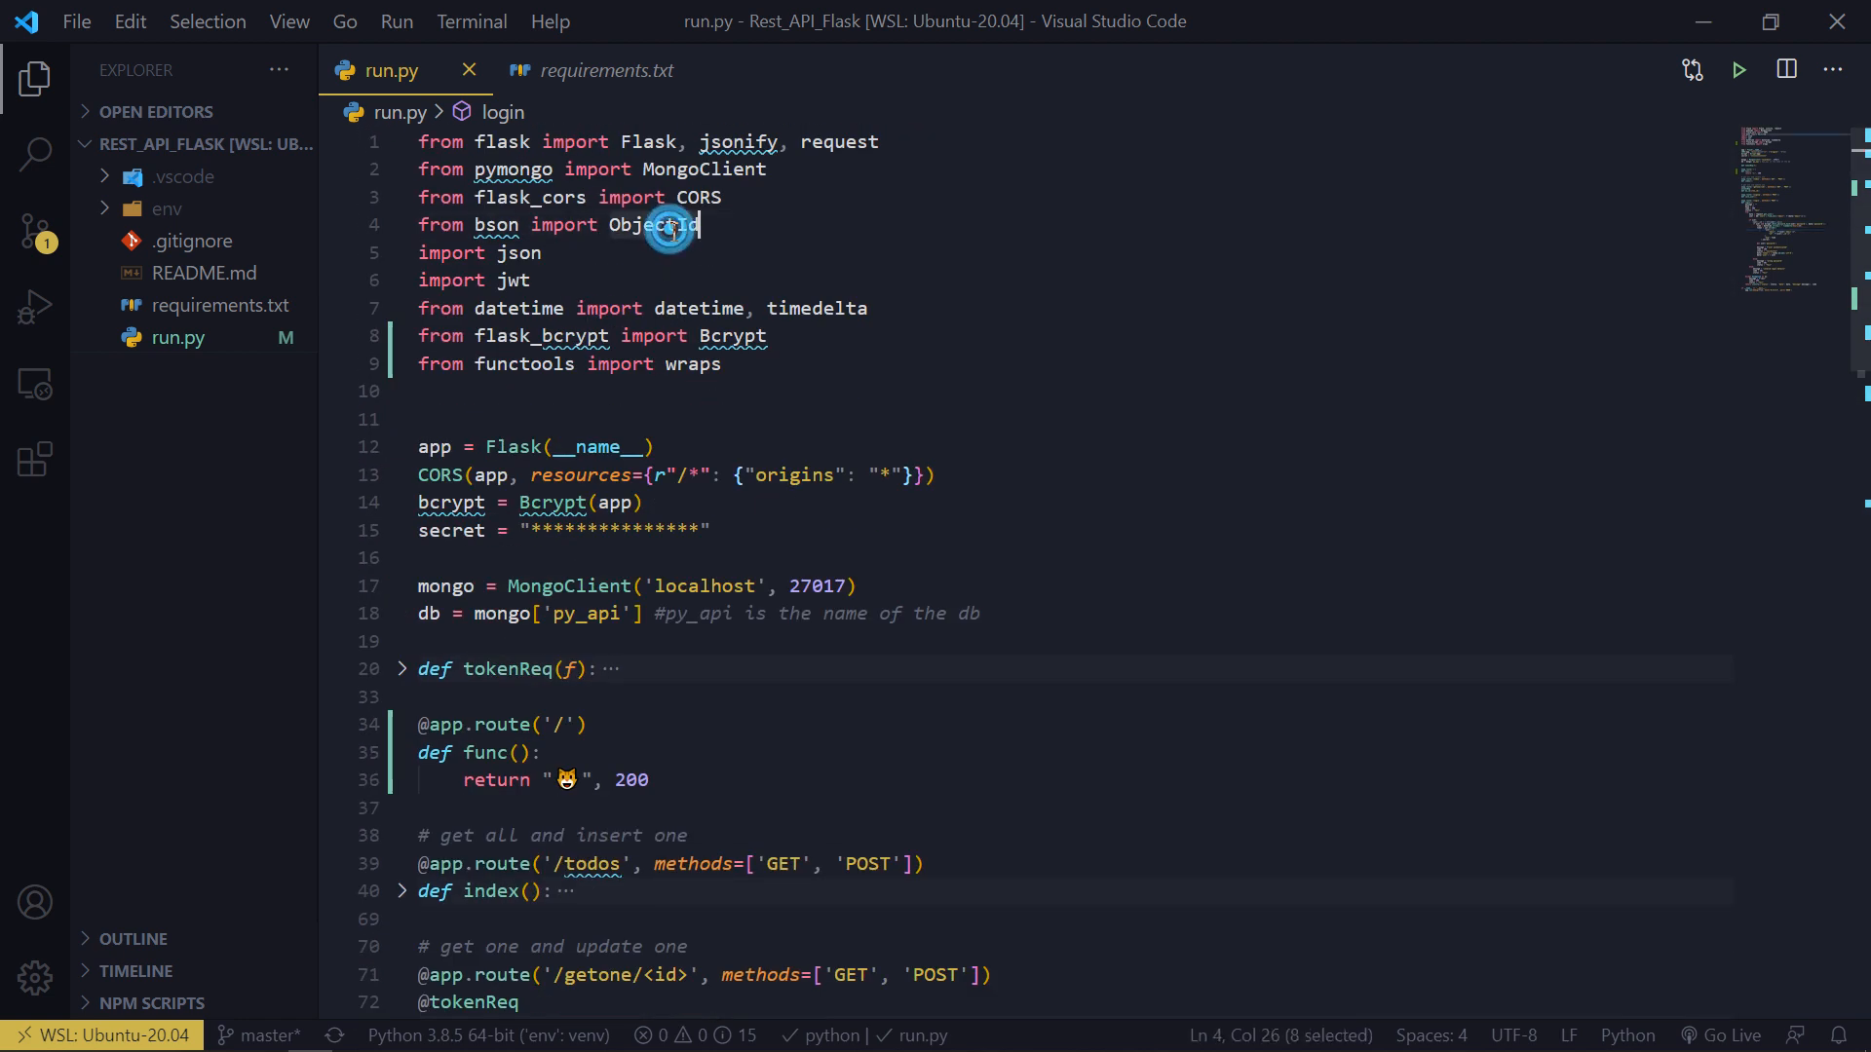
- Highlight the JWT token encoding block, the jsonify return and the failure messages
scroll(down, 3)
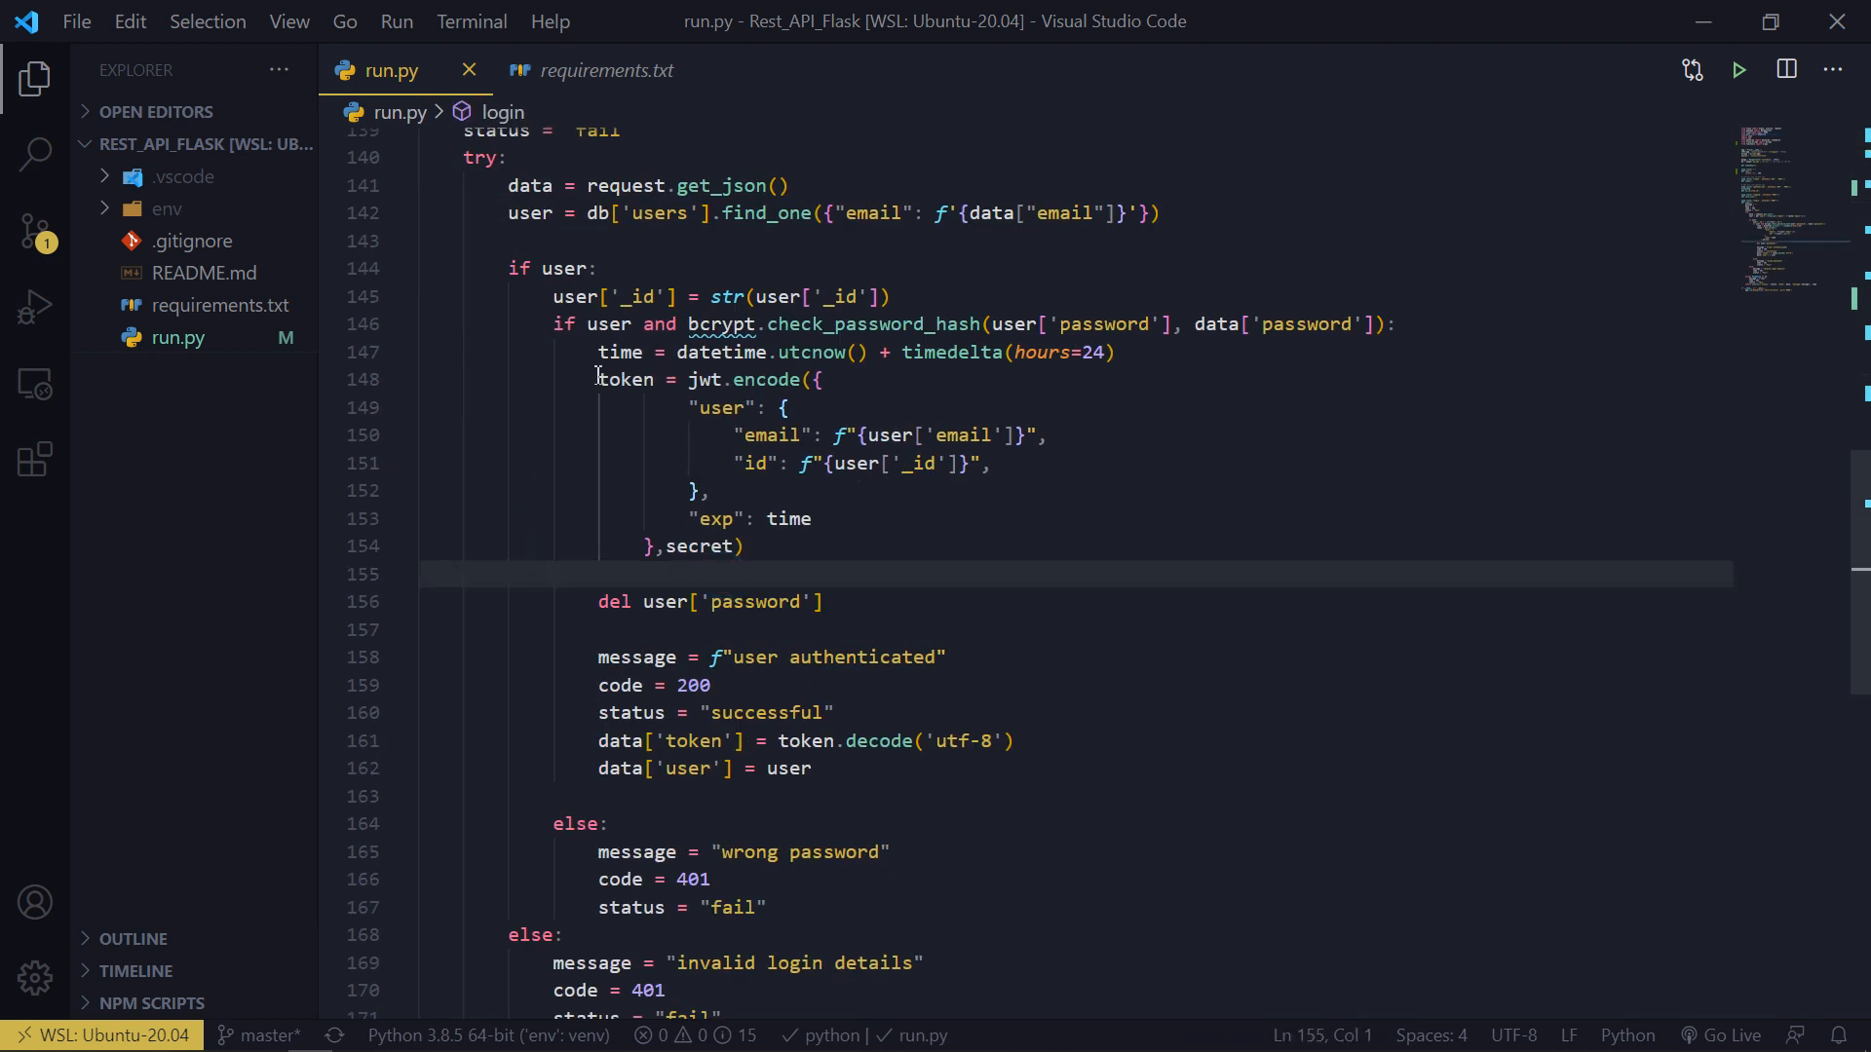
click(539, 324)
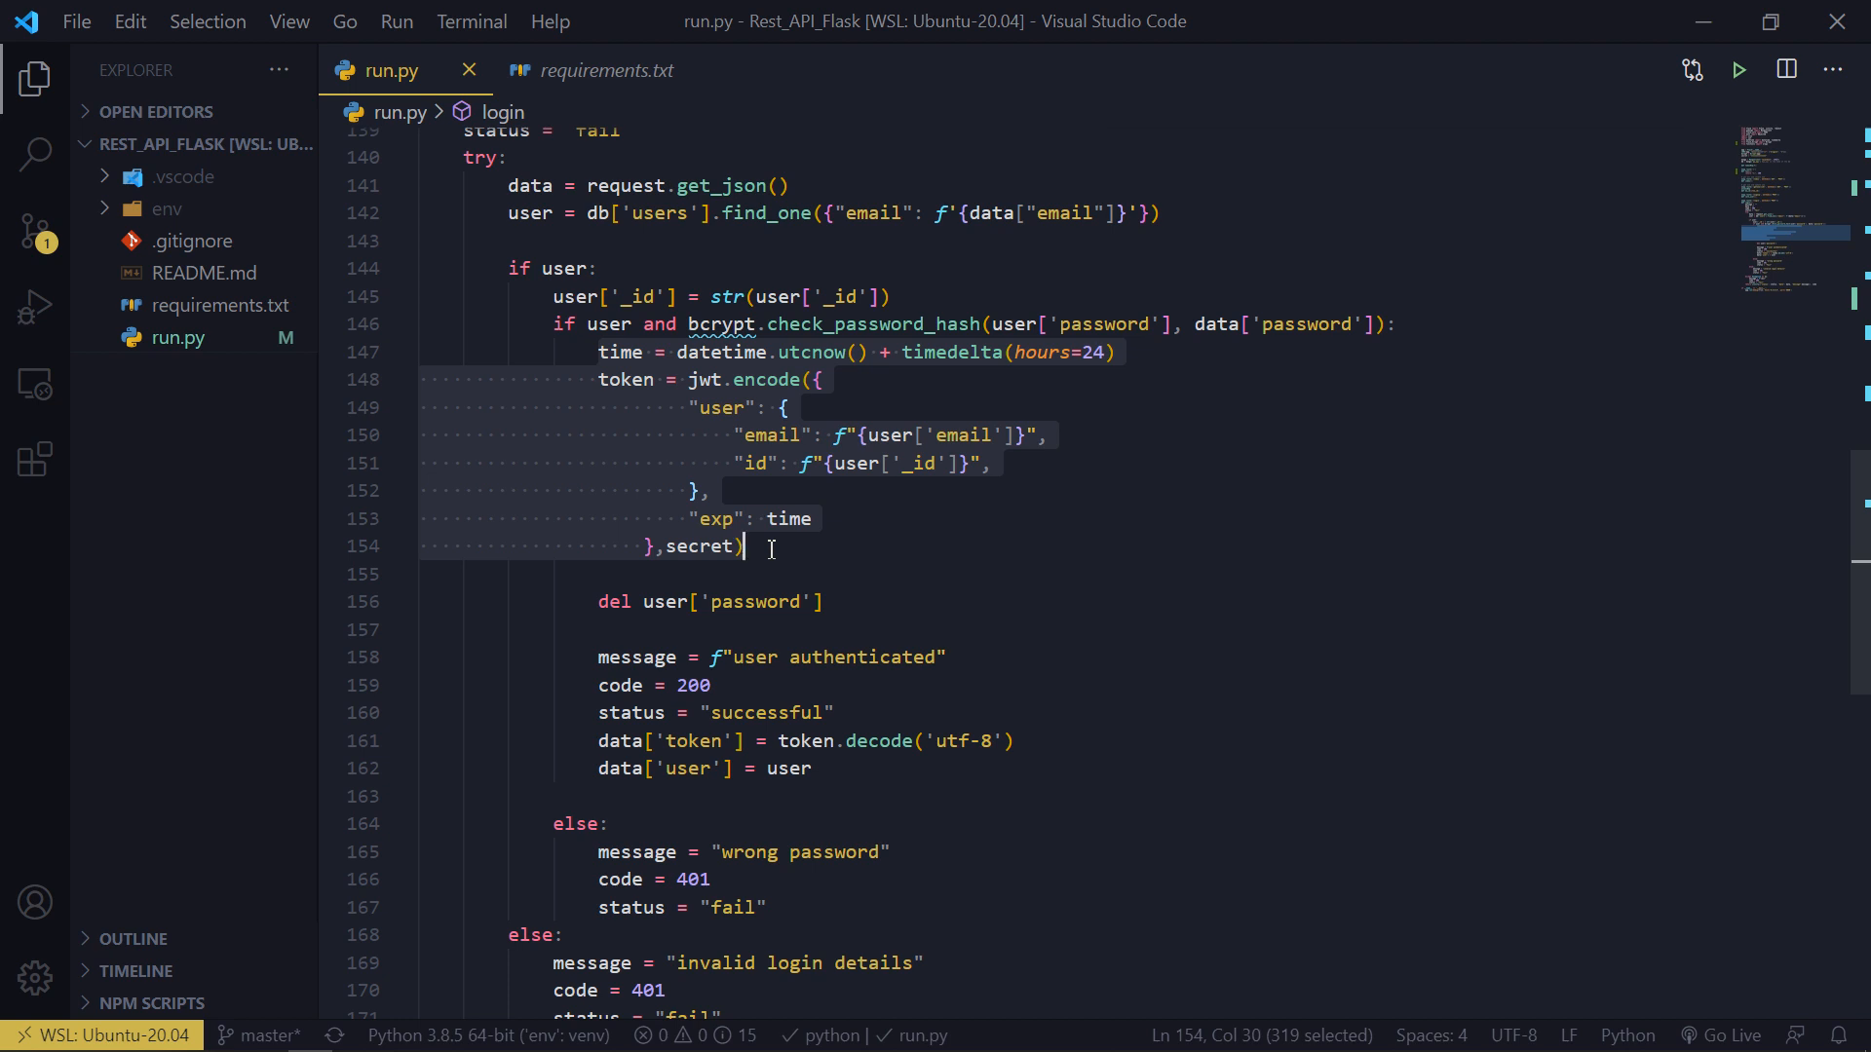
click(743, 547)
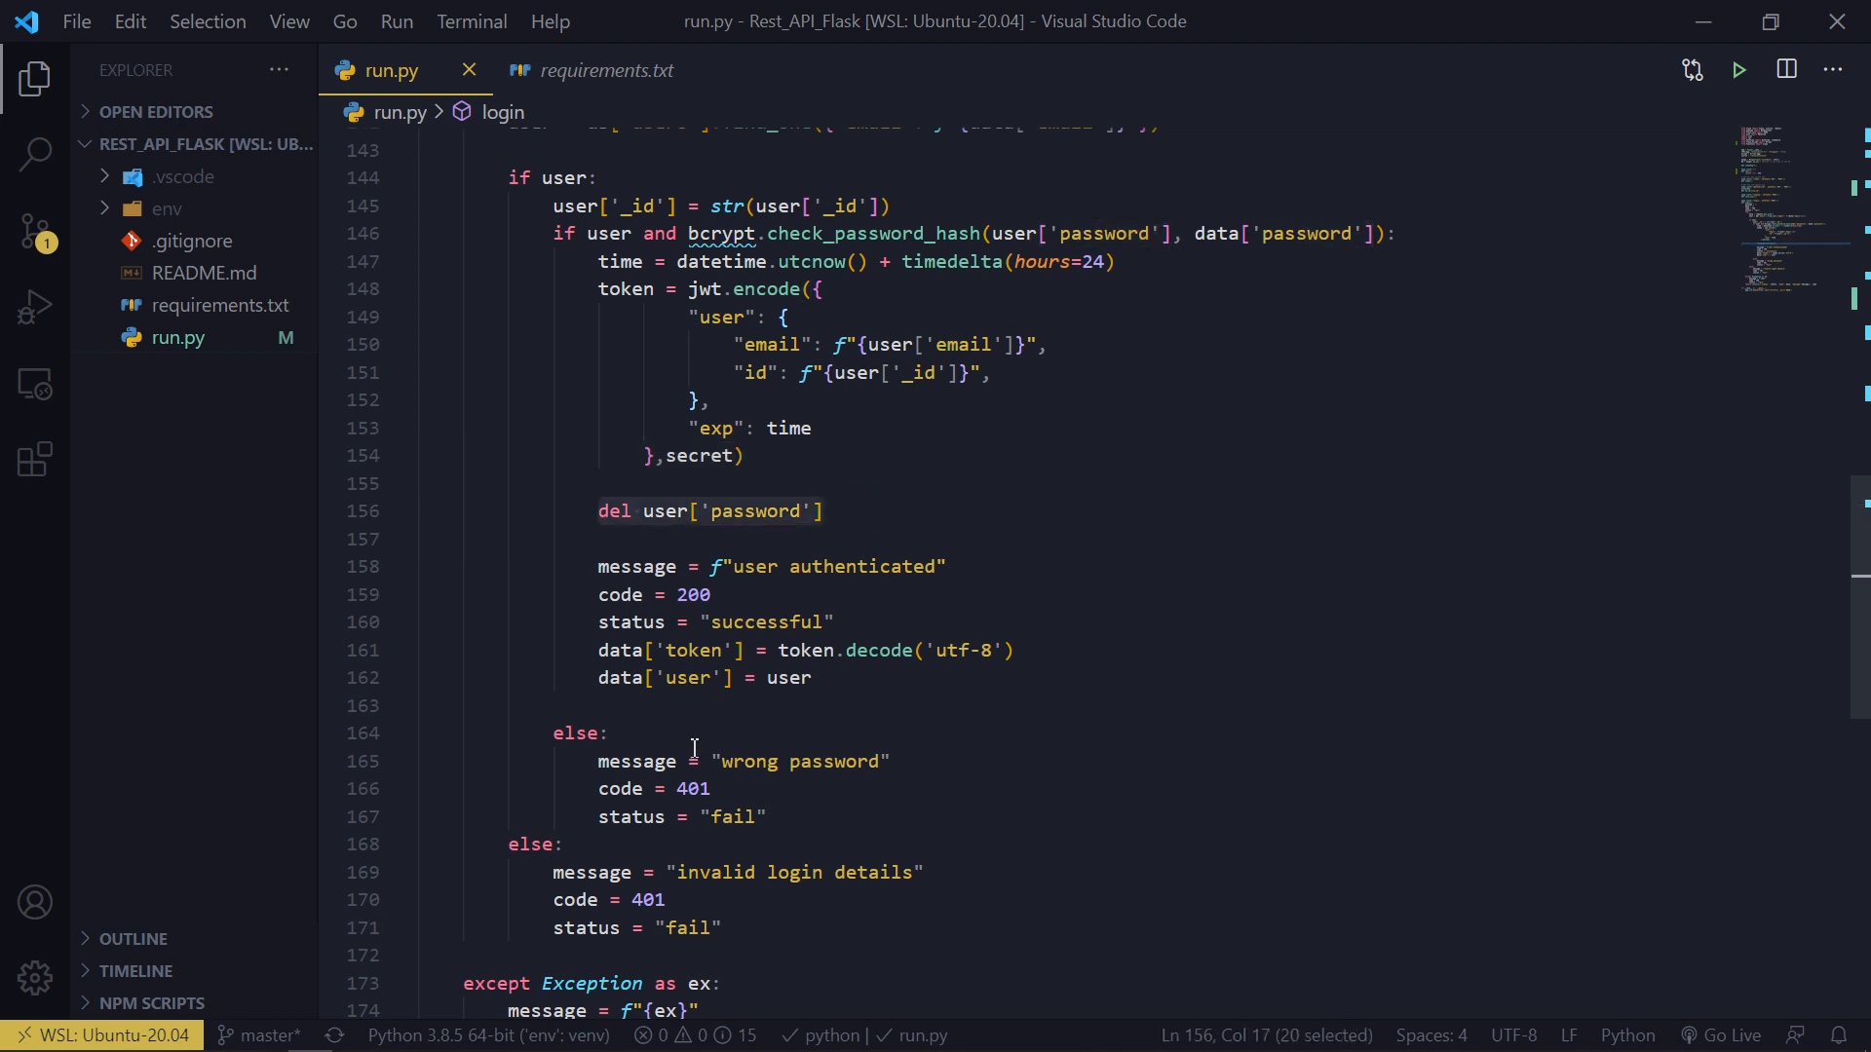
mouse_move(699, 651)
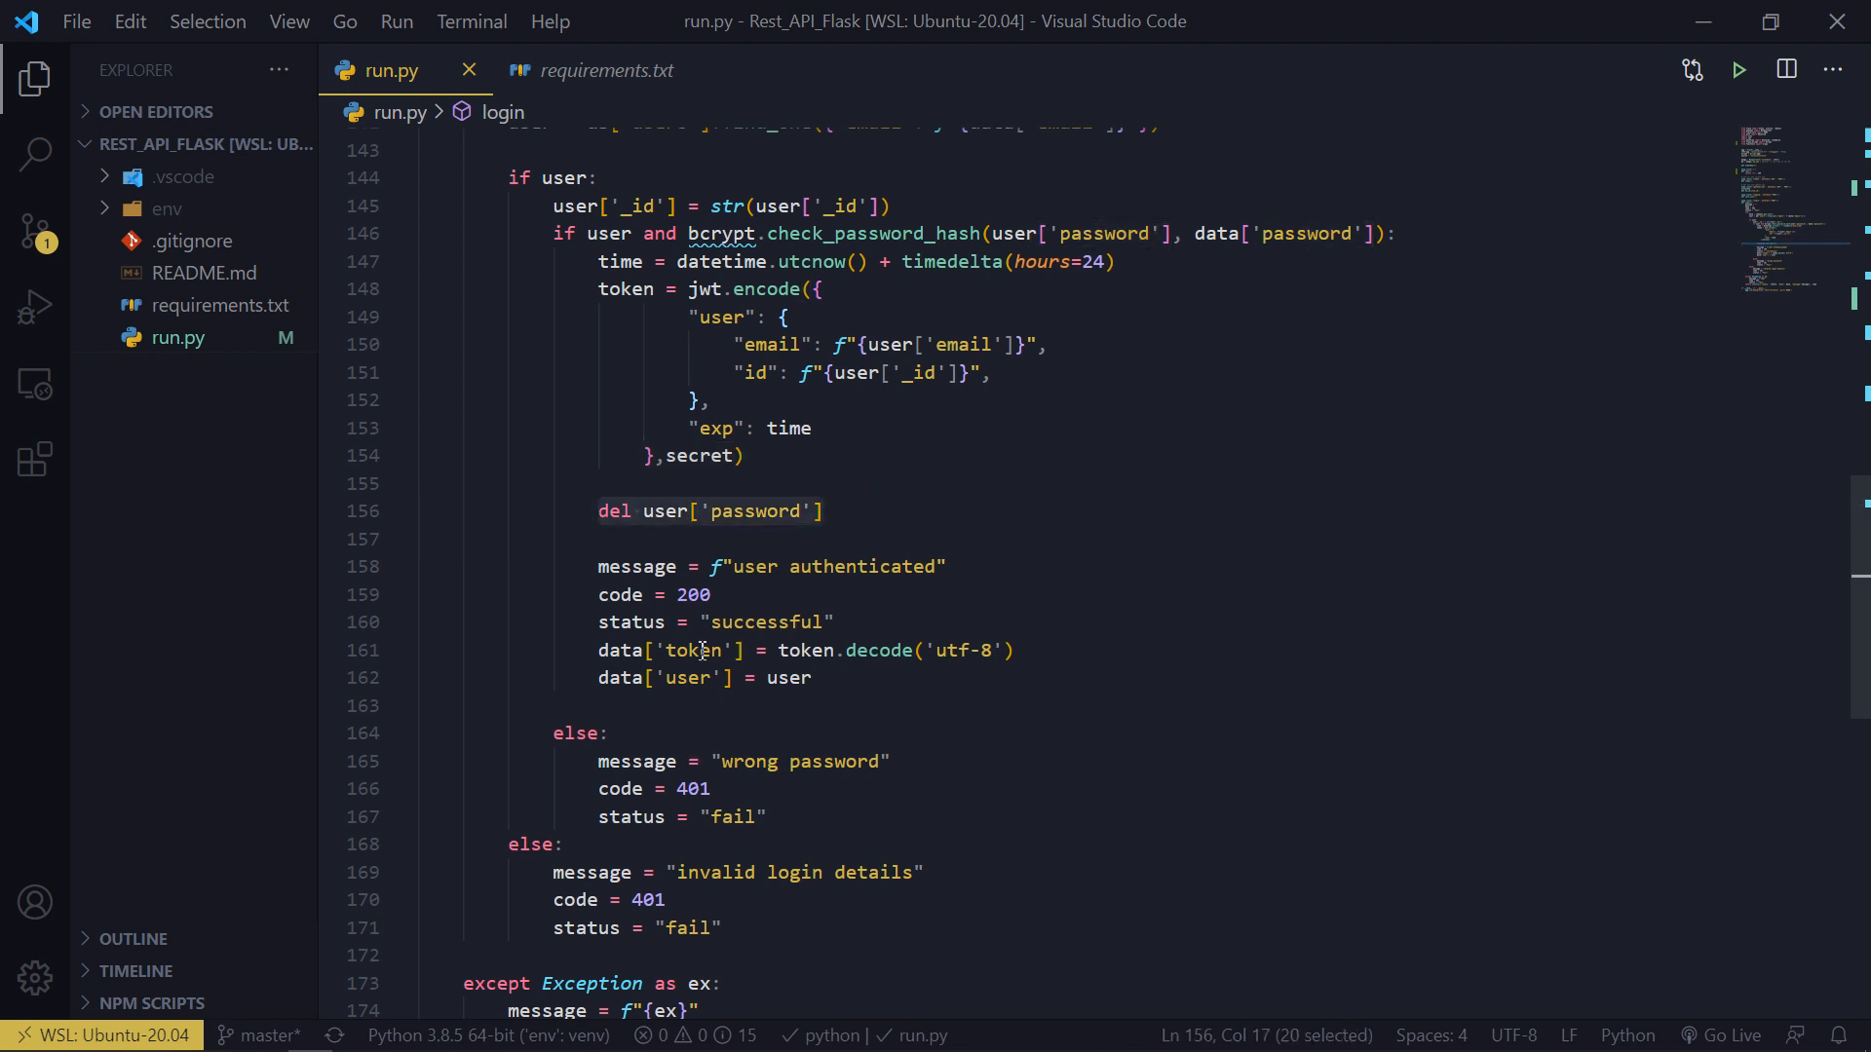
scroll(down, 3)
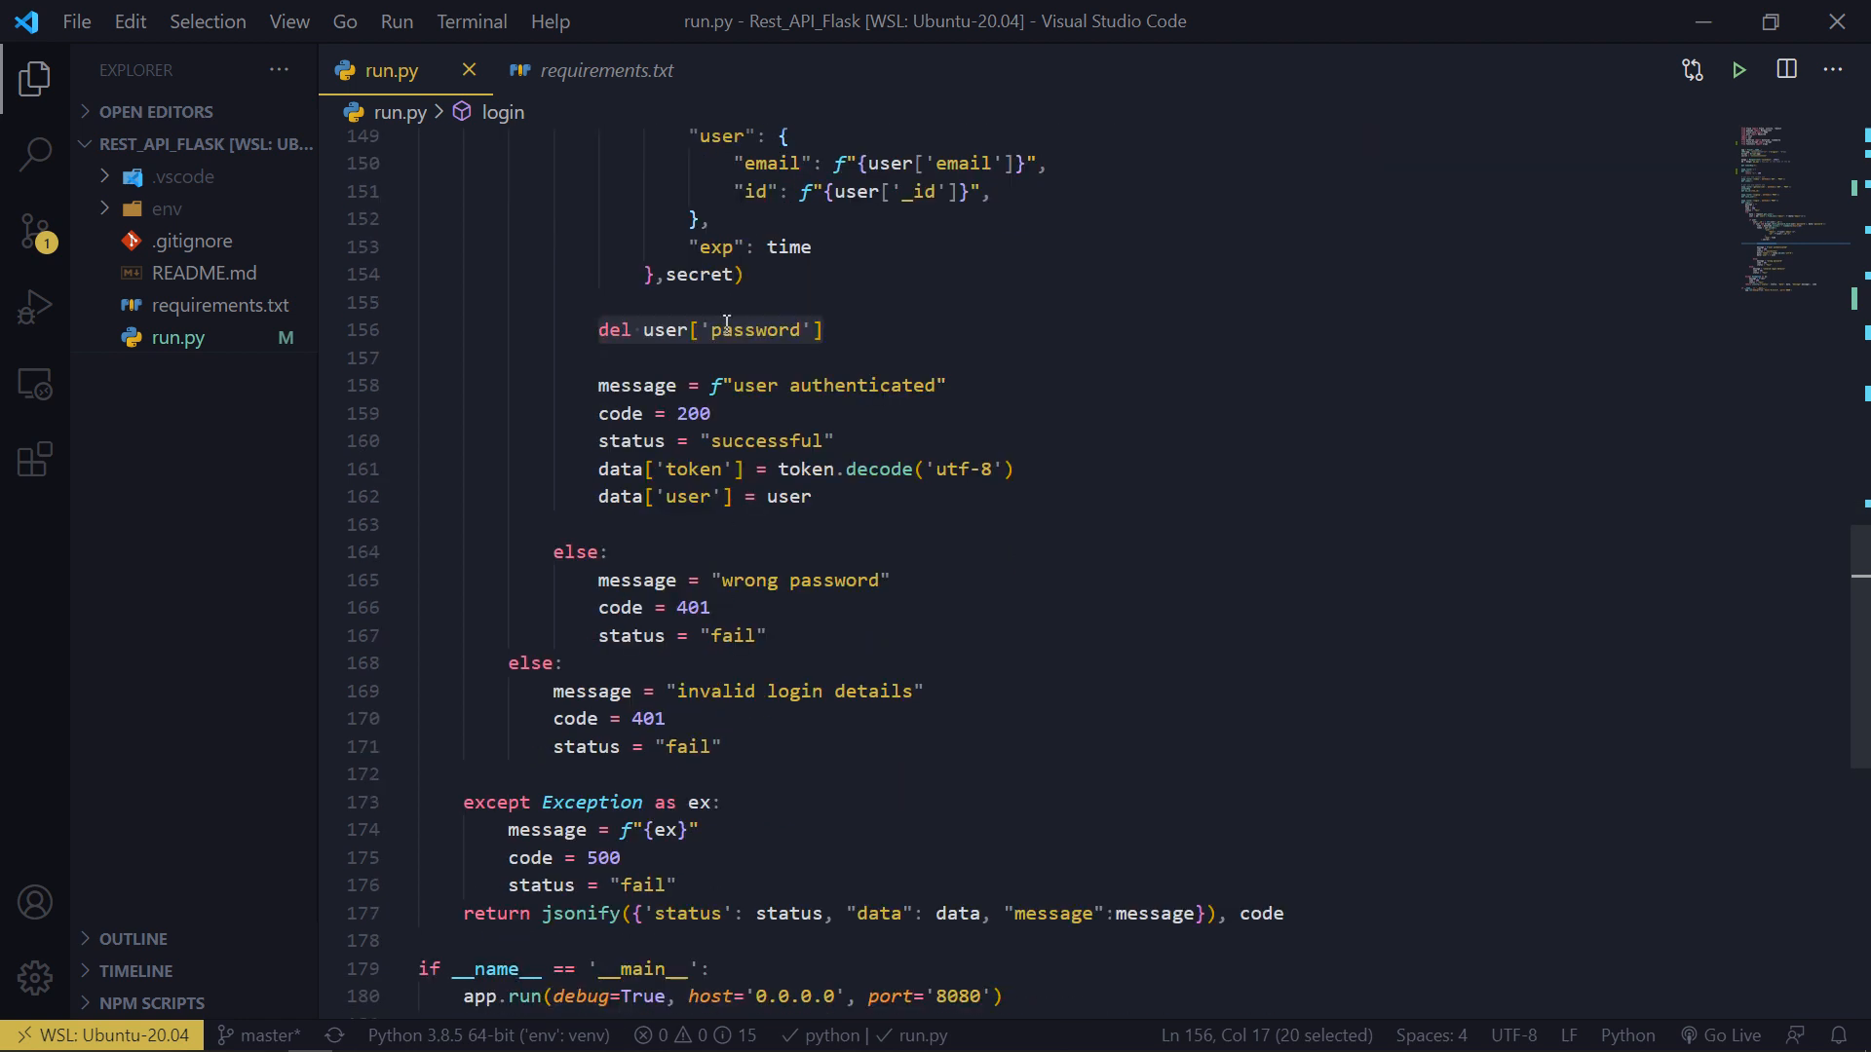
scroll(down, 3)
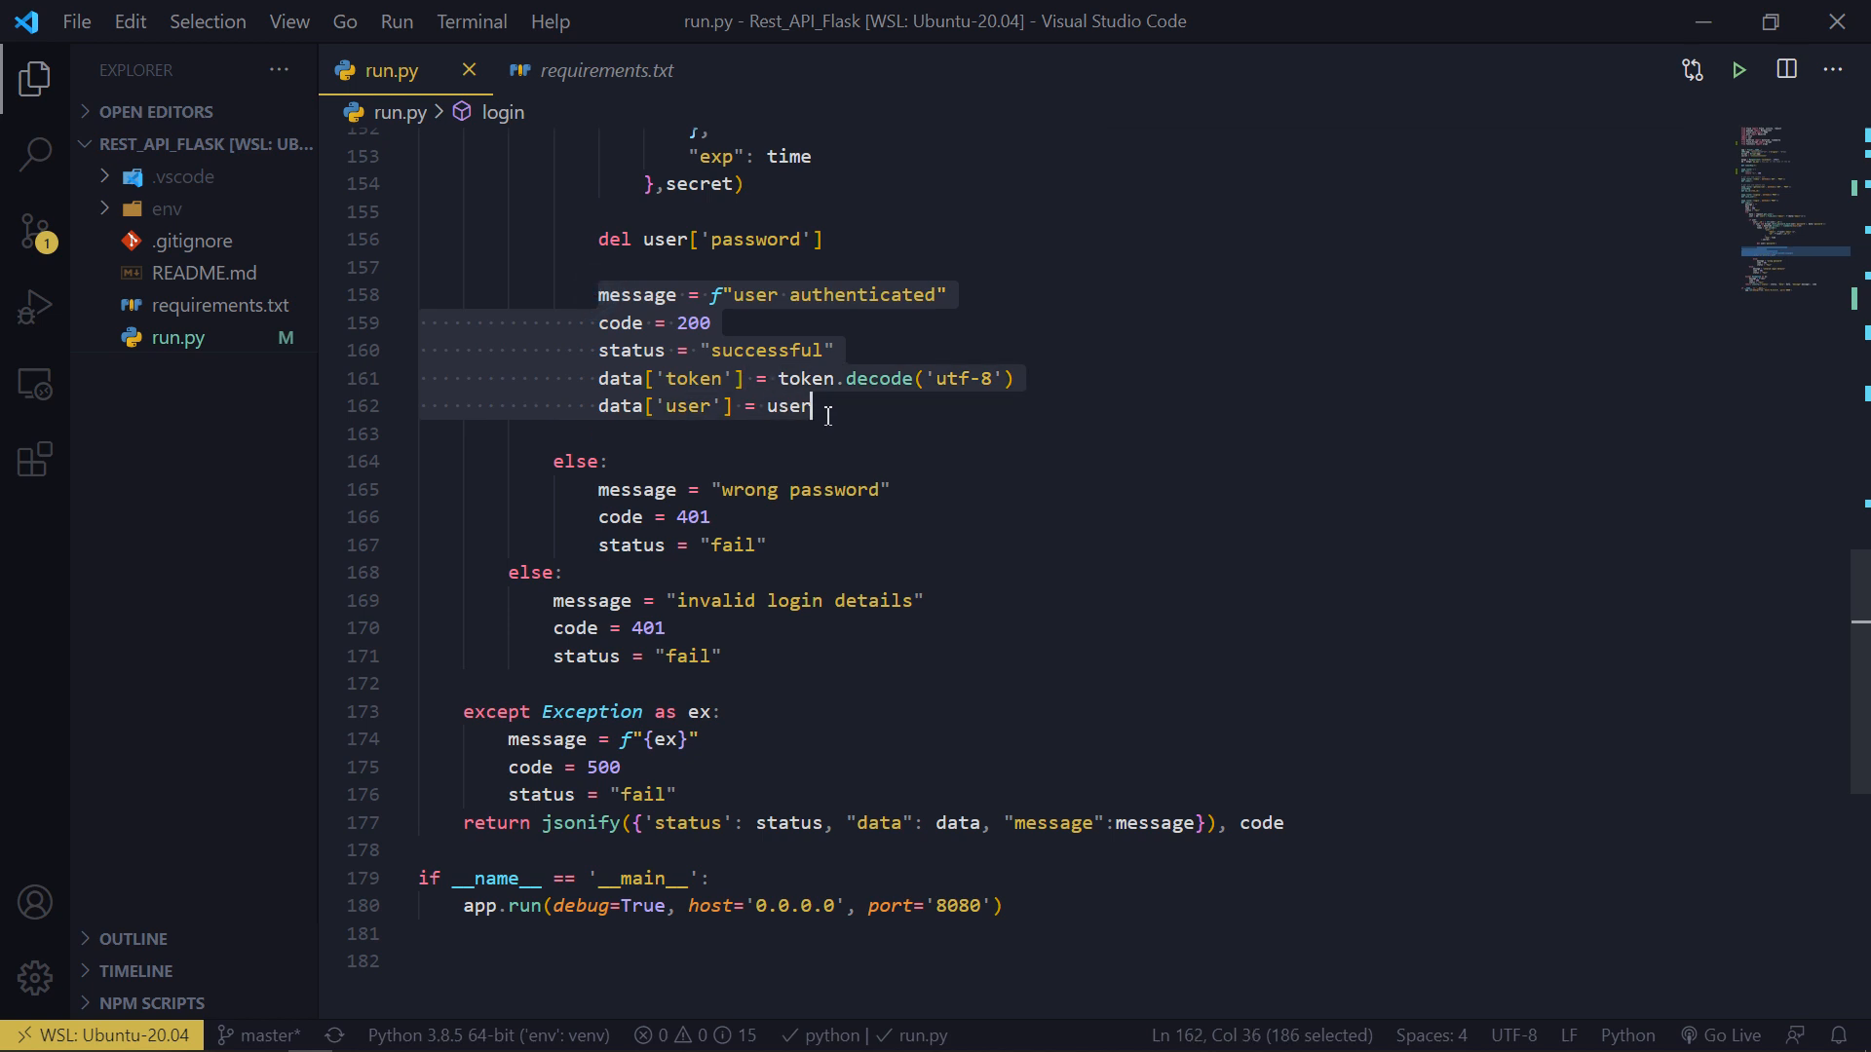
mouse_move(711, 456)
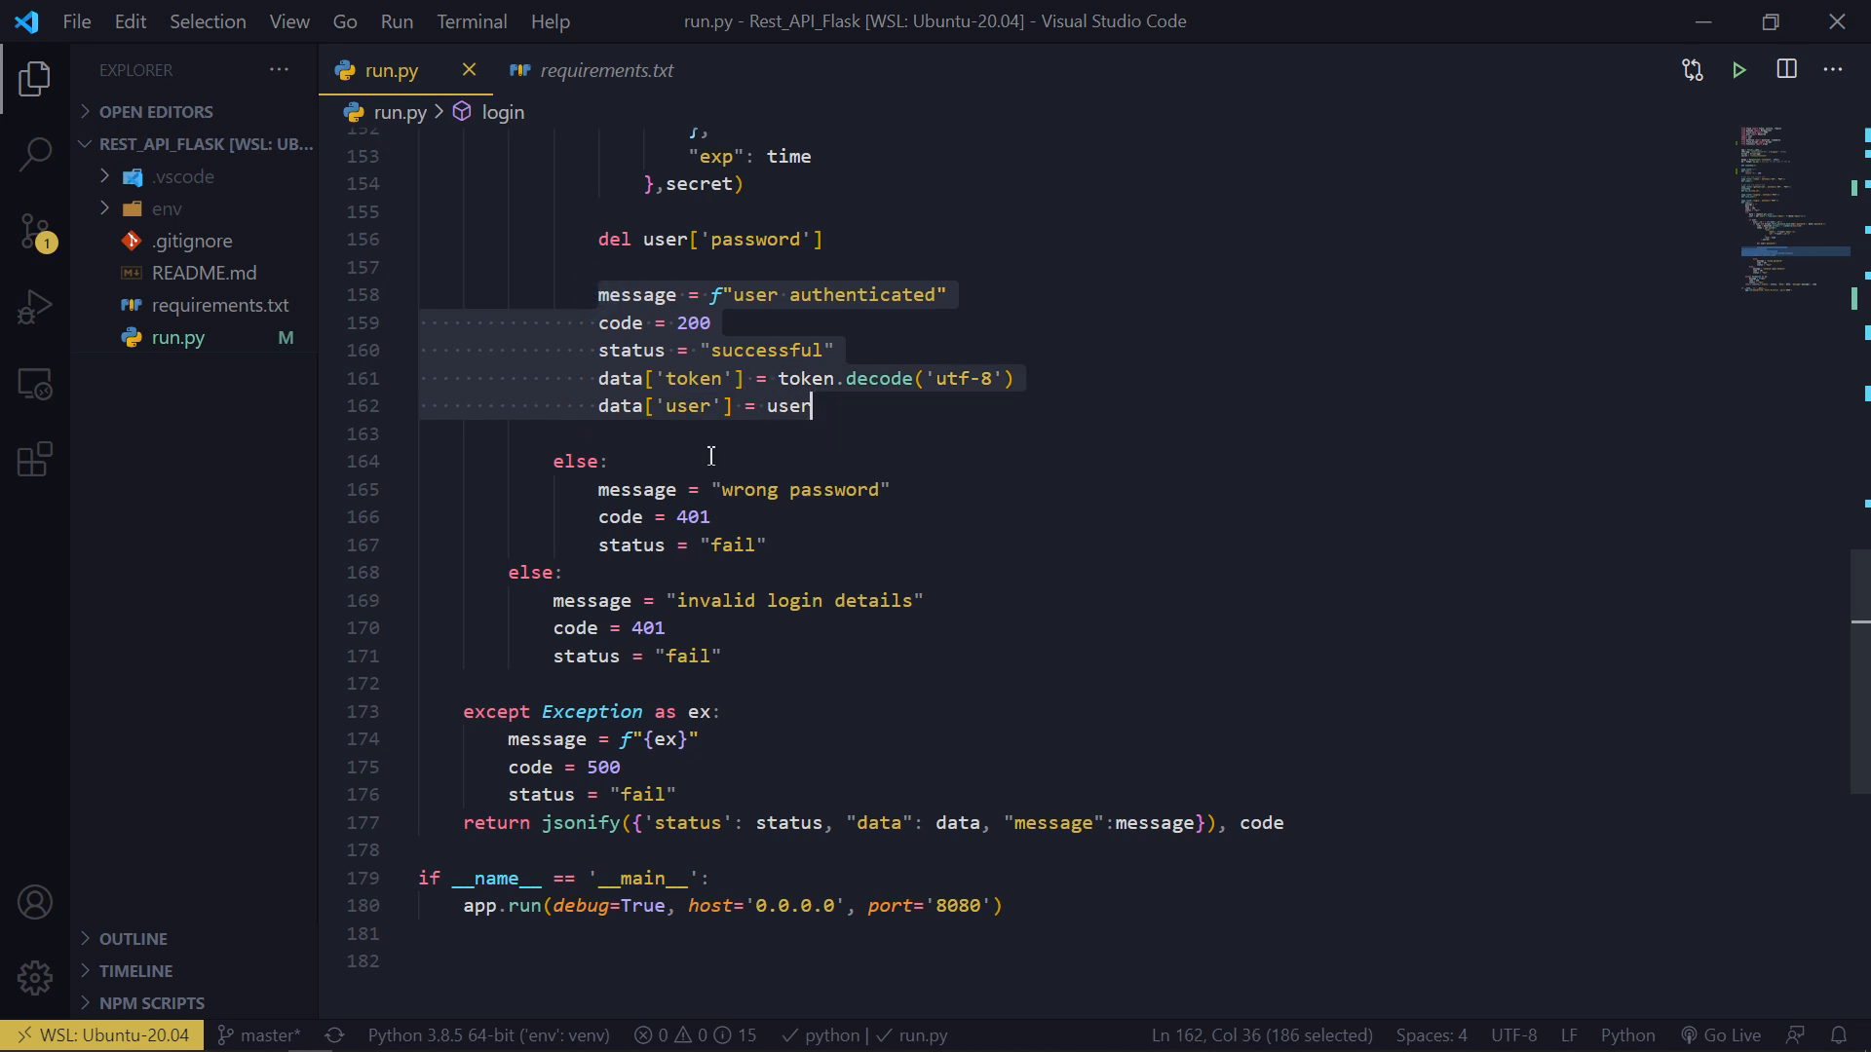
click(950, 823)
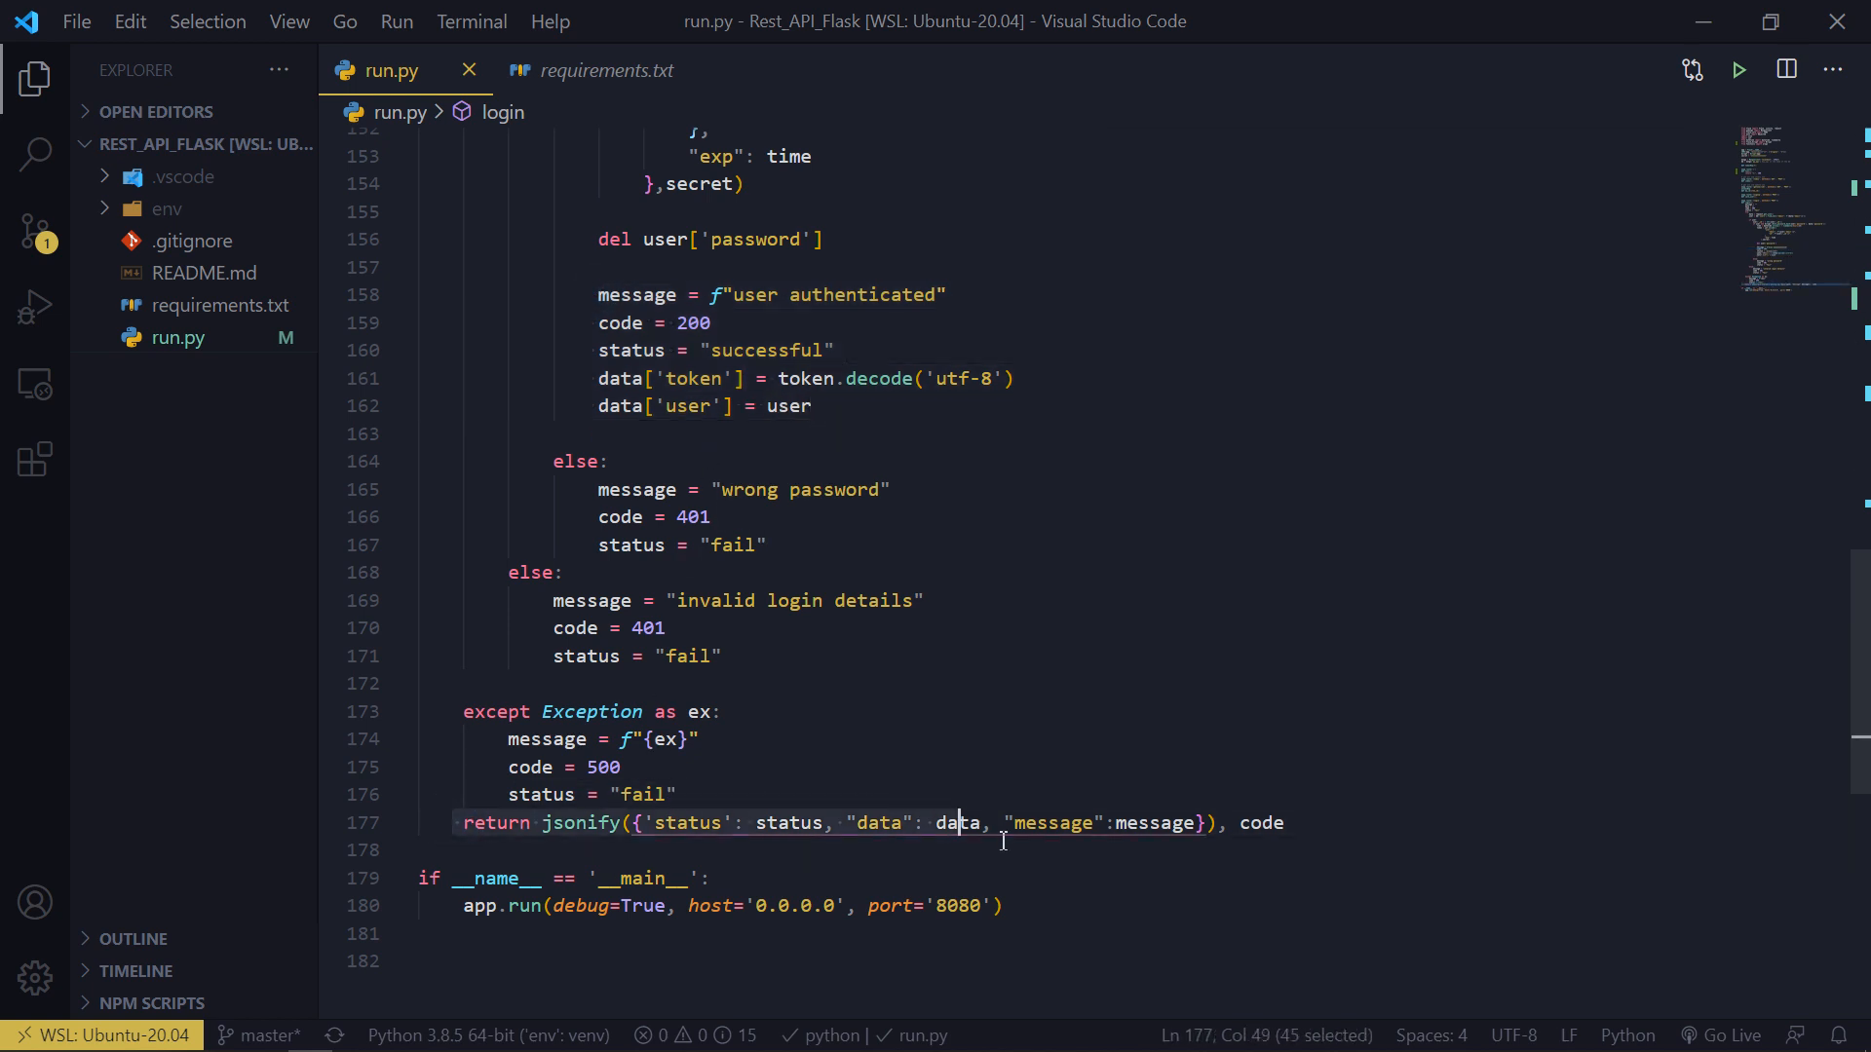
click(669, 850)
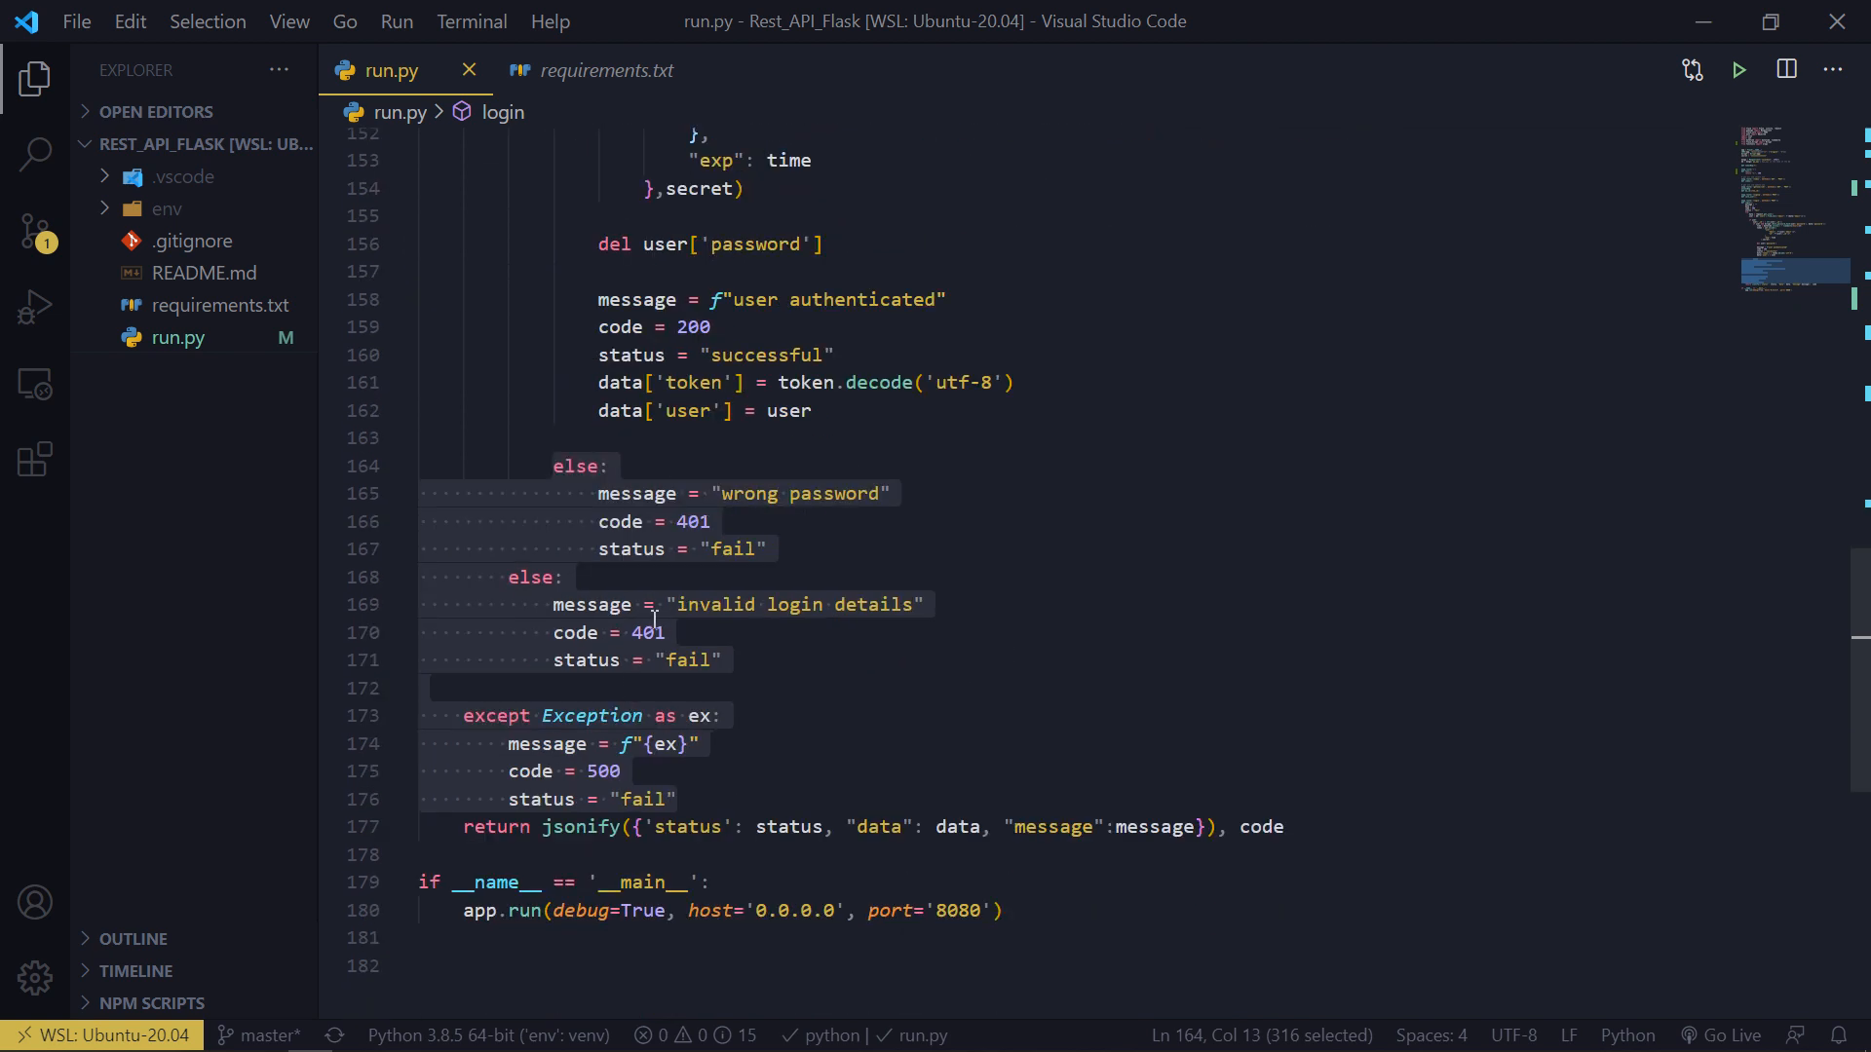
mouse_move(676, 689)
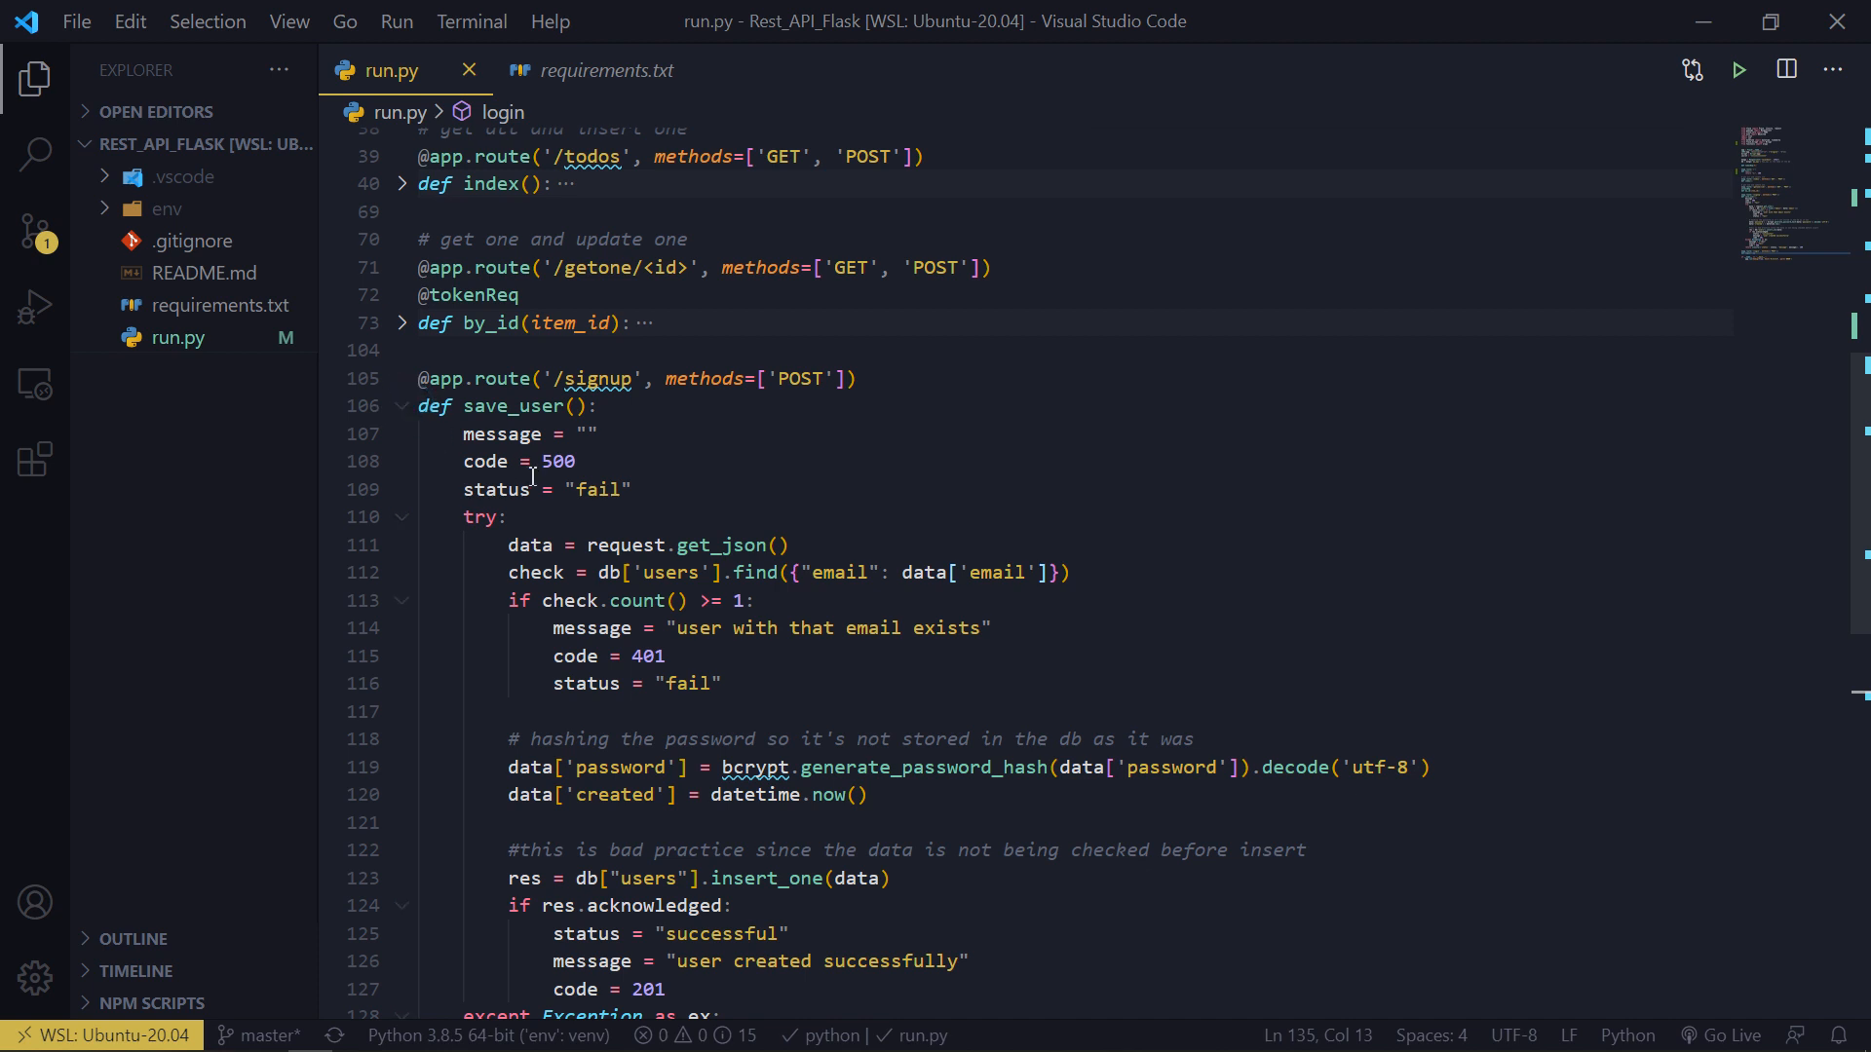
- Type else on line 117 and select the password hashing and user insert lines beneath it
scroll(down, 3)
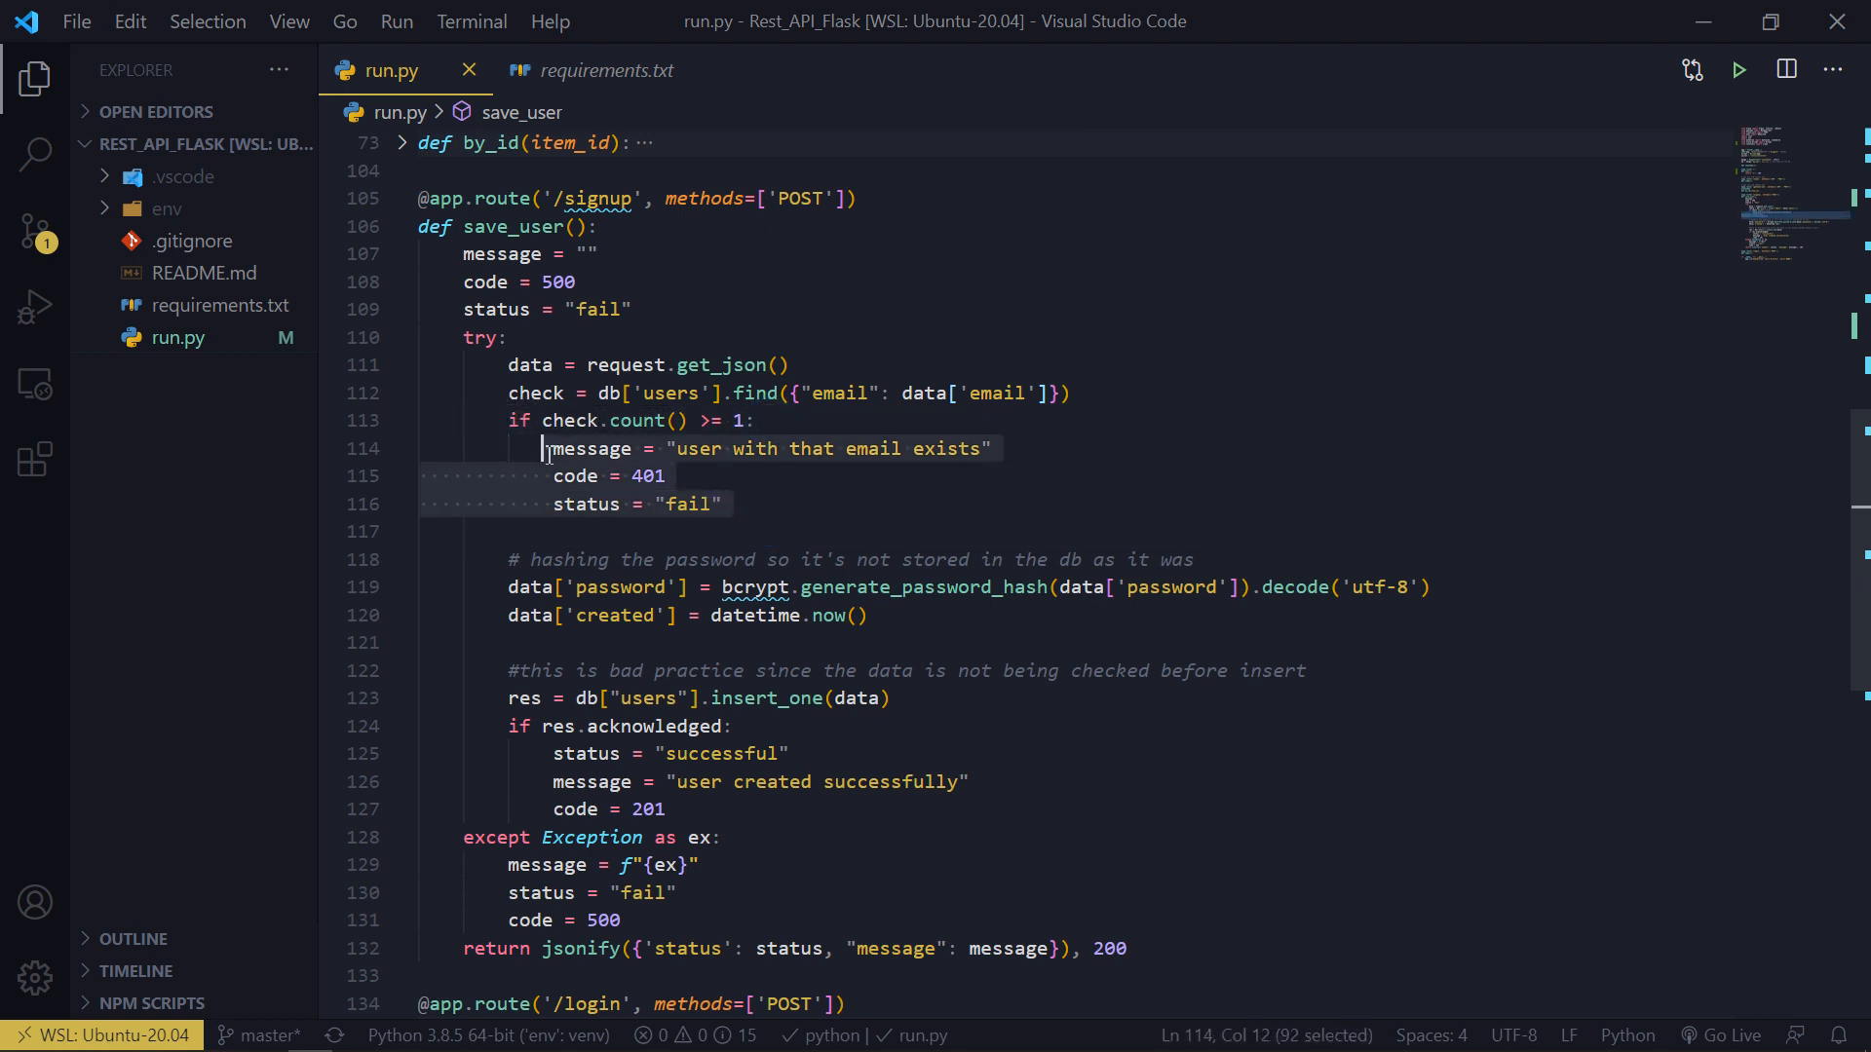
click(604, 531)
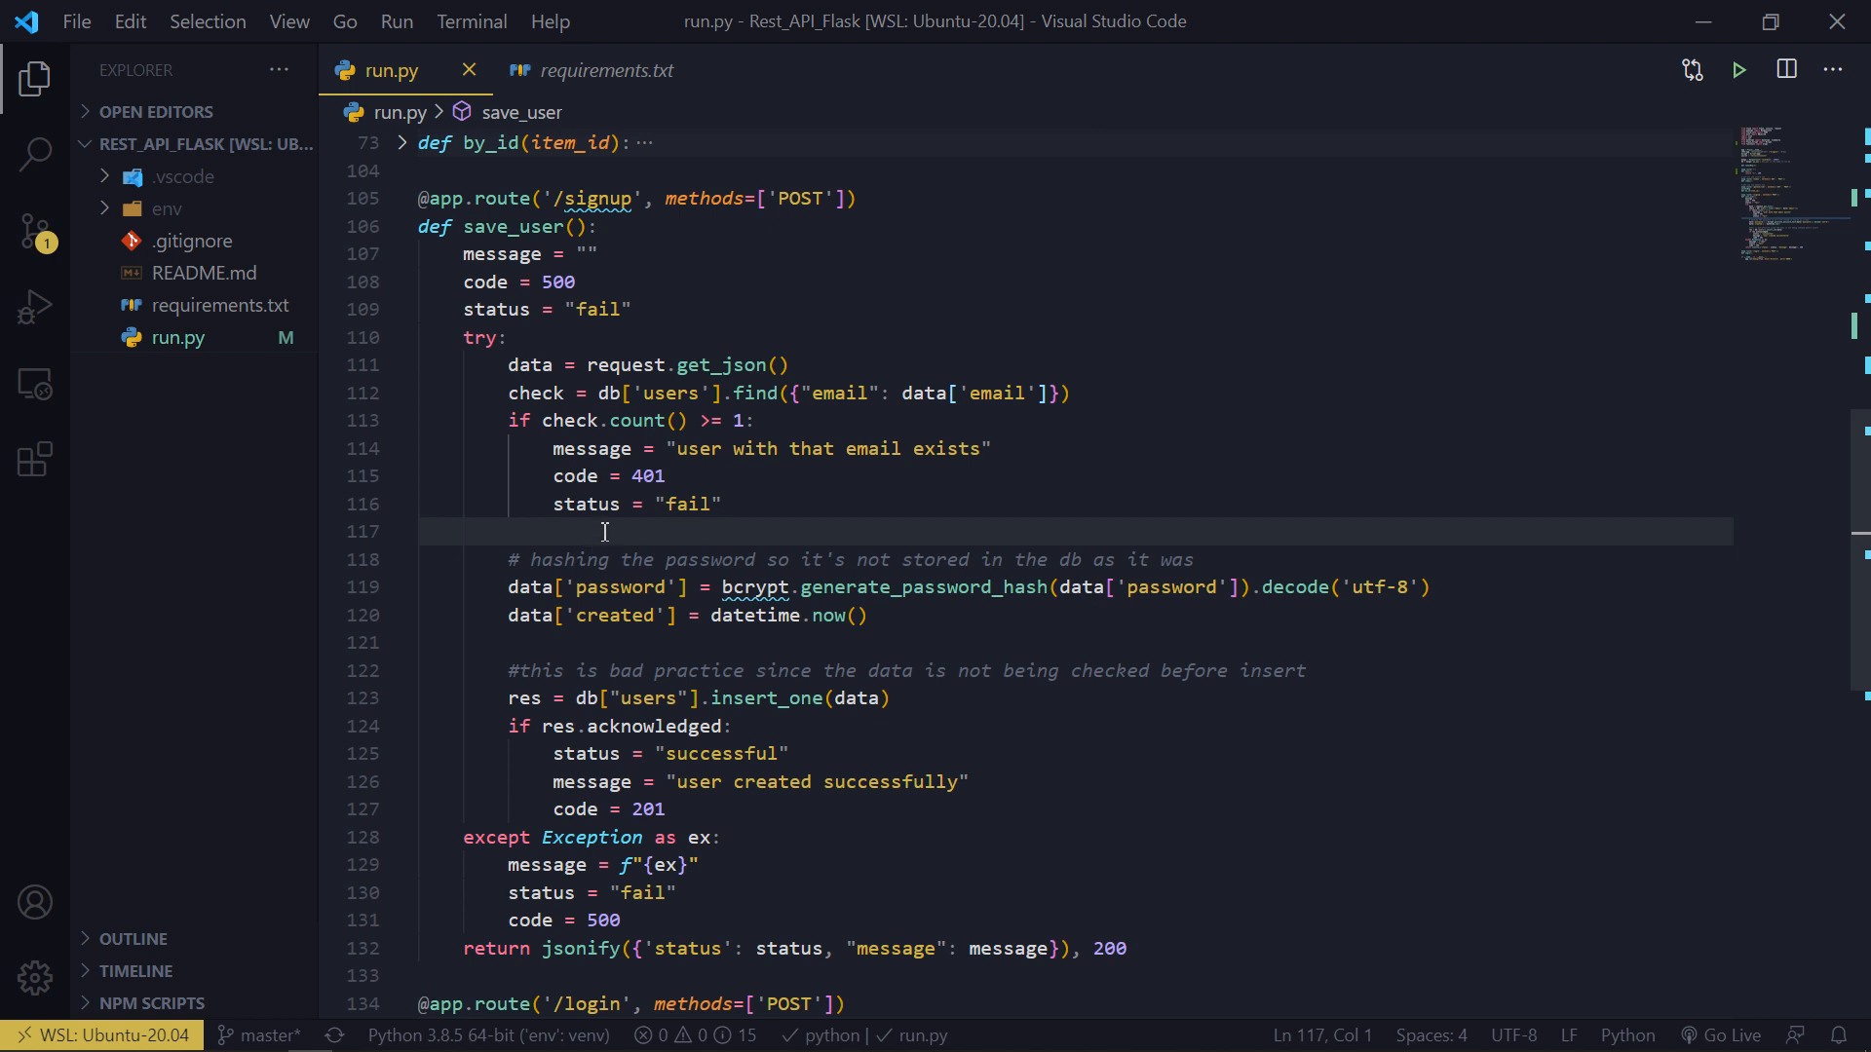
scroll(down, 3)
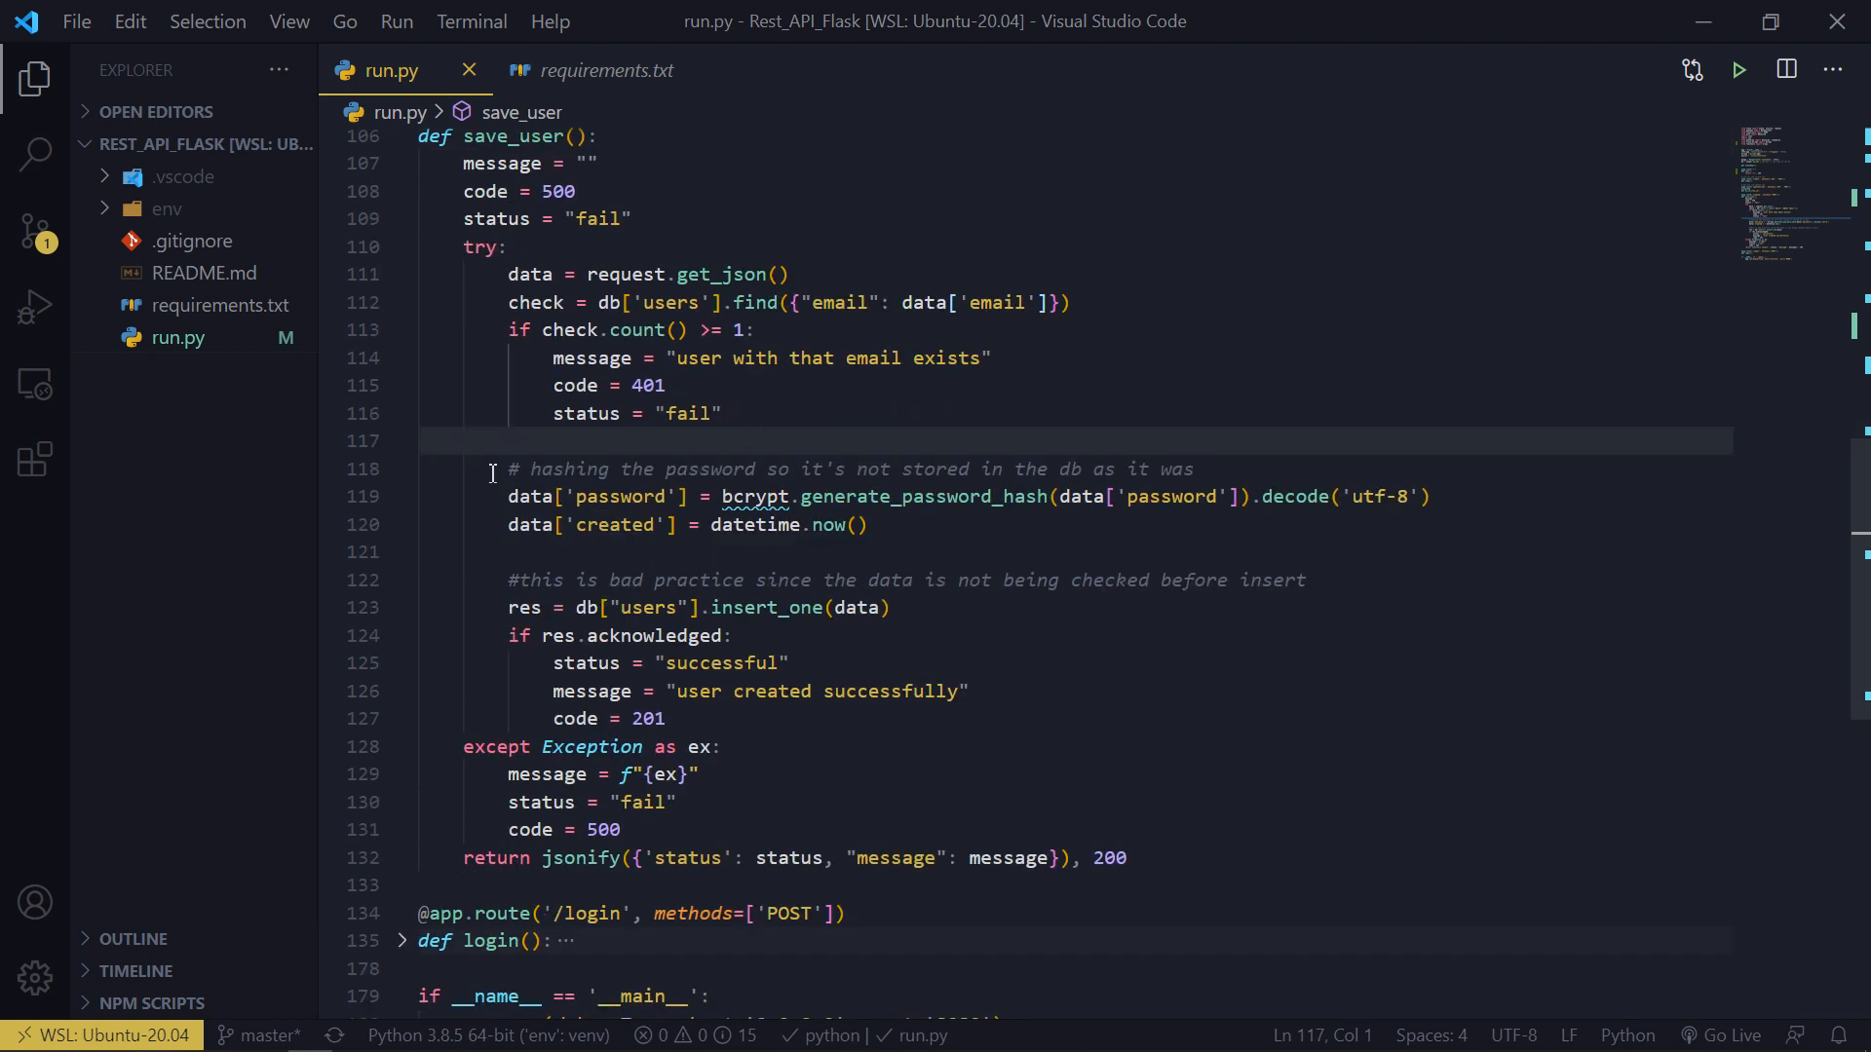
drag(489, 469, 621, 829)
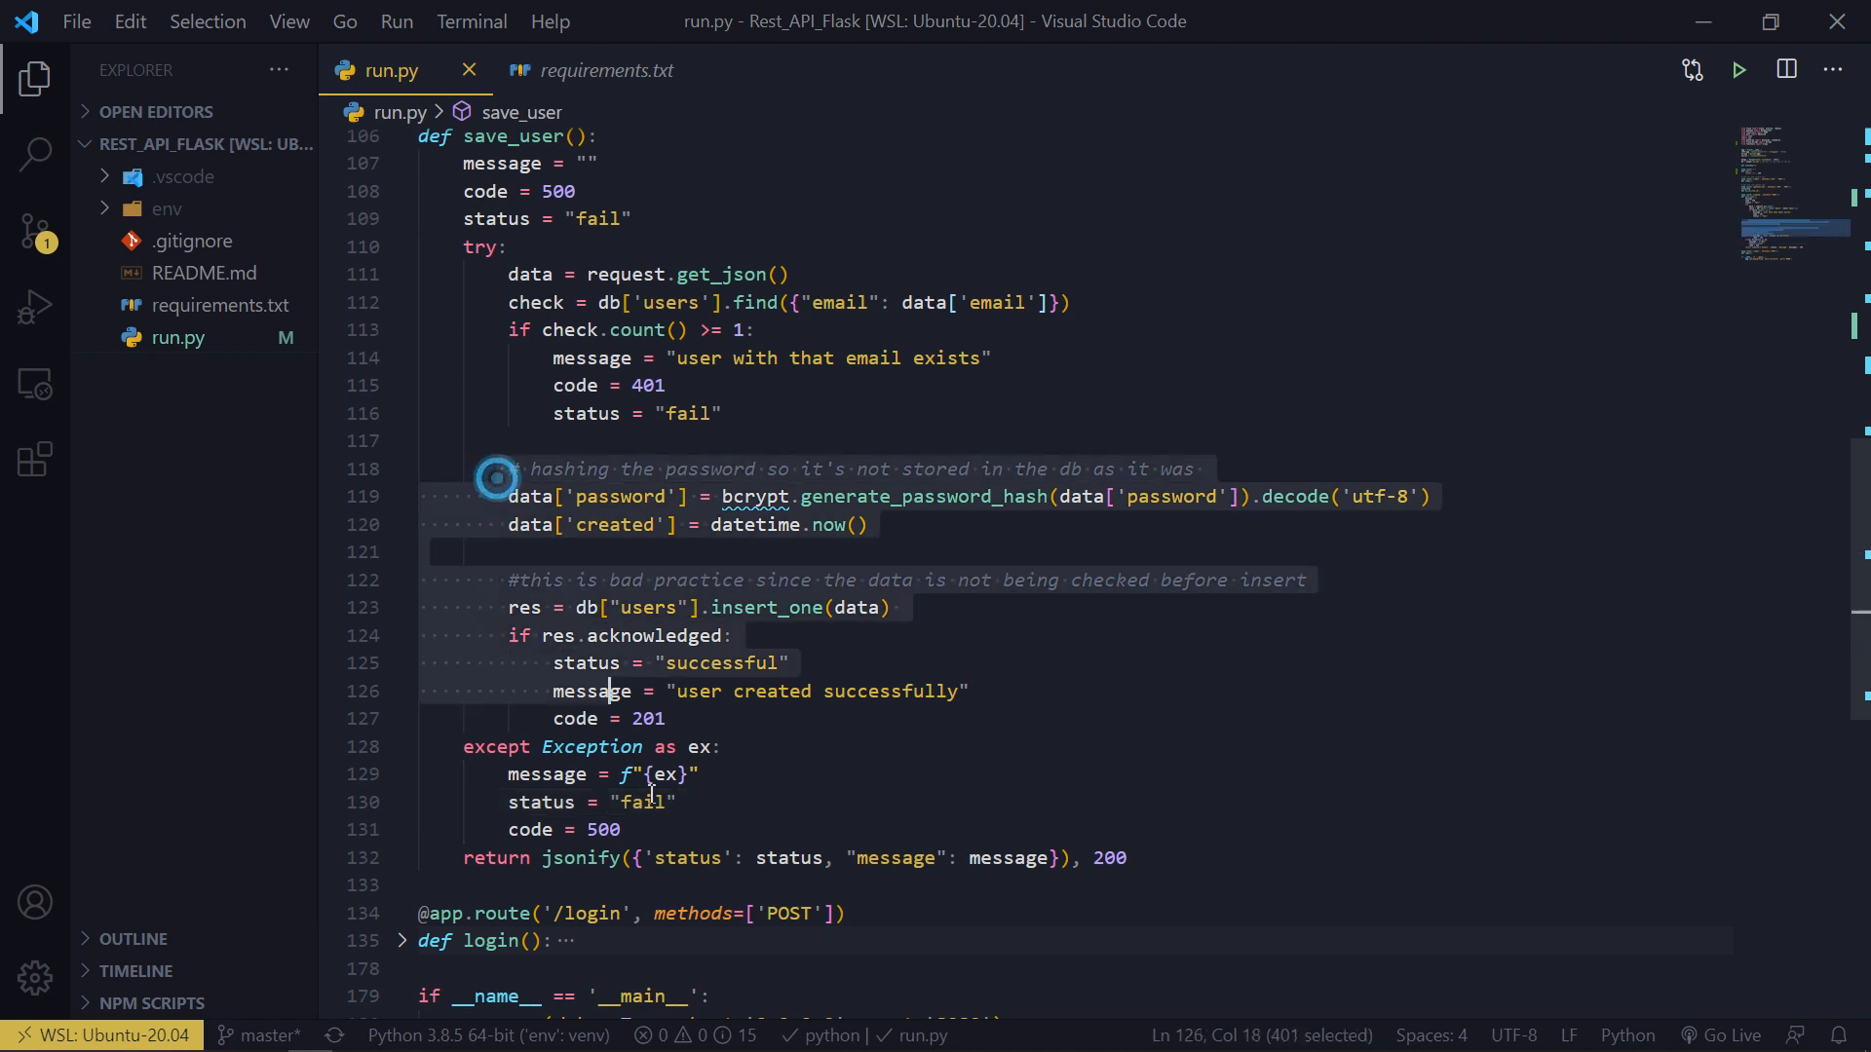
click(675, 802)
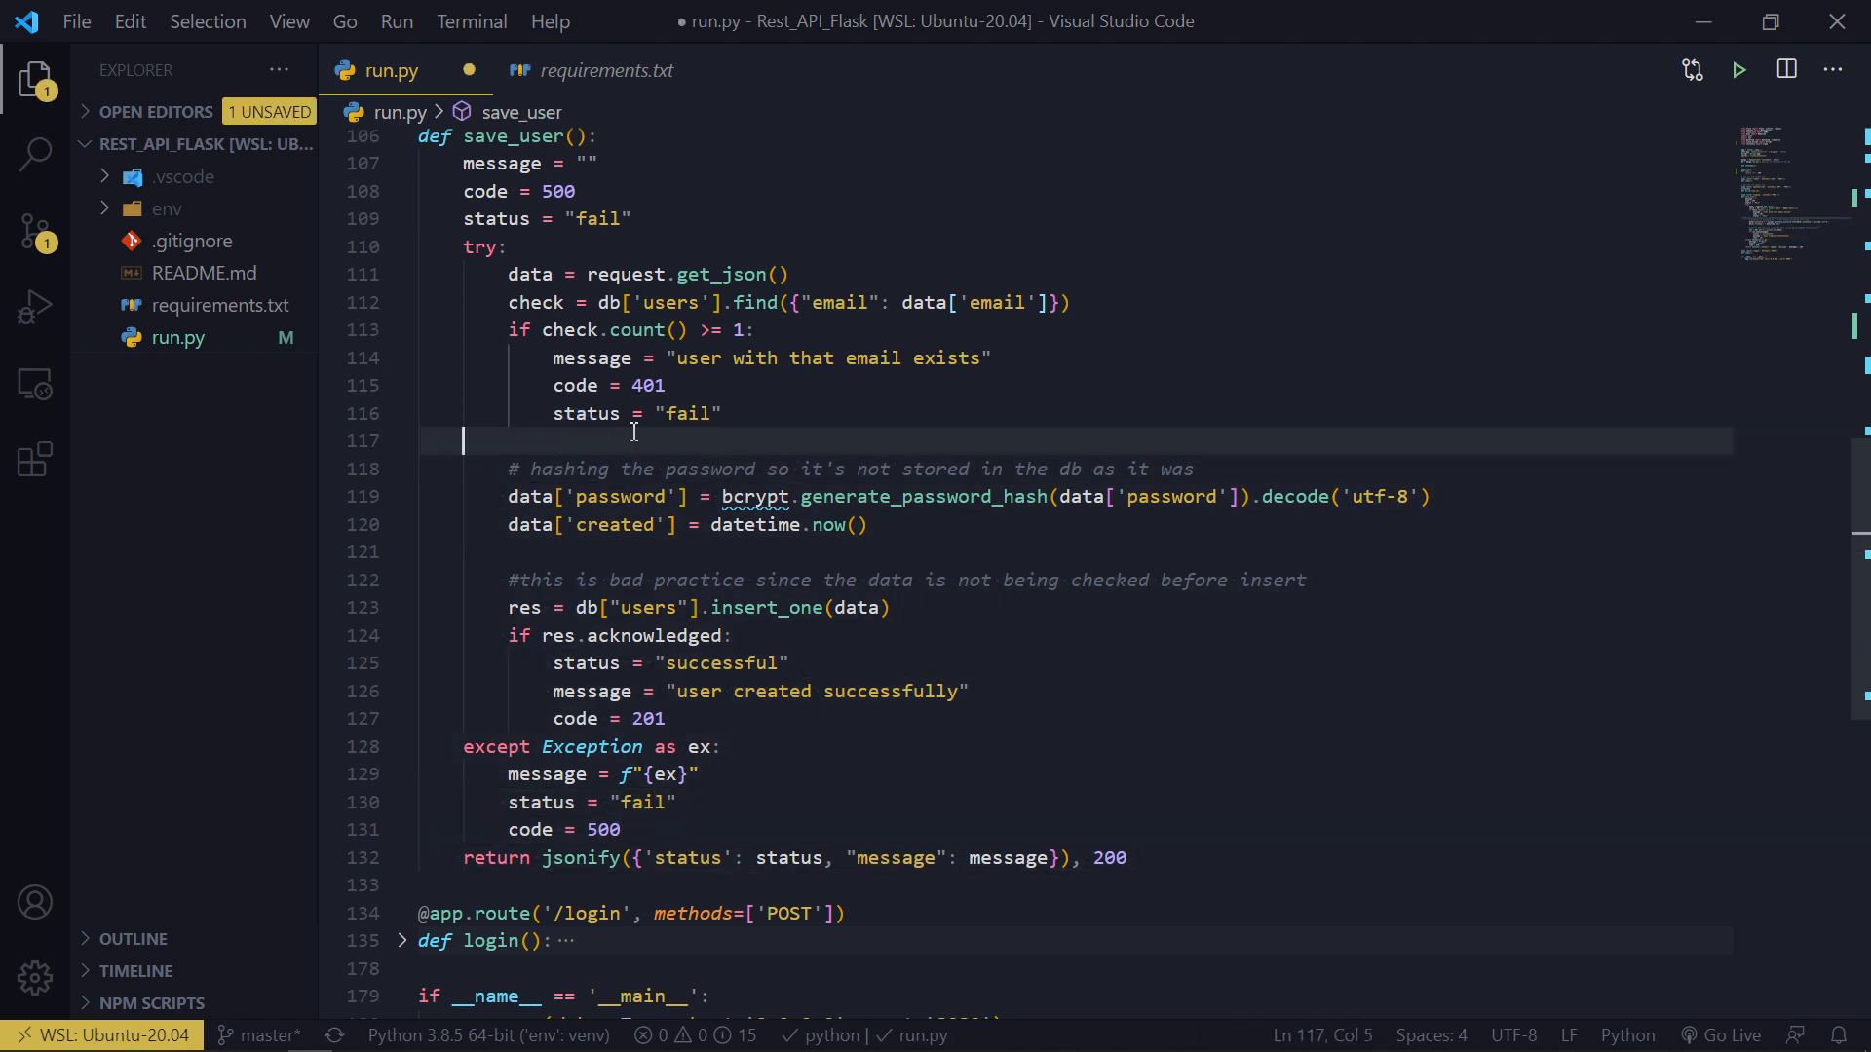
text(else:)
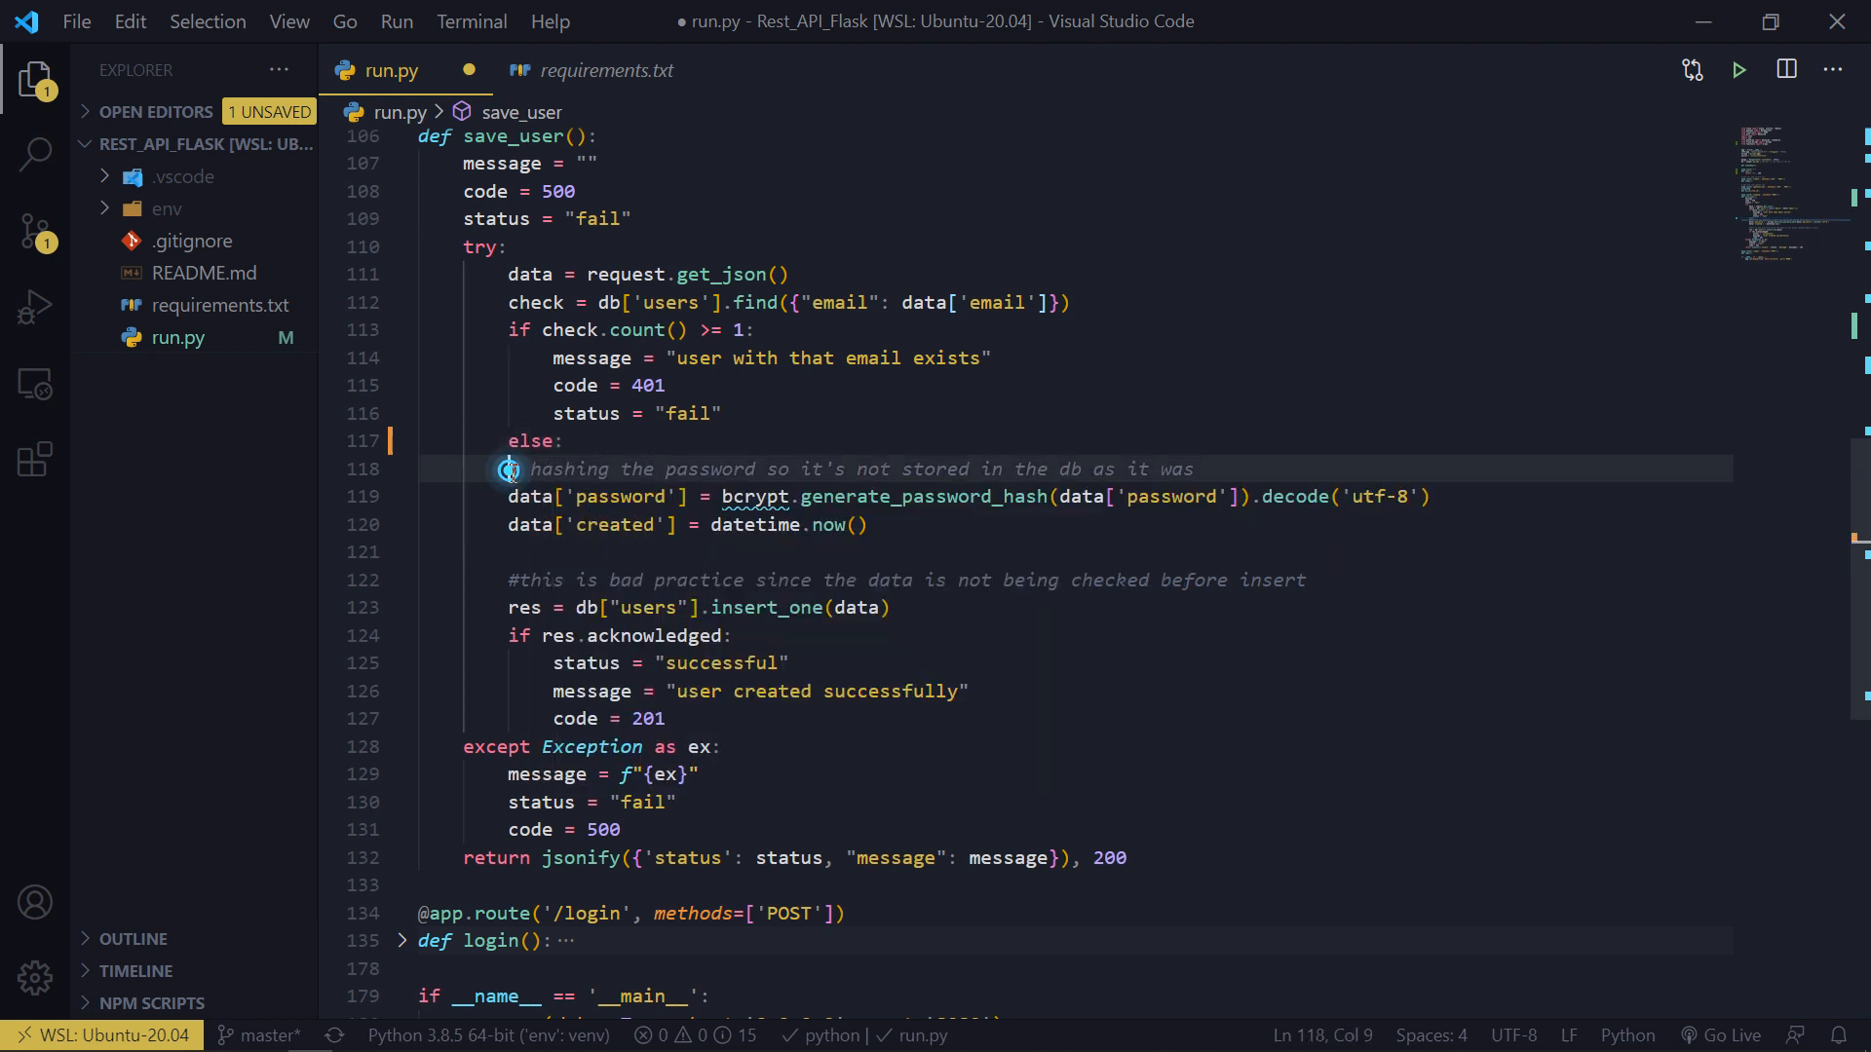
drag(507, 468, 828, 718)
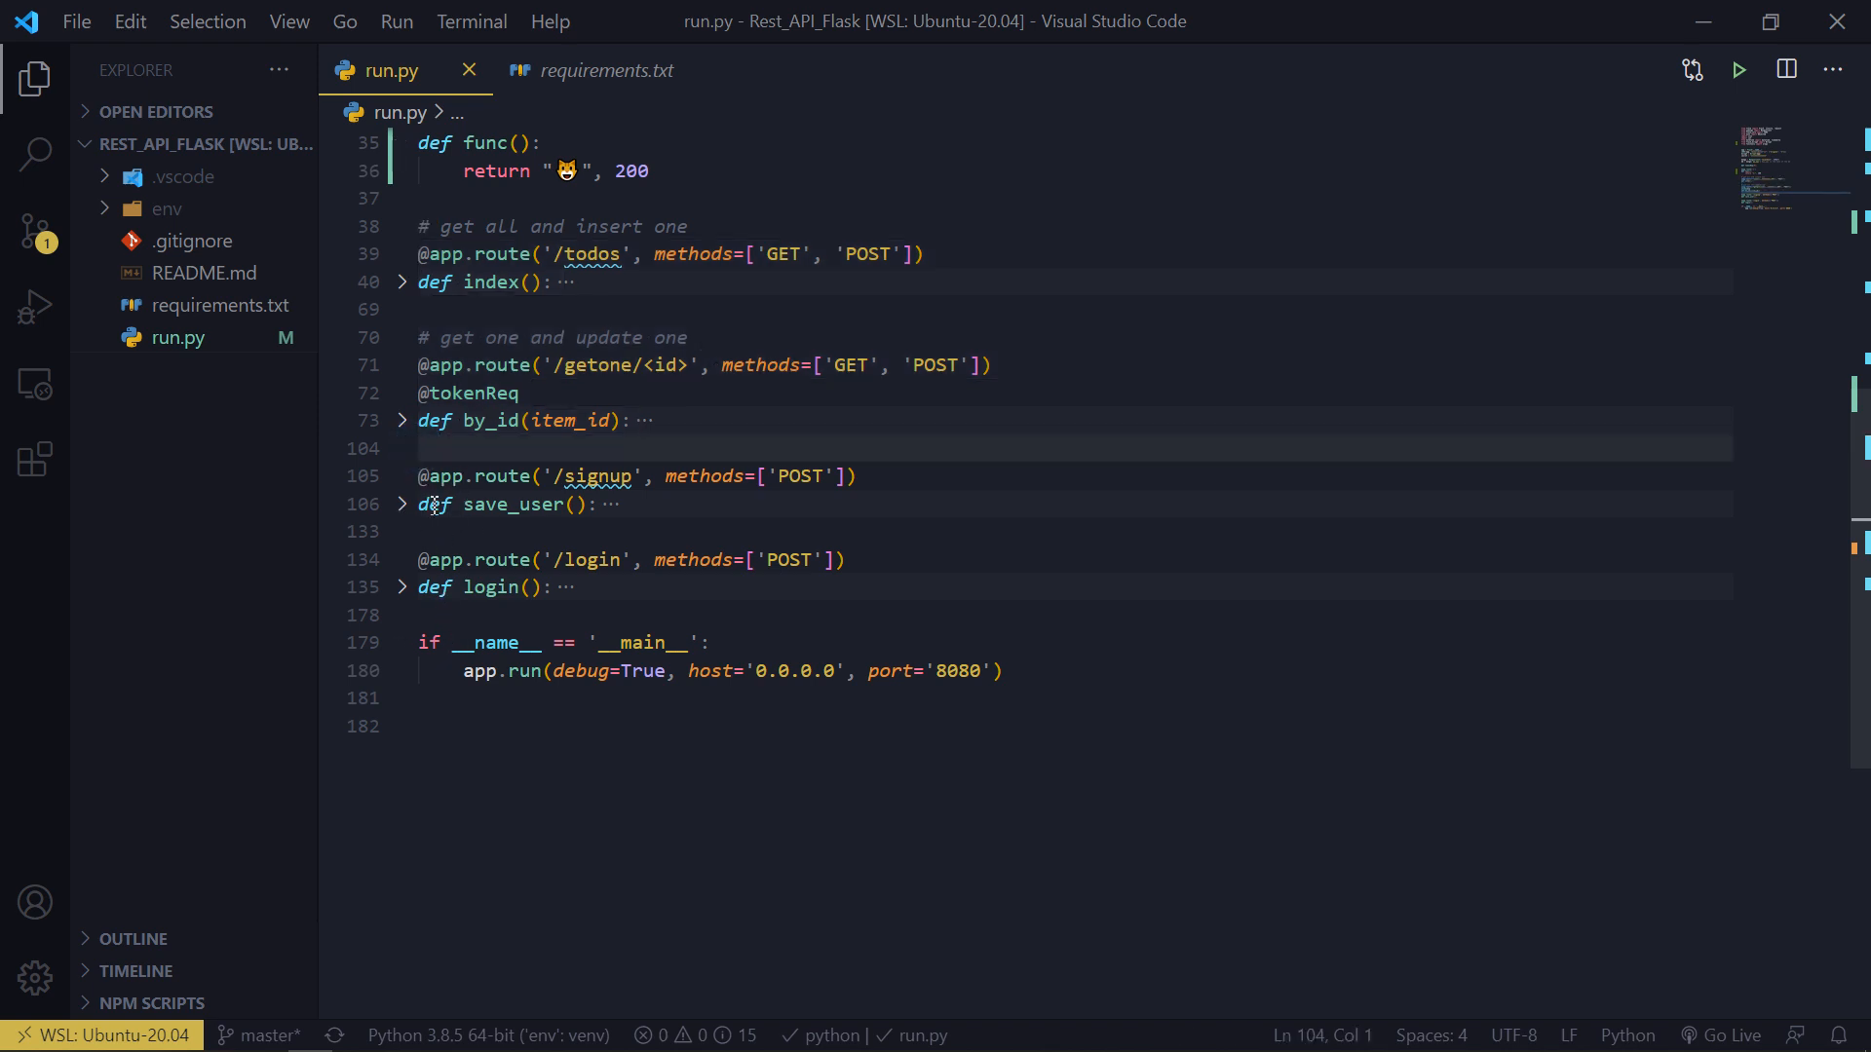
- Unfold and scroll through save_user in run.py, then switch to Insomnia
click(400, 504)
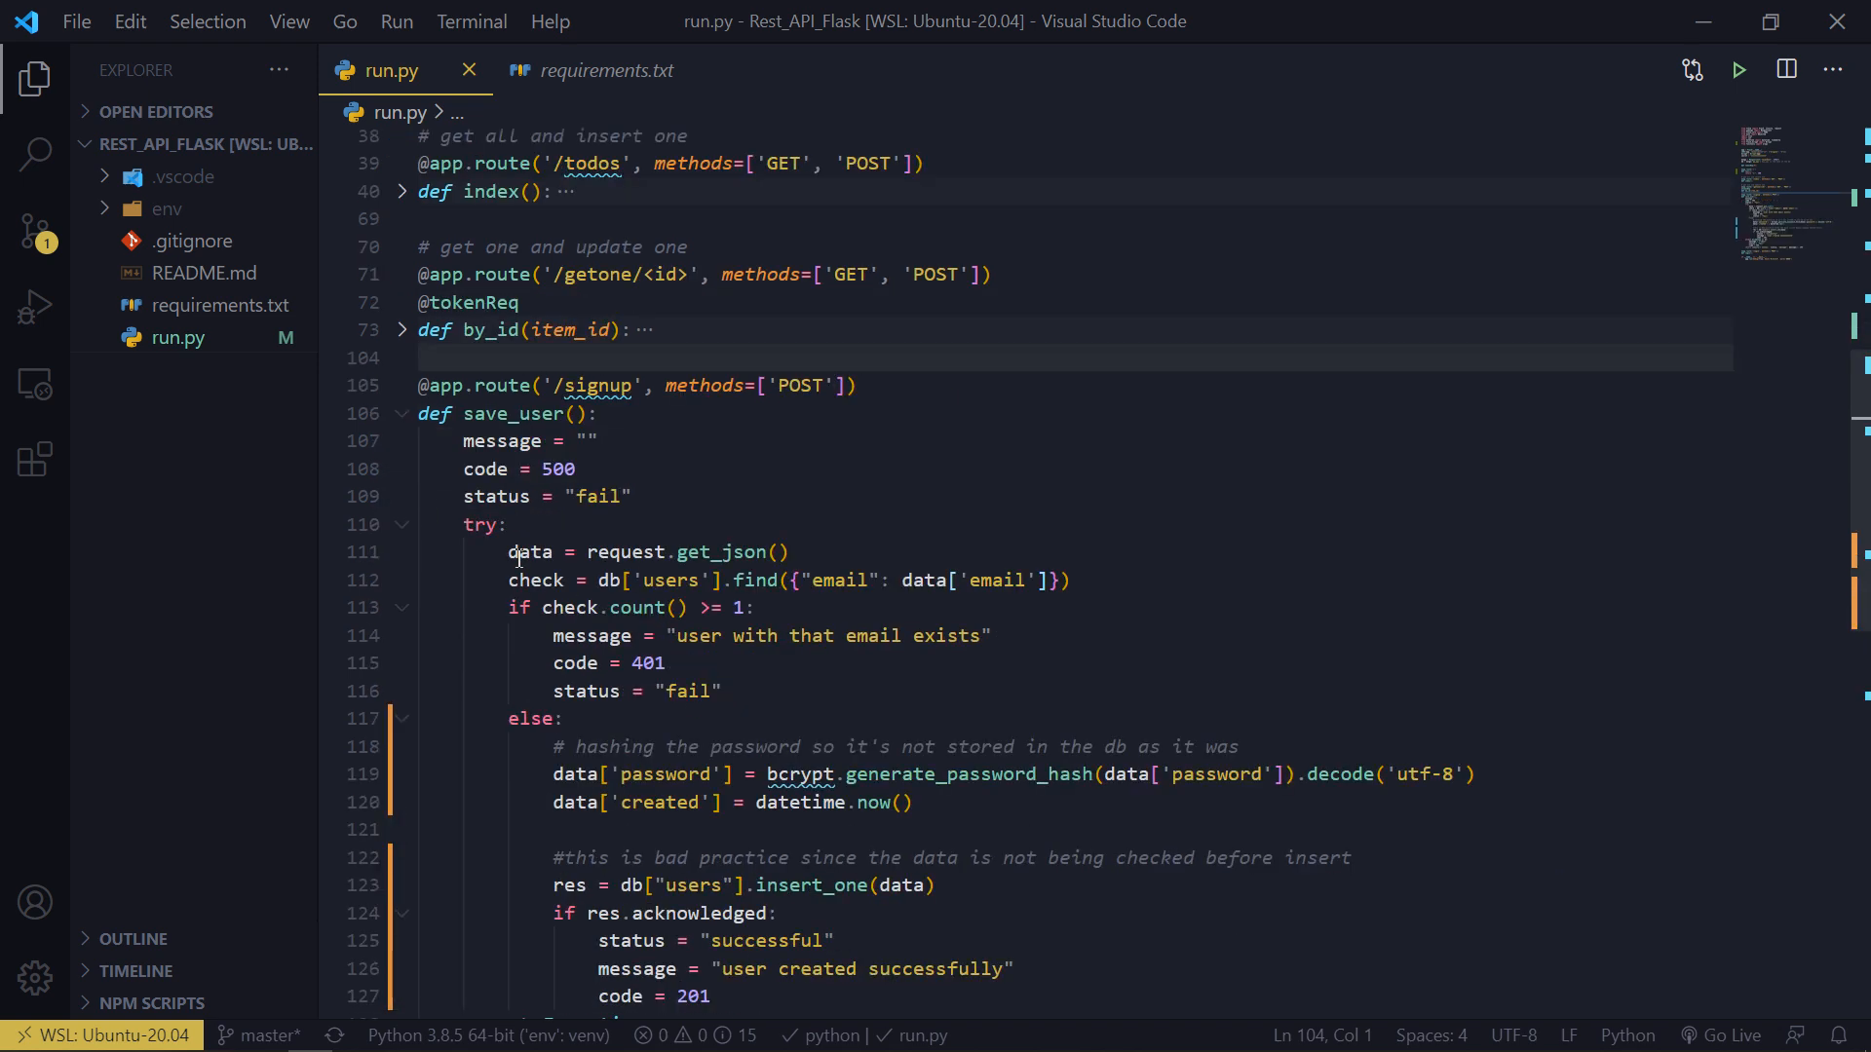
scroll(down, 3)
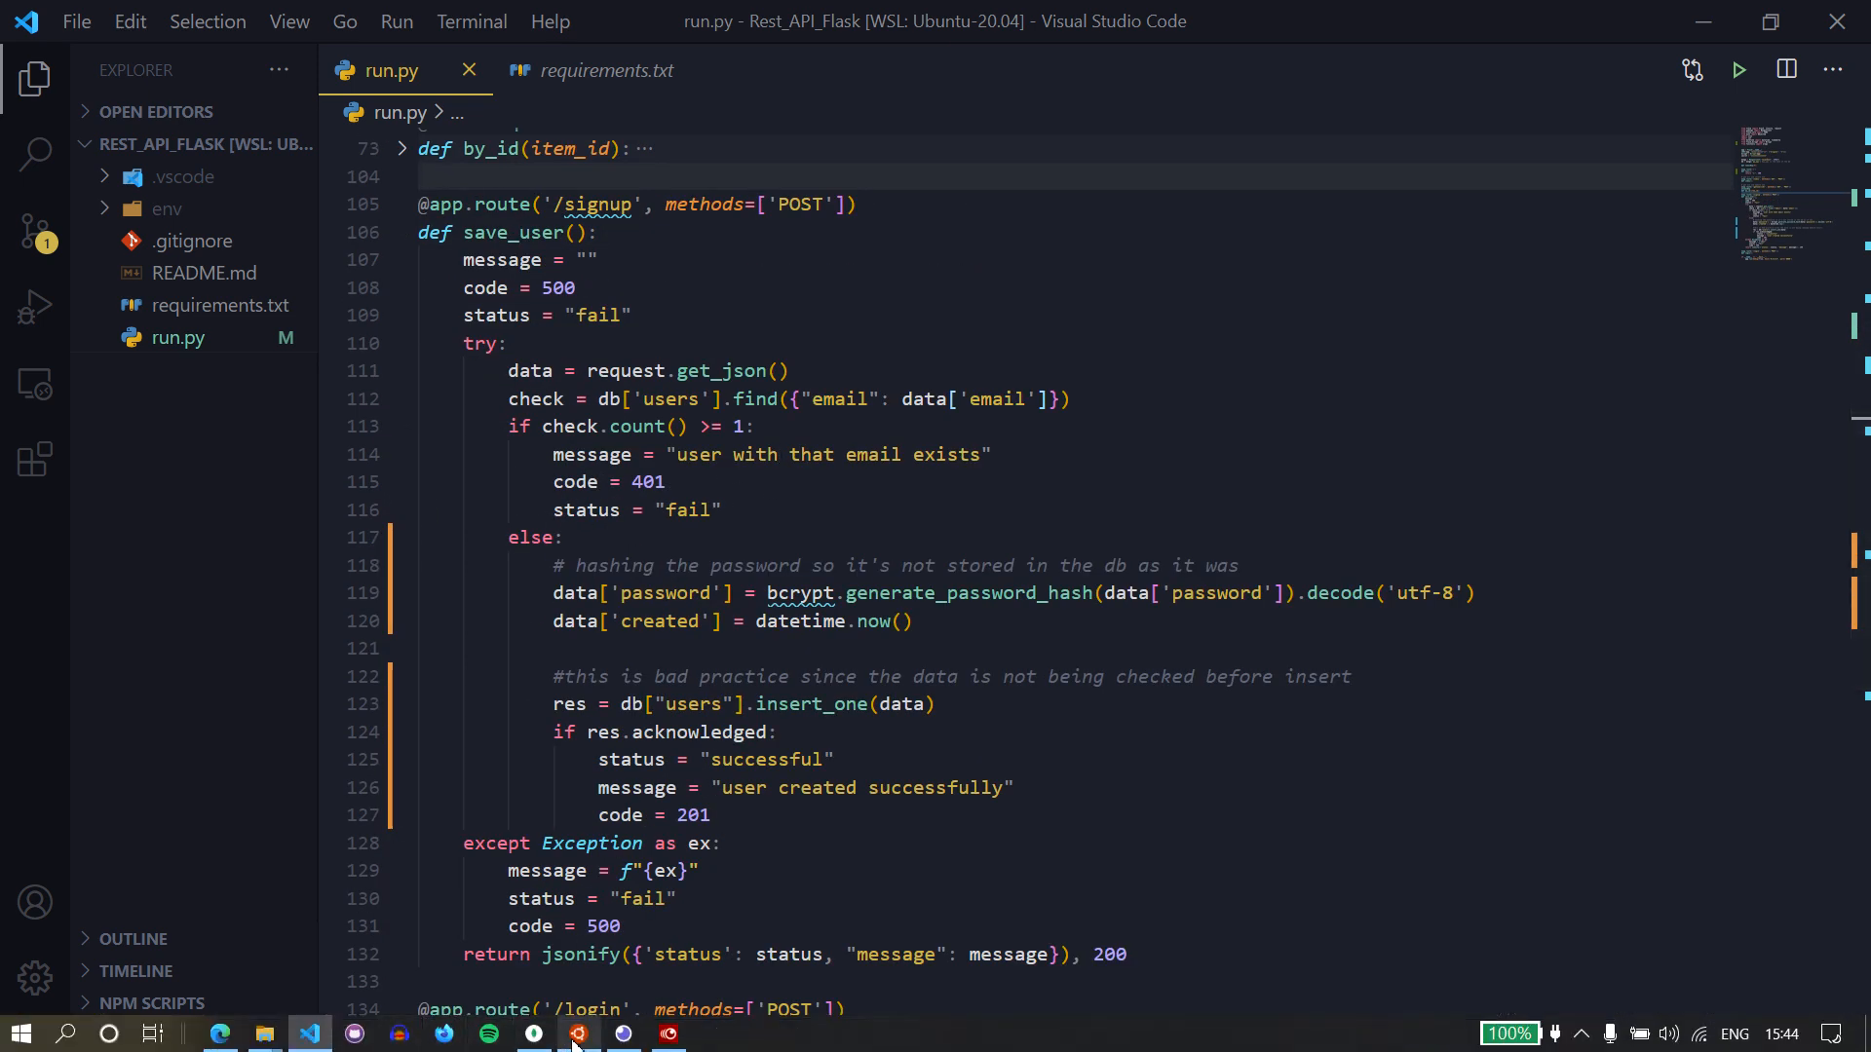
mouse_move(624, 1034)
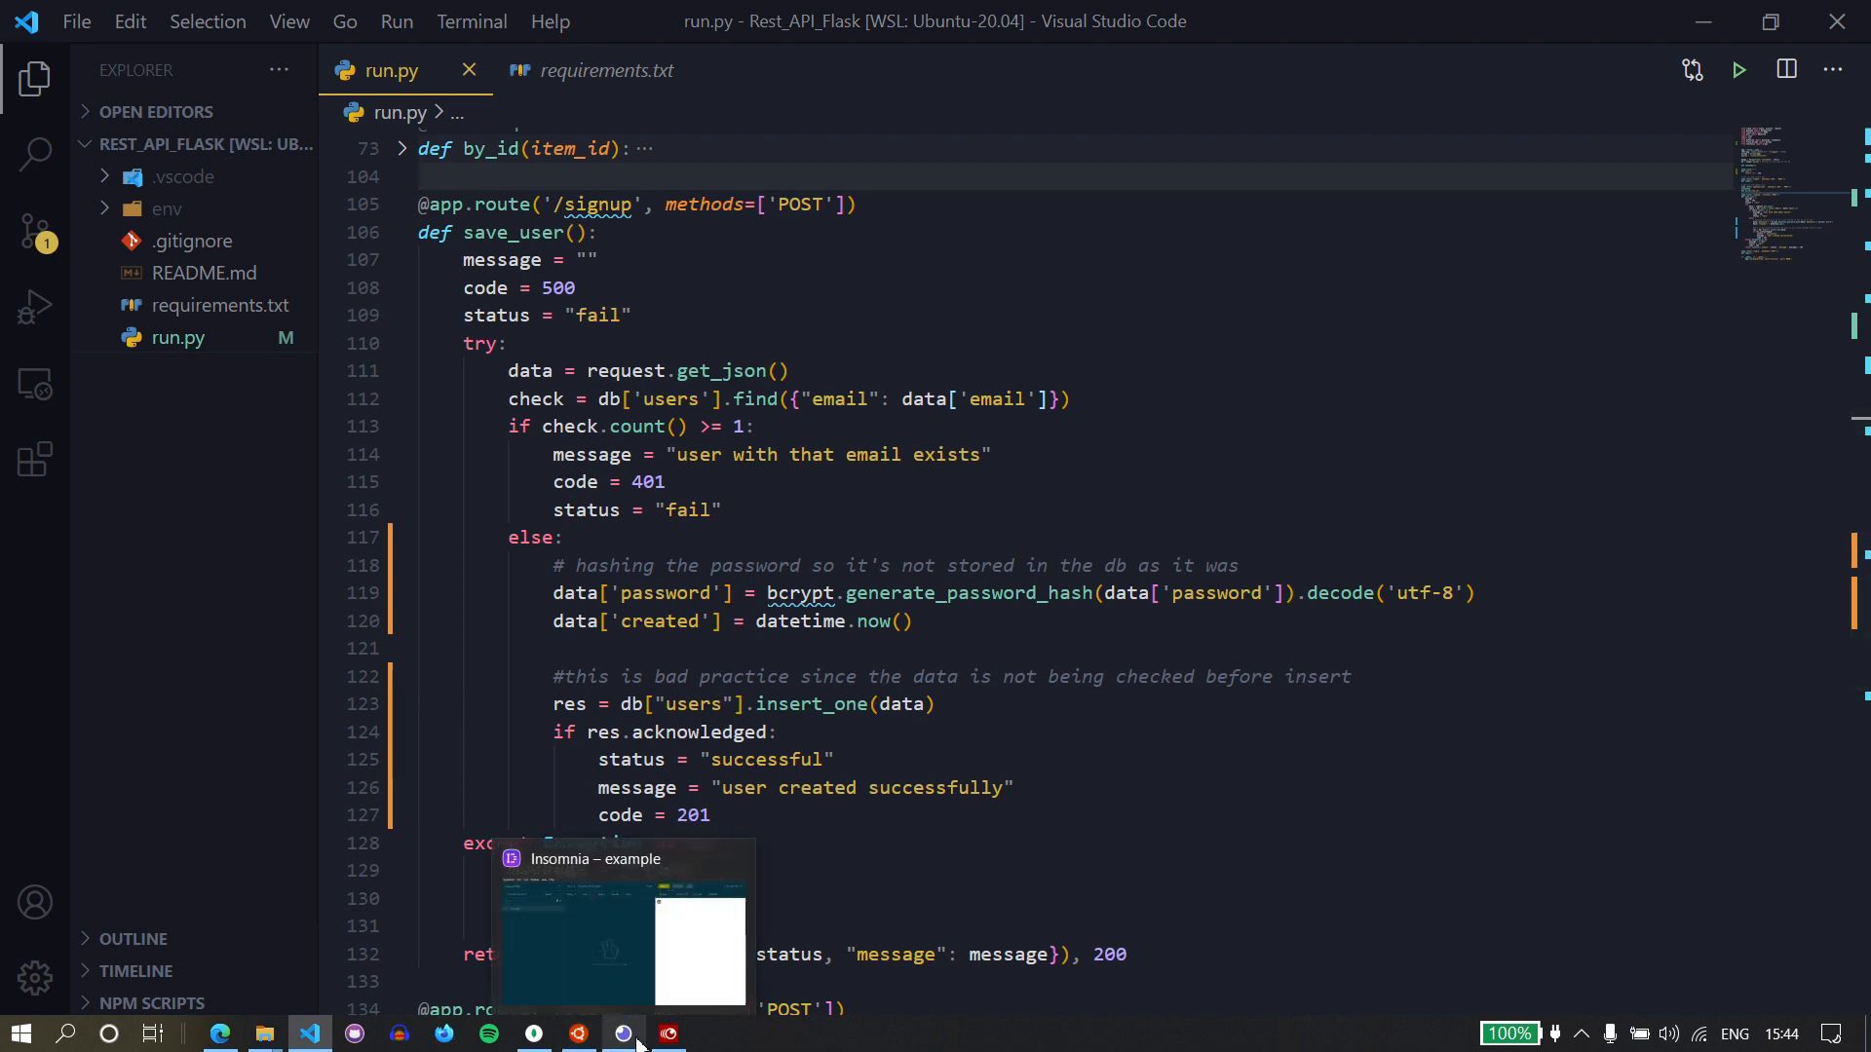
click(623, 1034)
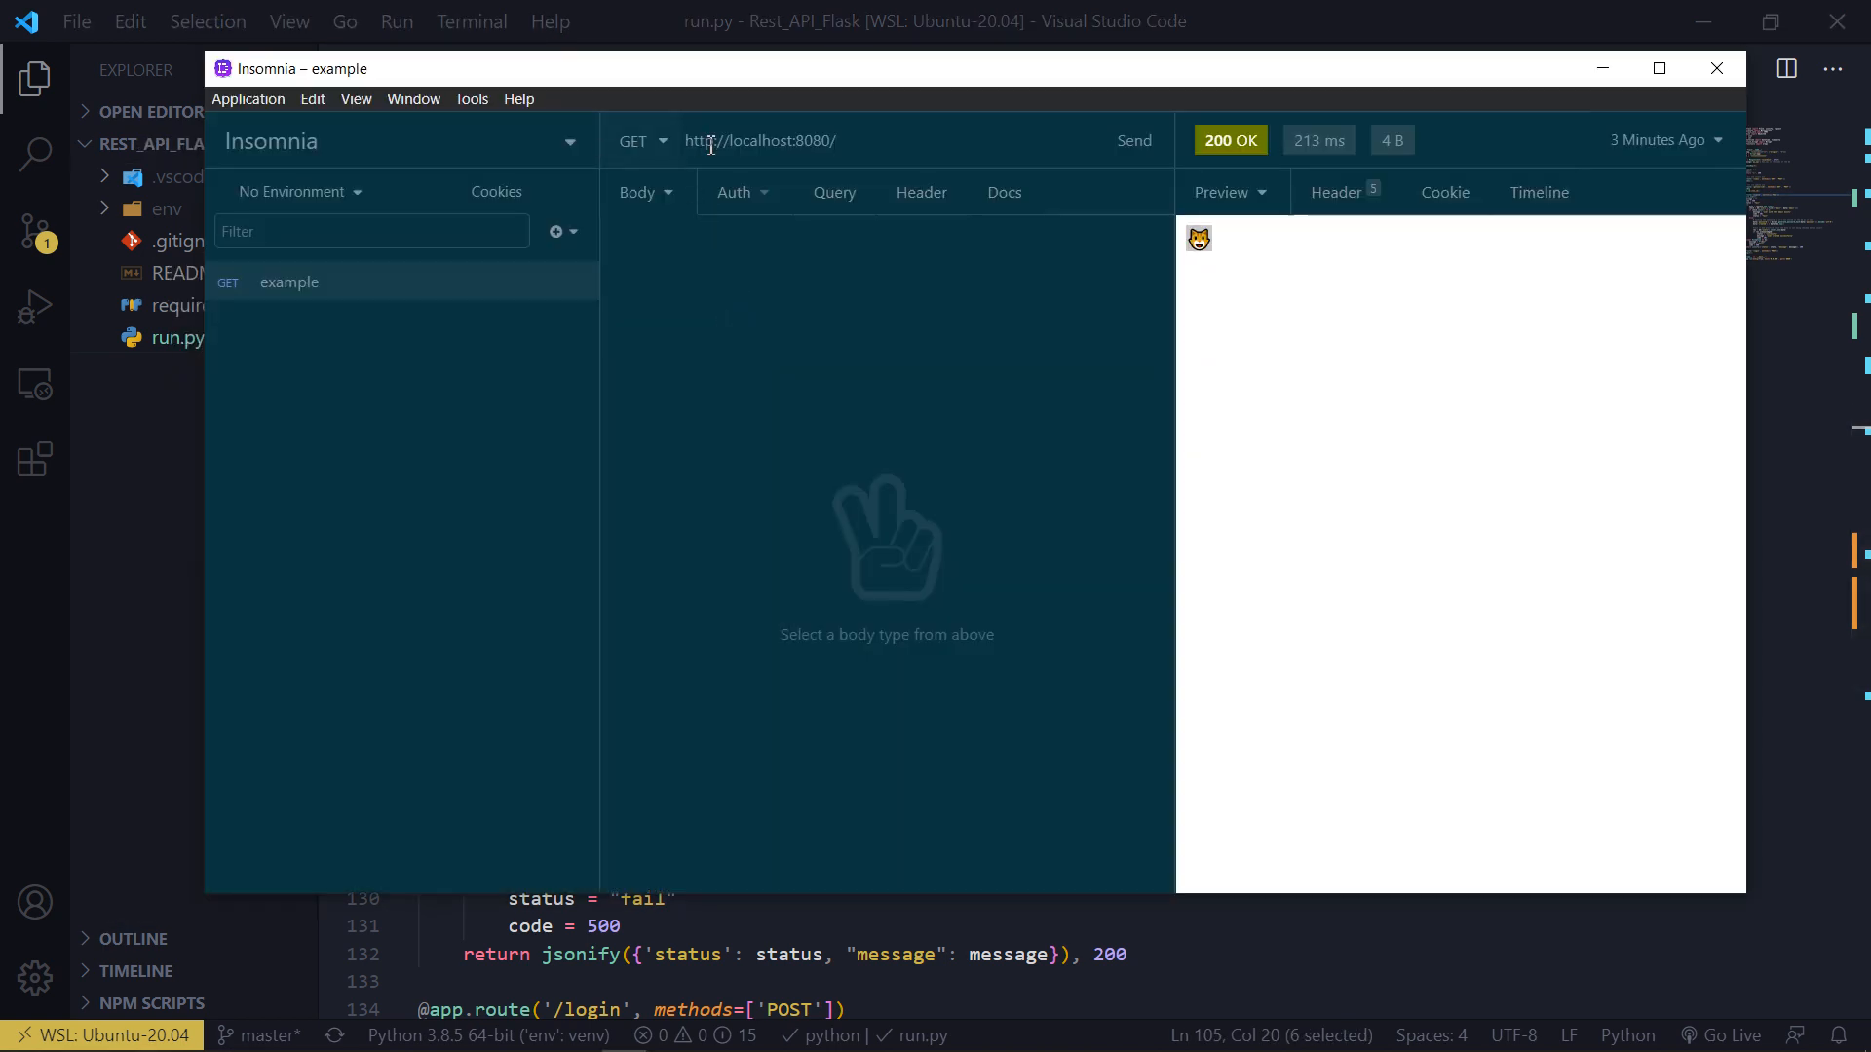
text(signup)
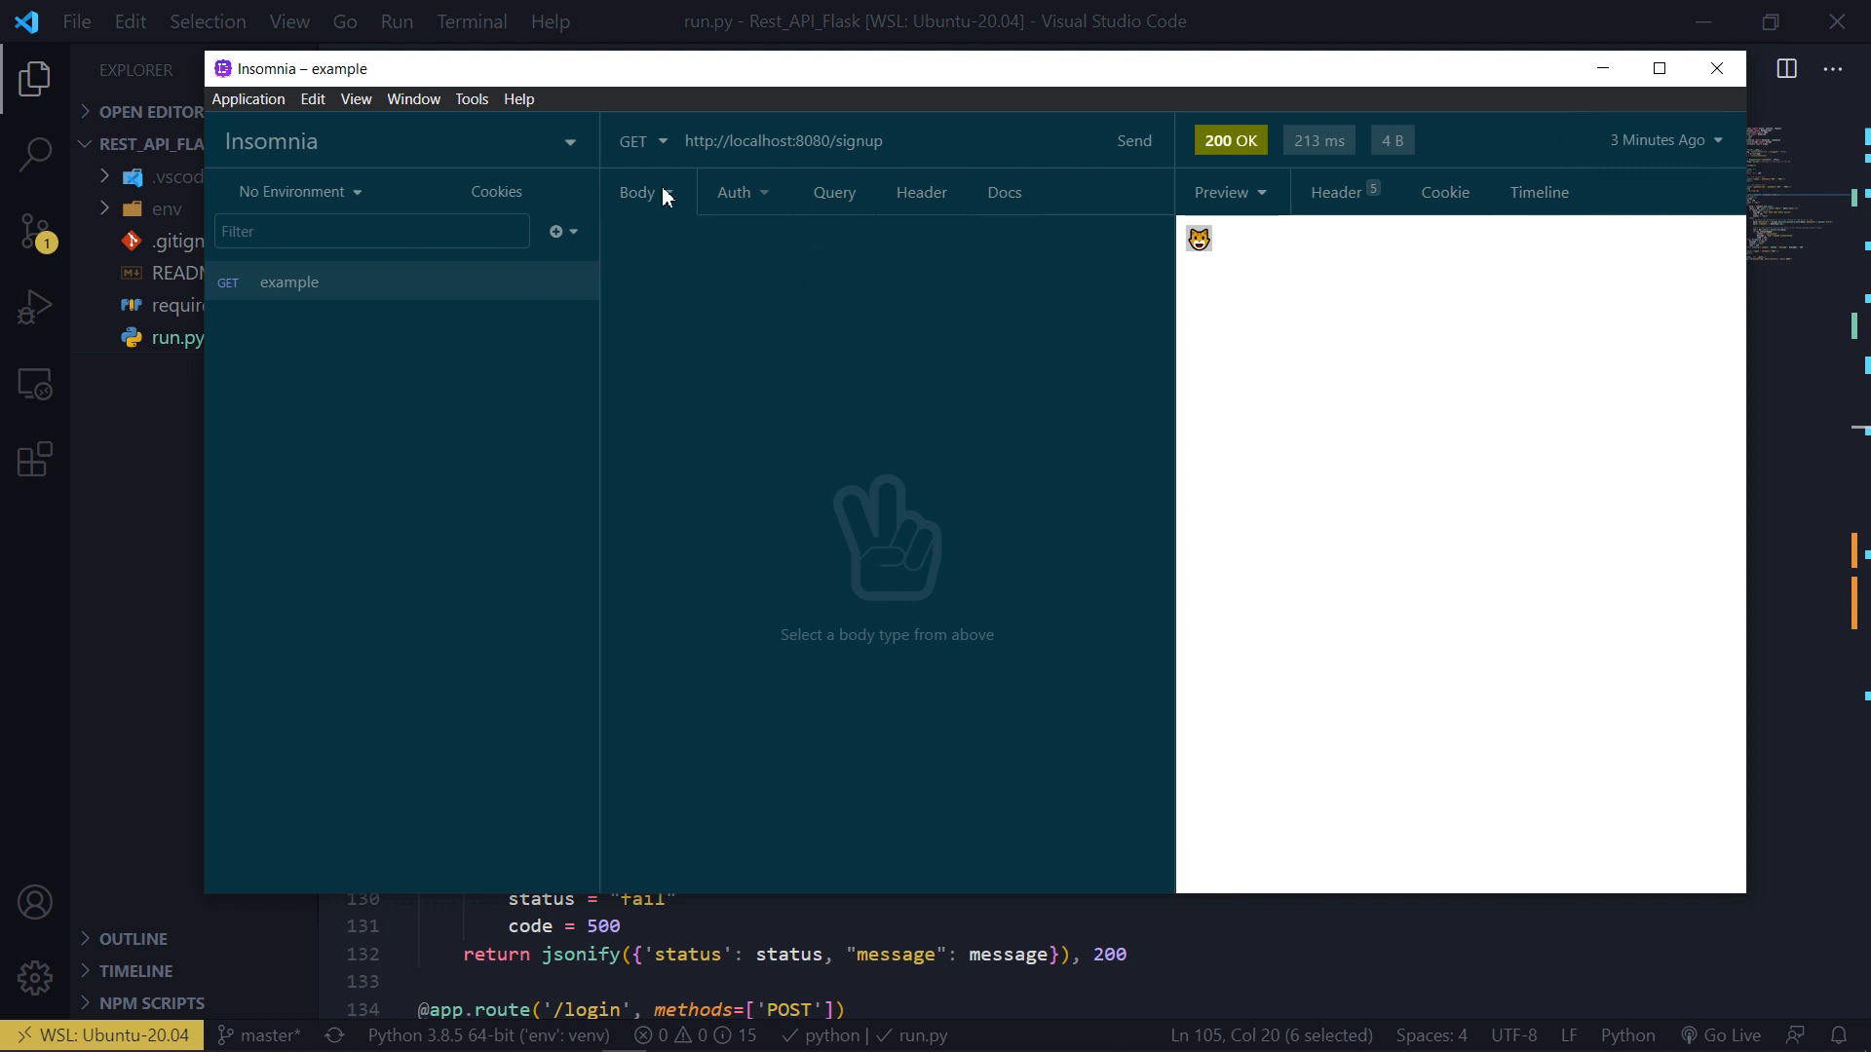
click(637, 192)
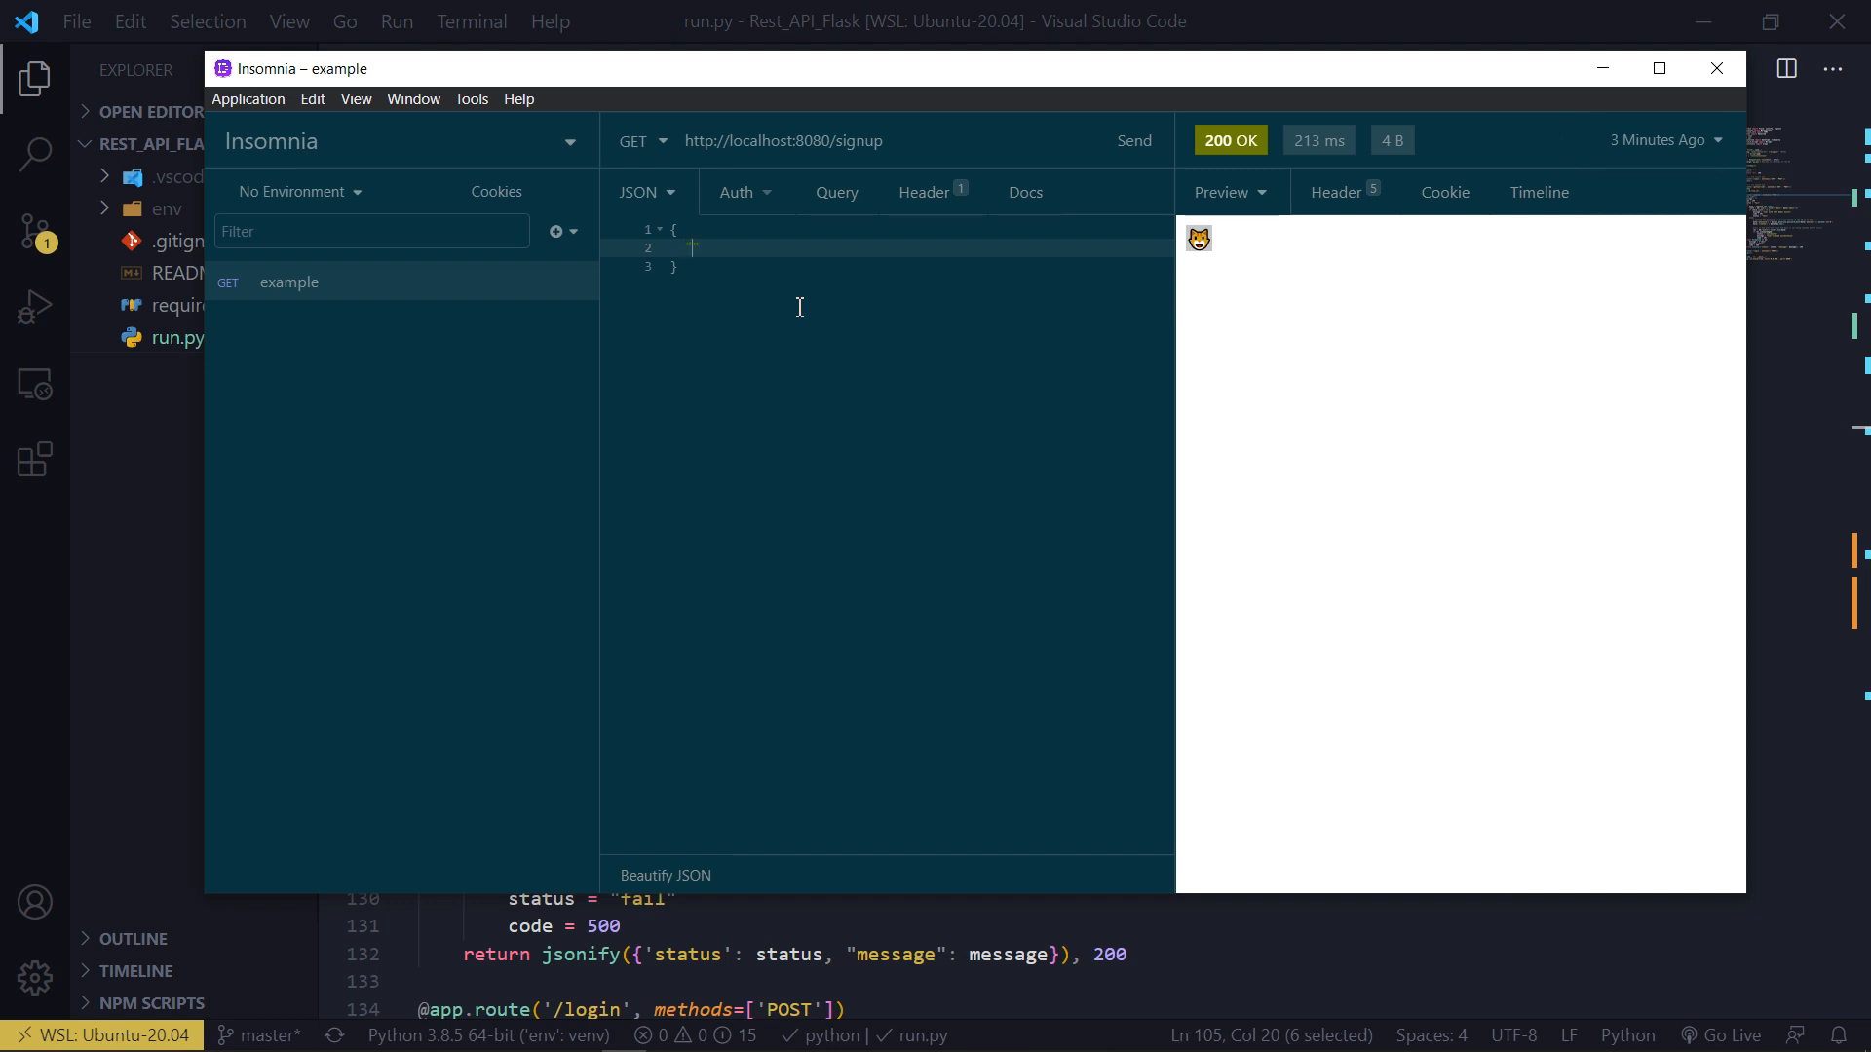
text("email")
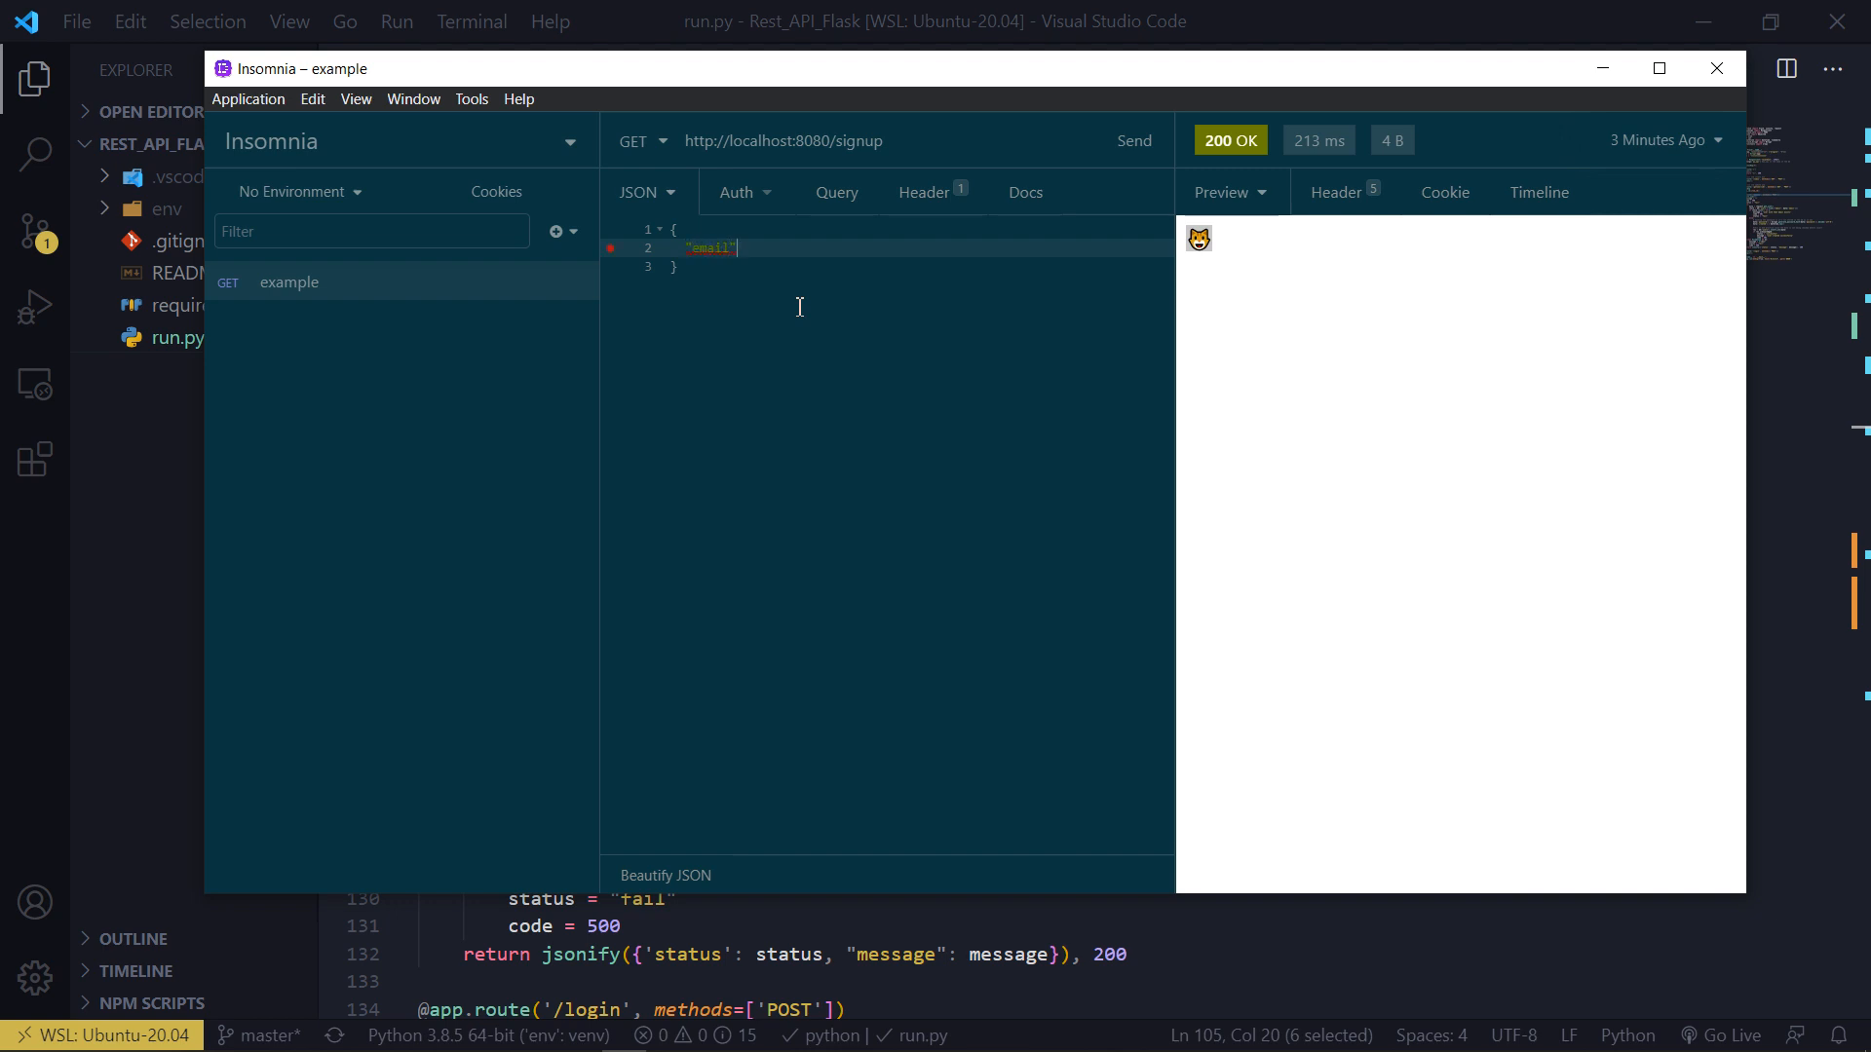
text(: ")
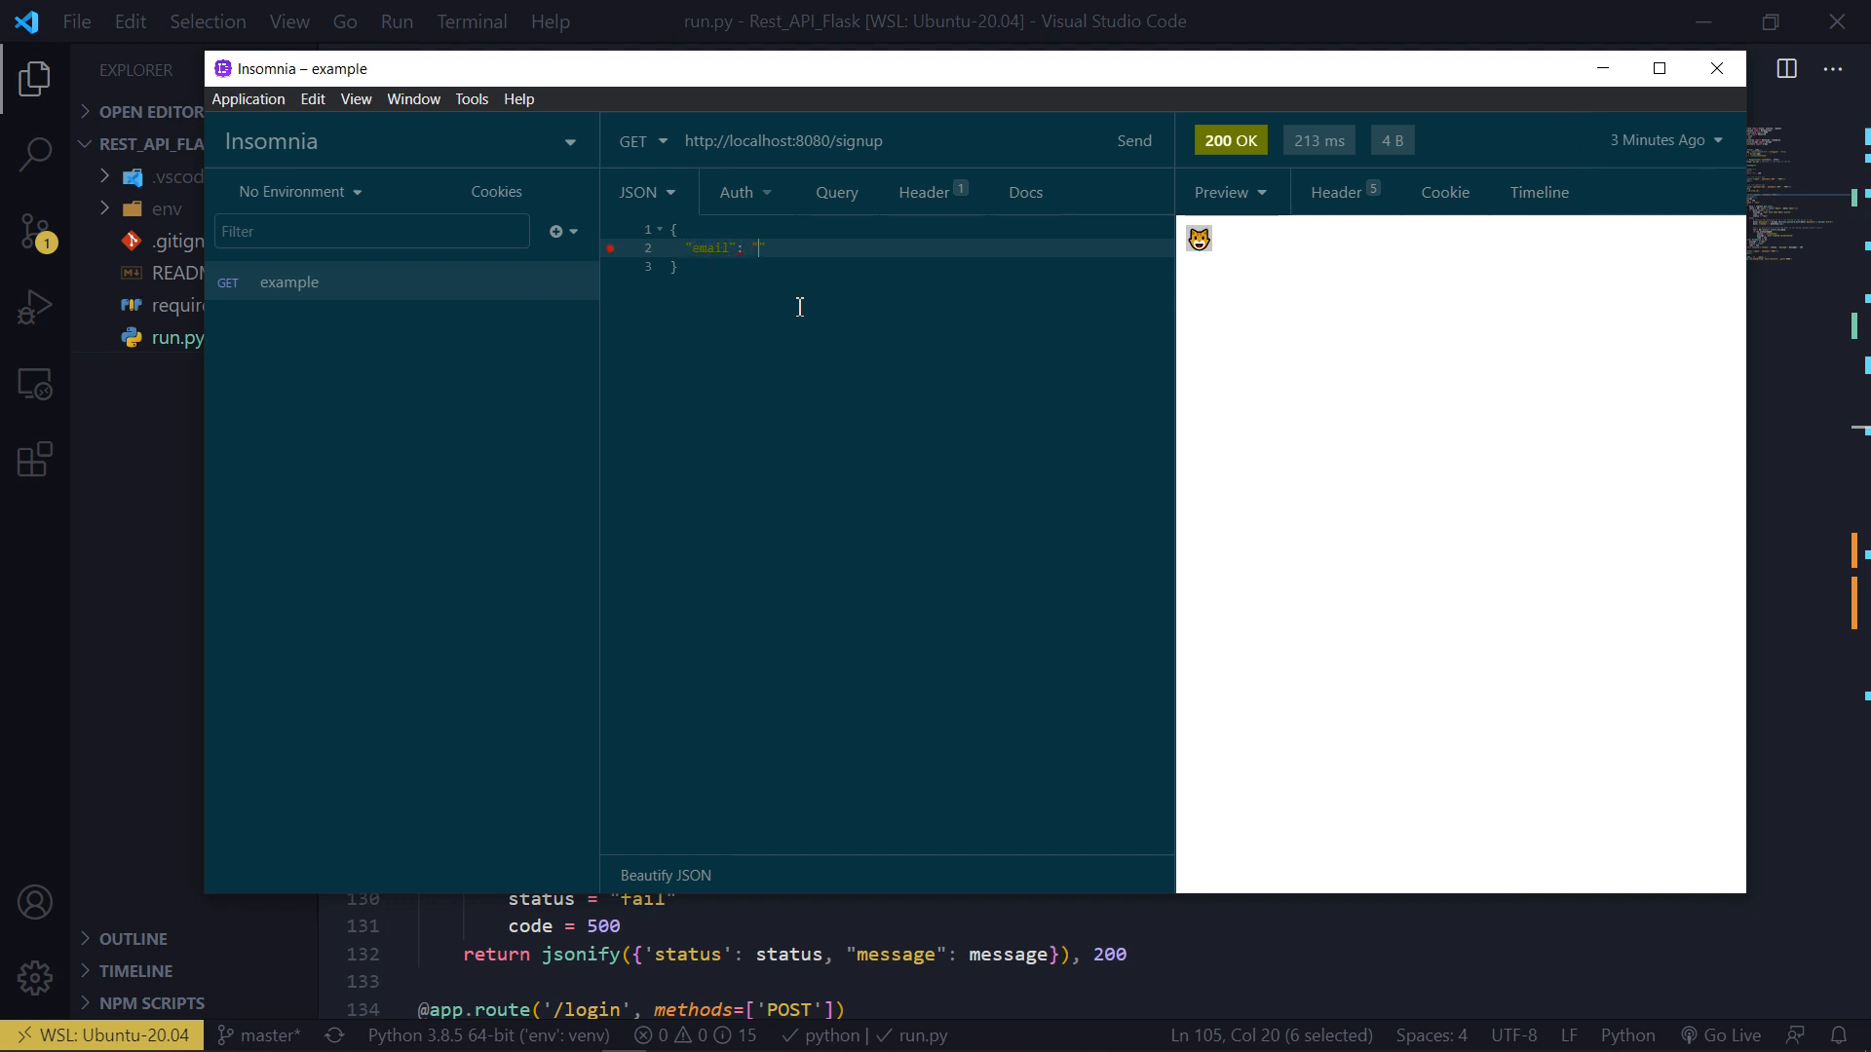
text(test@)
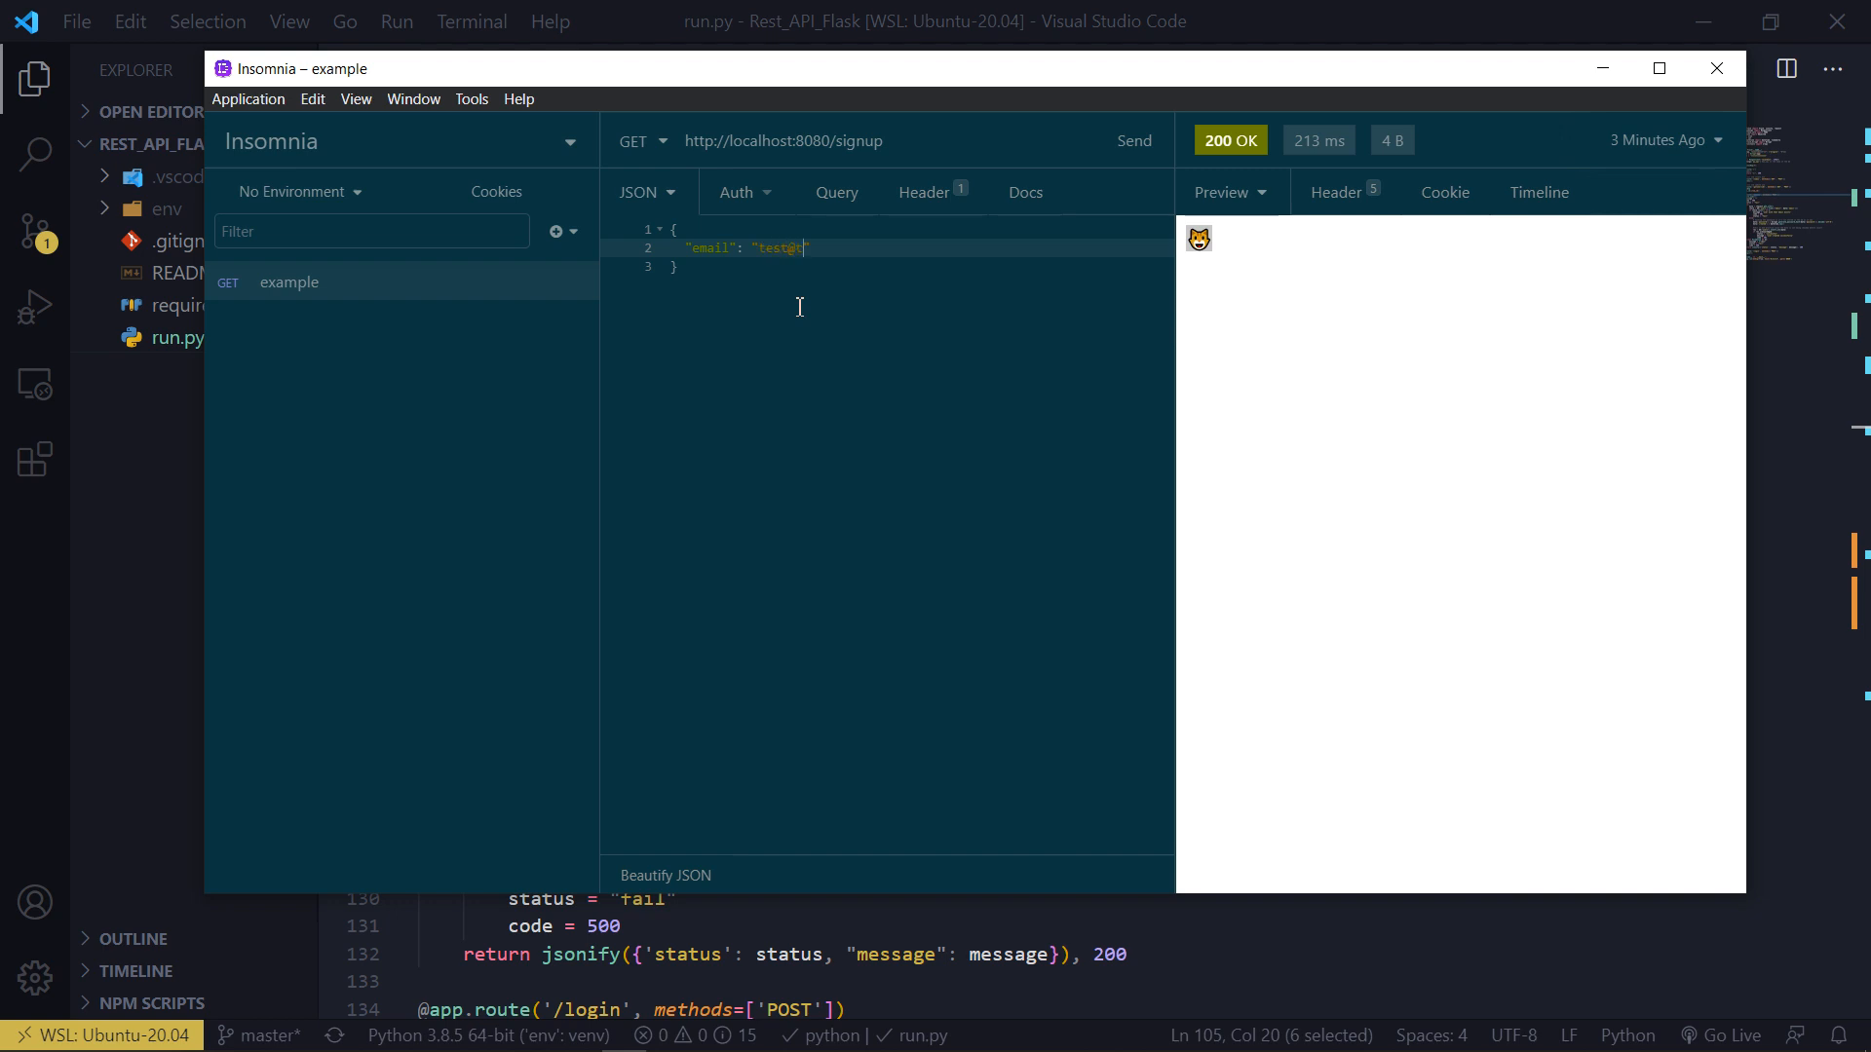
text(test.com")
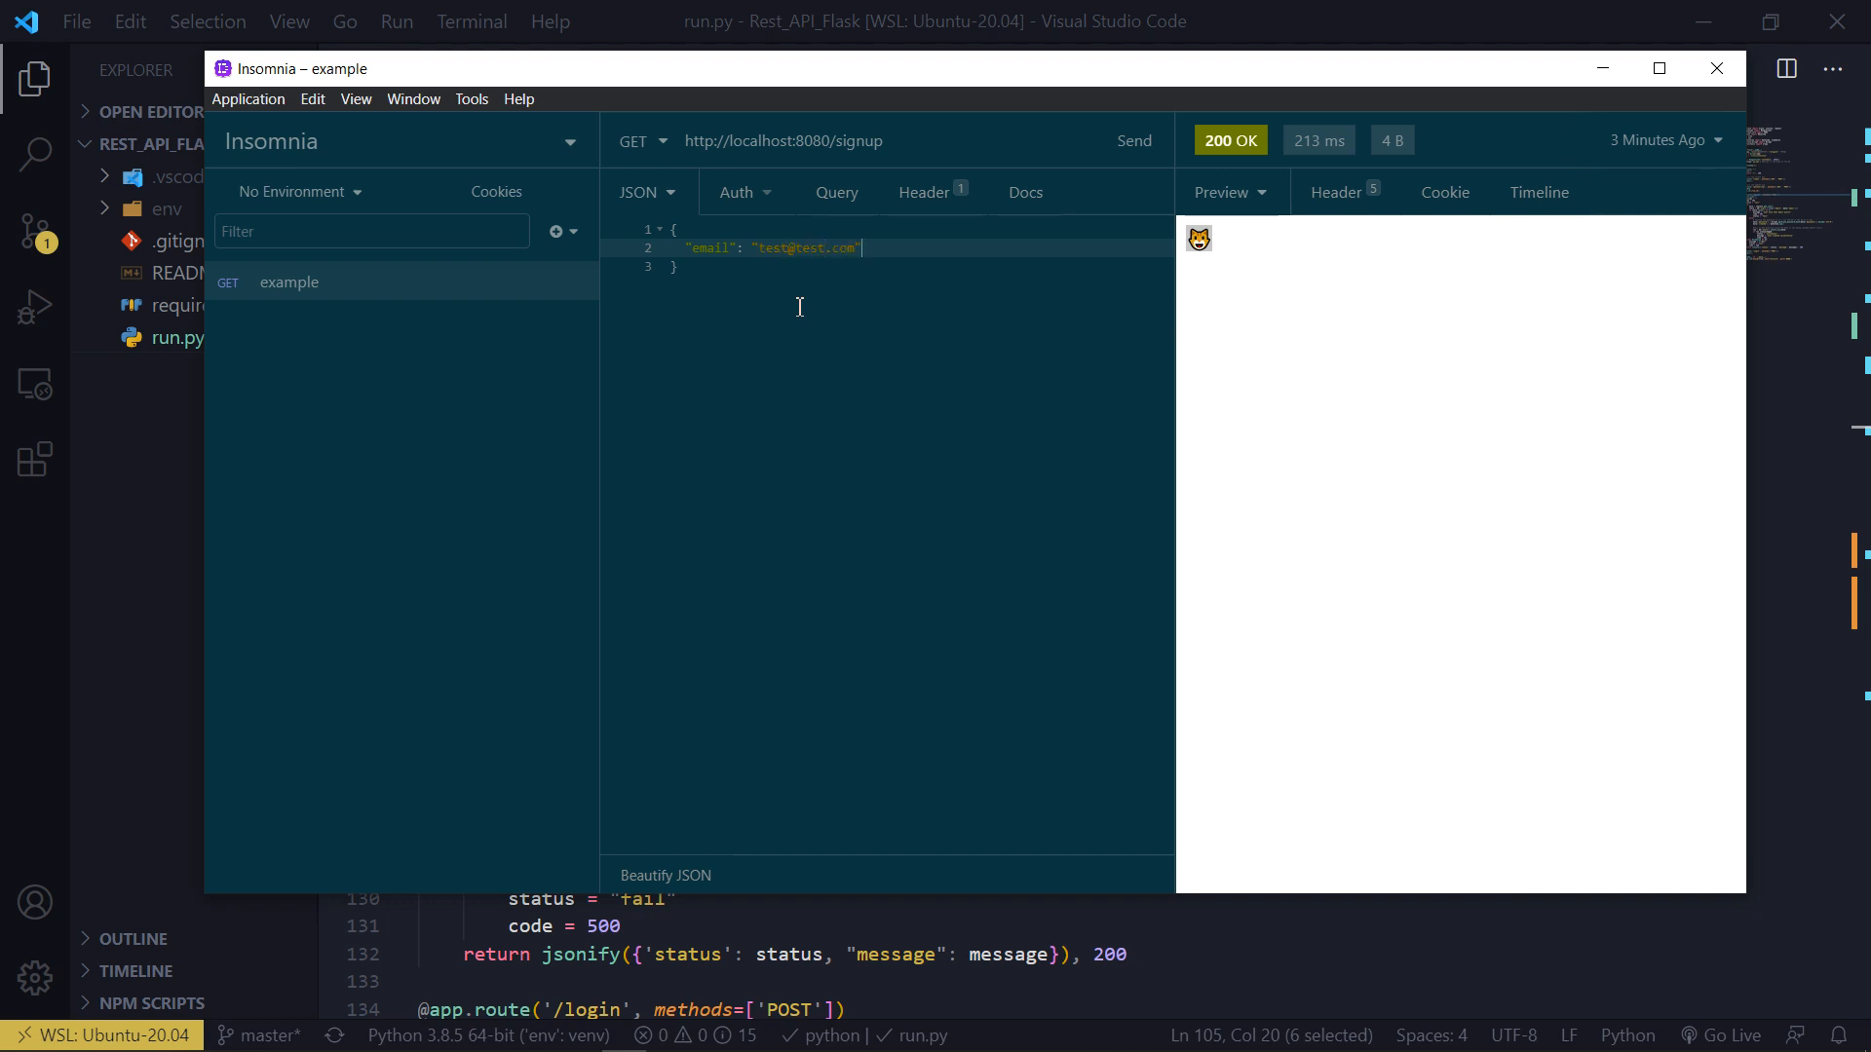
key(Enter)
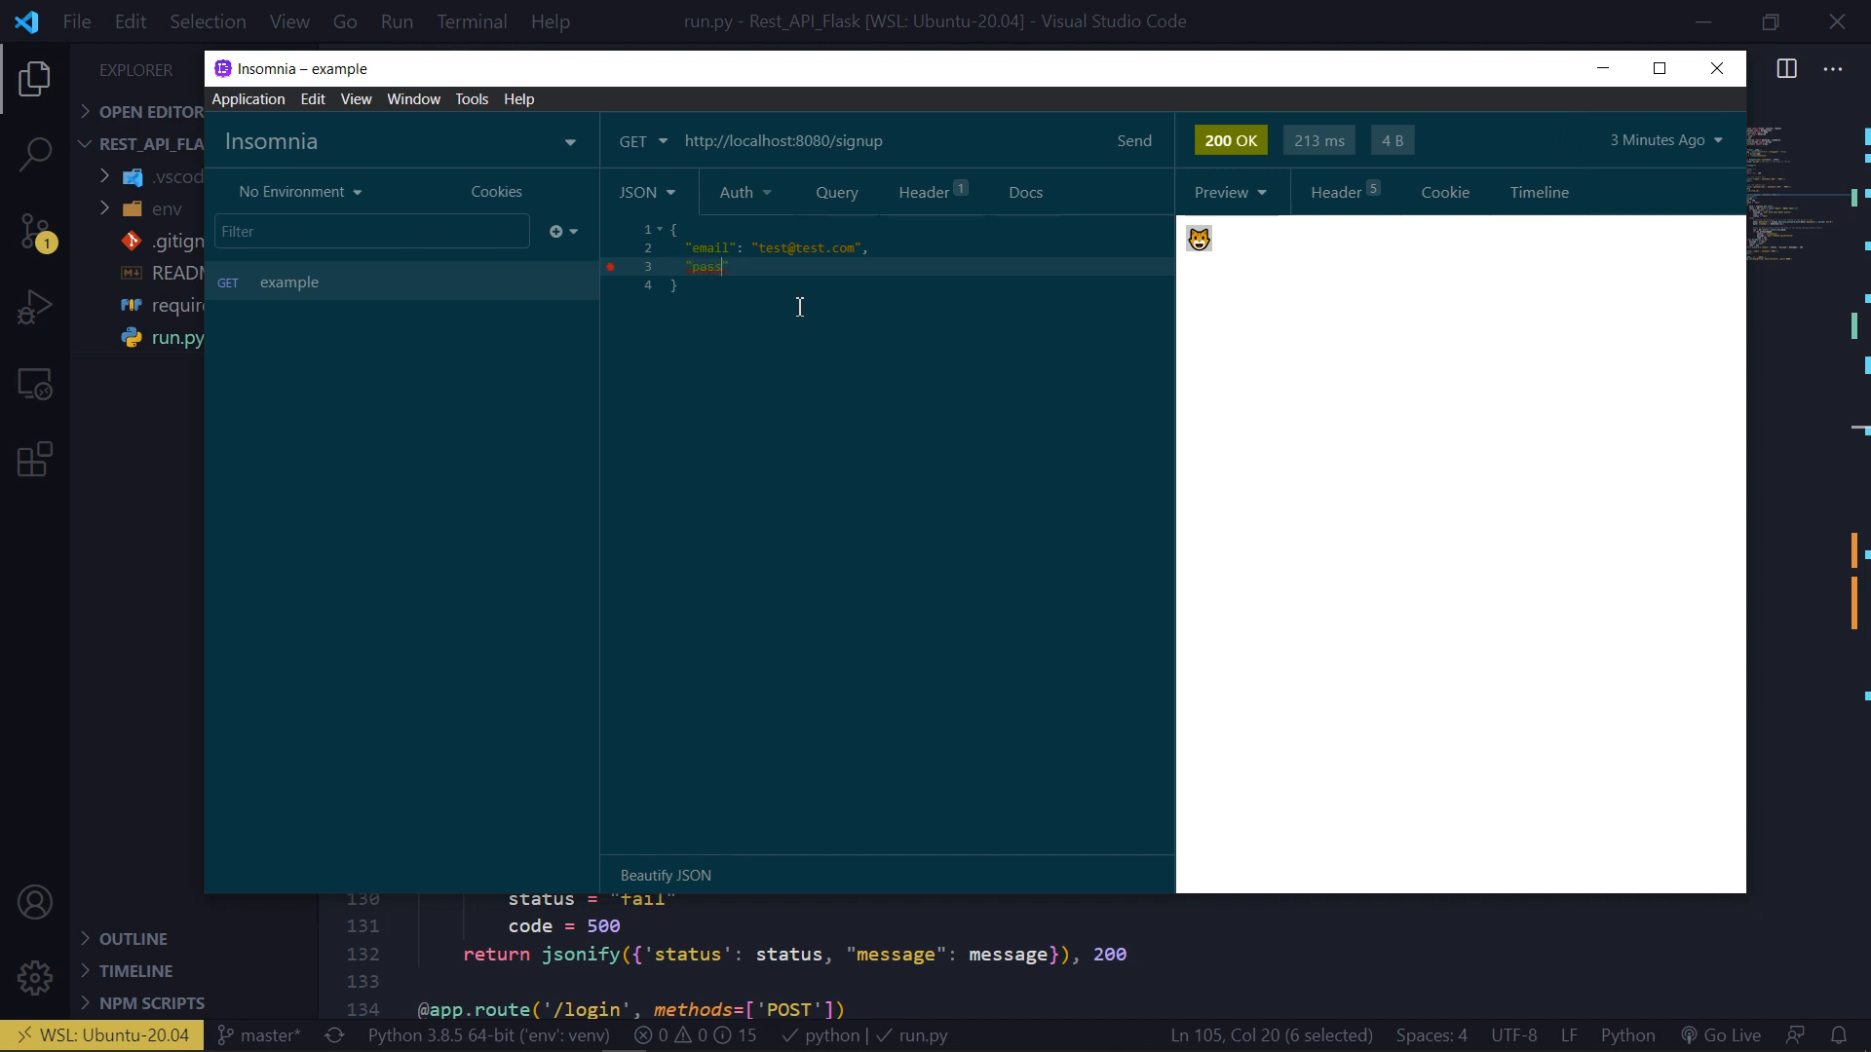
text(word":)
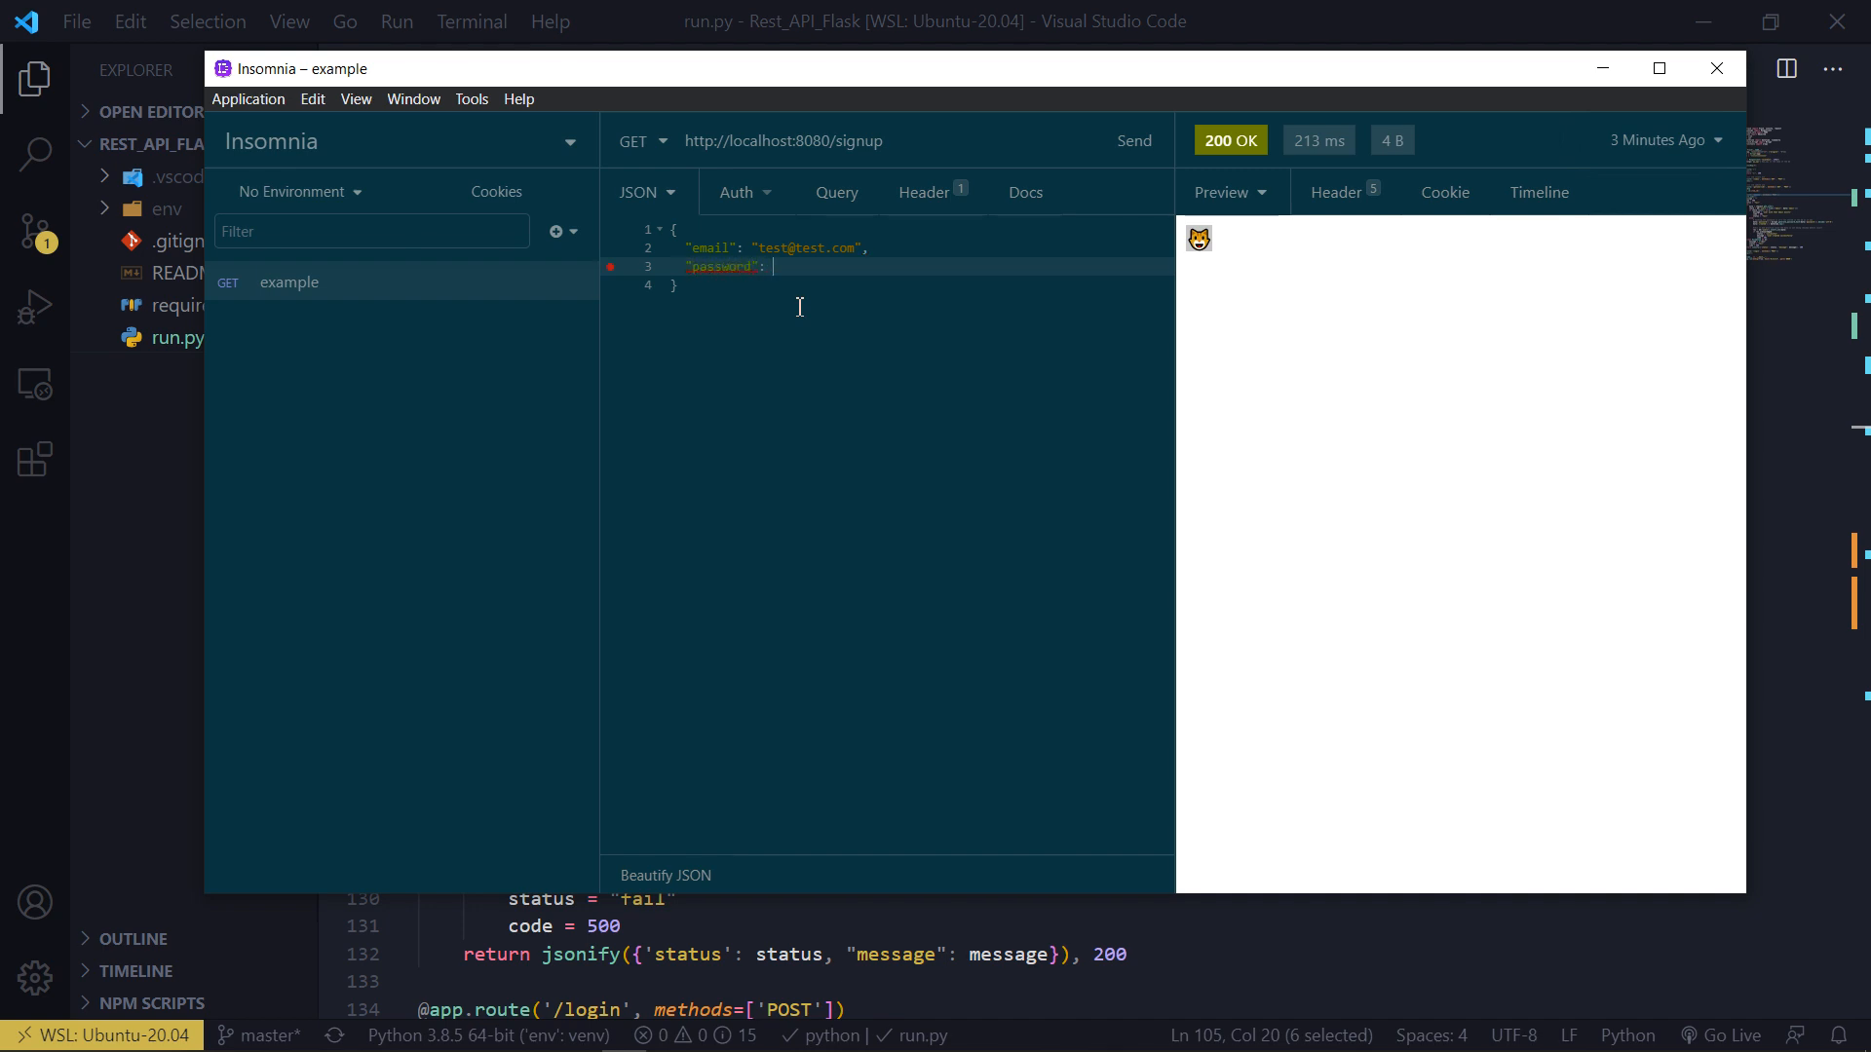
text("pass")
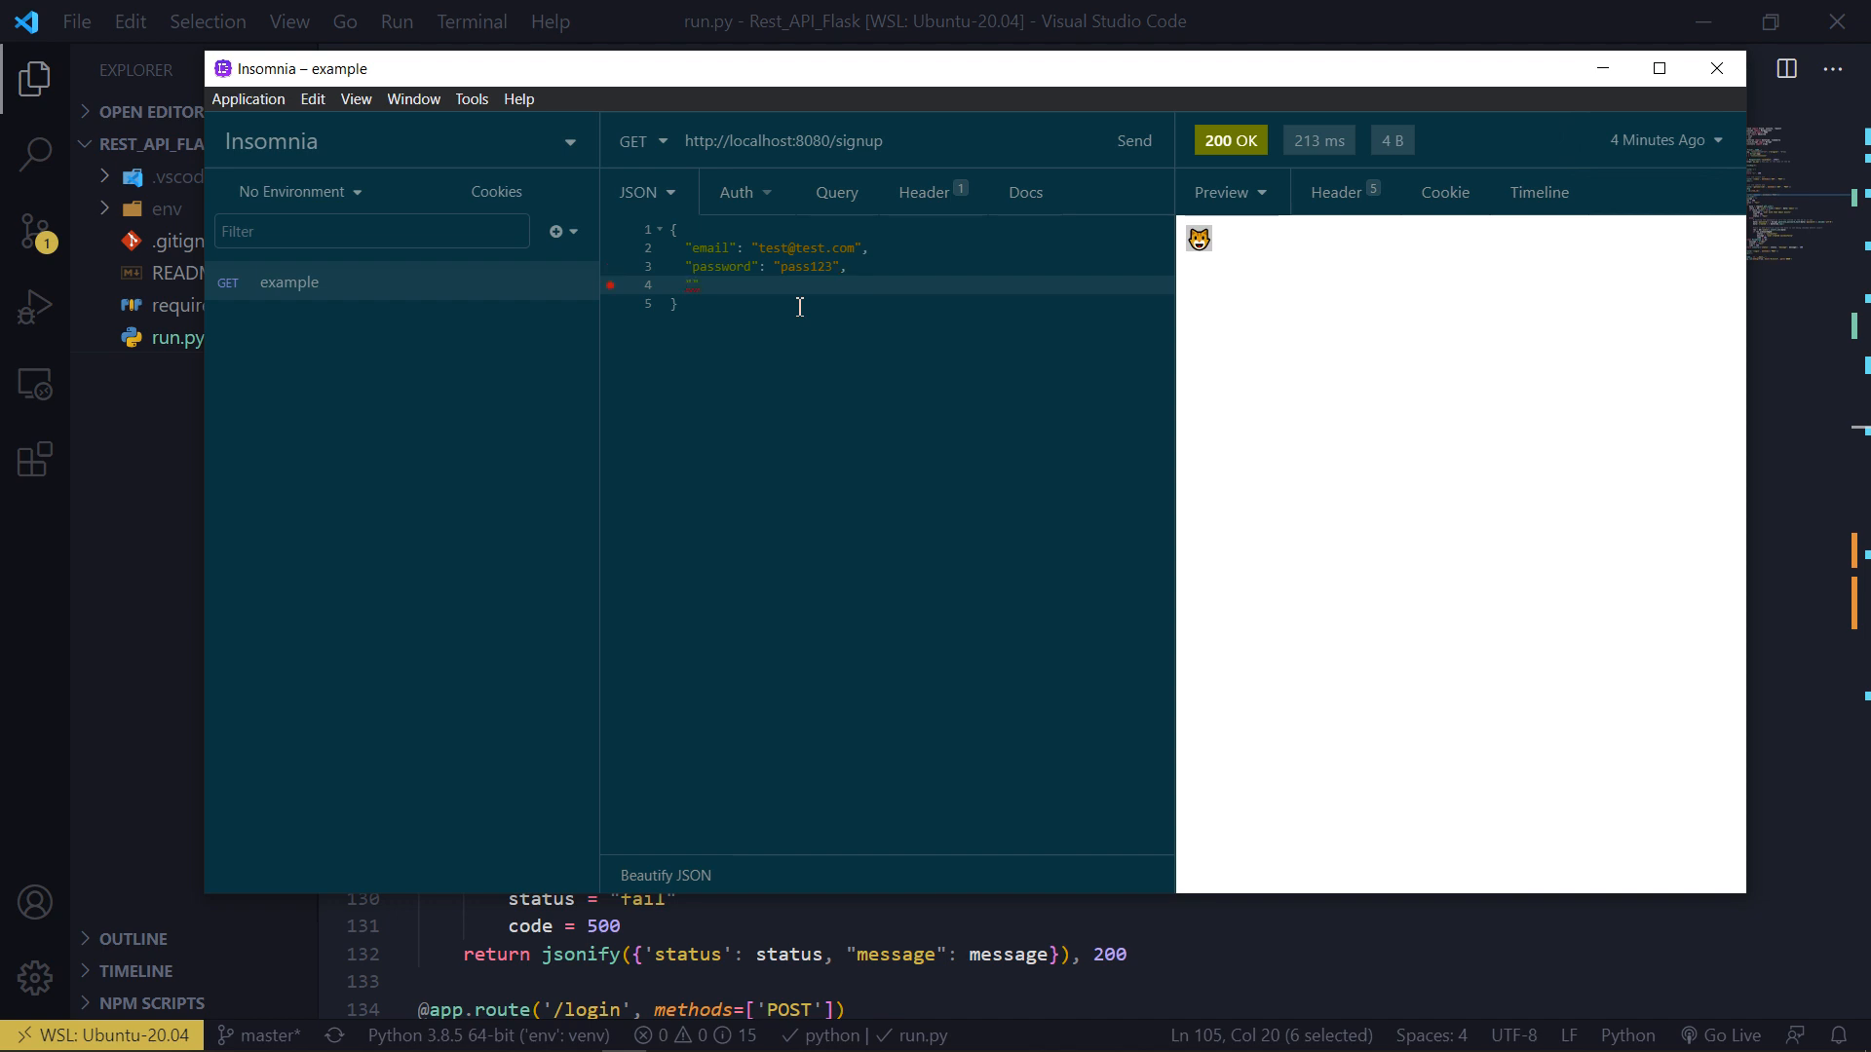
text(username)
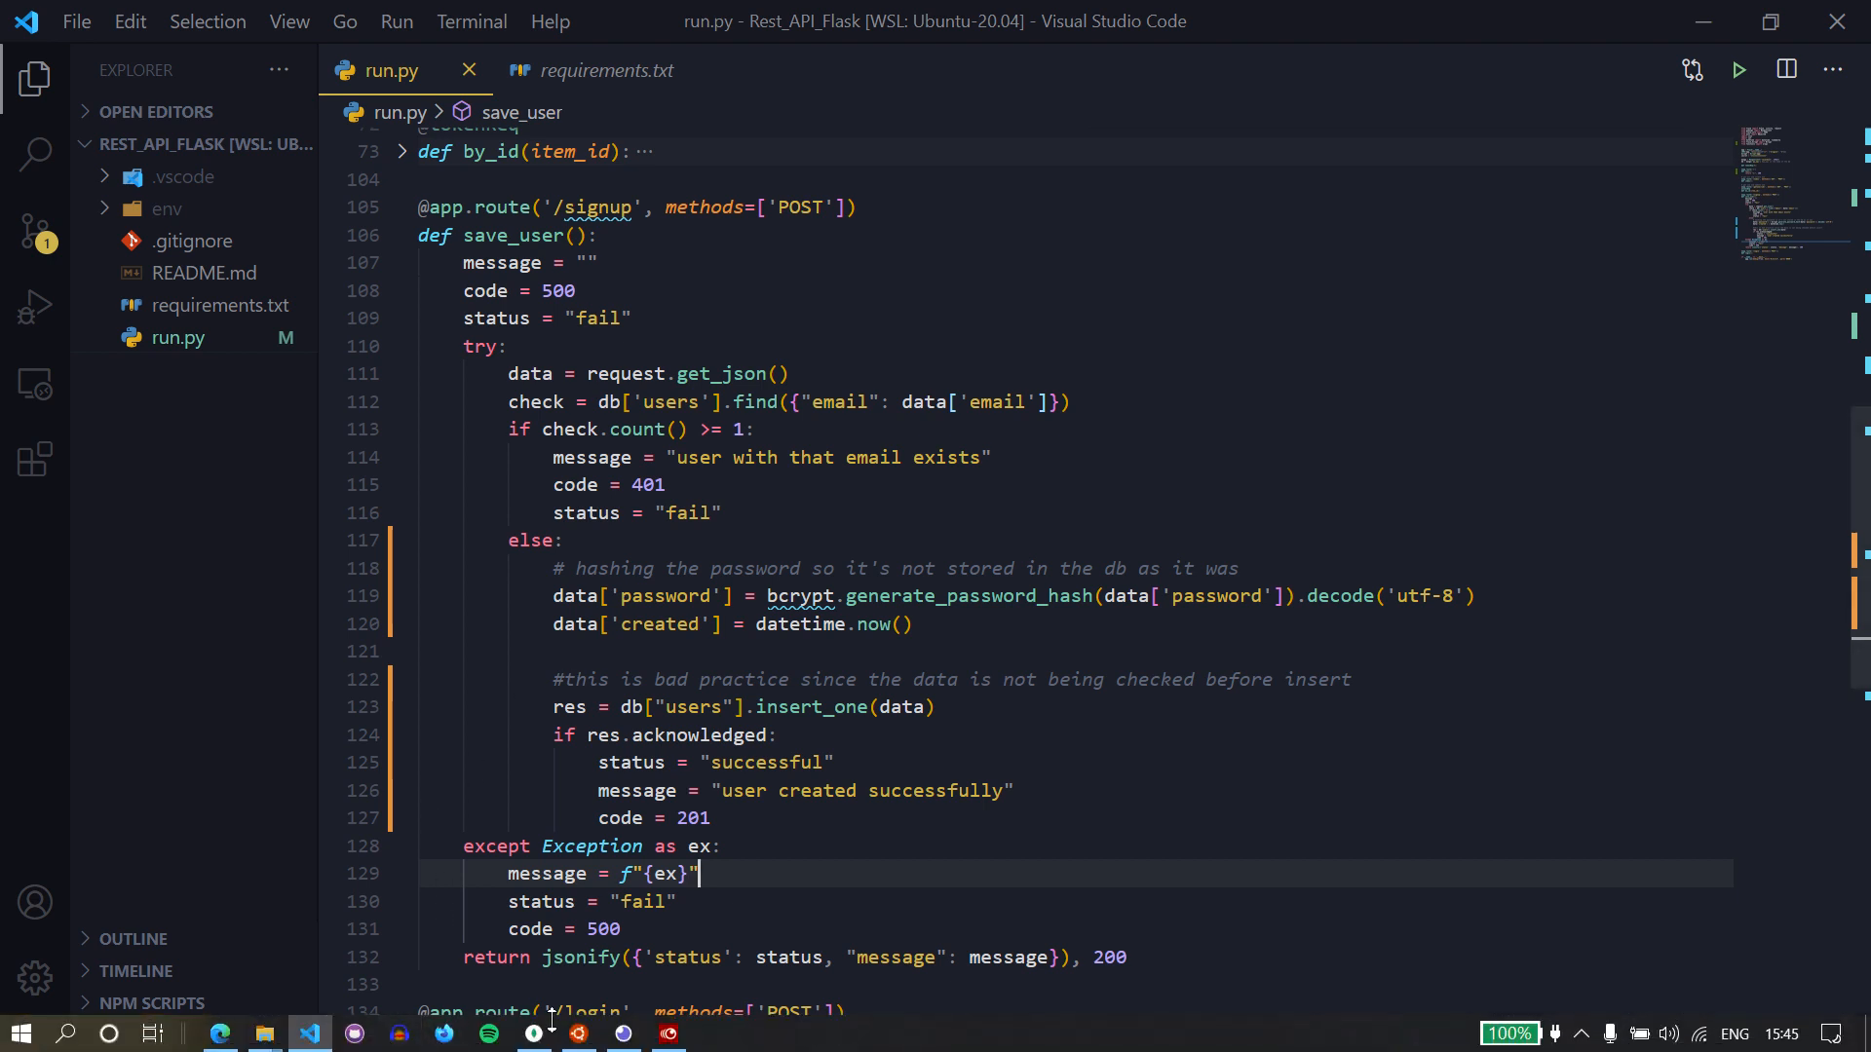
- Send the signup request as POST, getting 'user created successfully'
click(534, 1033)
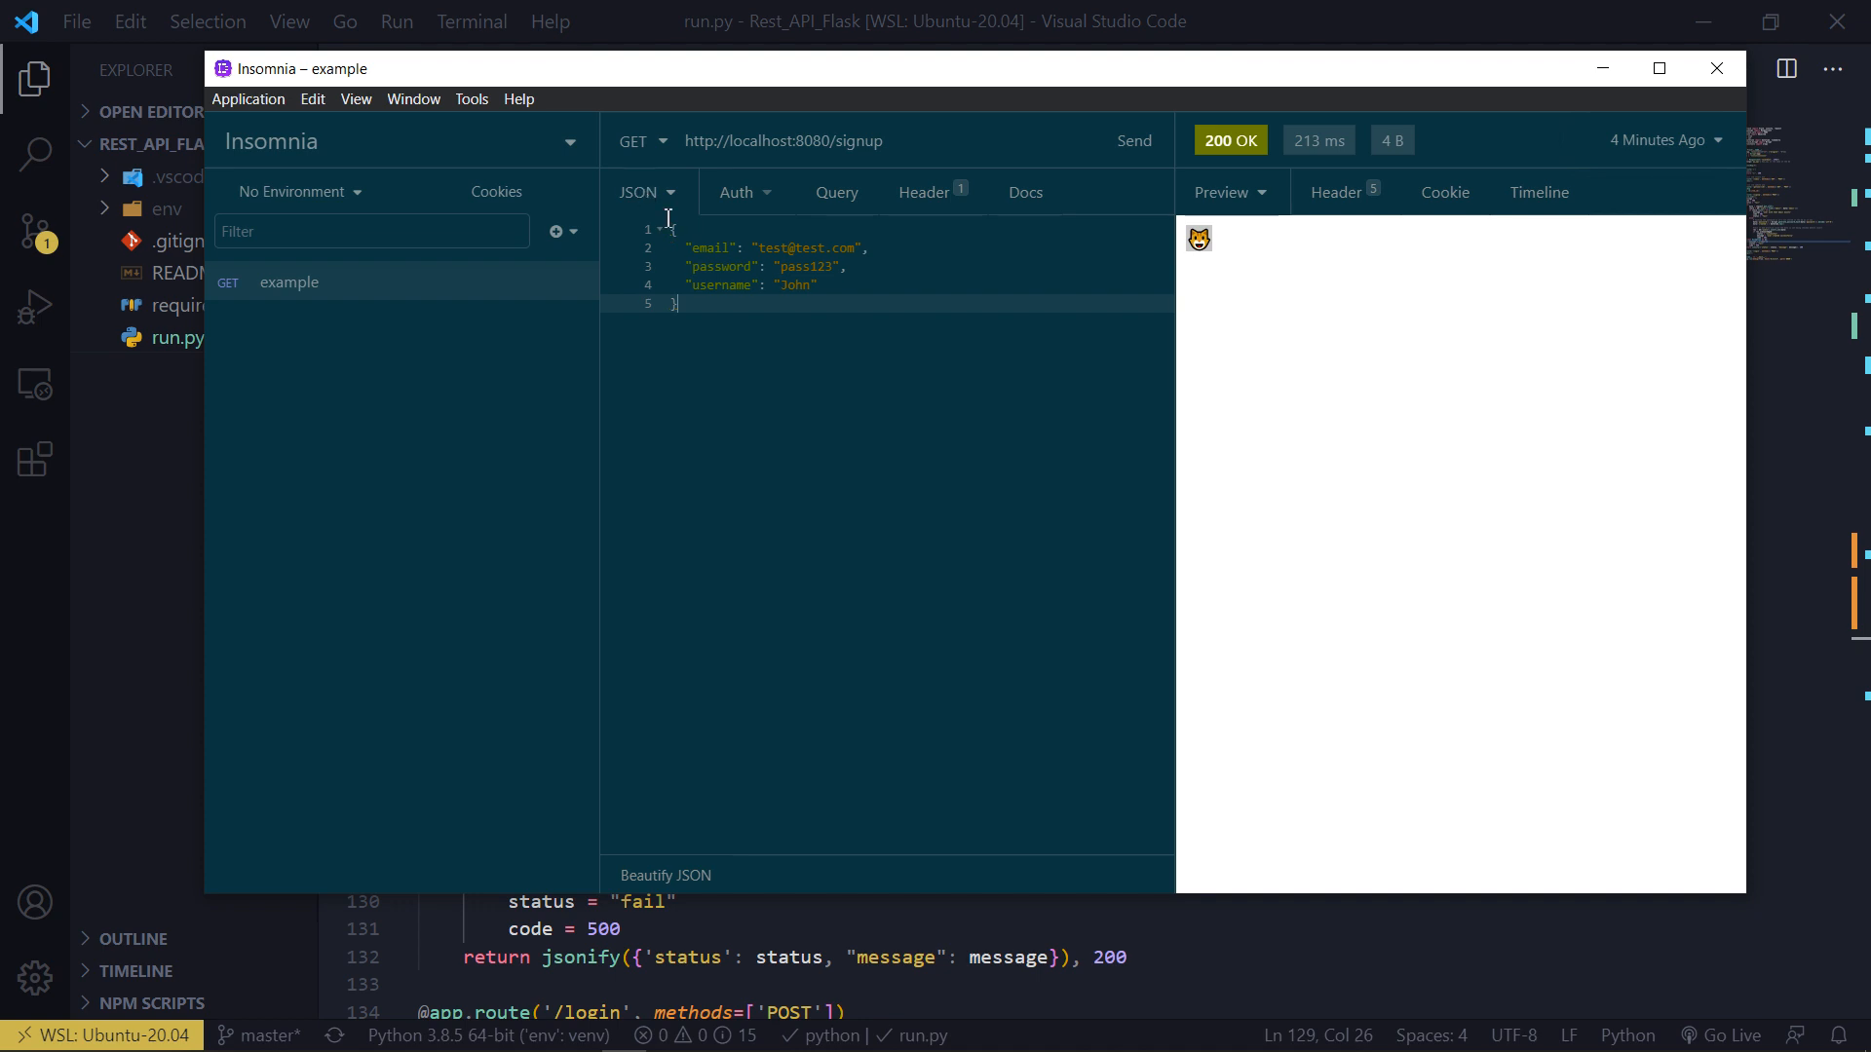
click(640, 141)
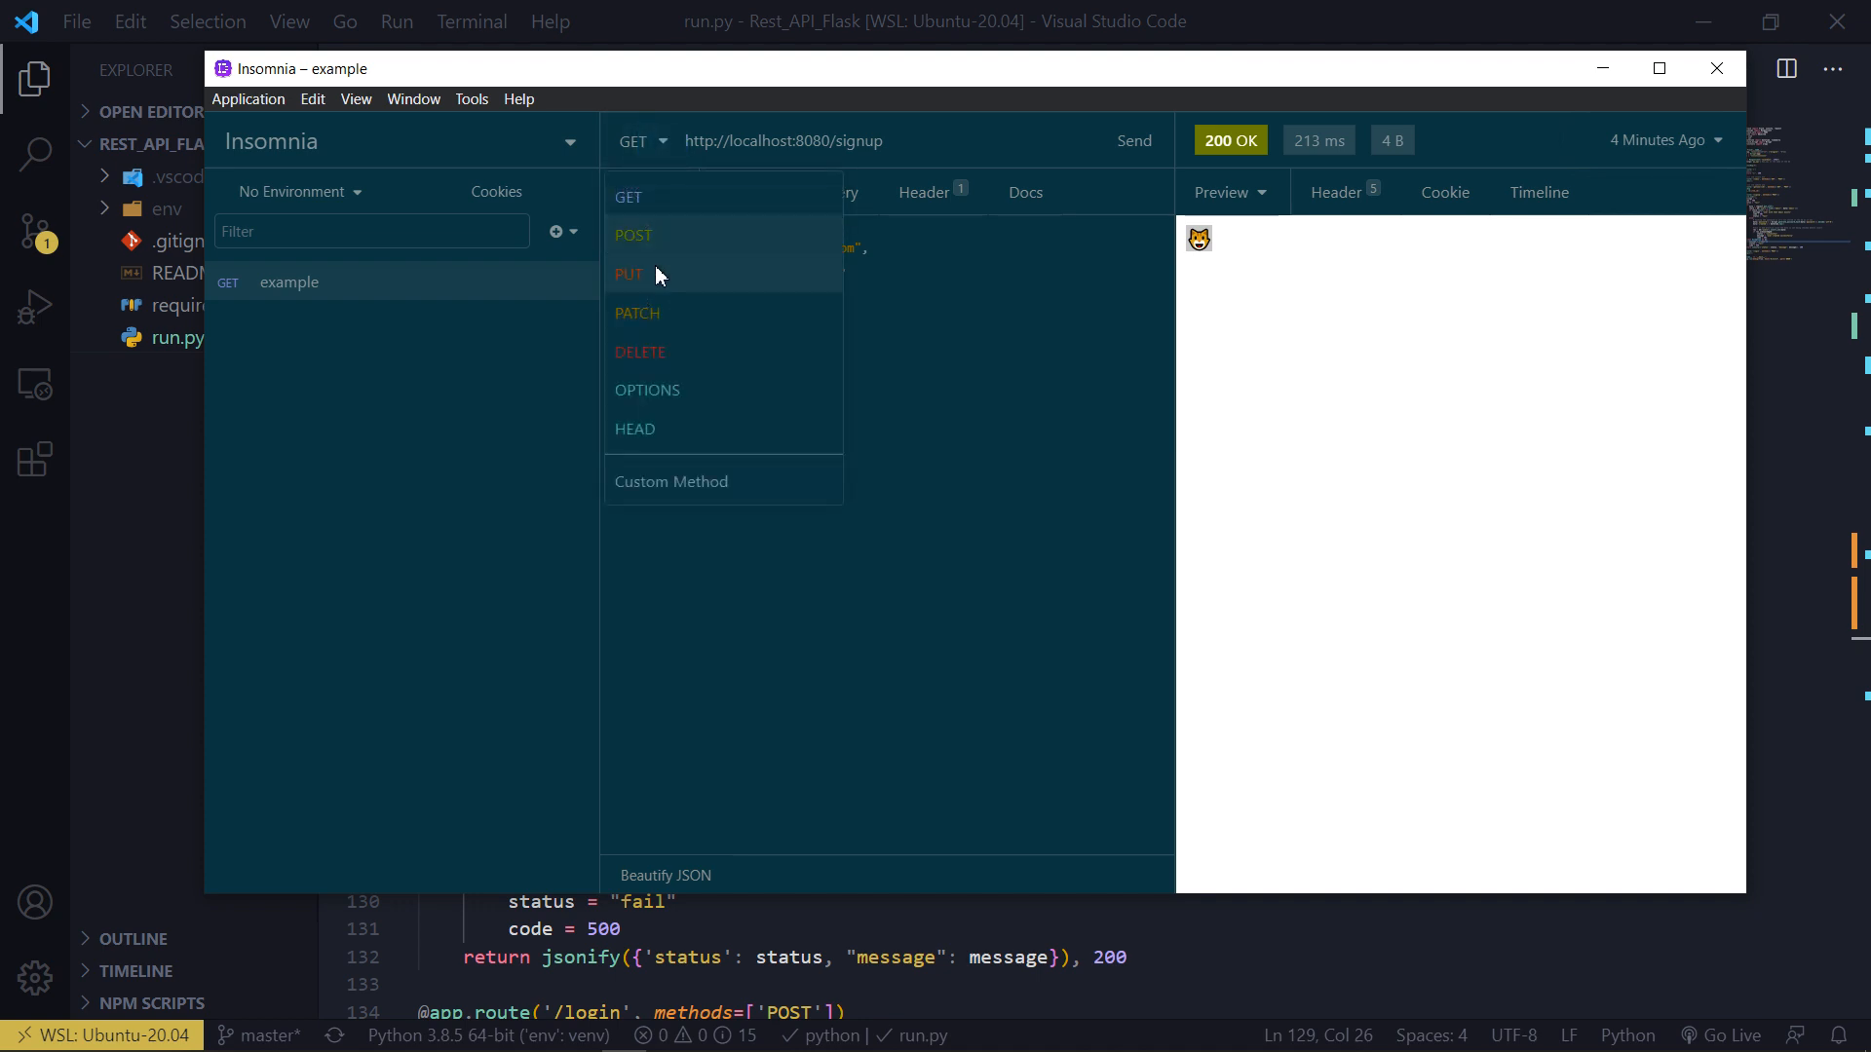
click(633, 235)
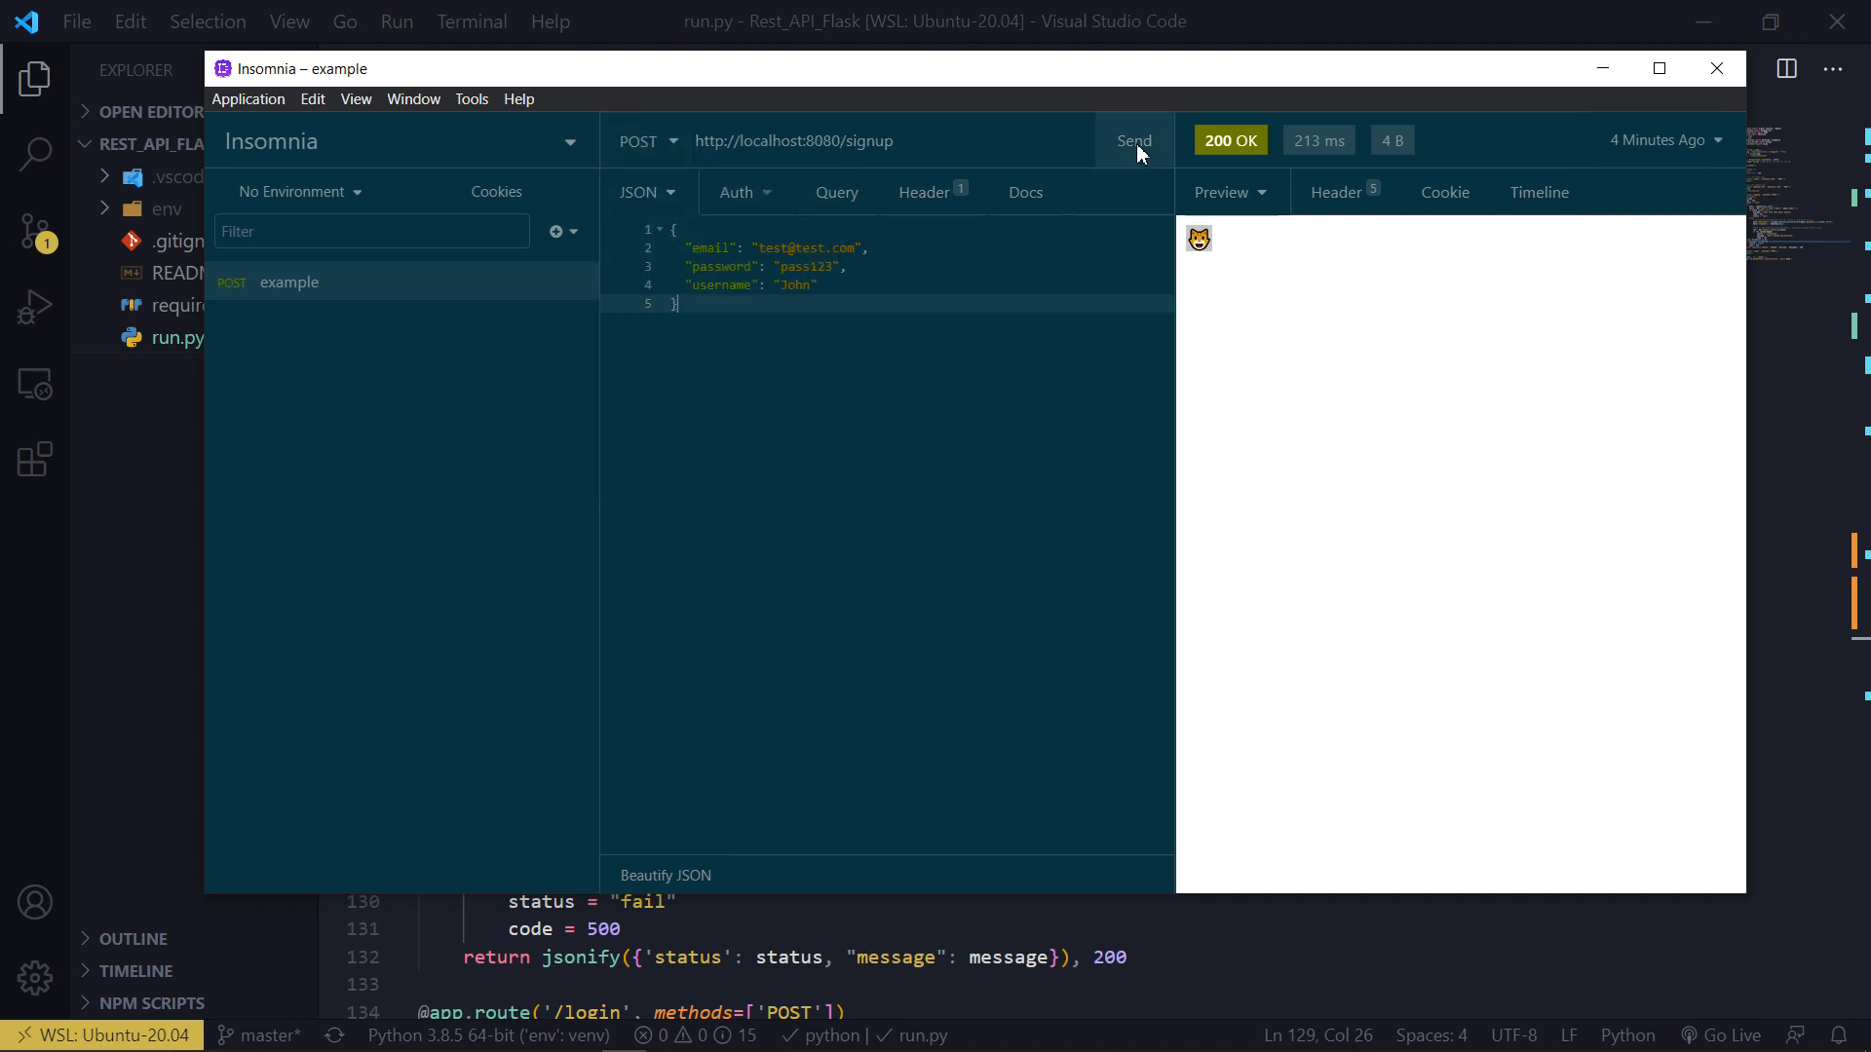
click(1134, 141)
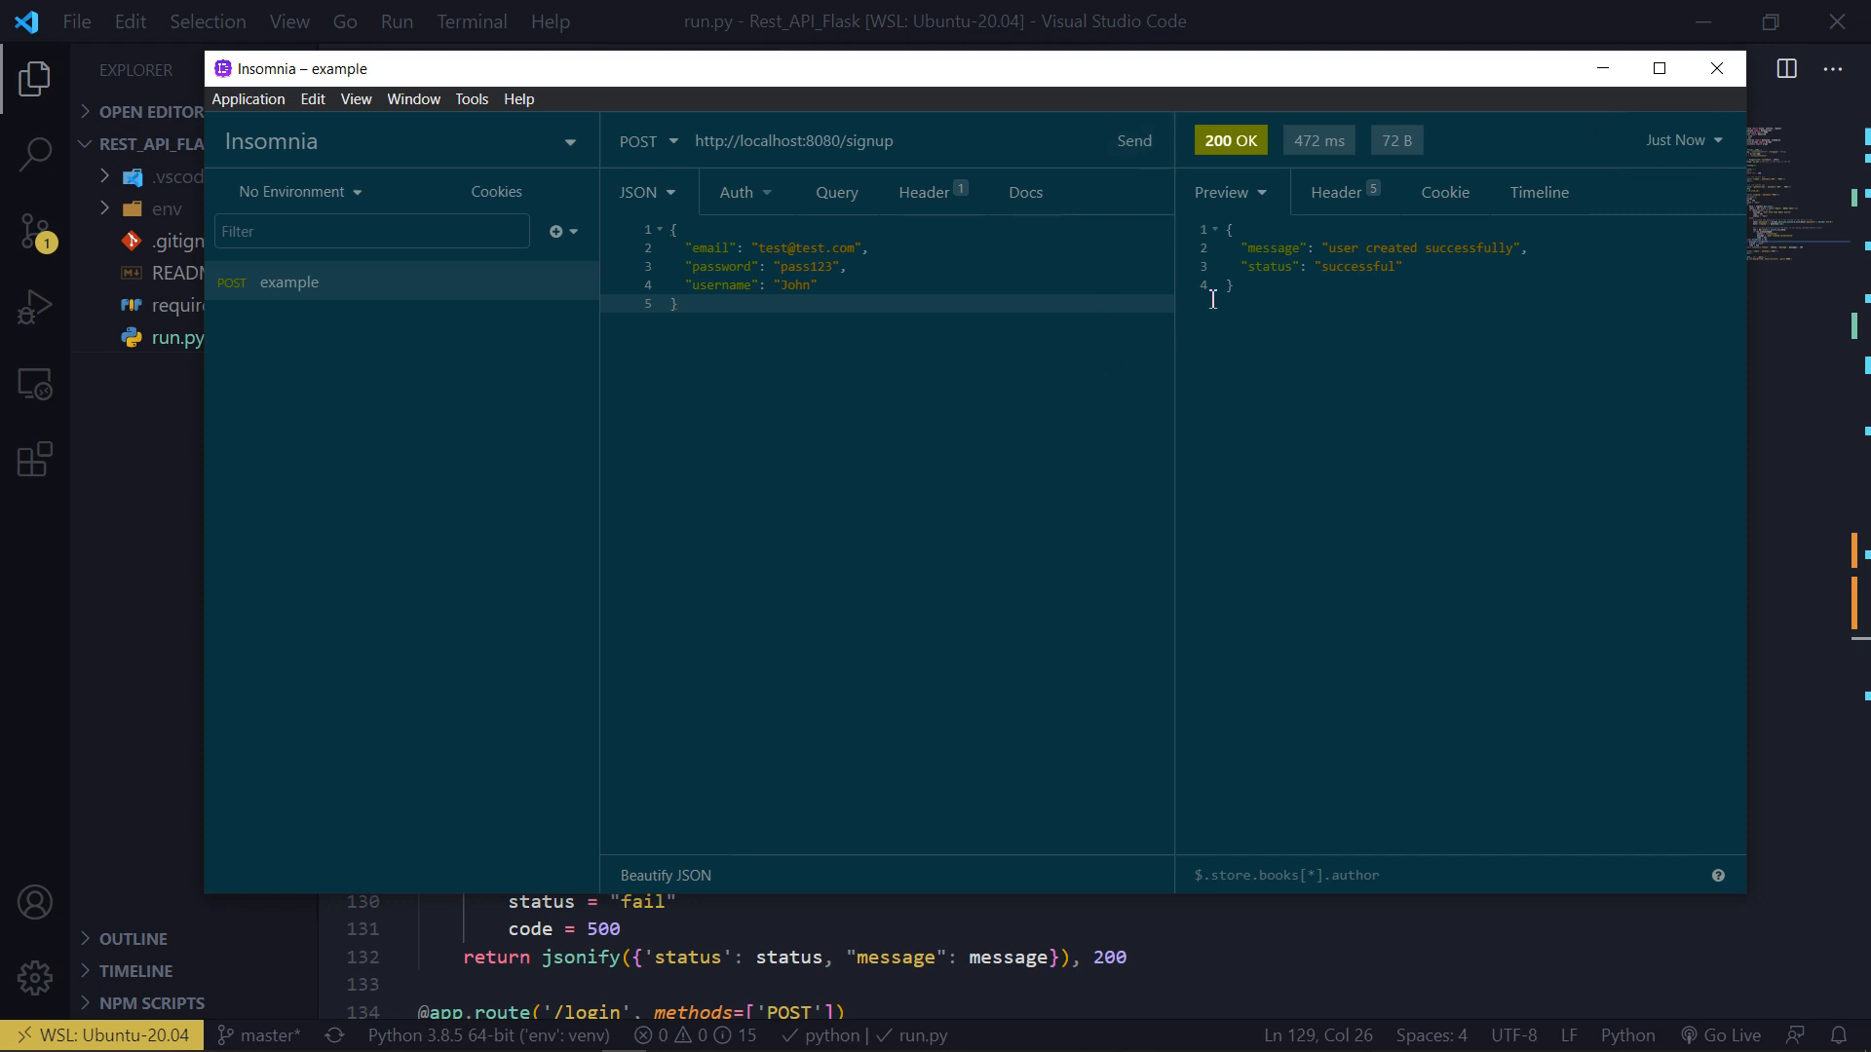
mouse_move(1226, 155)
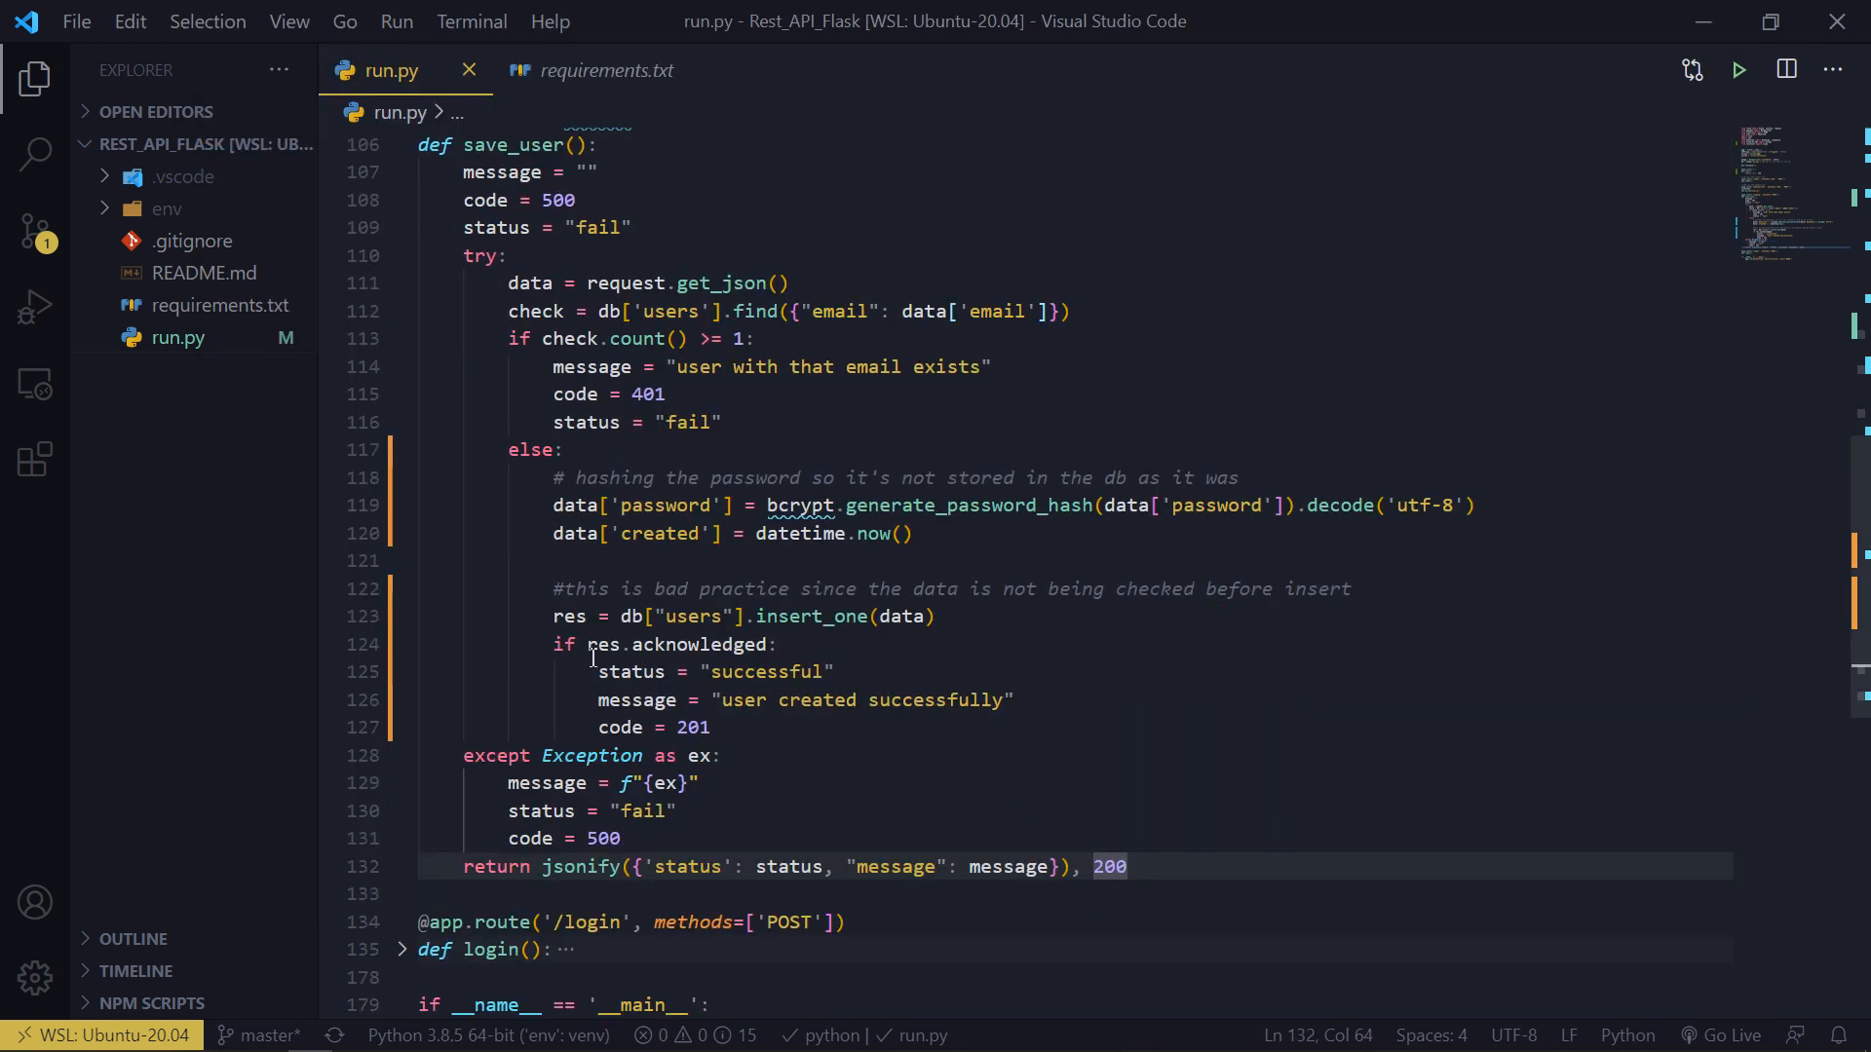
- Check the status code on the signup handler's return line in run.py
click(753, 727)
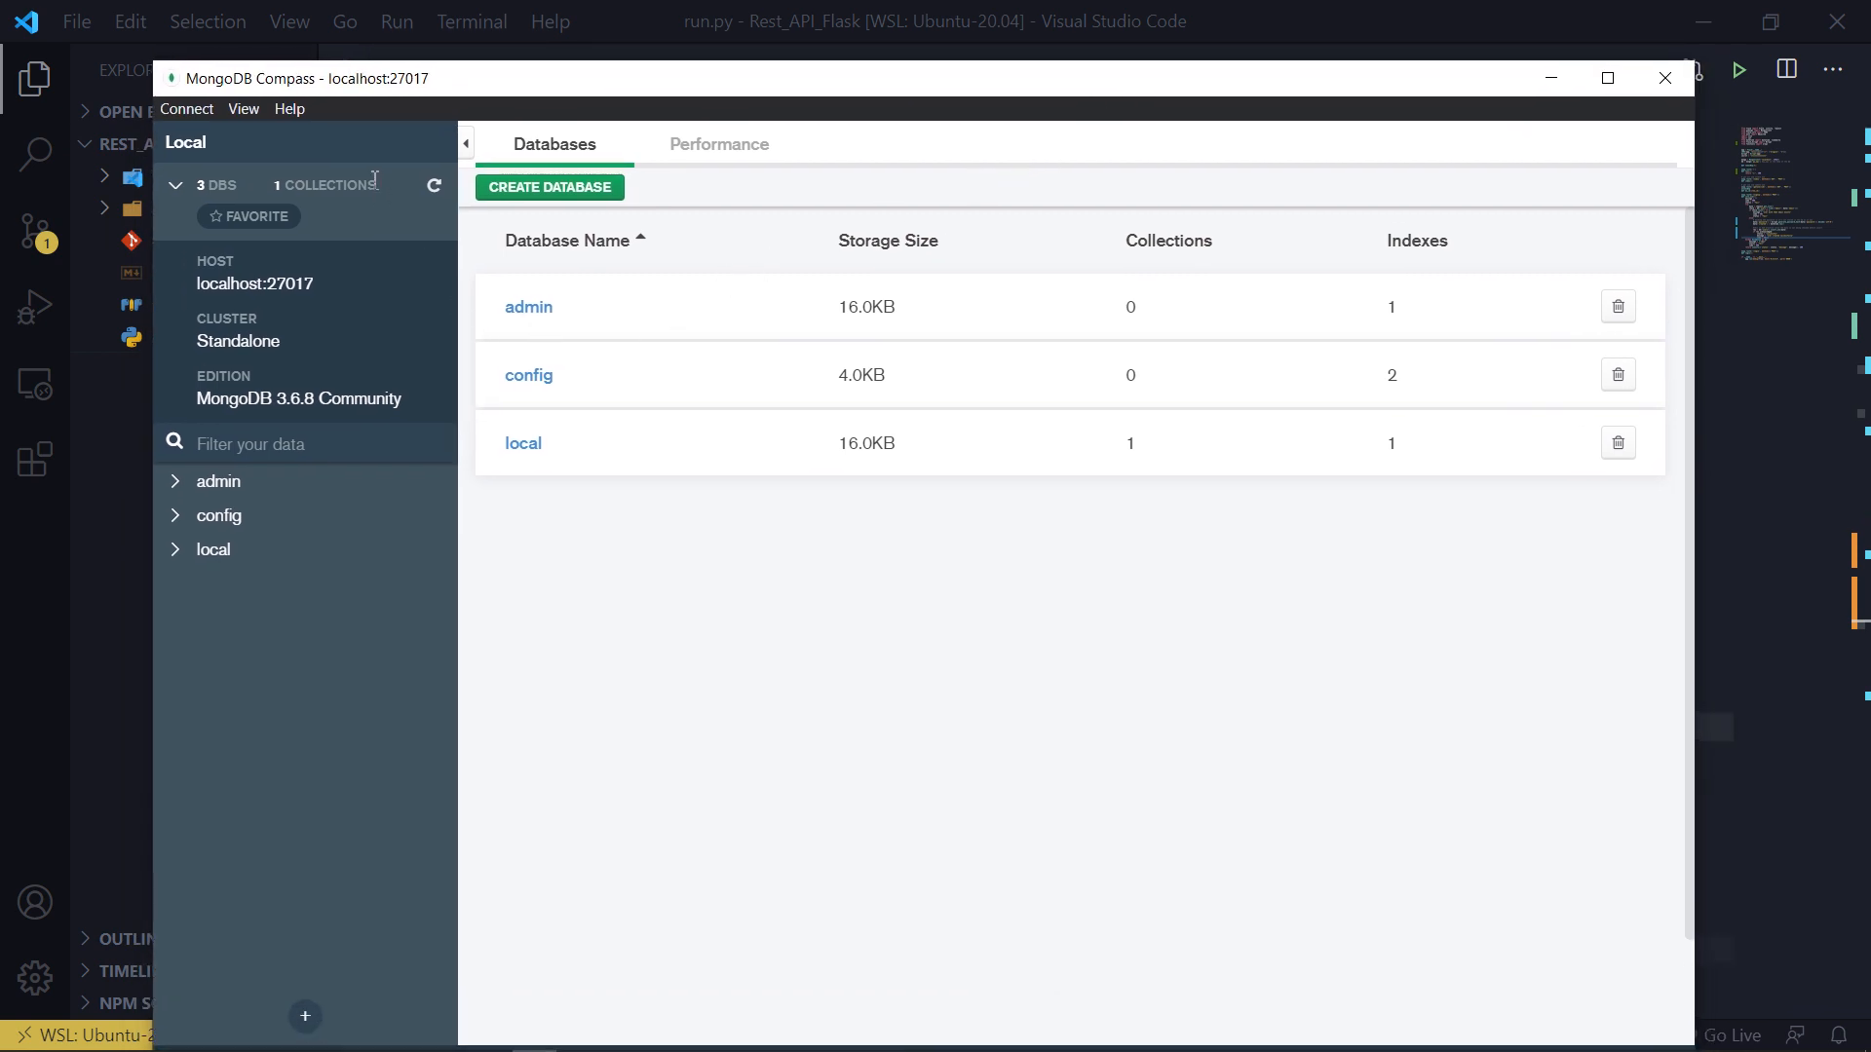
mouse_move(475, 553)
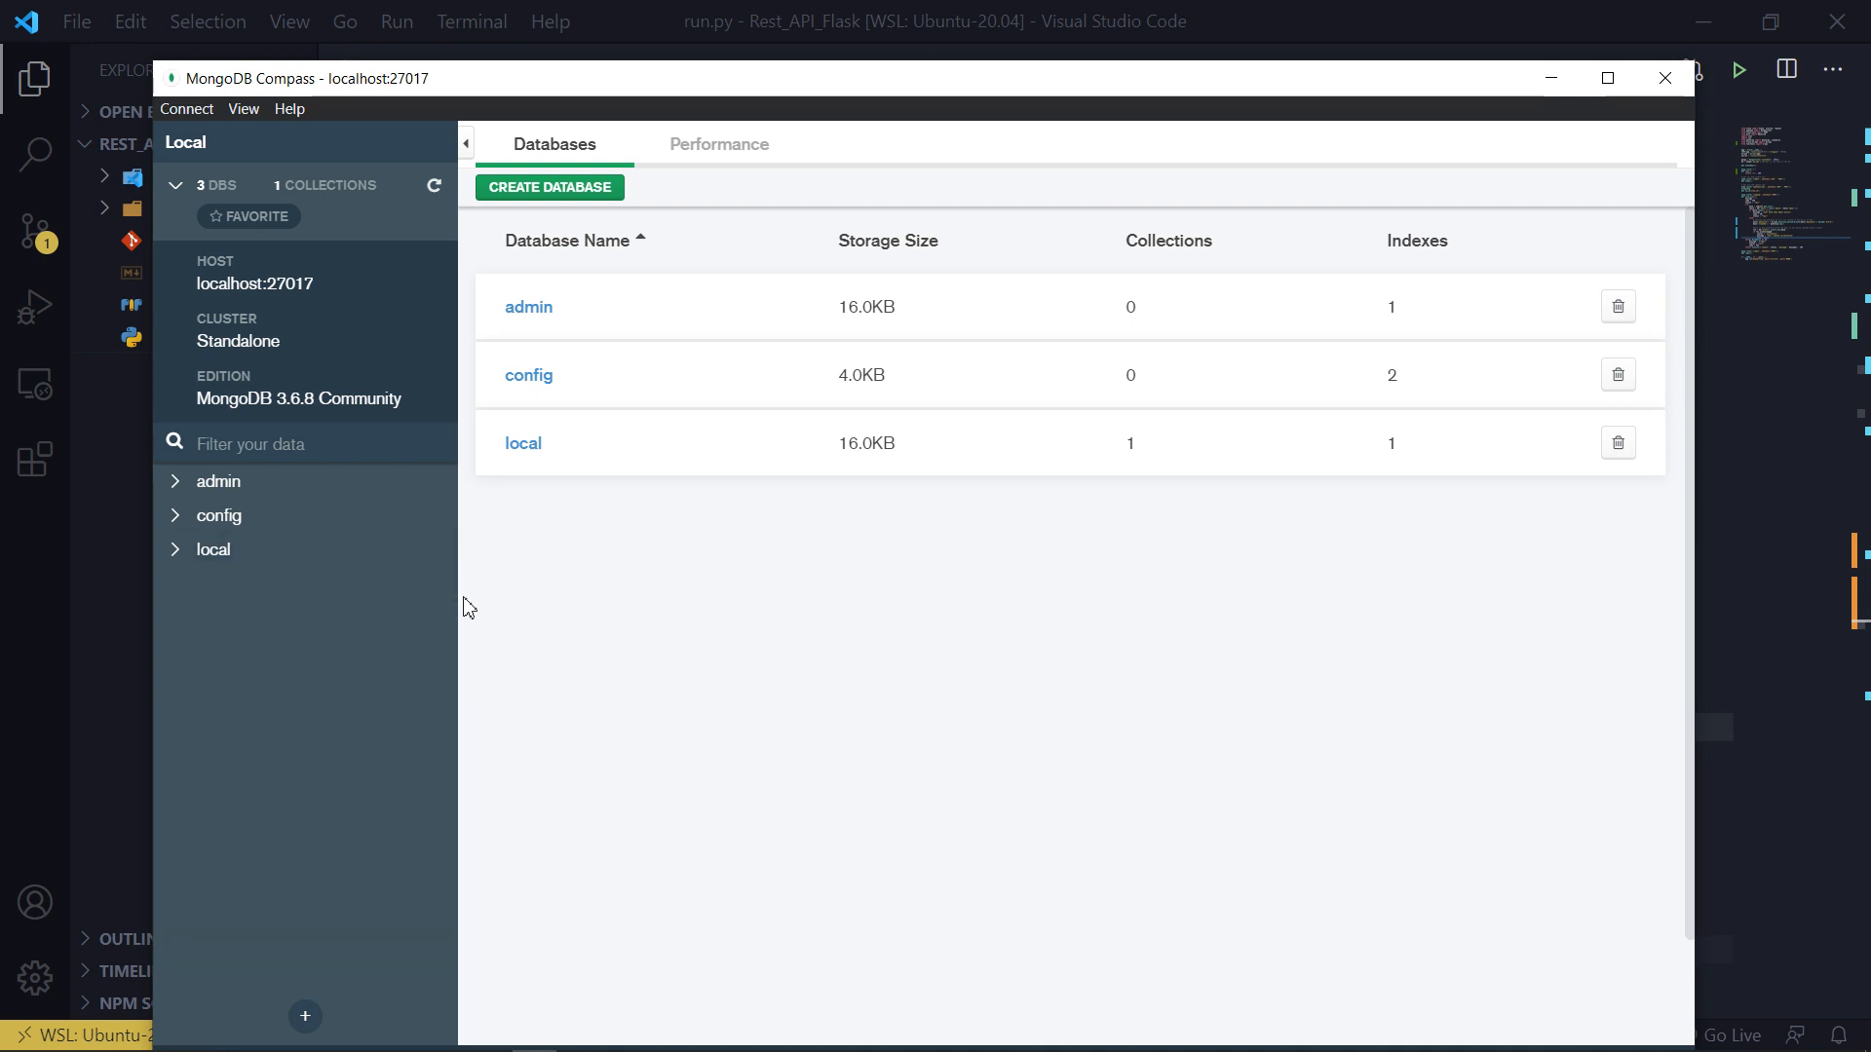
mouse_move(434, 536)
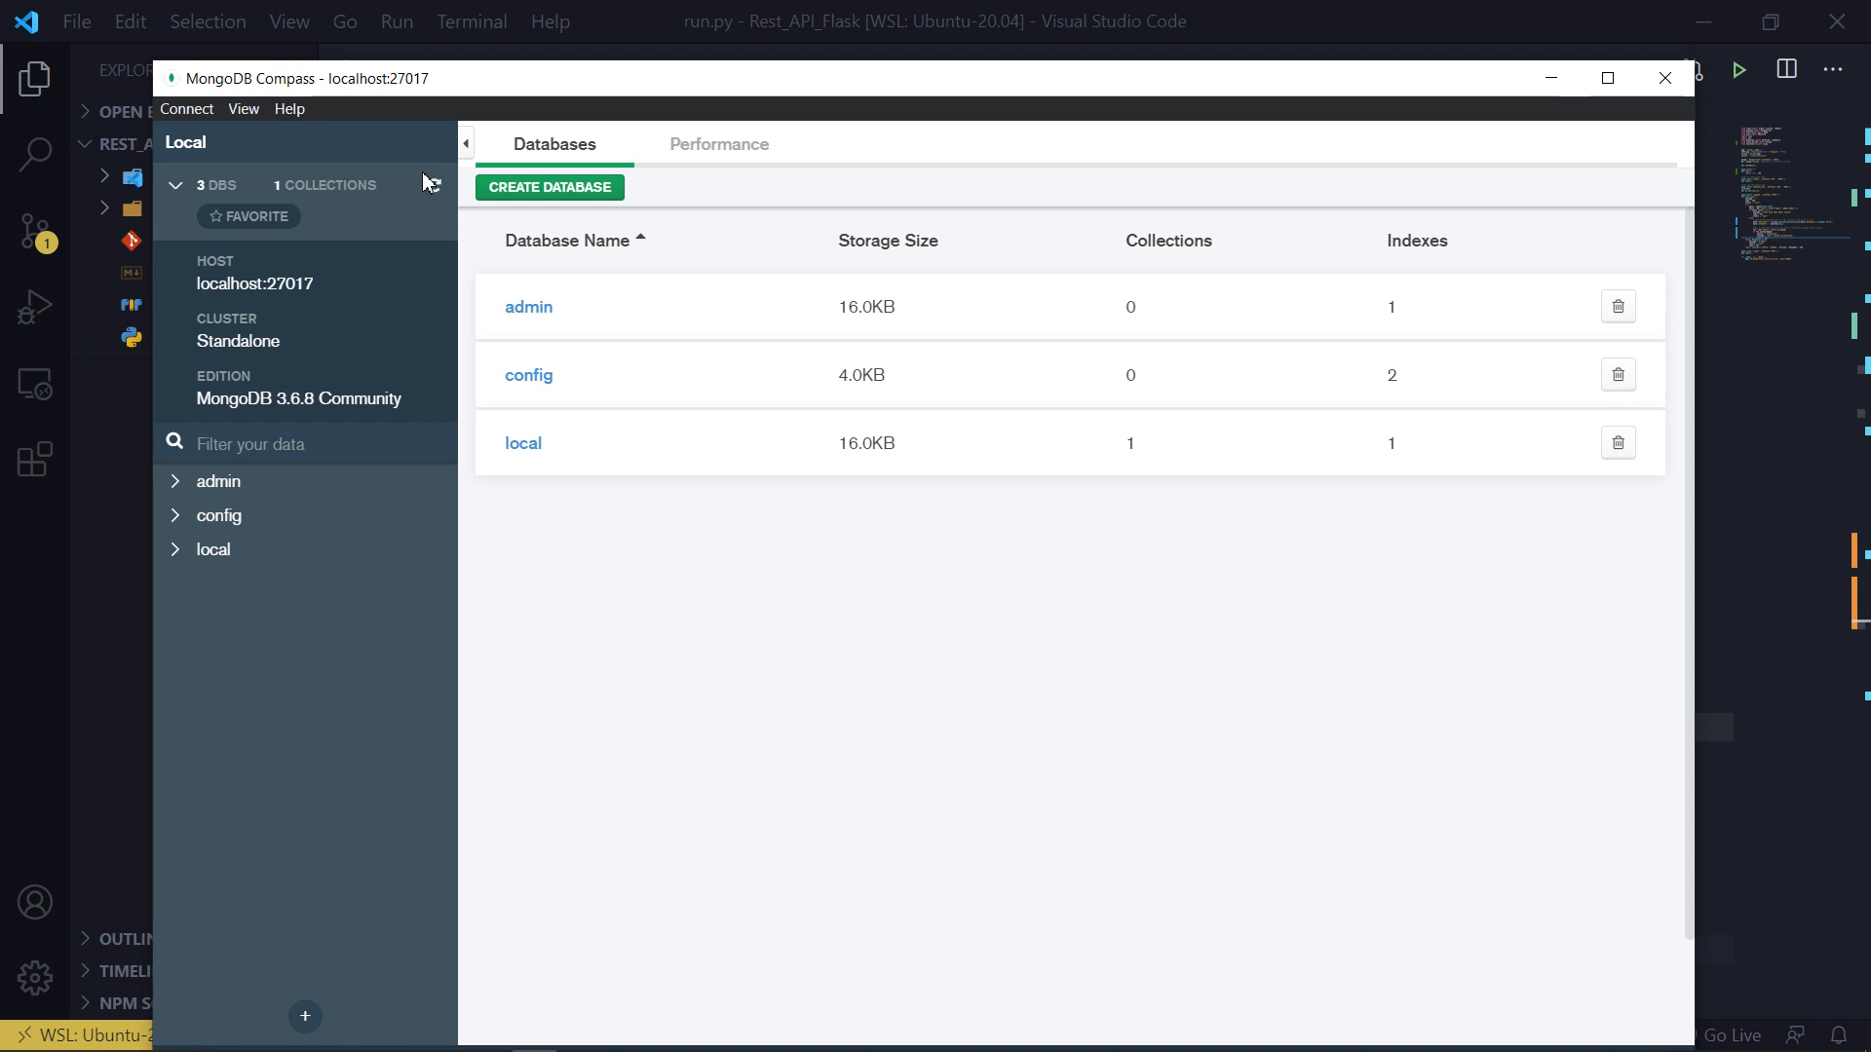
- Refresh Compass and open the py_api users document showing John's hashed password
click(436, 185)
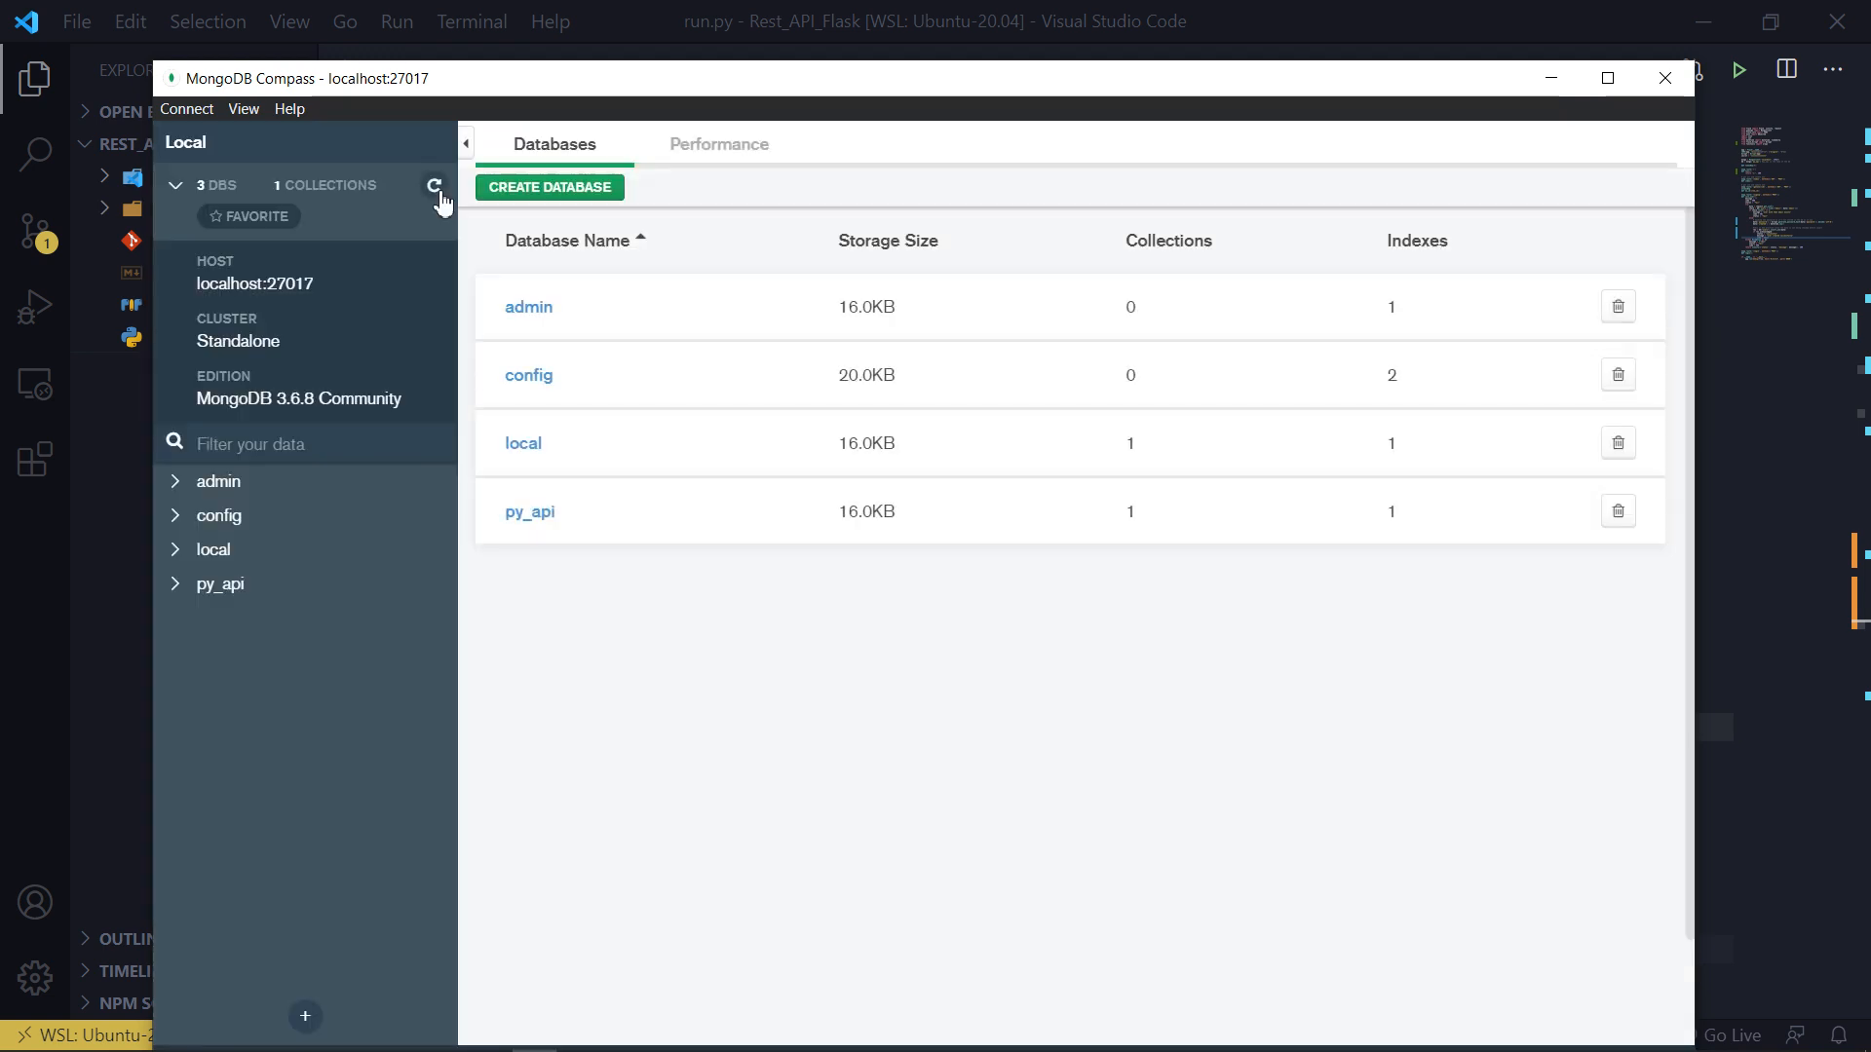
click(219, 584)
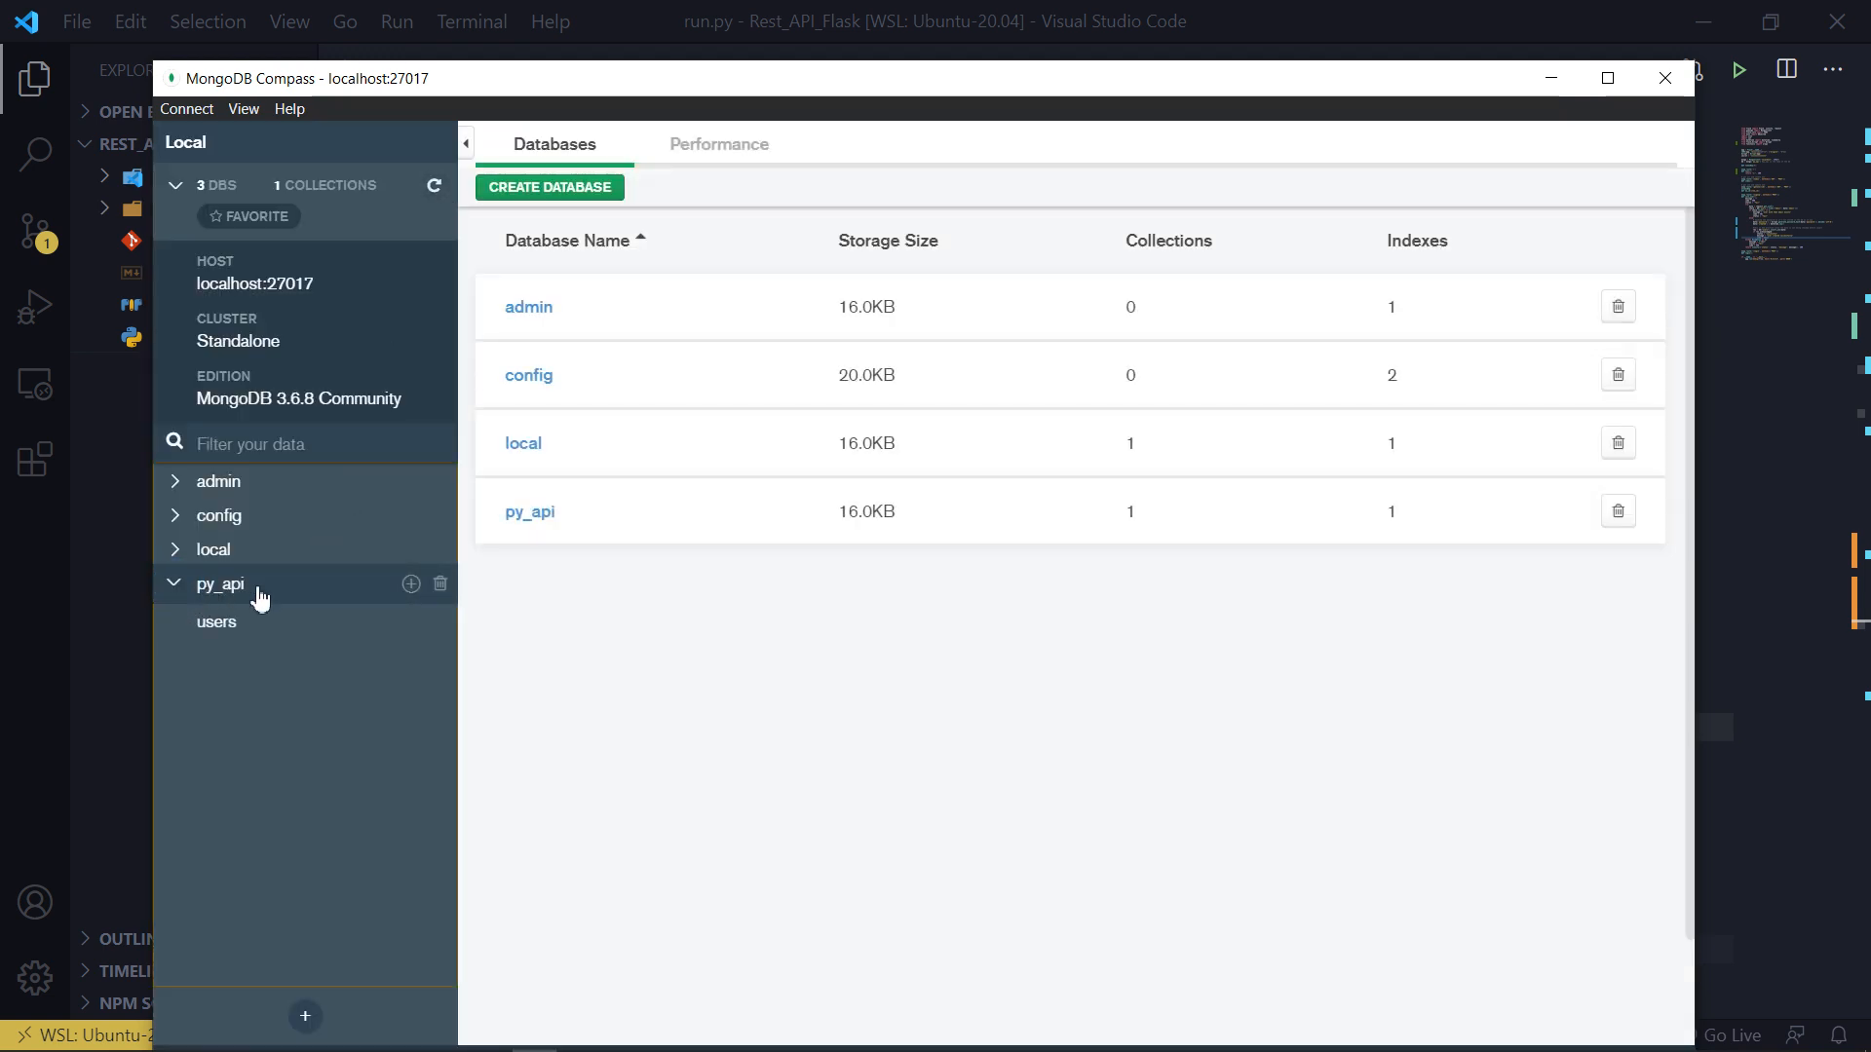
click(217, 622)
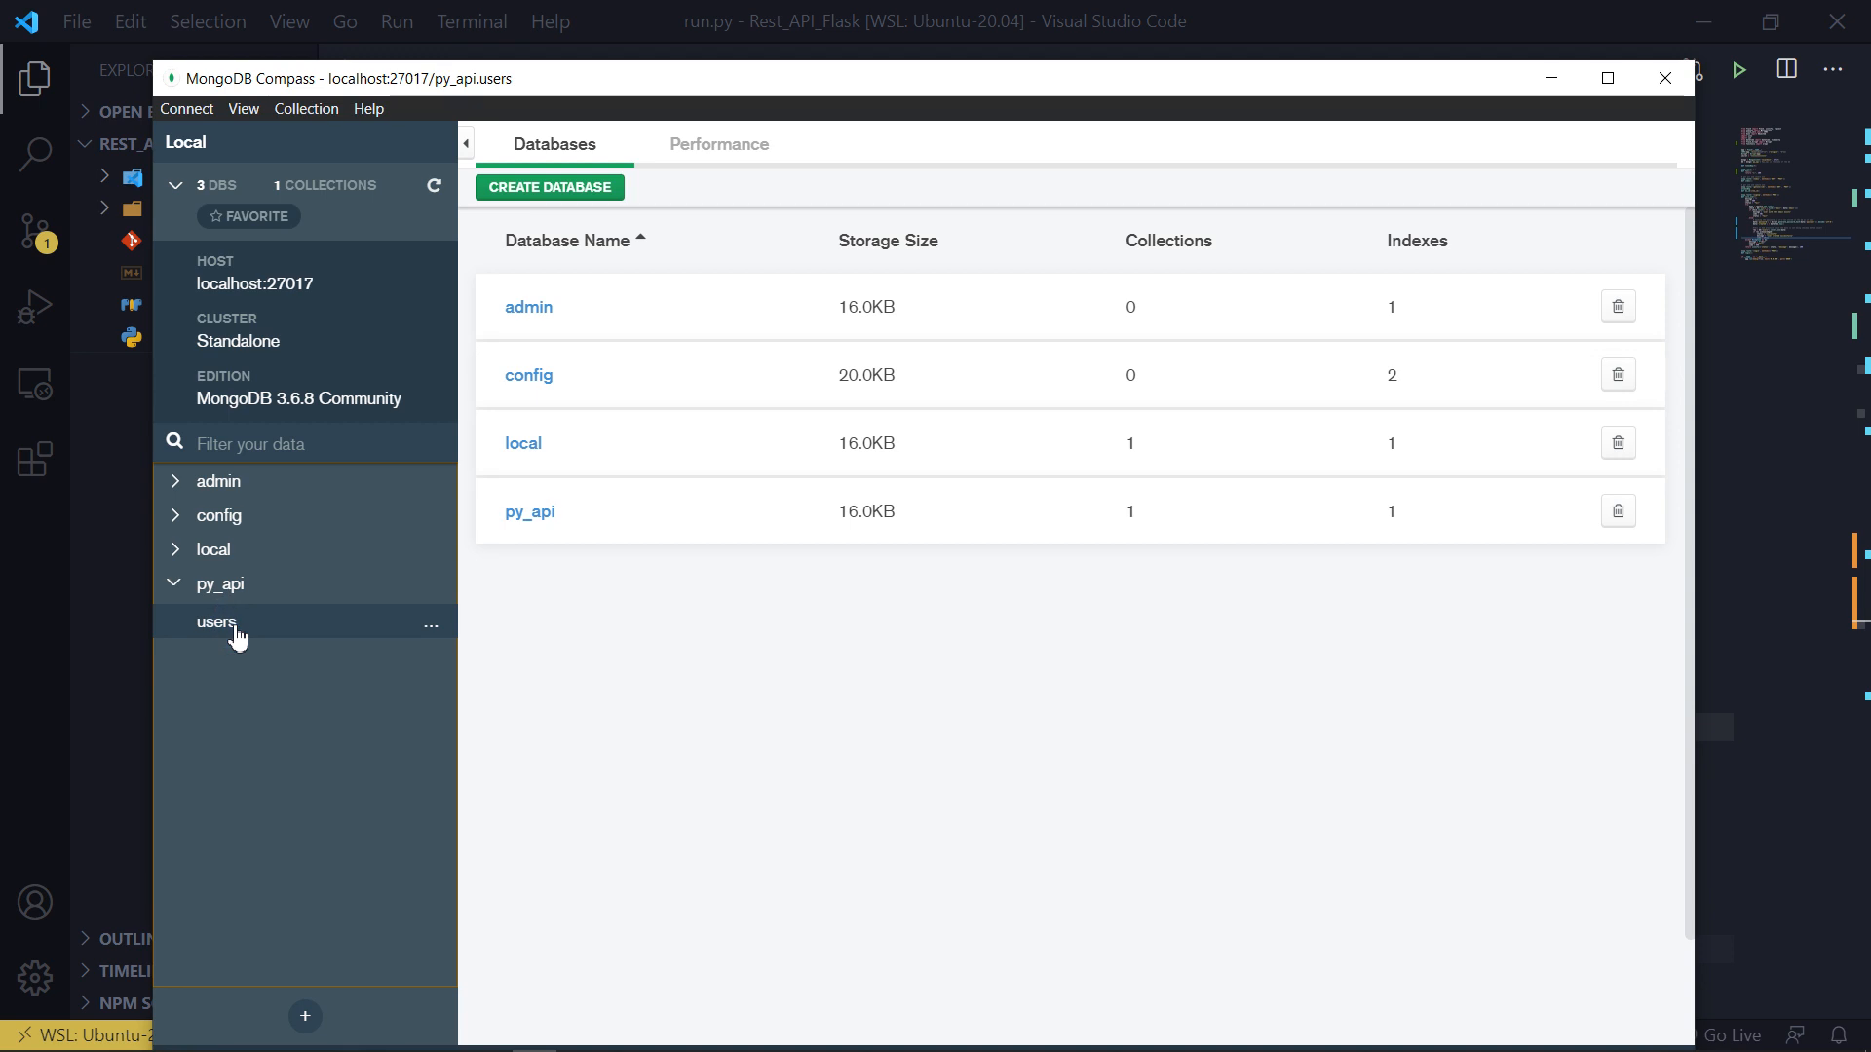
click(216, 622)
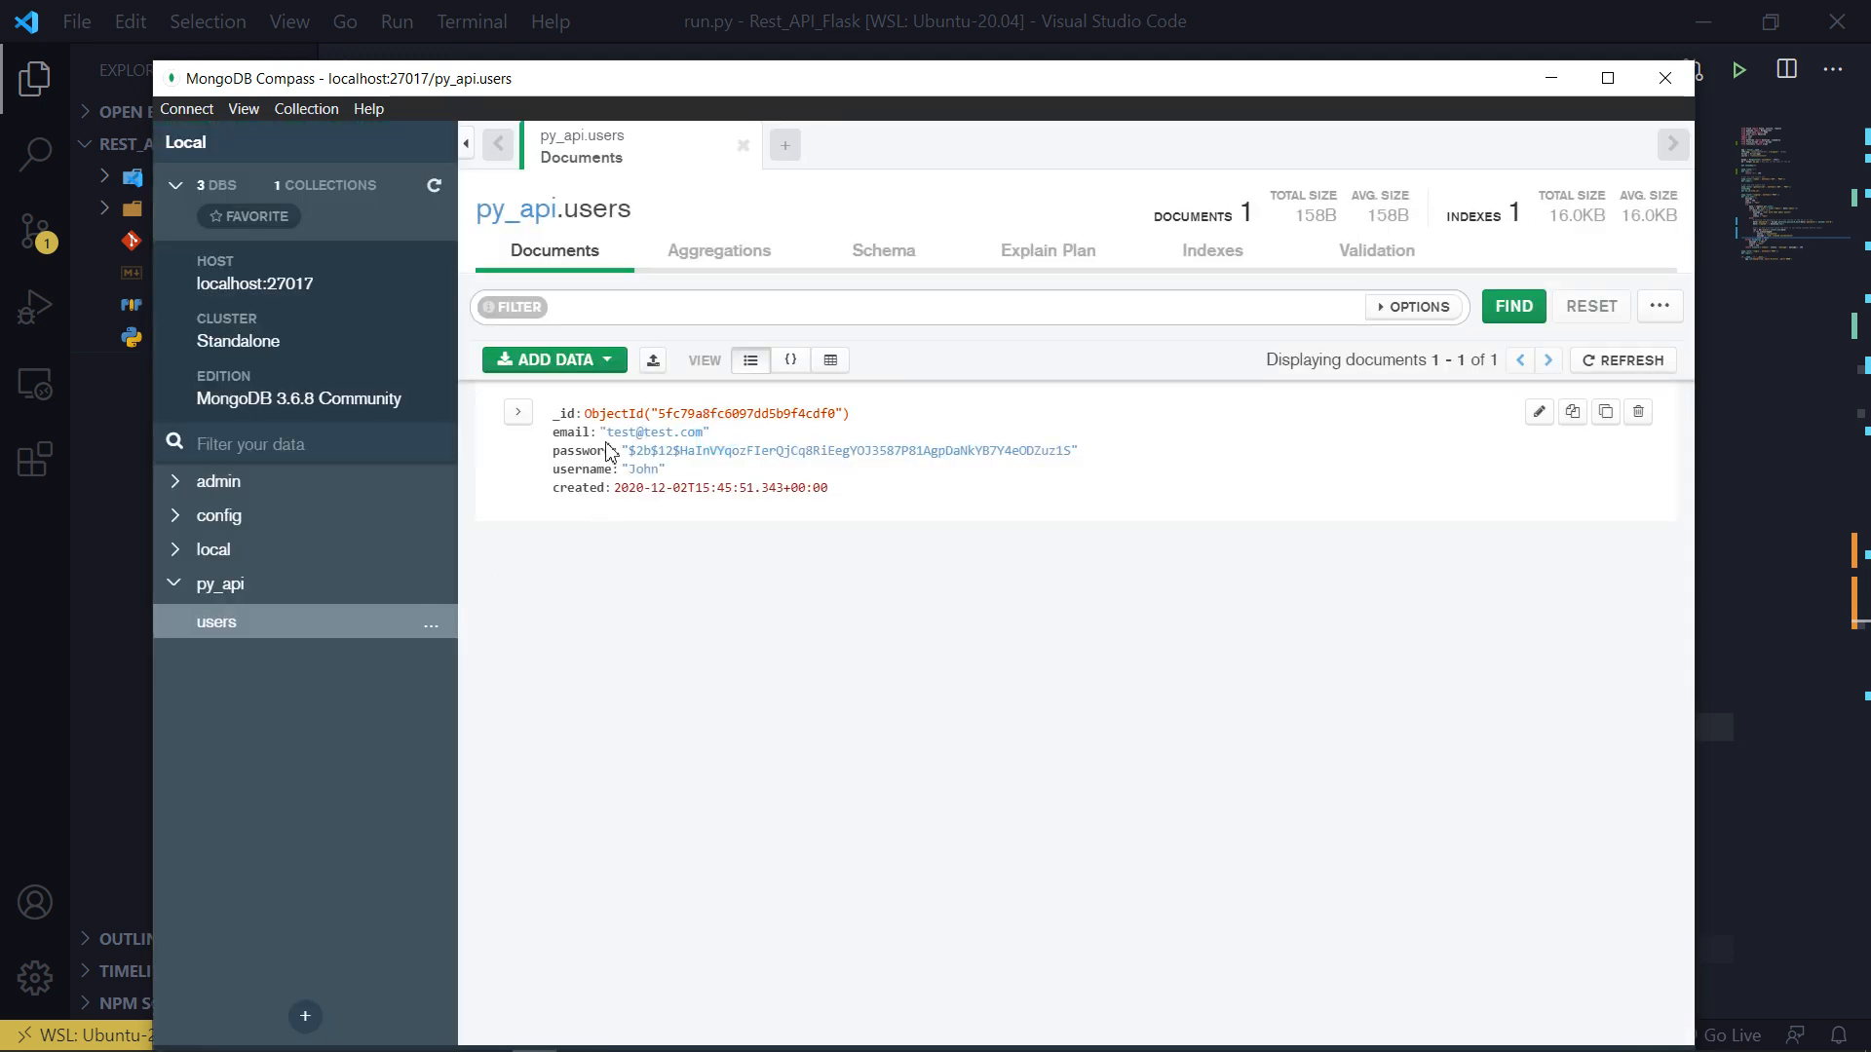
double_click(657, 432)
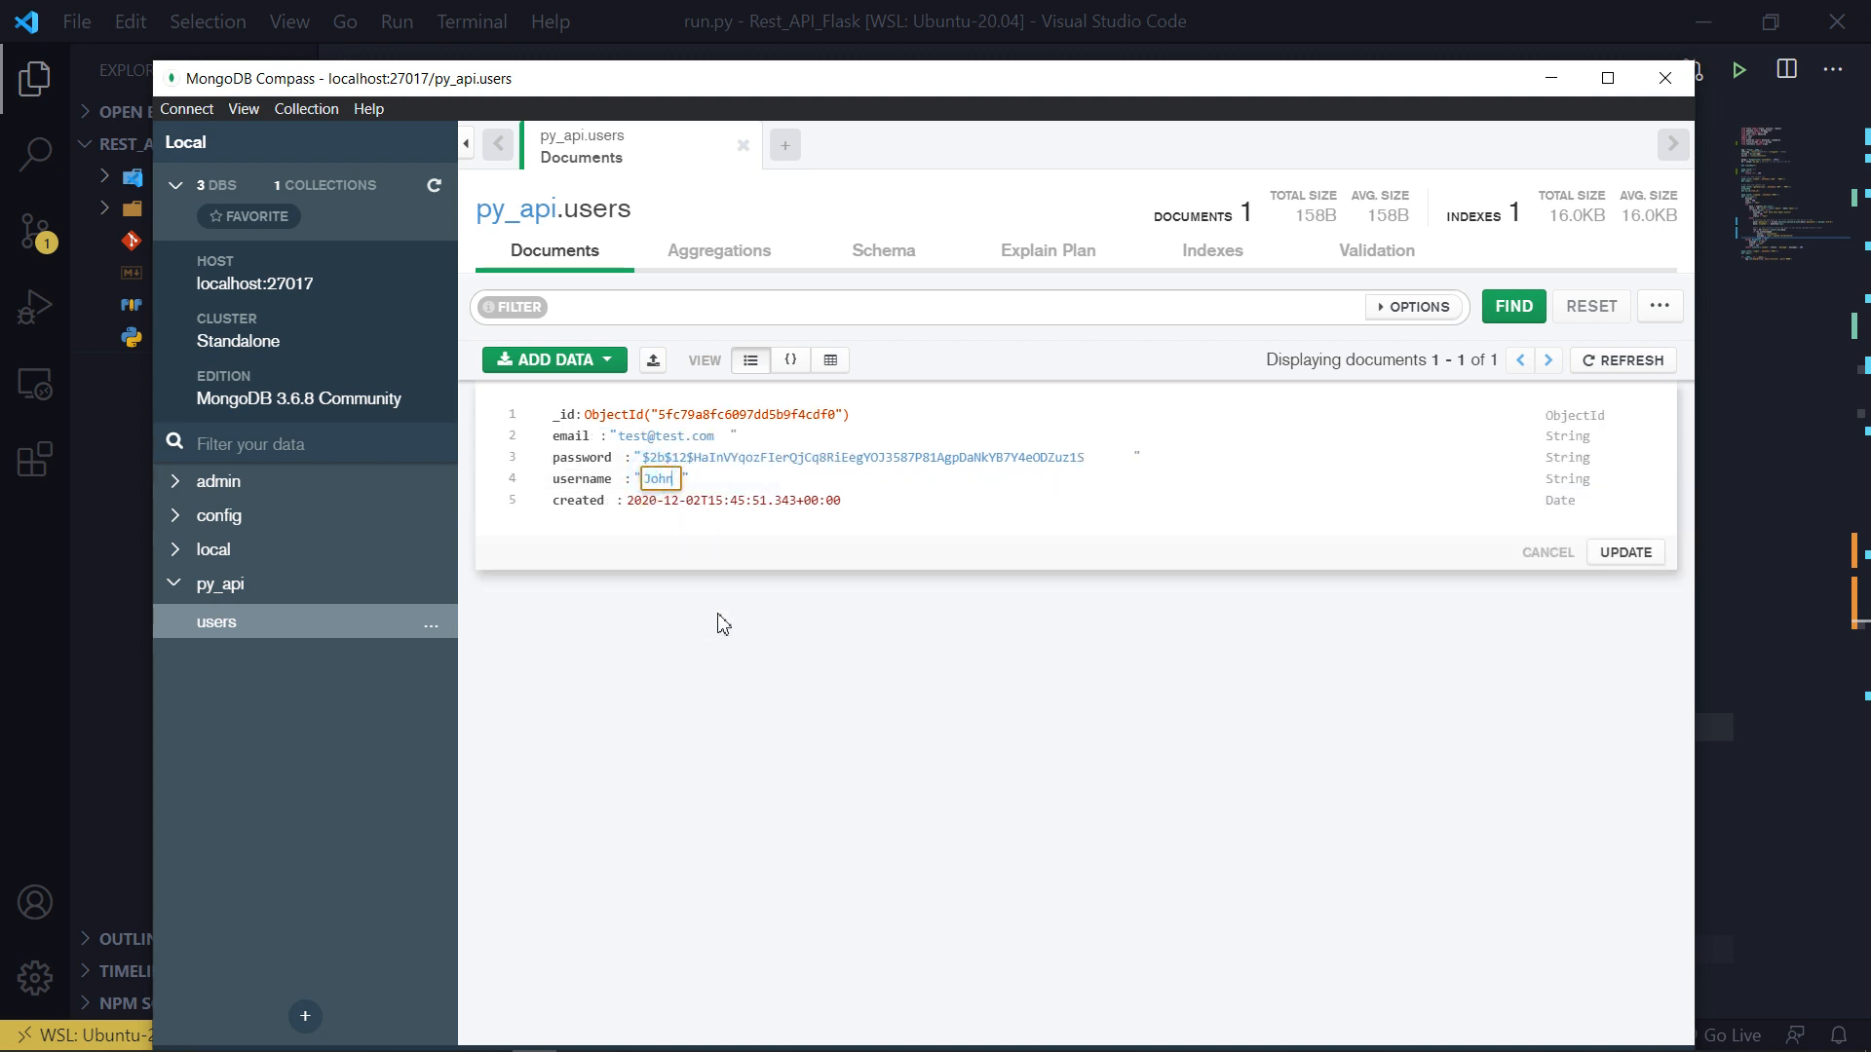
click(1549, 556)
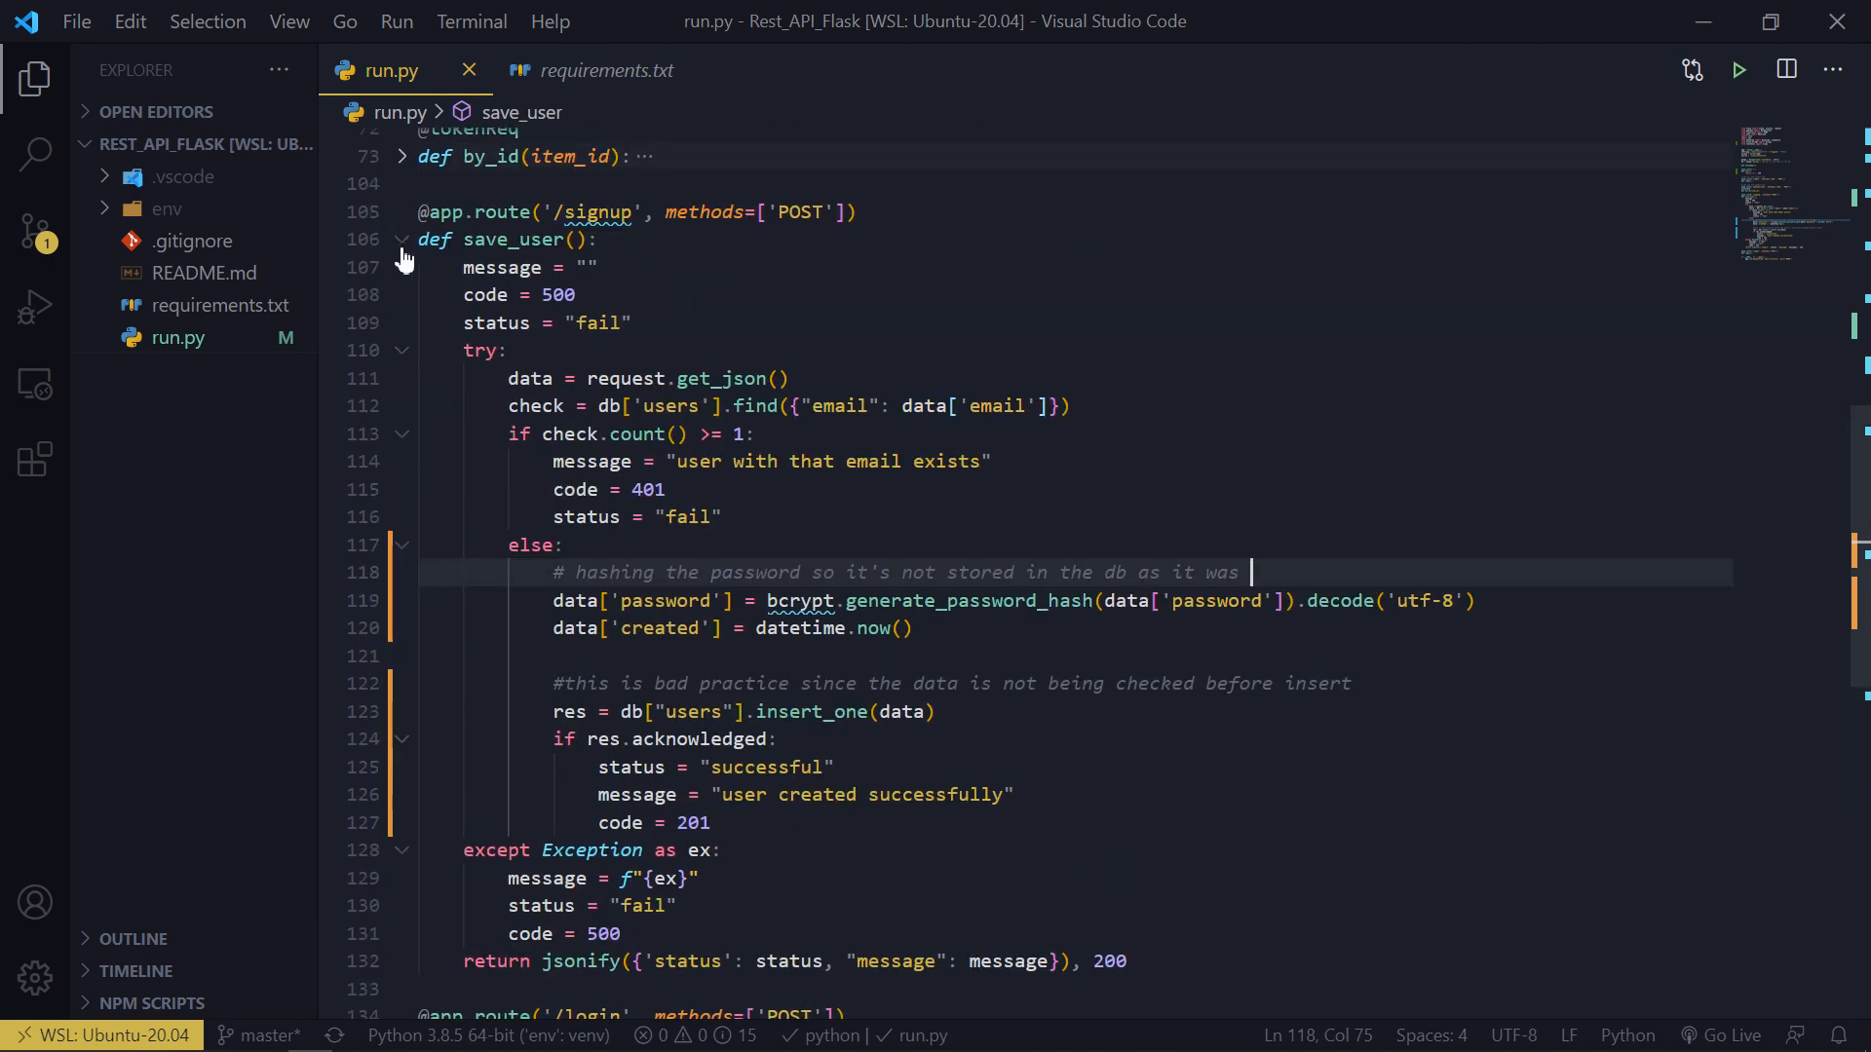
- Collapse save_user and expand login in run.py to read its token-generating code
click(402, 239)
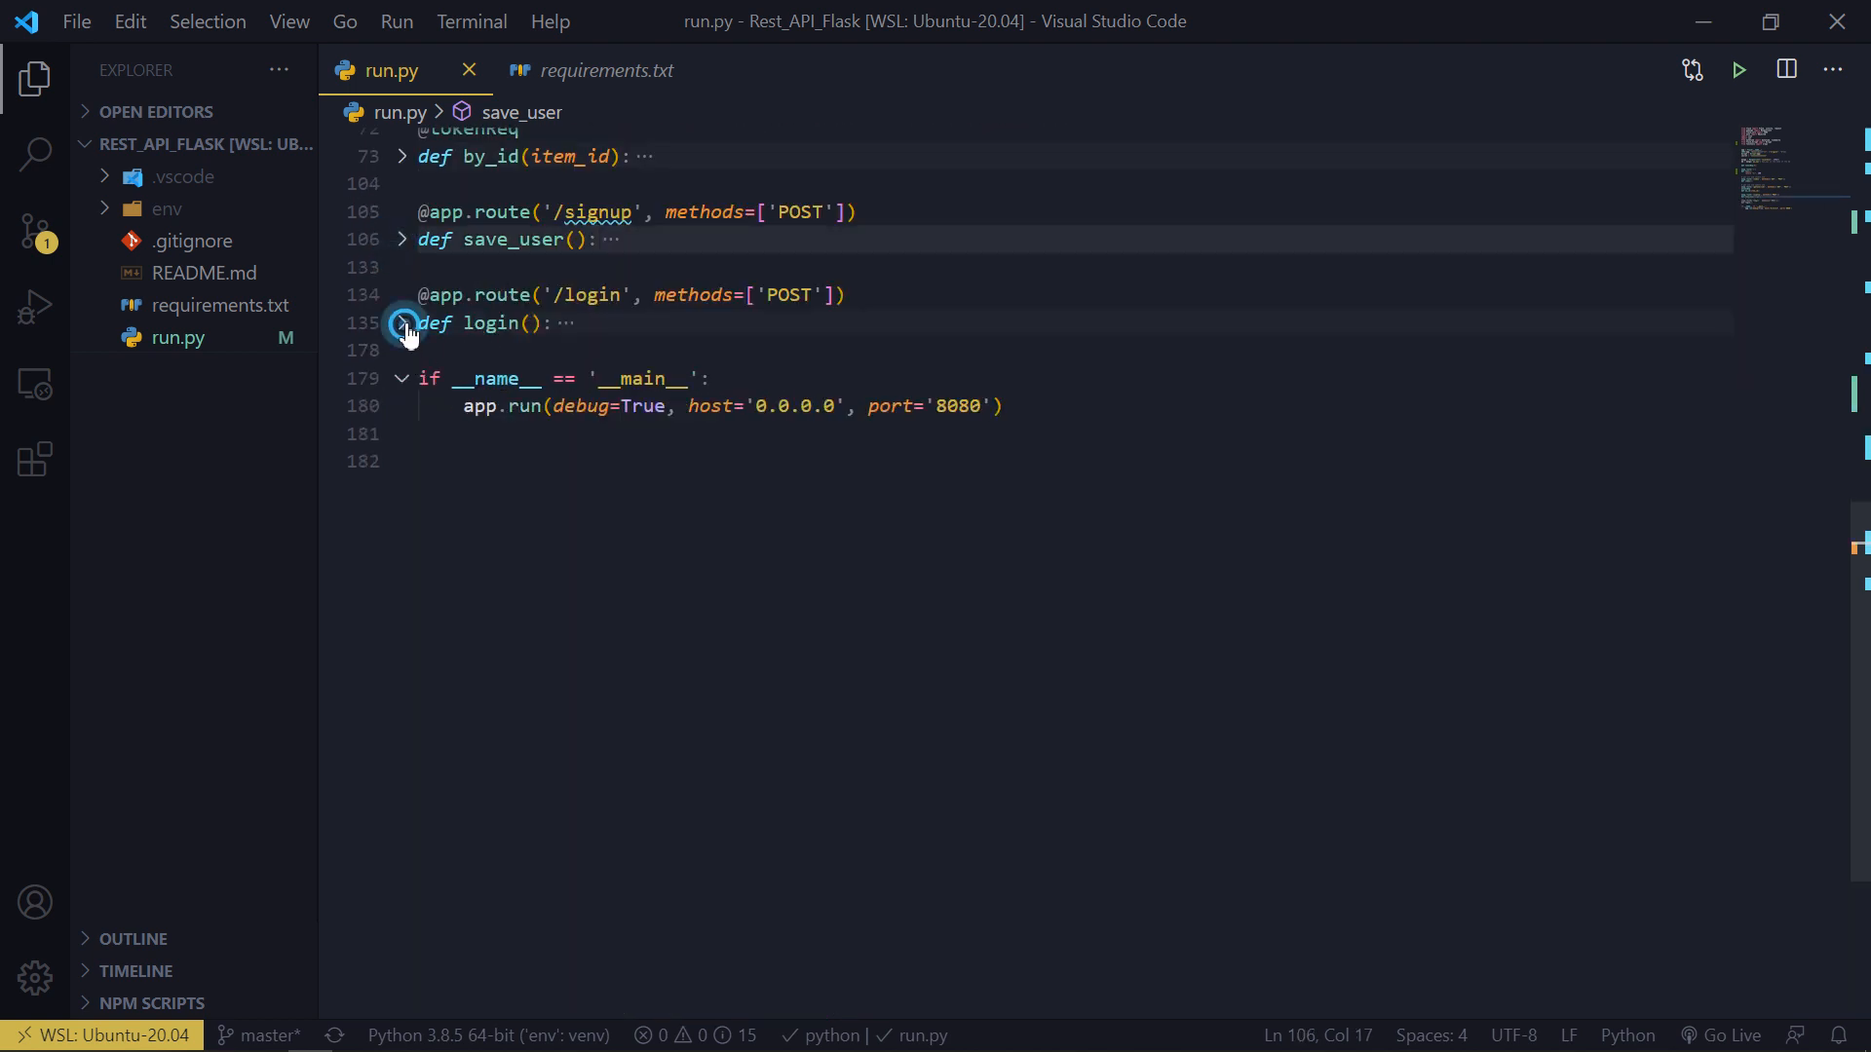
click(403, 323)
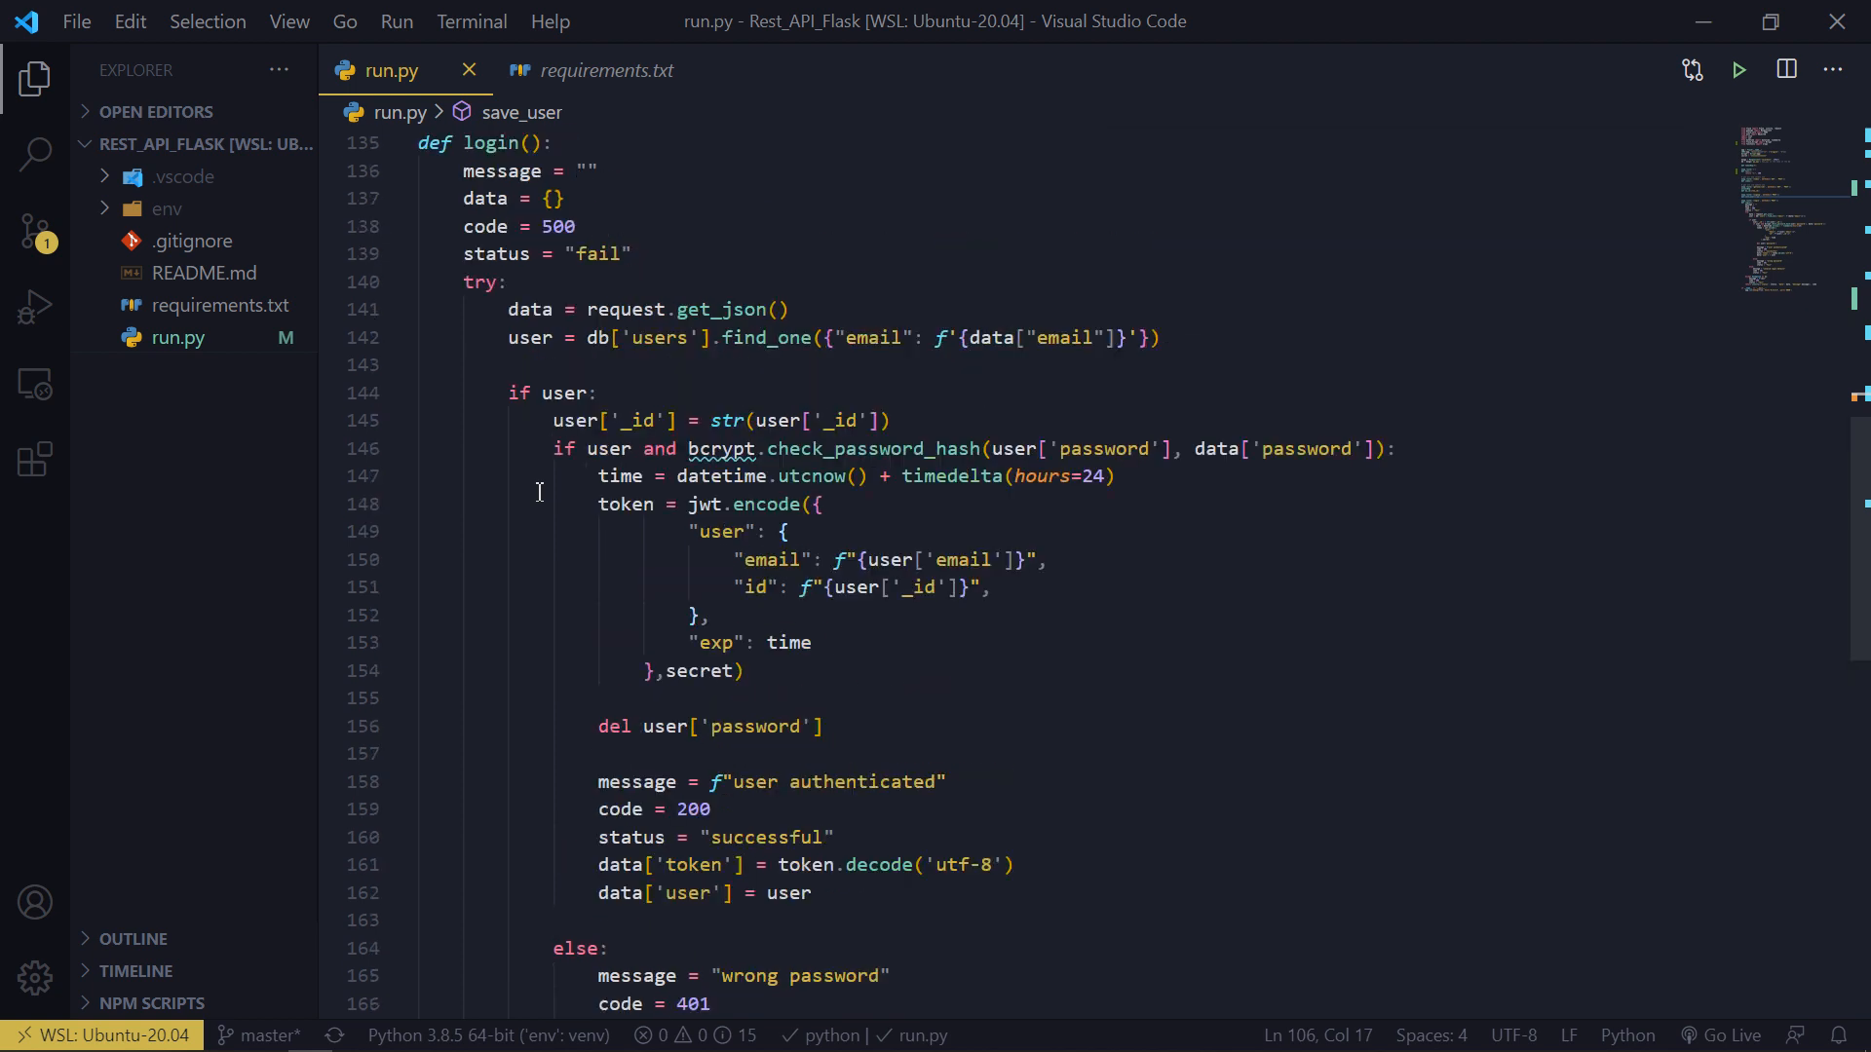
scroll(down, 3)
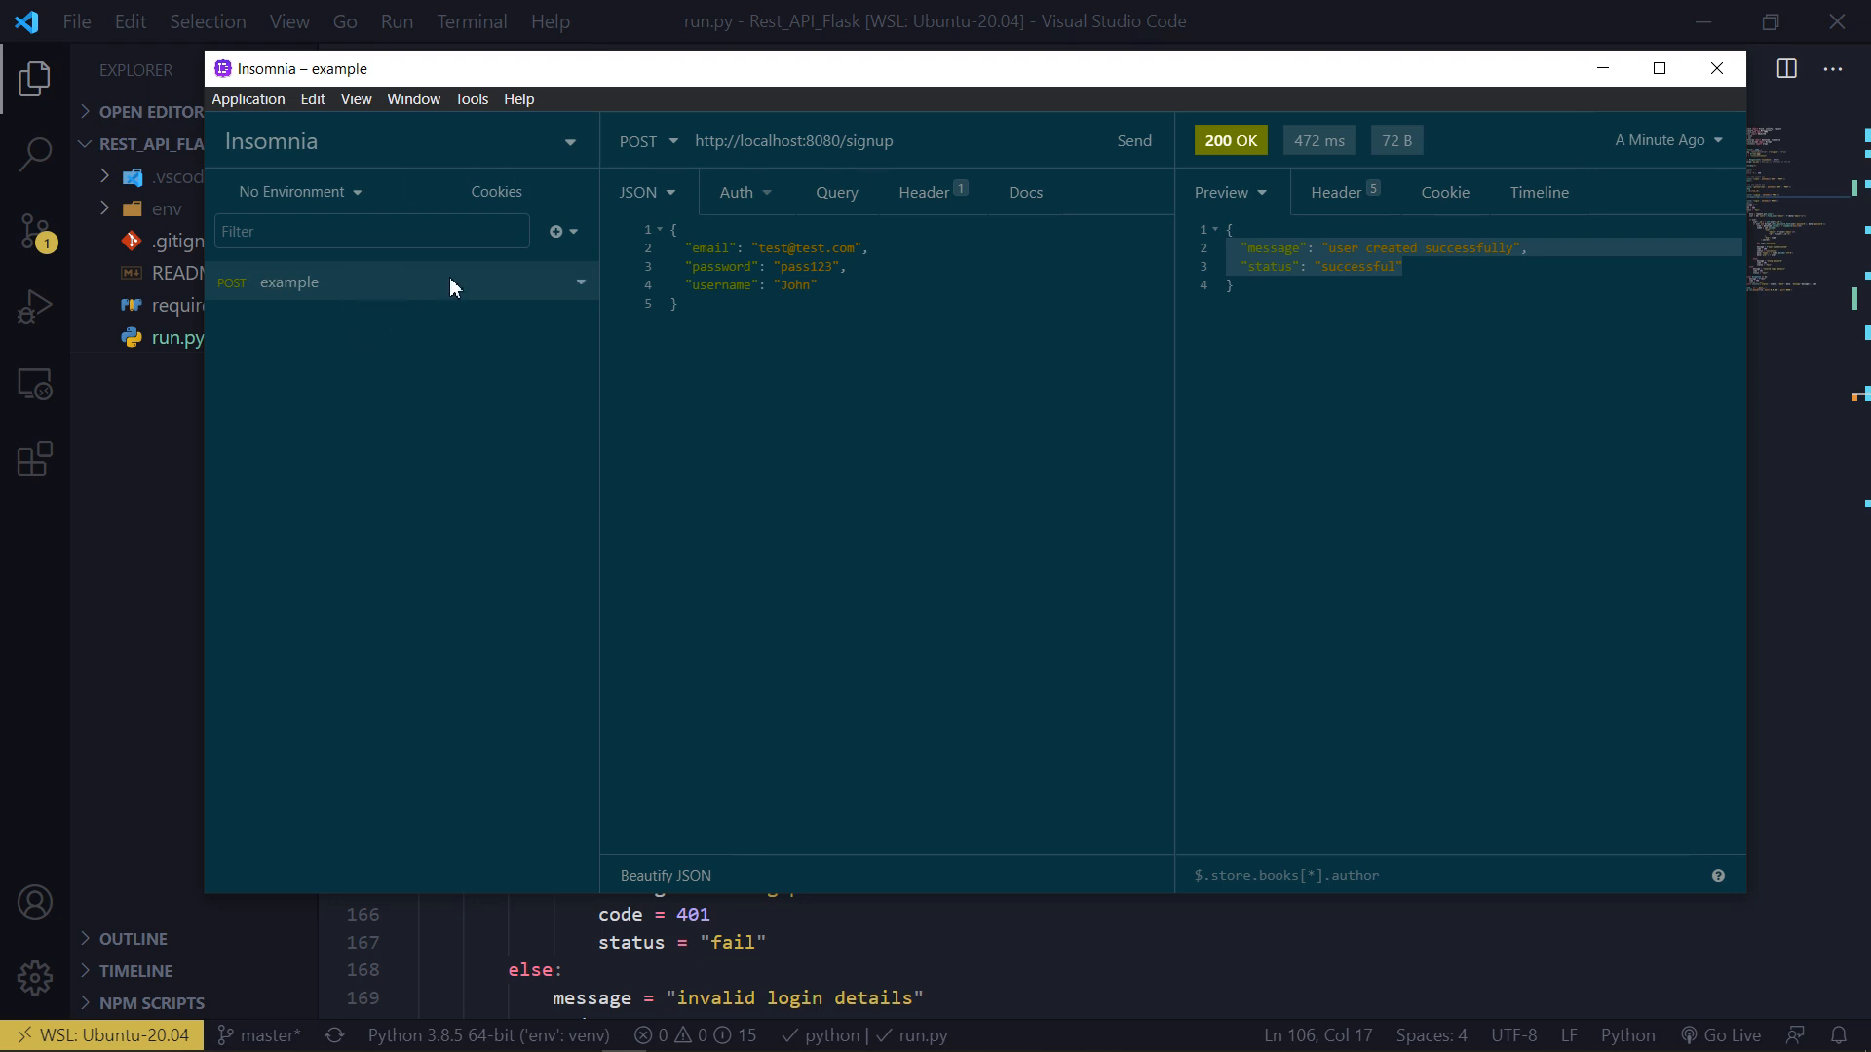
- Rename the example request to 'signup' through its settings
click(581, 281)
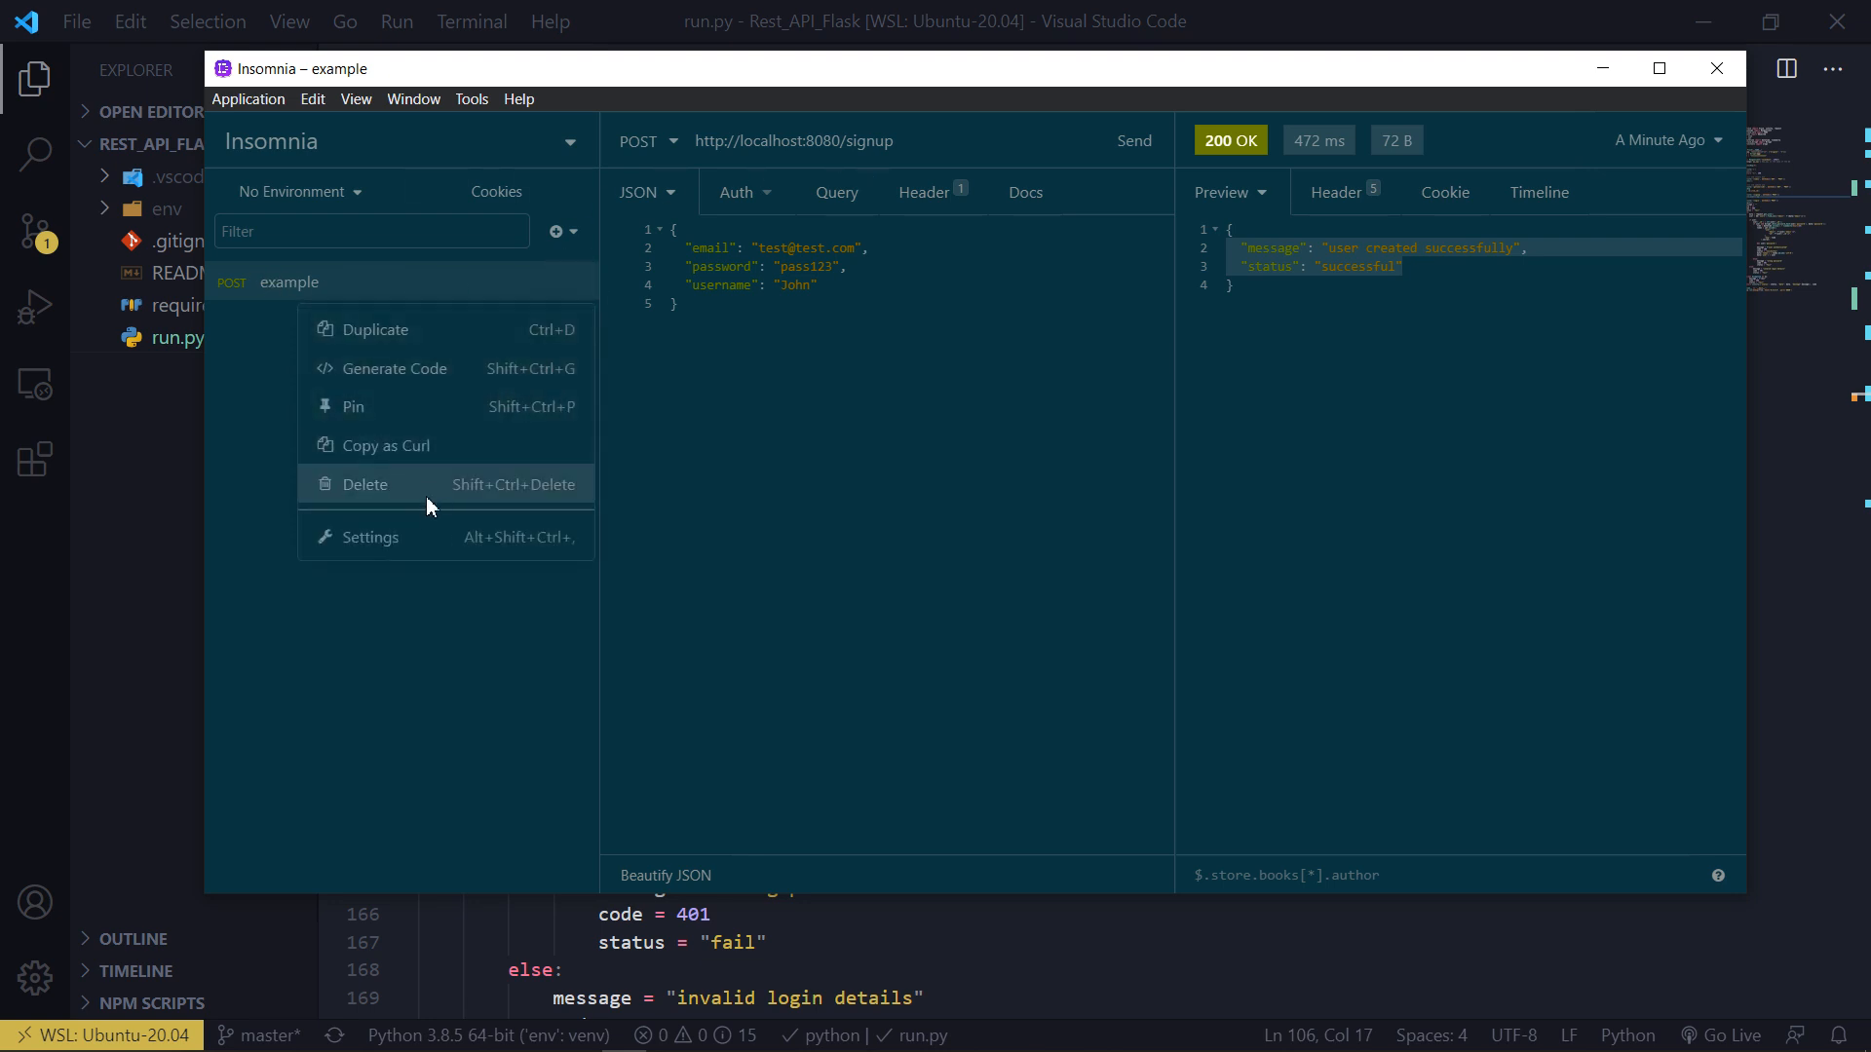
click(370, 537)
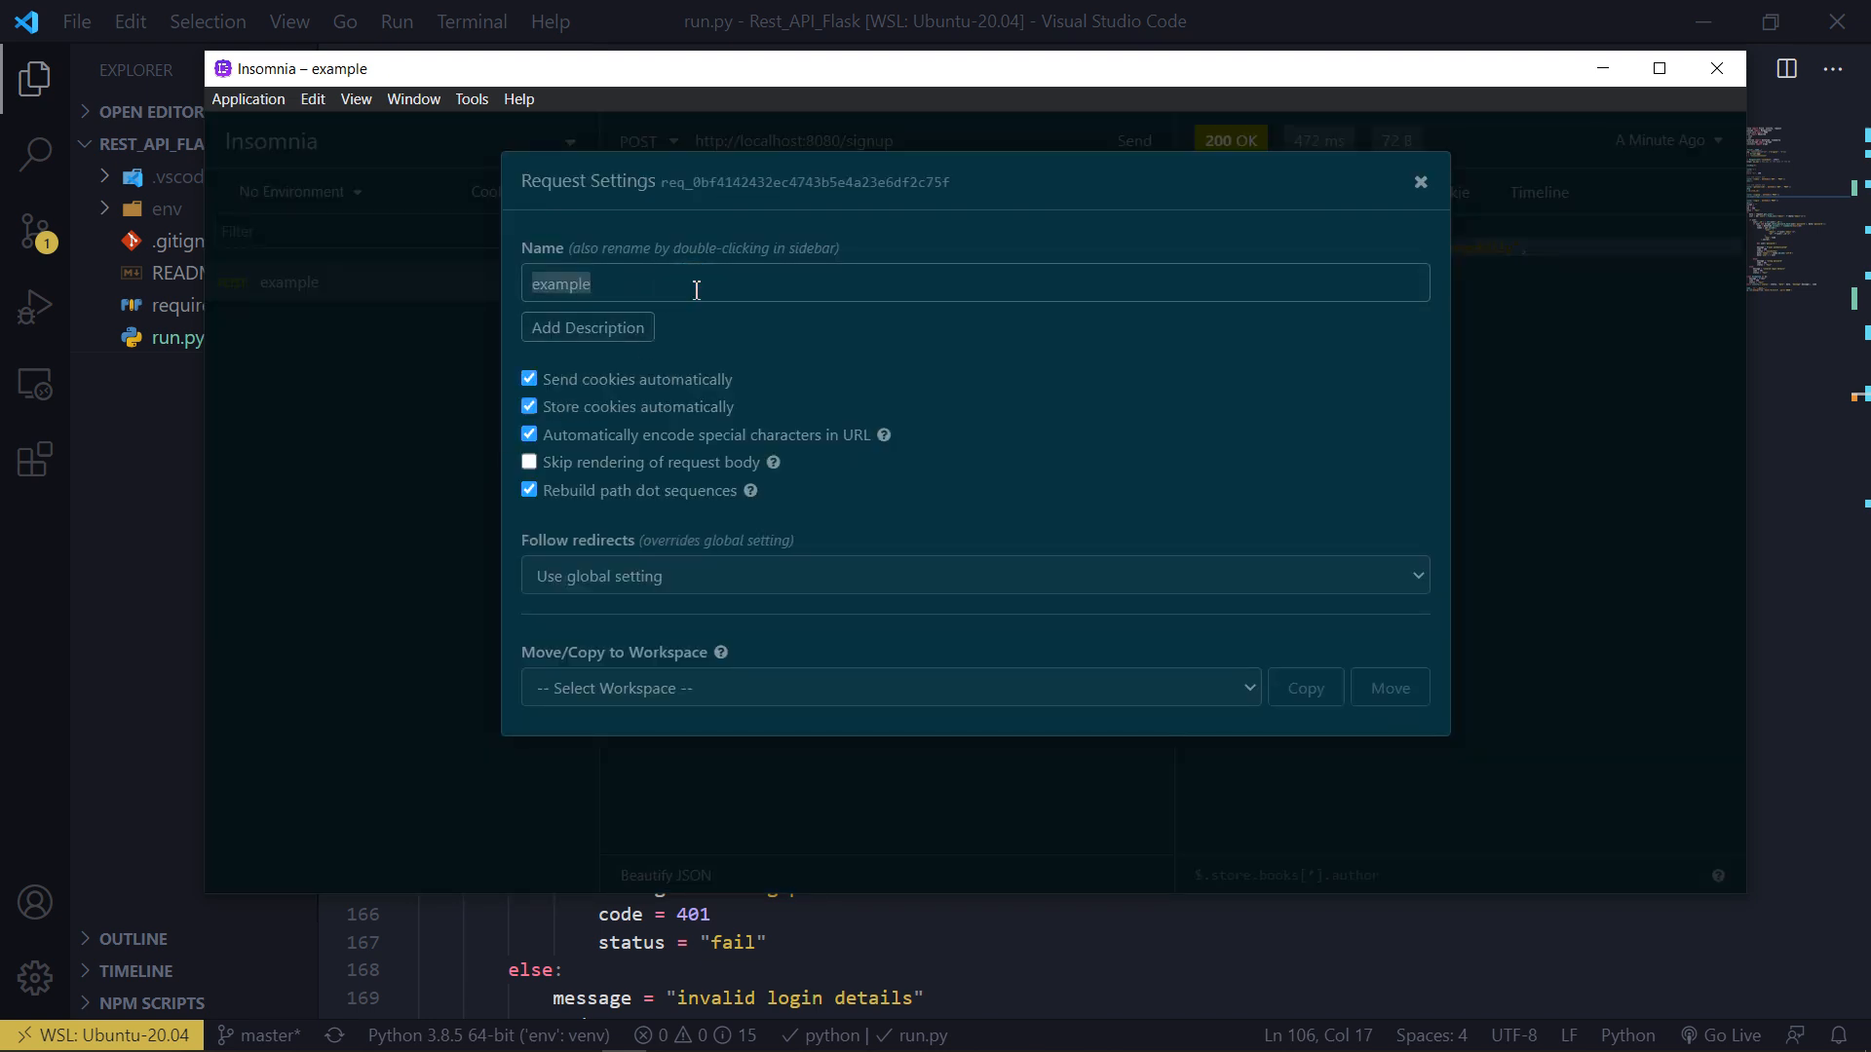
text(signup)
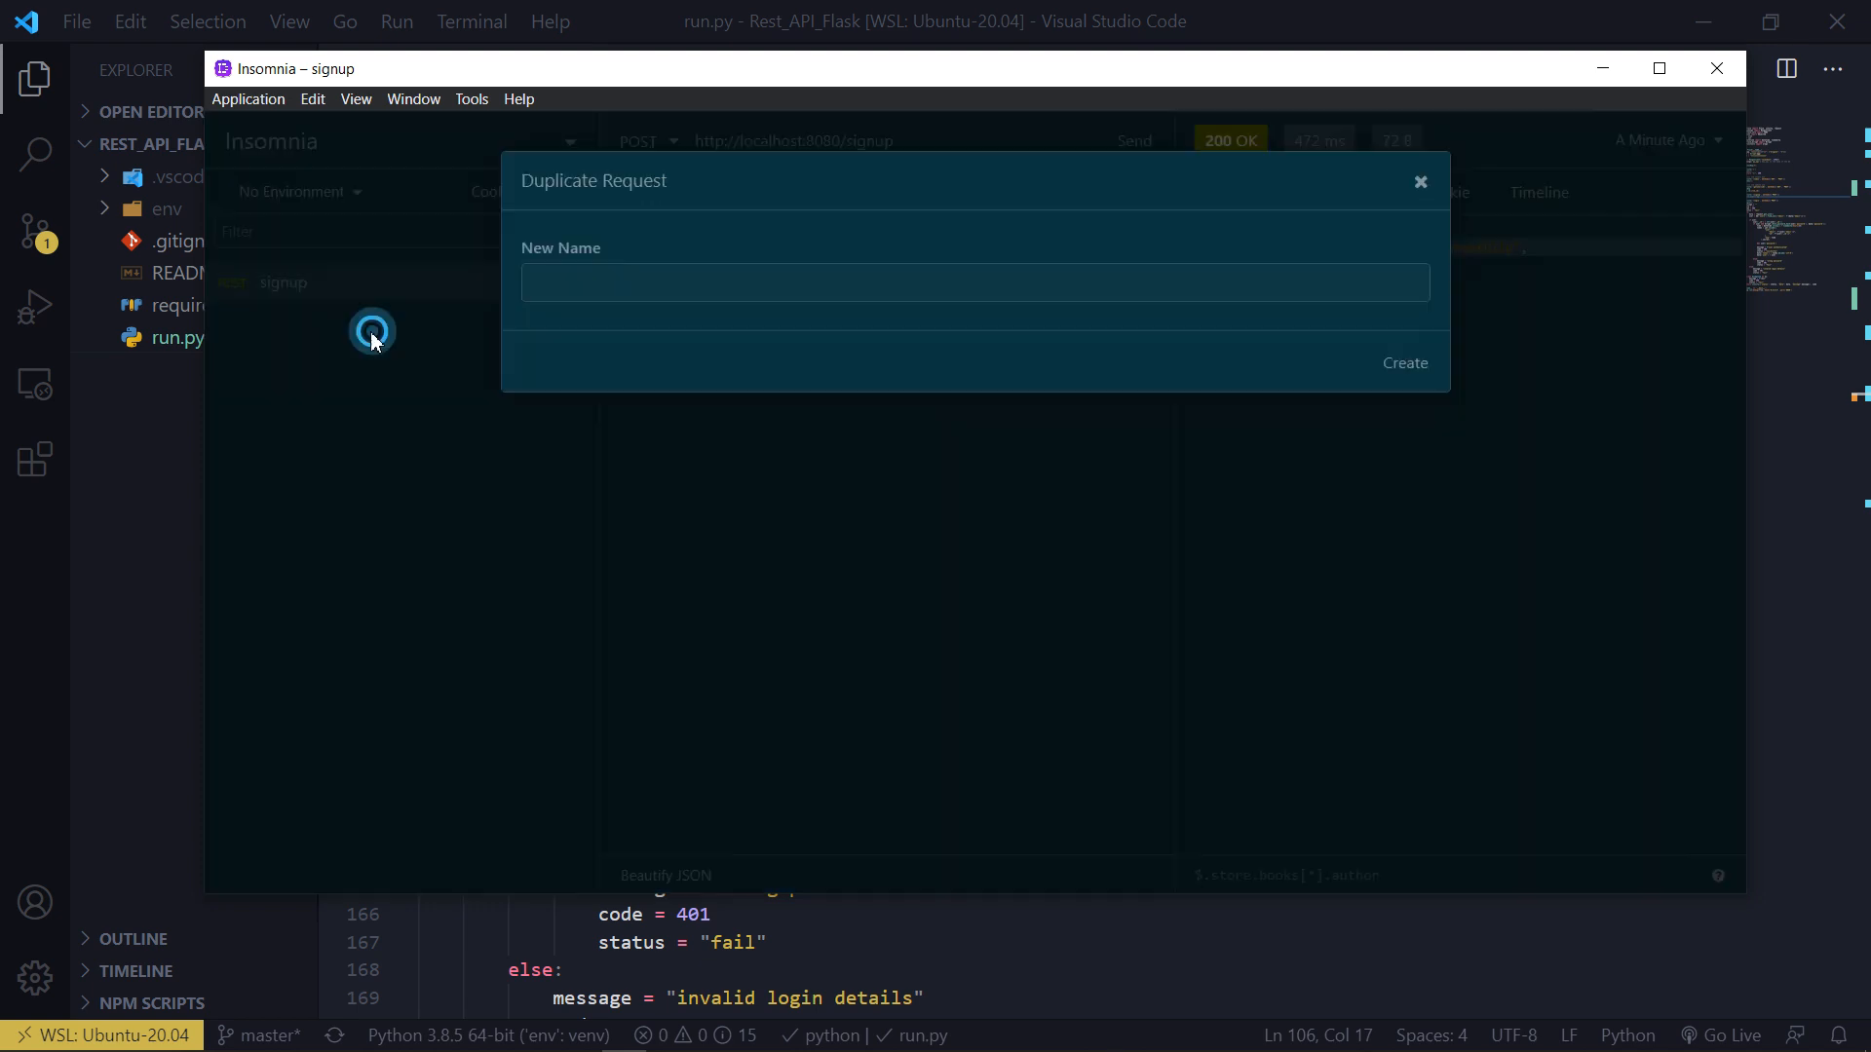
- Duplicate the request as 'login' targeting localhost:8080/login
text(lo)
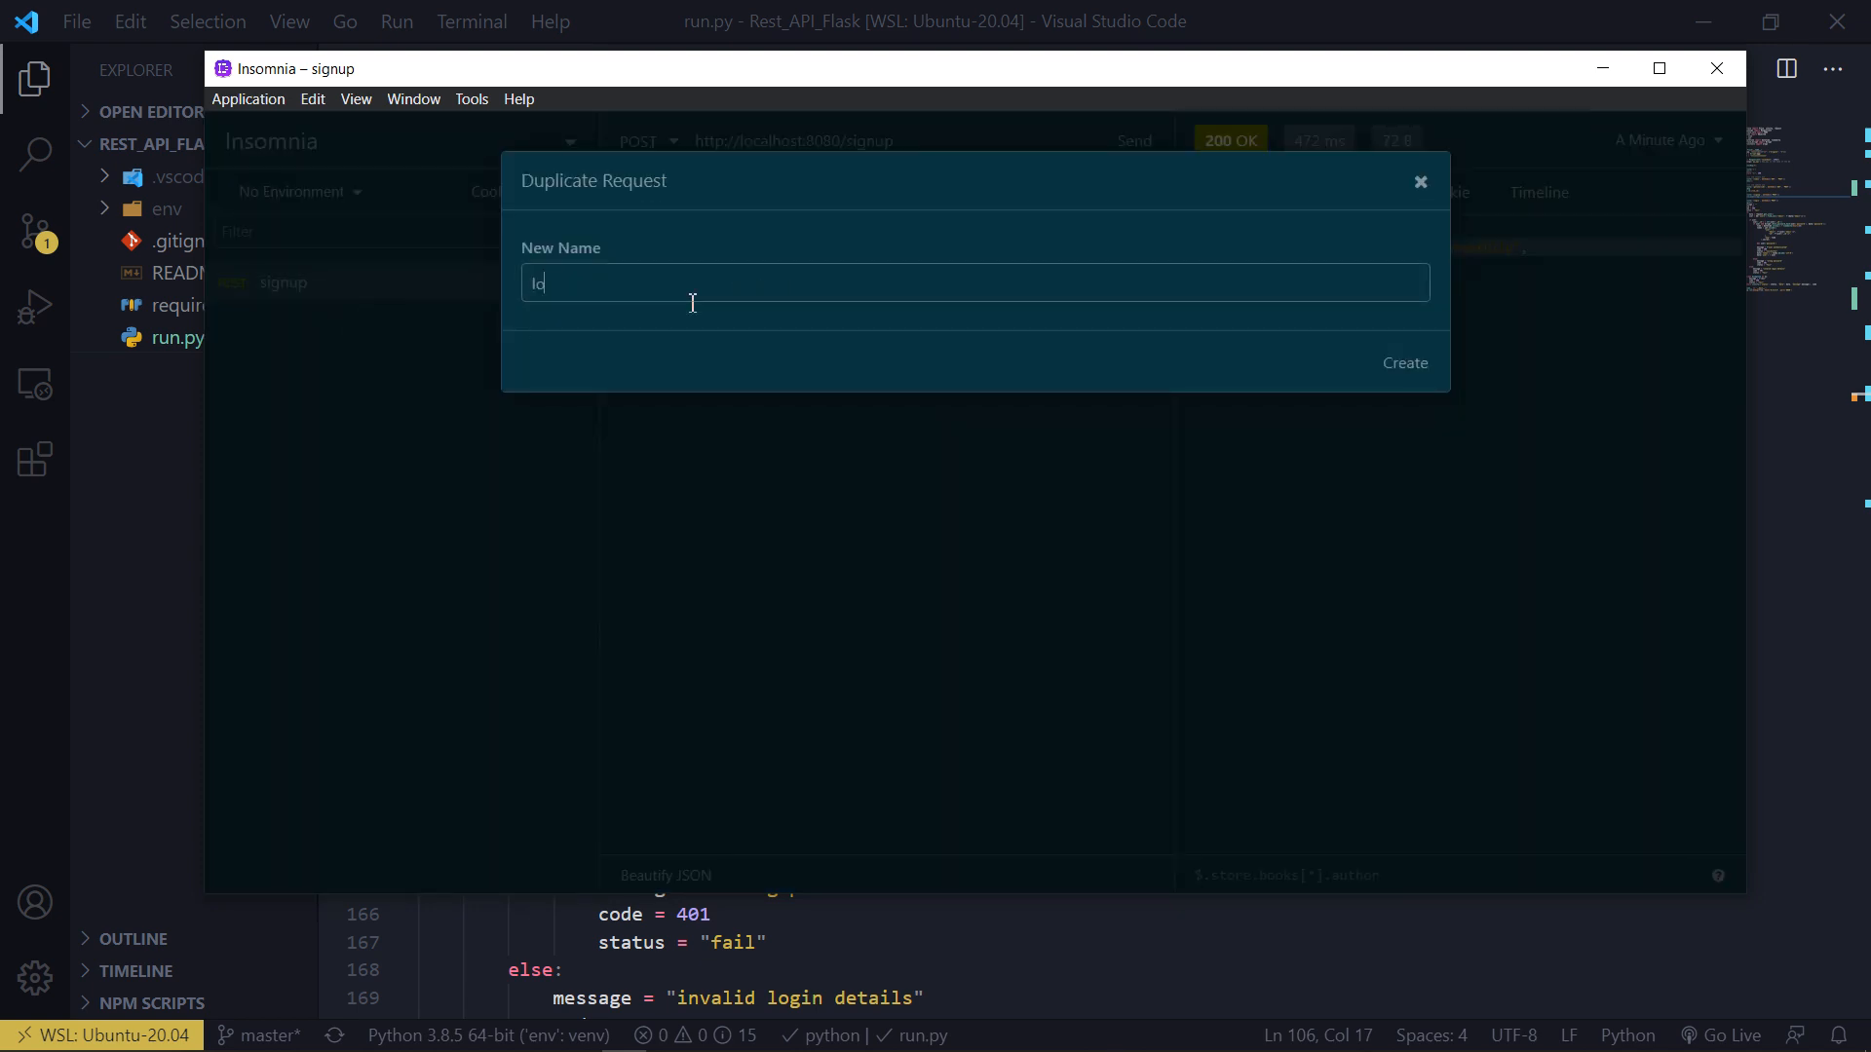
click(1405, 362)
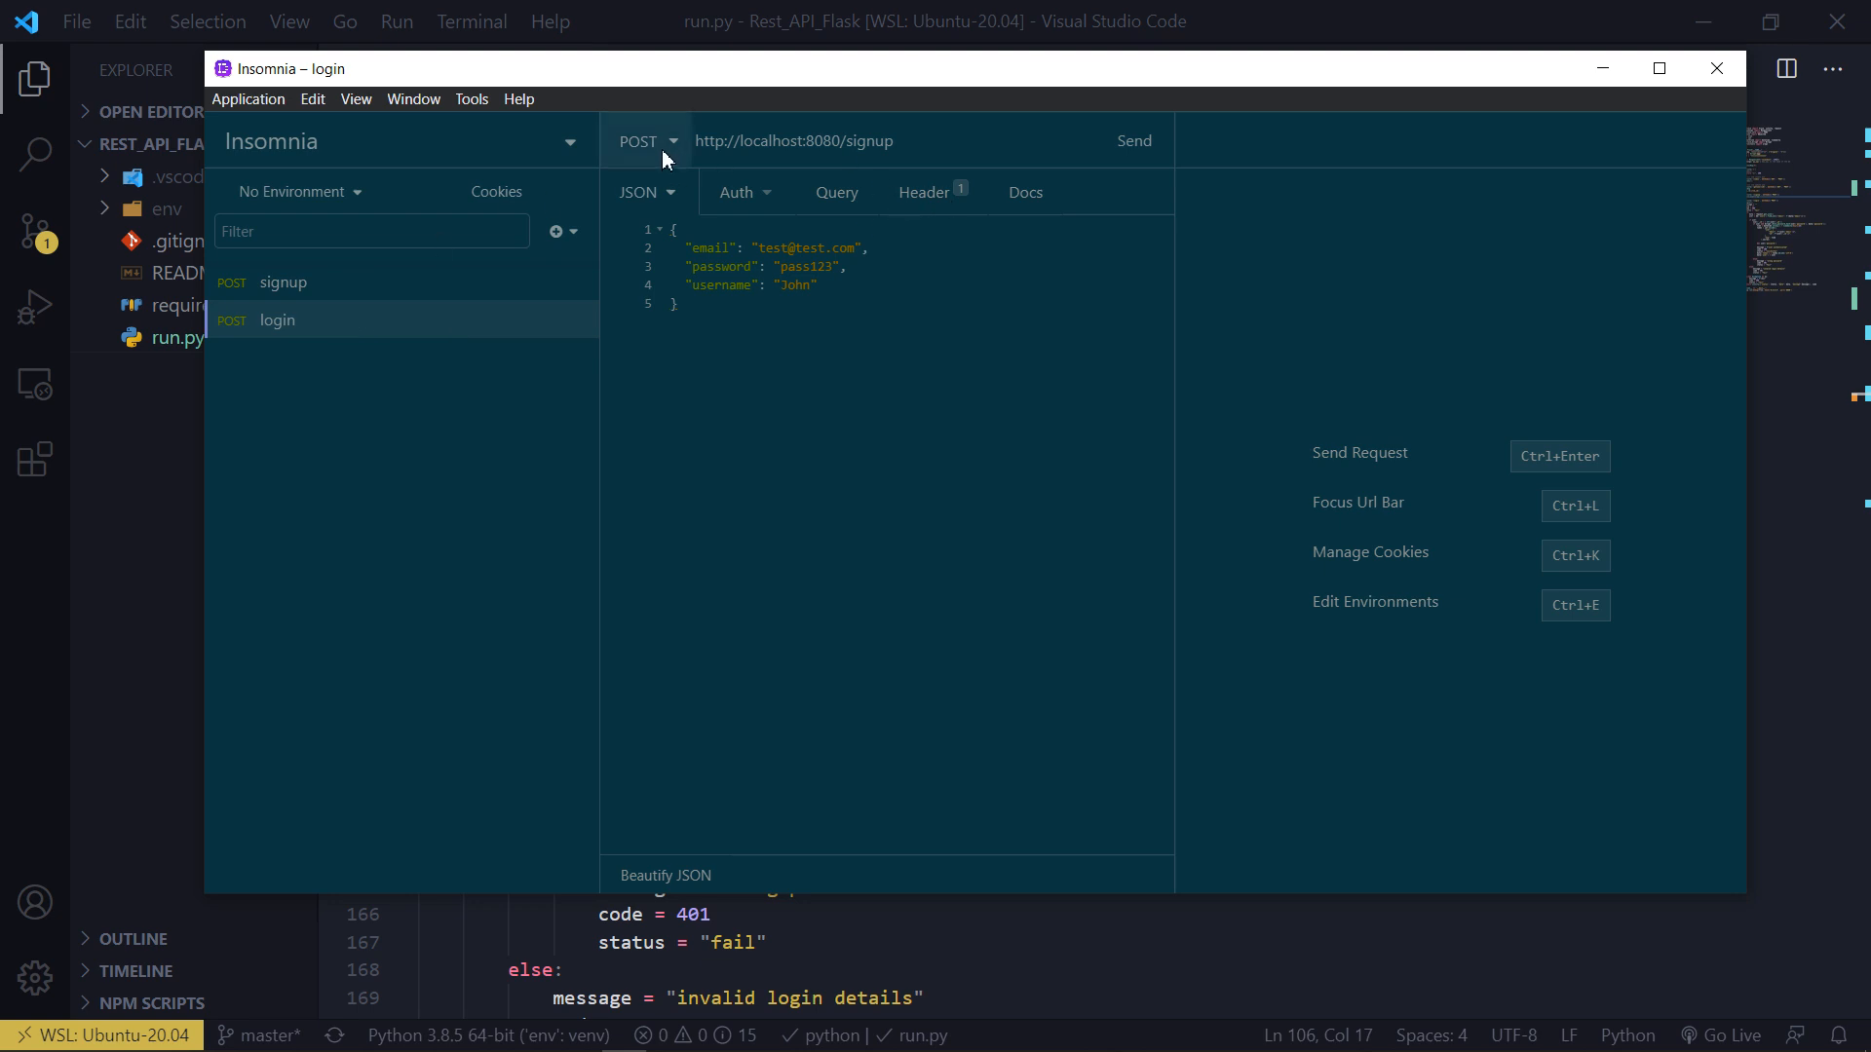
click(647, 140)
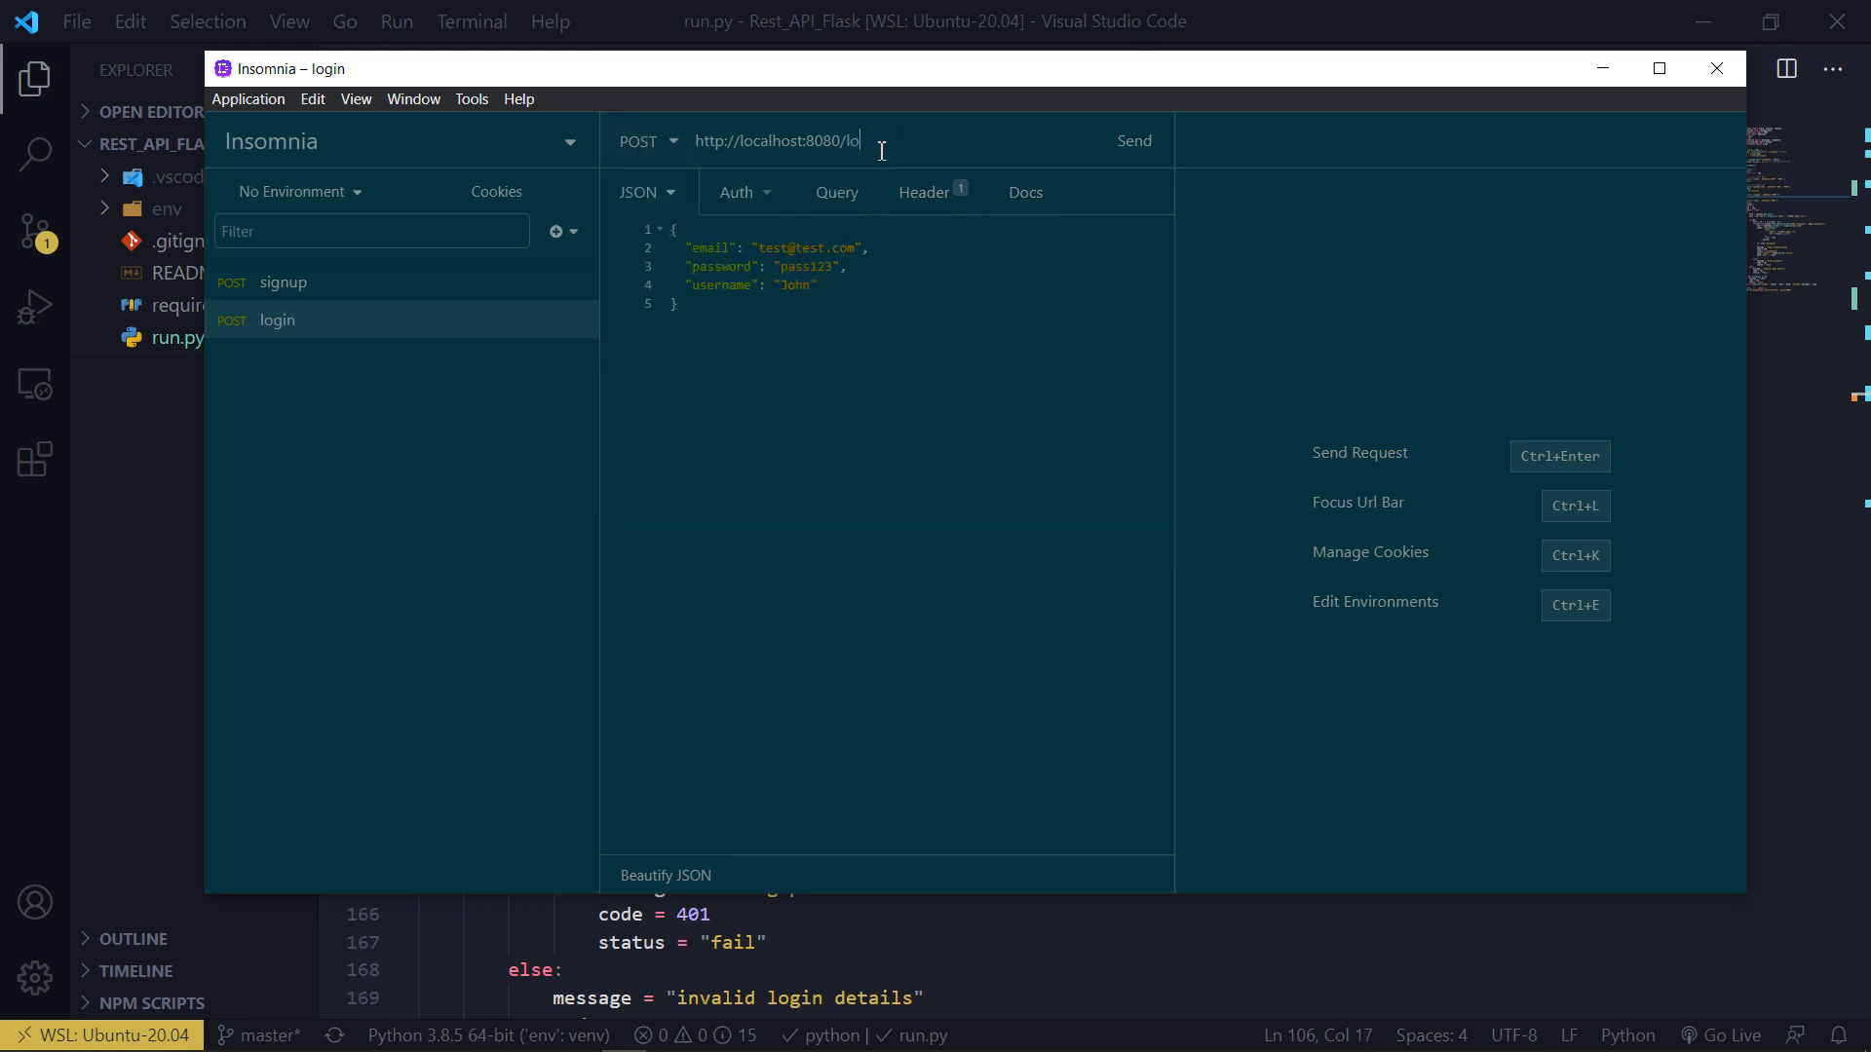
text(gin)
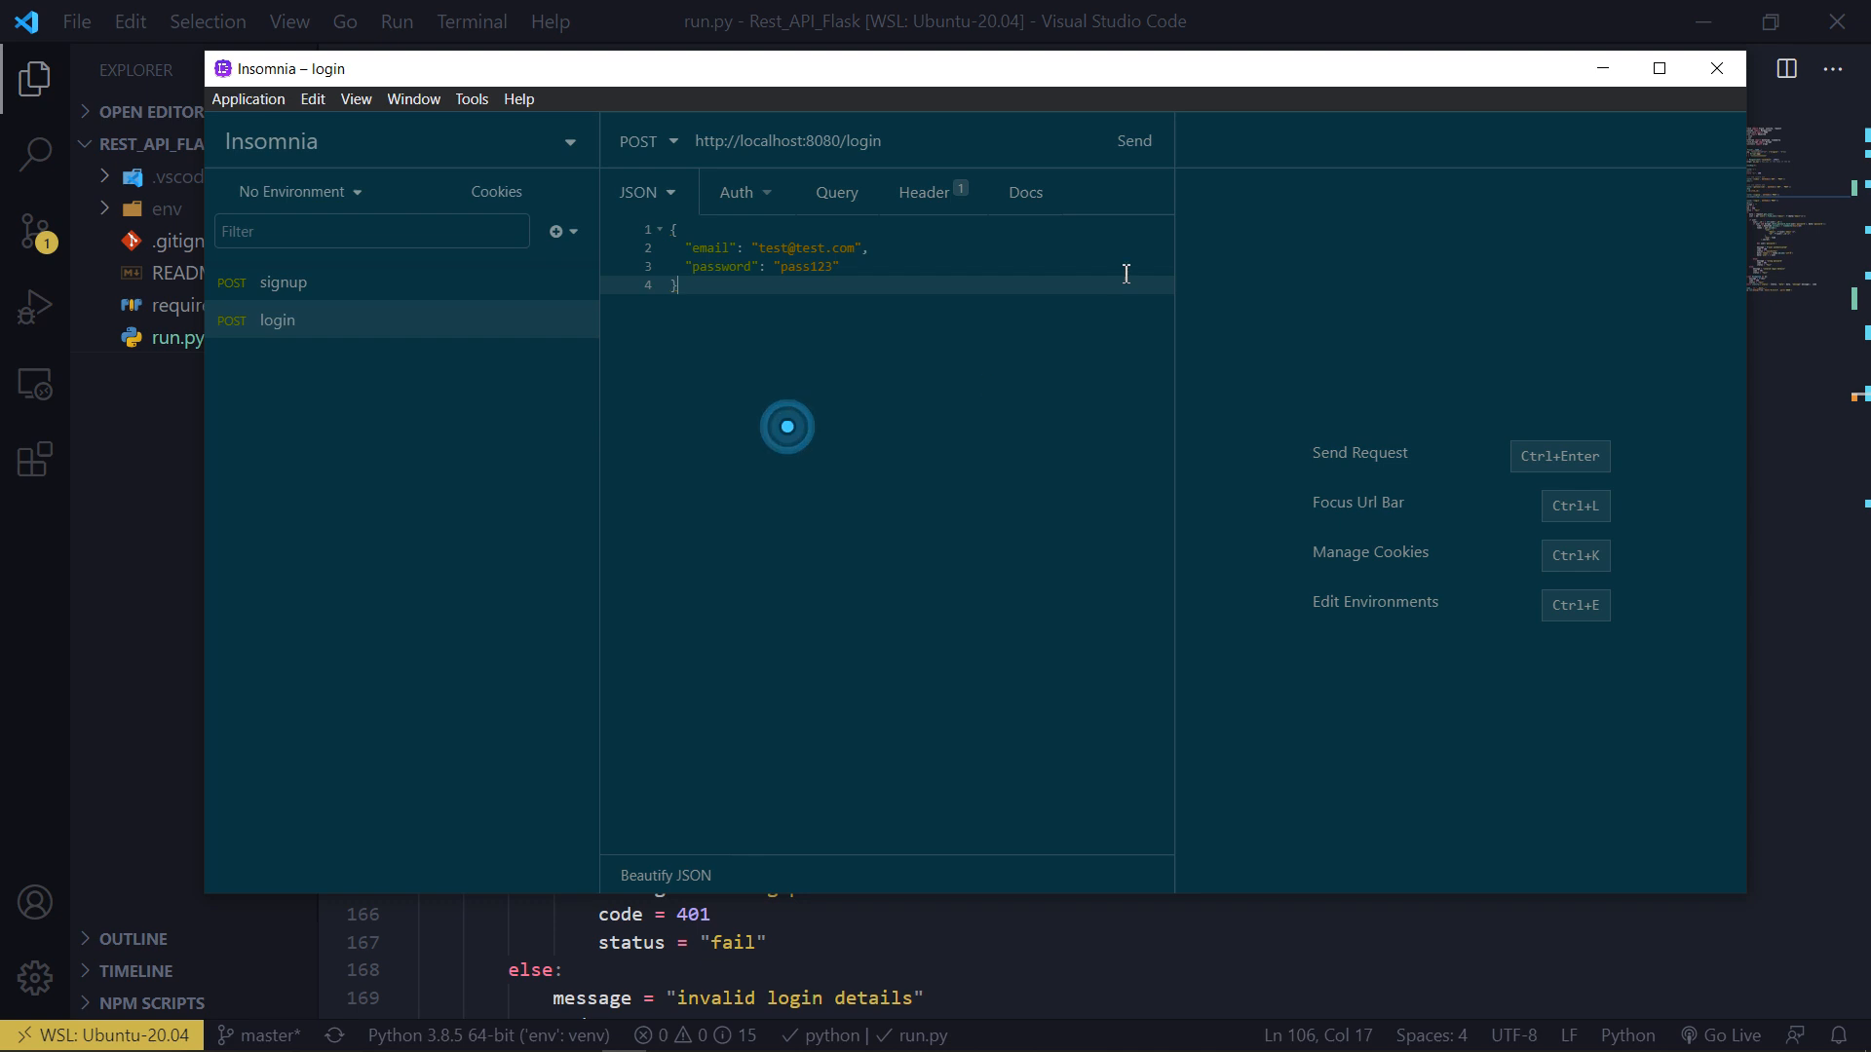
- Send the login request and widen the response pane to read the JWT token
click(1135, 140)
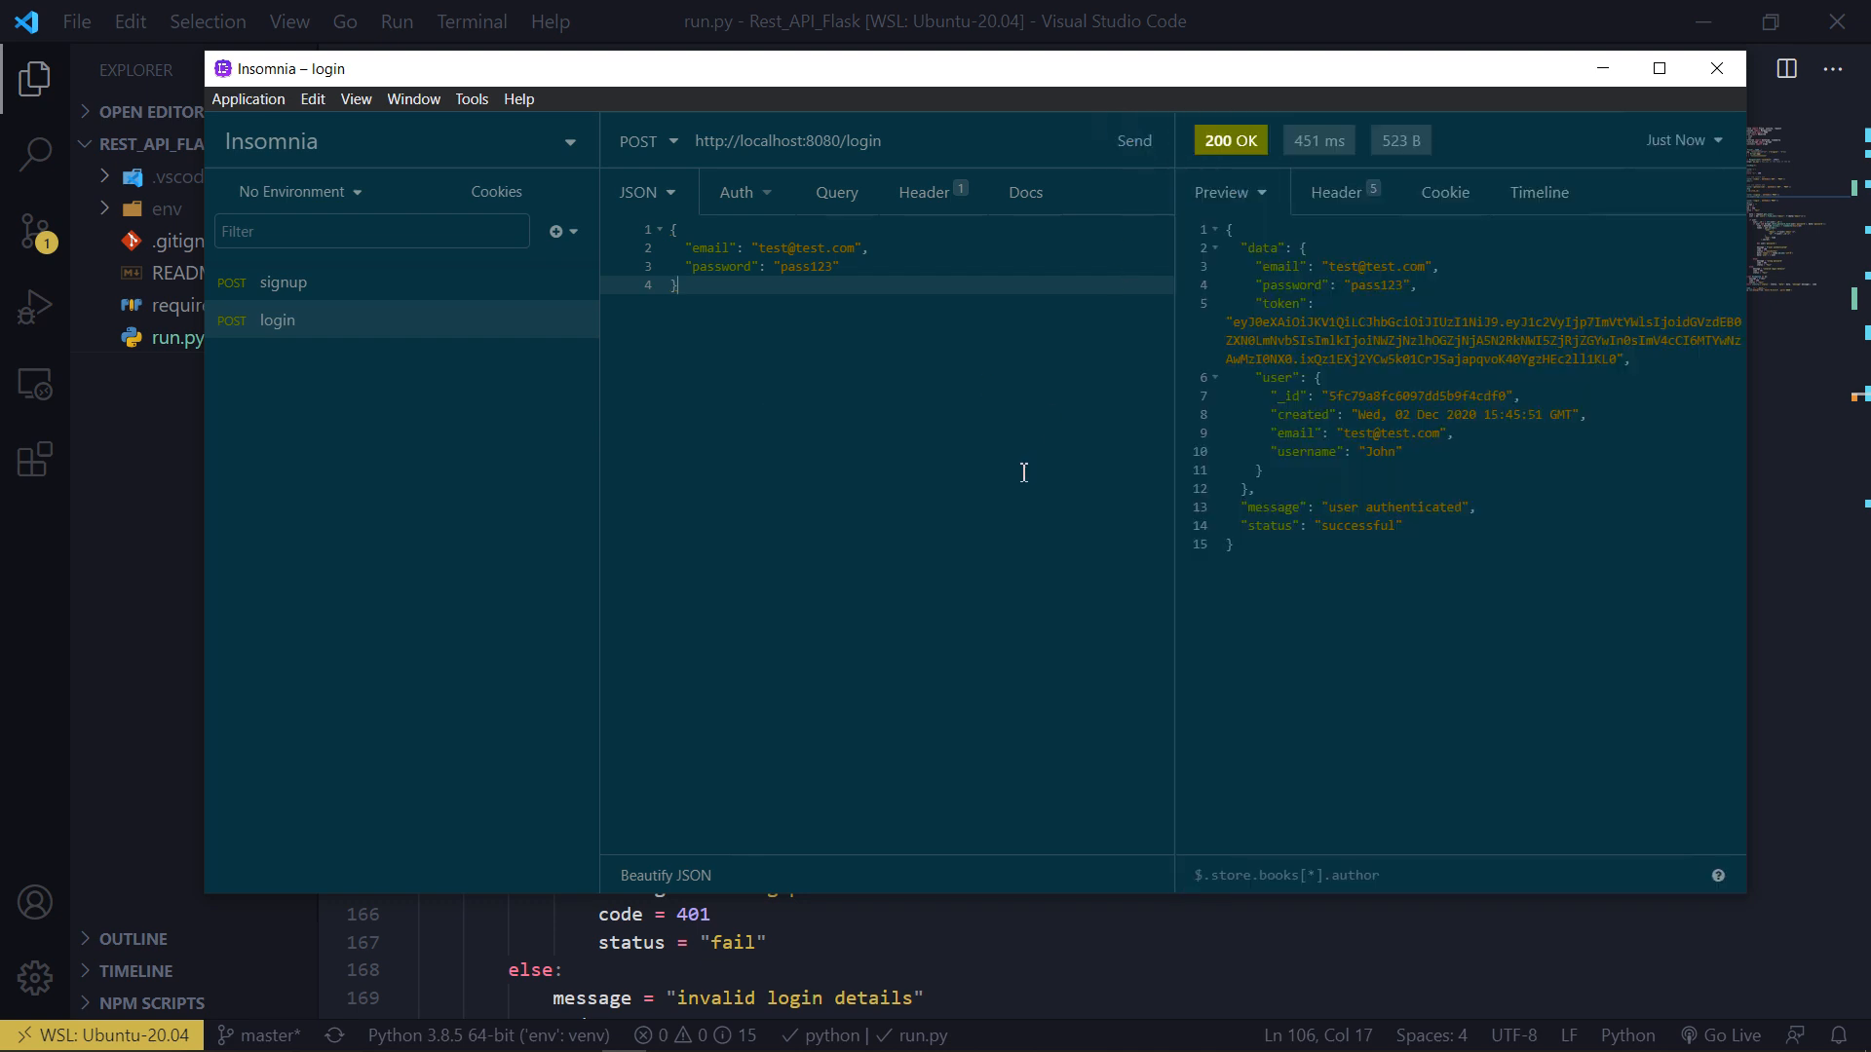
mouse_move(1173, 293)
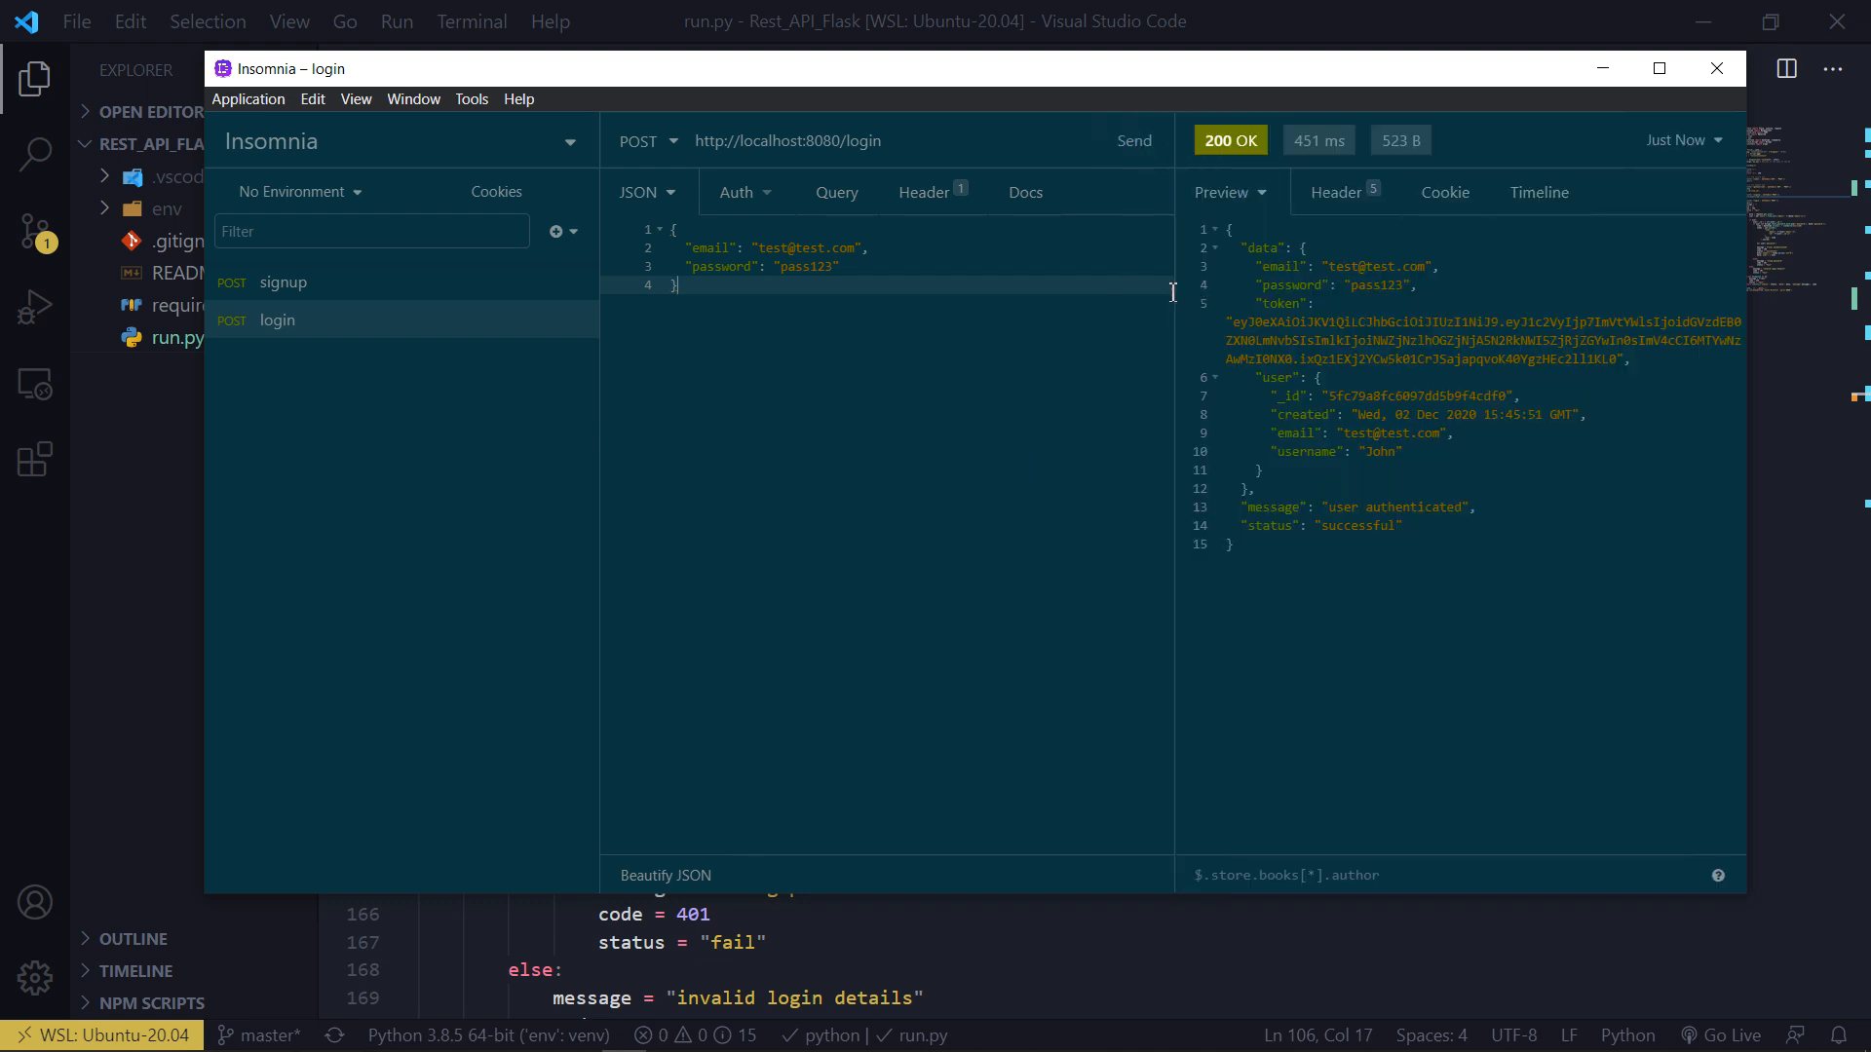
drag(1170, 292, 963, 301)
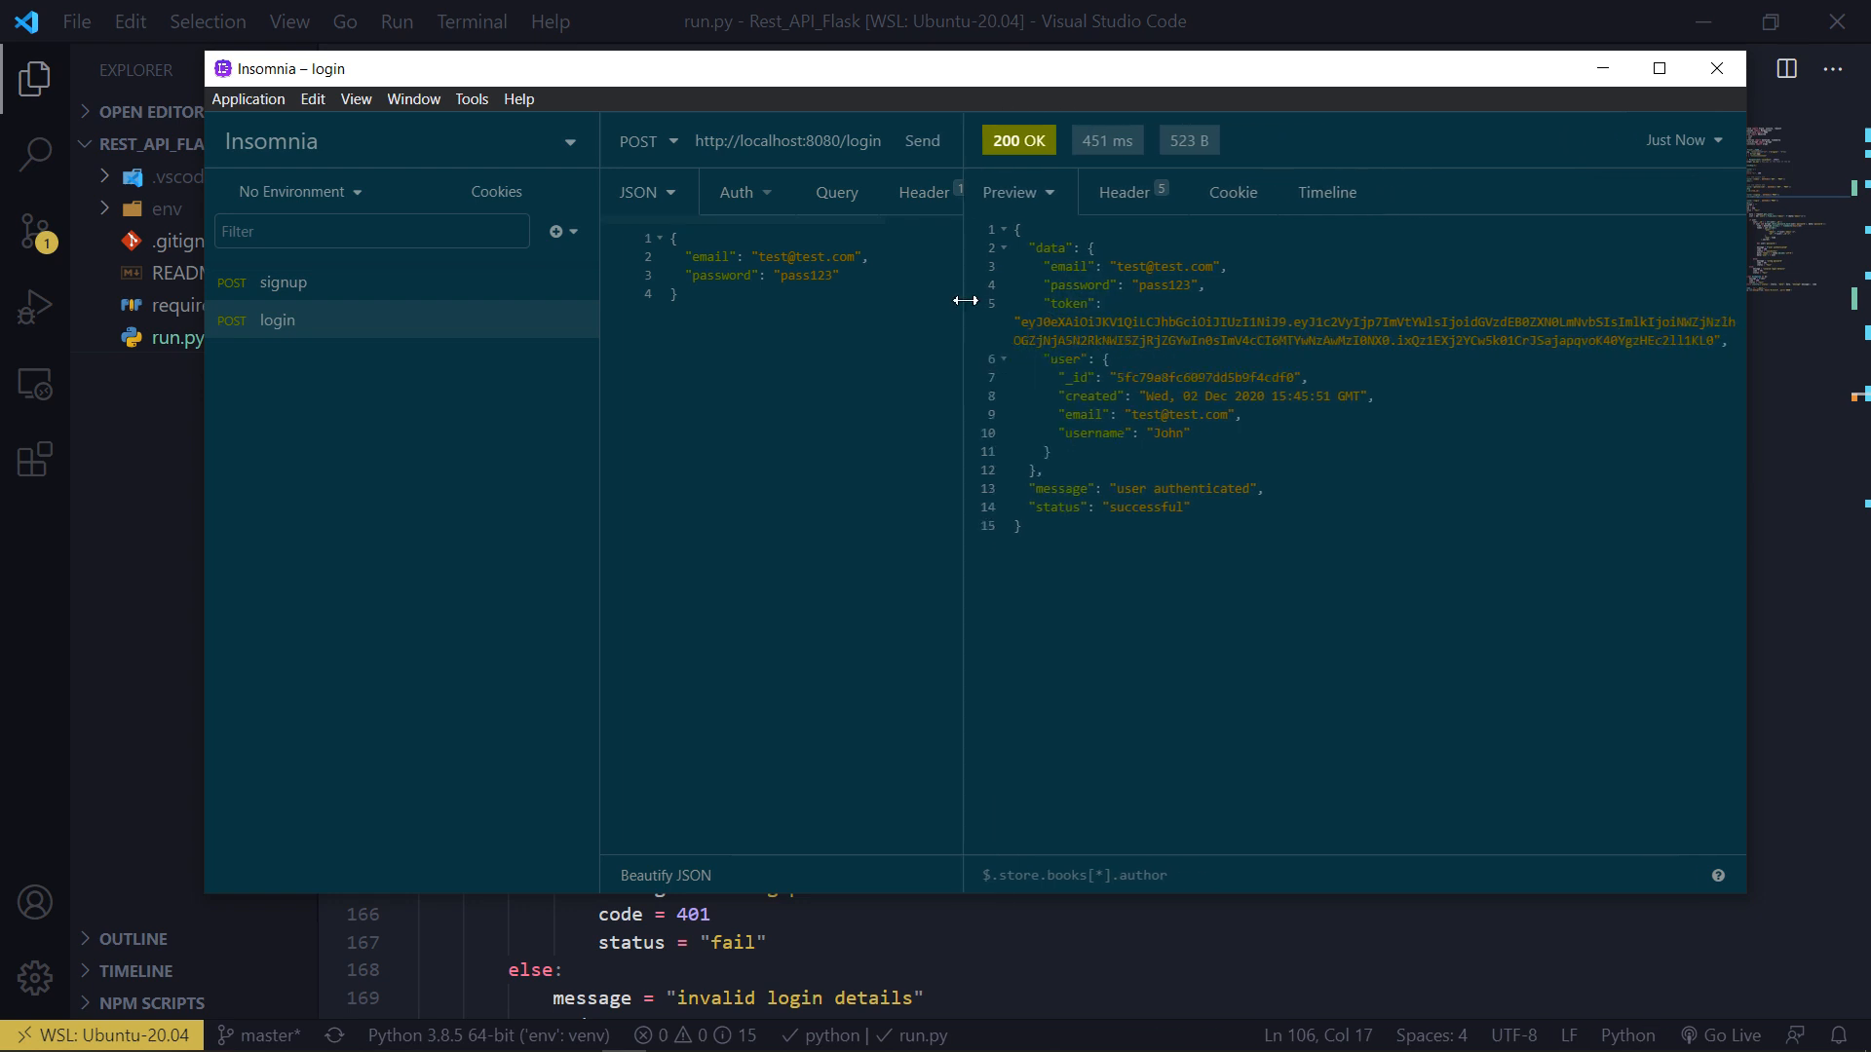
click(1016, 321)
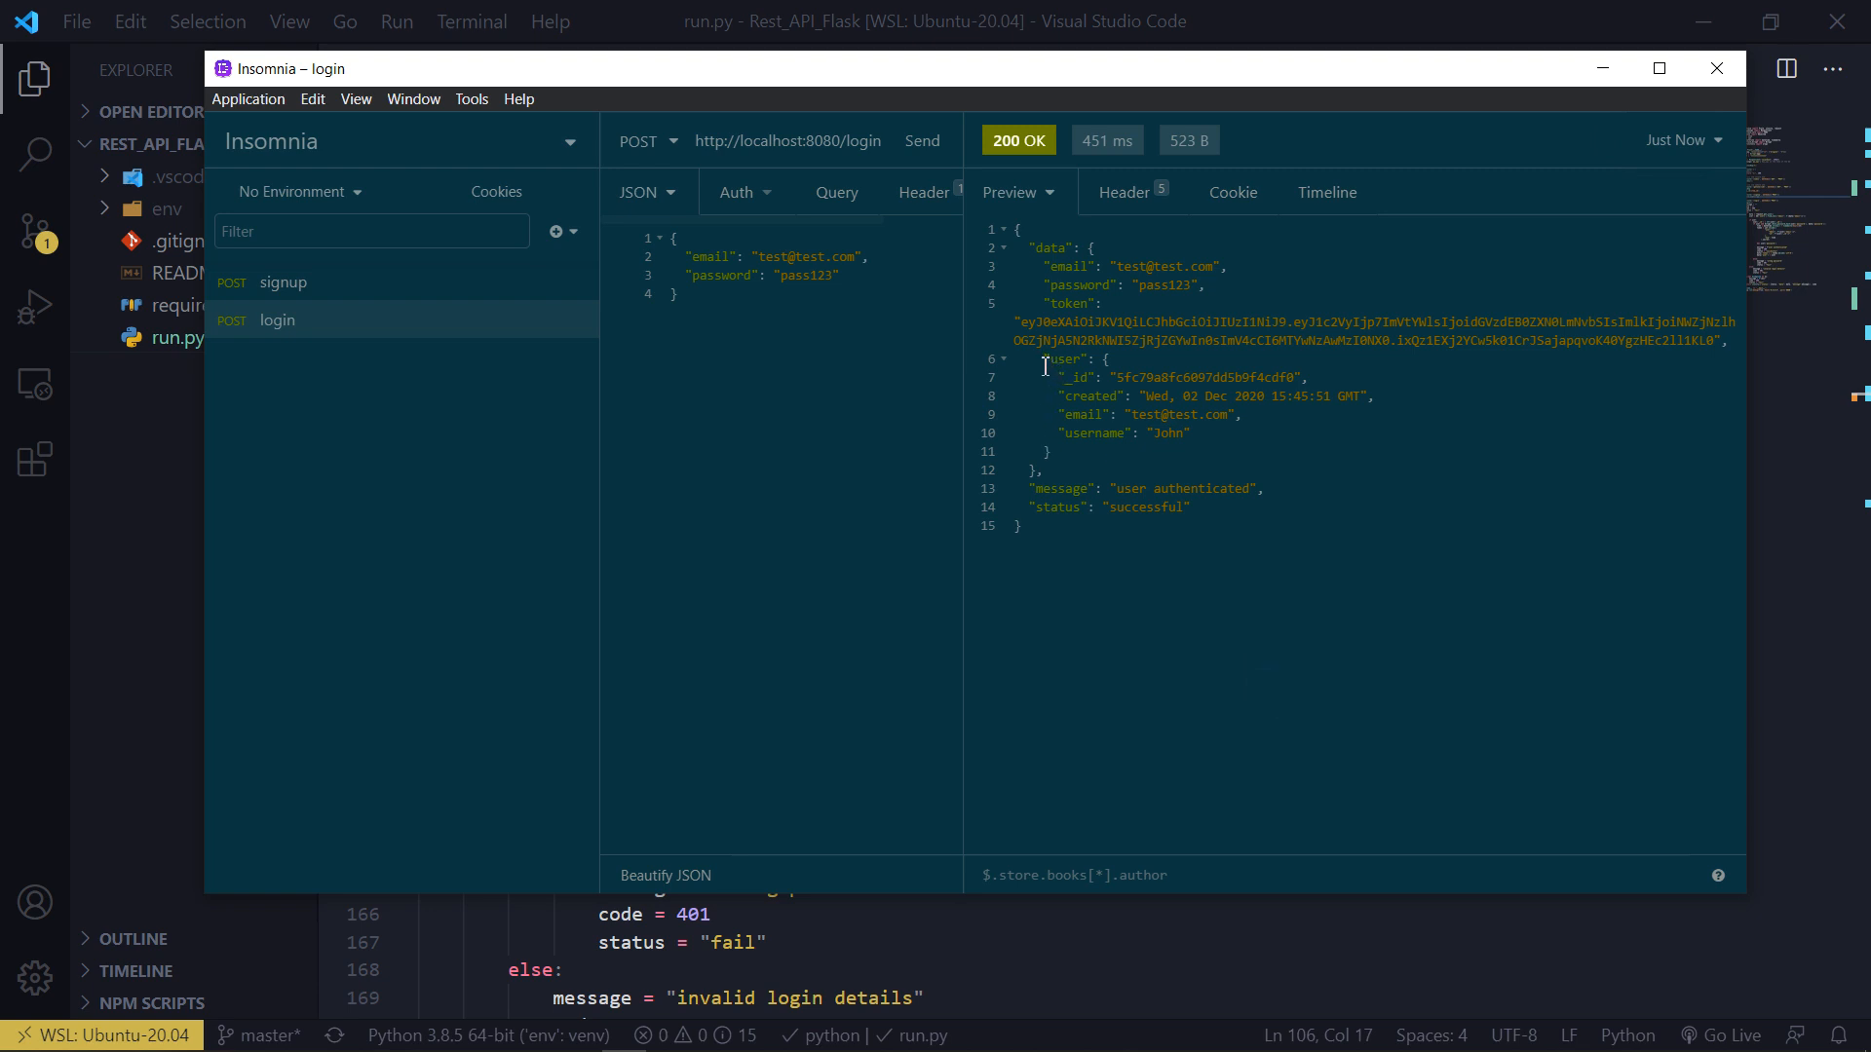
drag(1044, 360, 1044, 451)
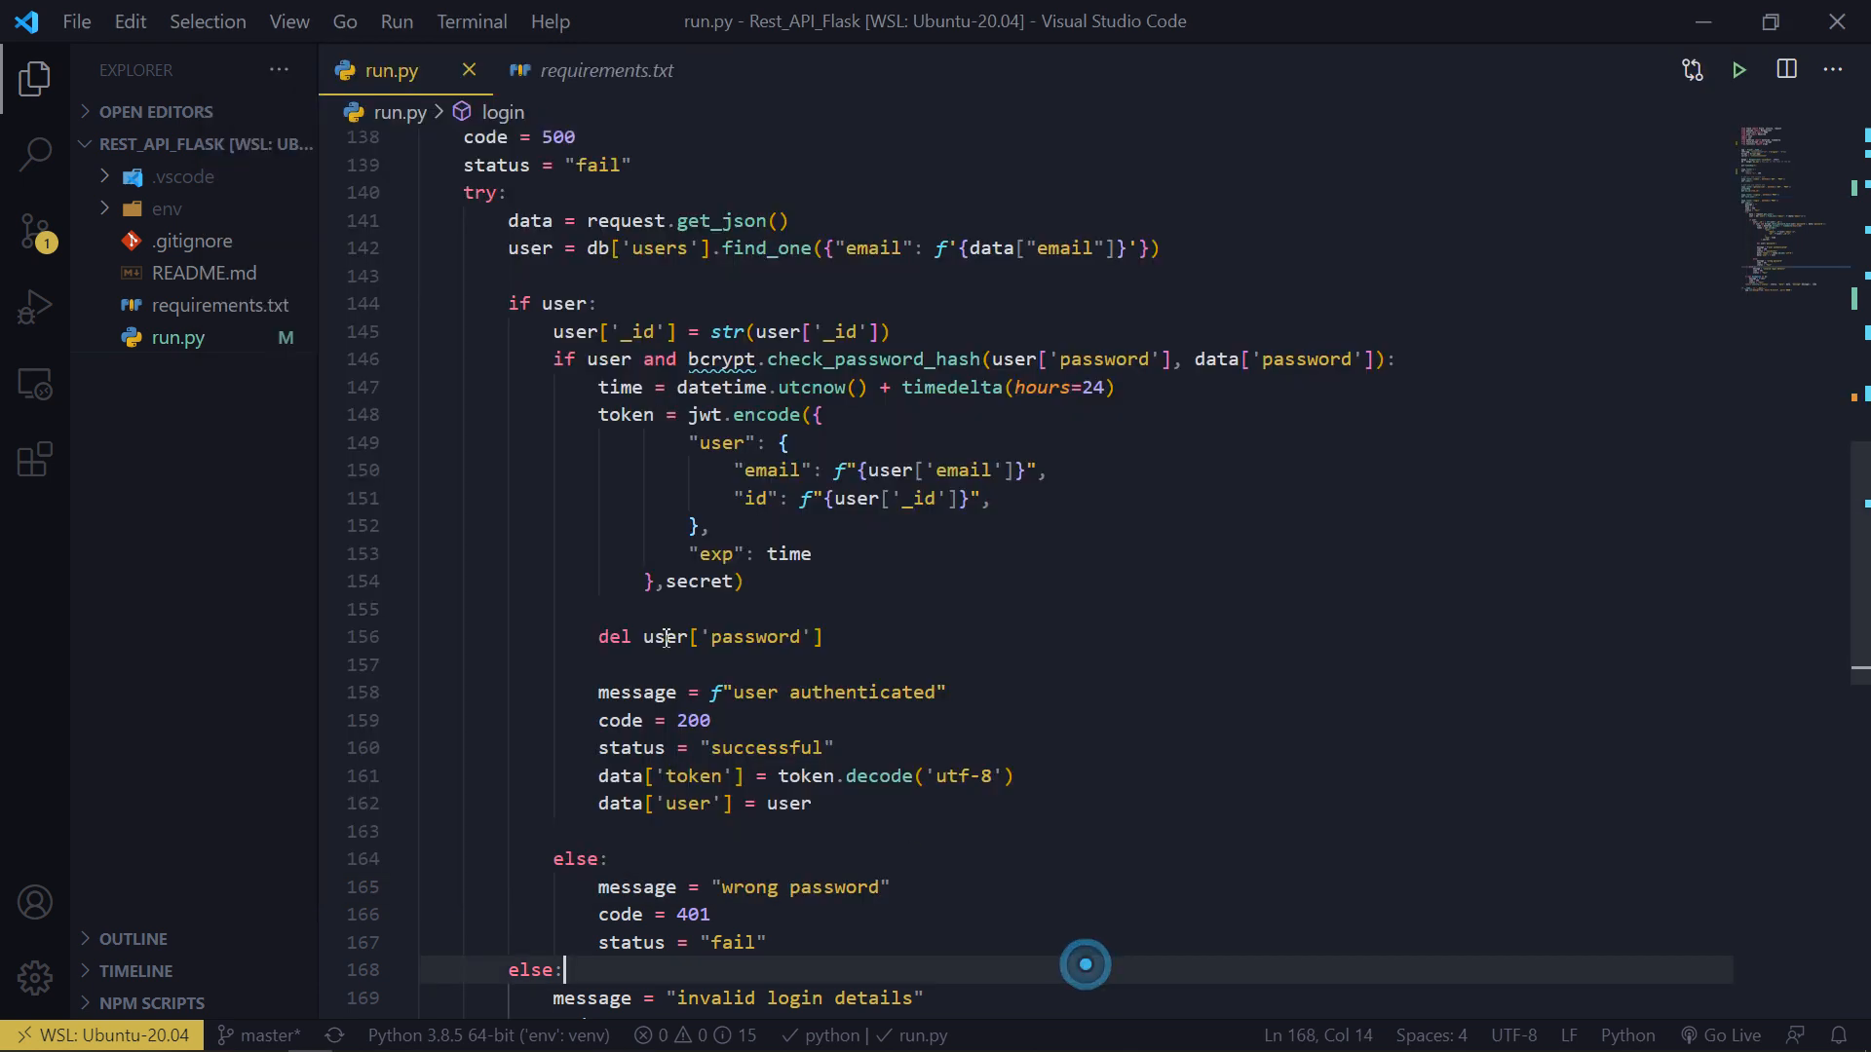
- Review run.py's login function and imports, then return to Insomnia's login response
scroll(down, 3)
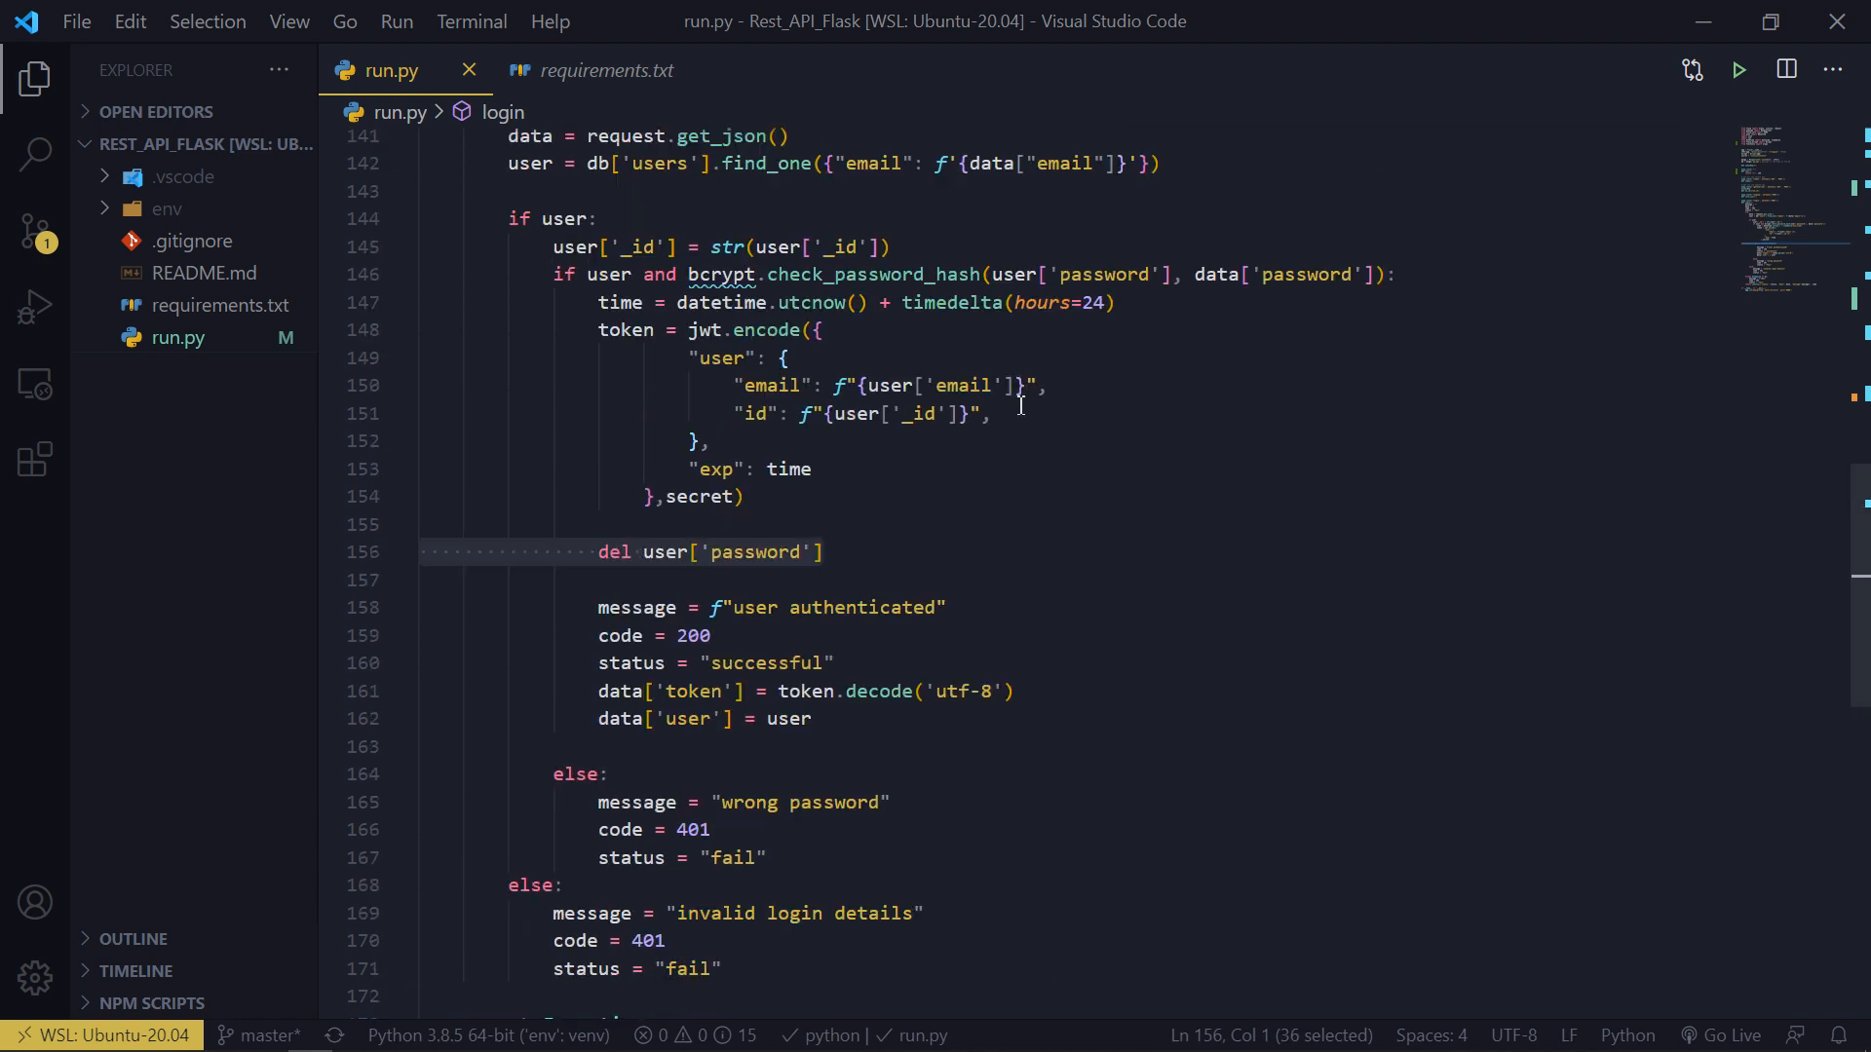
click(403, 245)
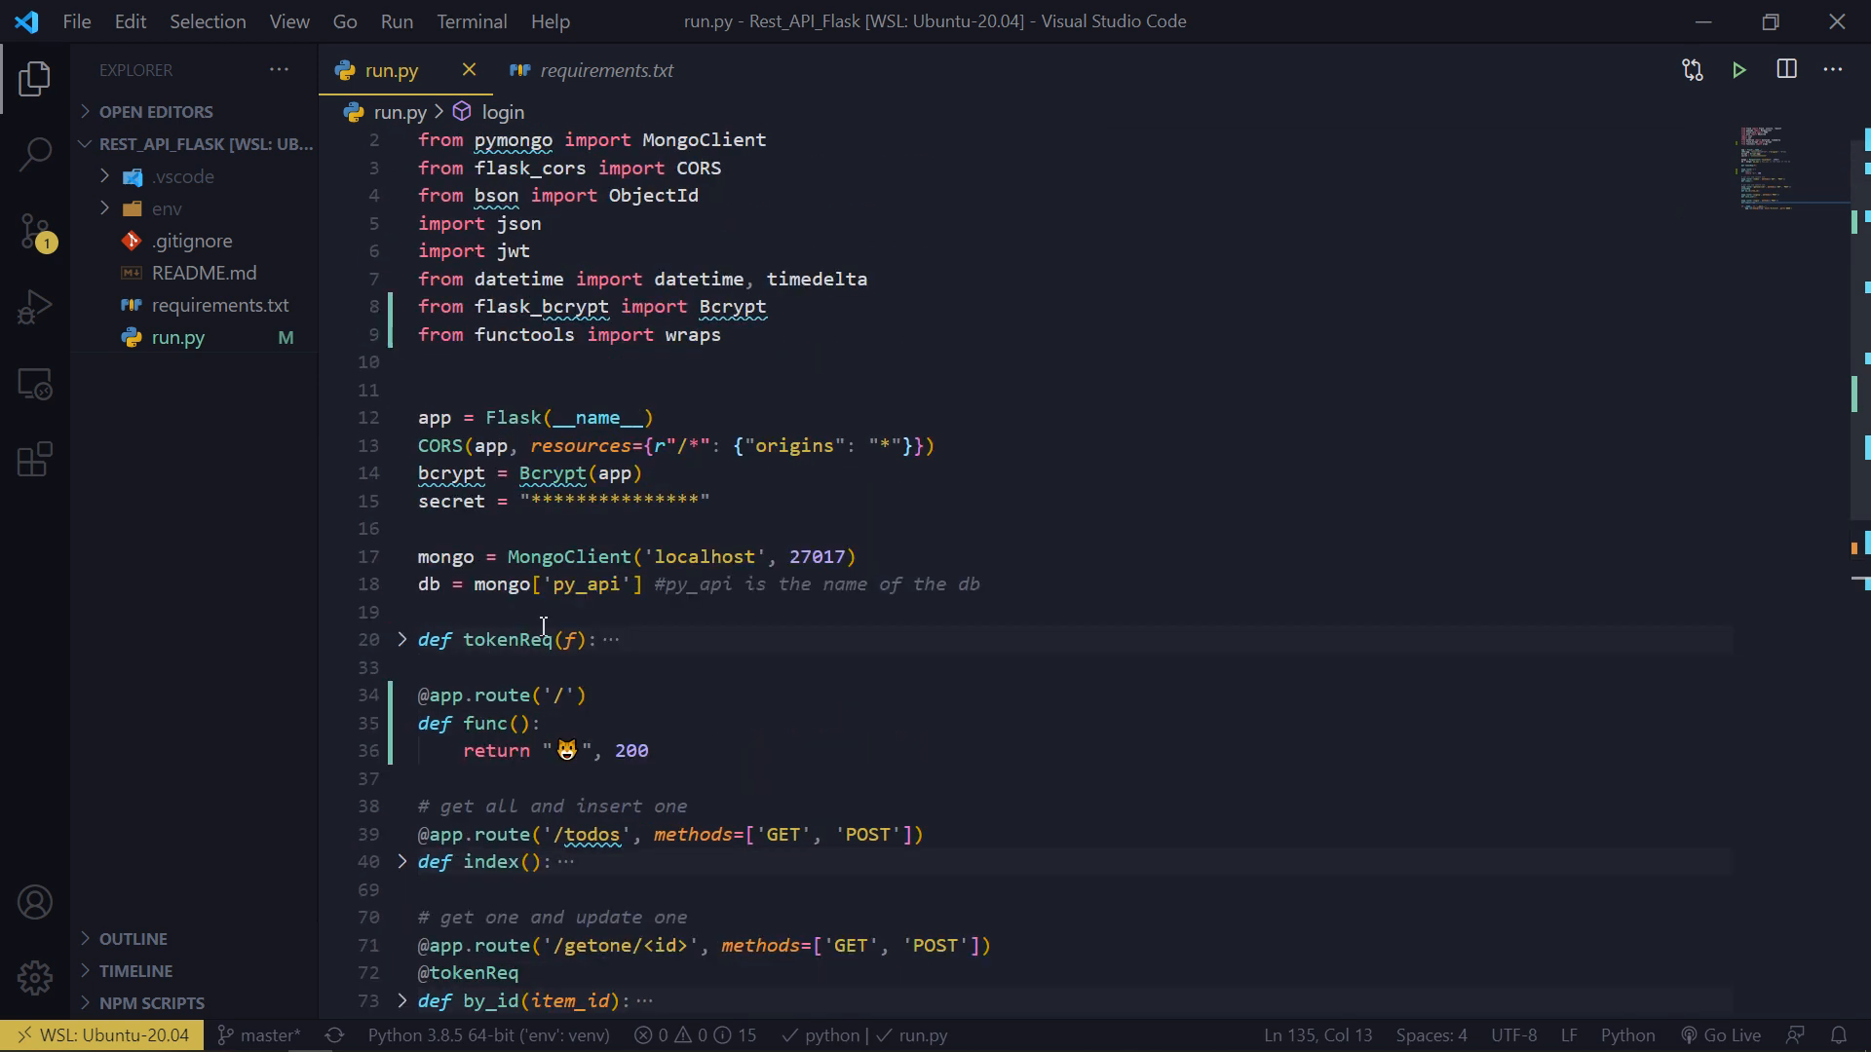
key(Alt+Tab)
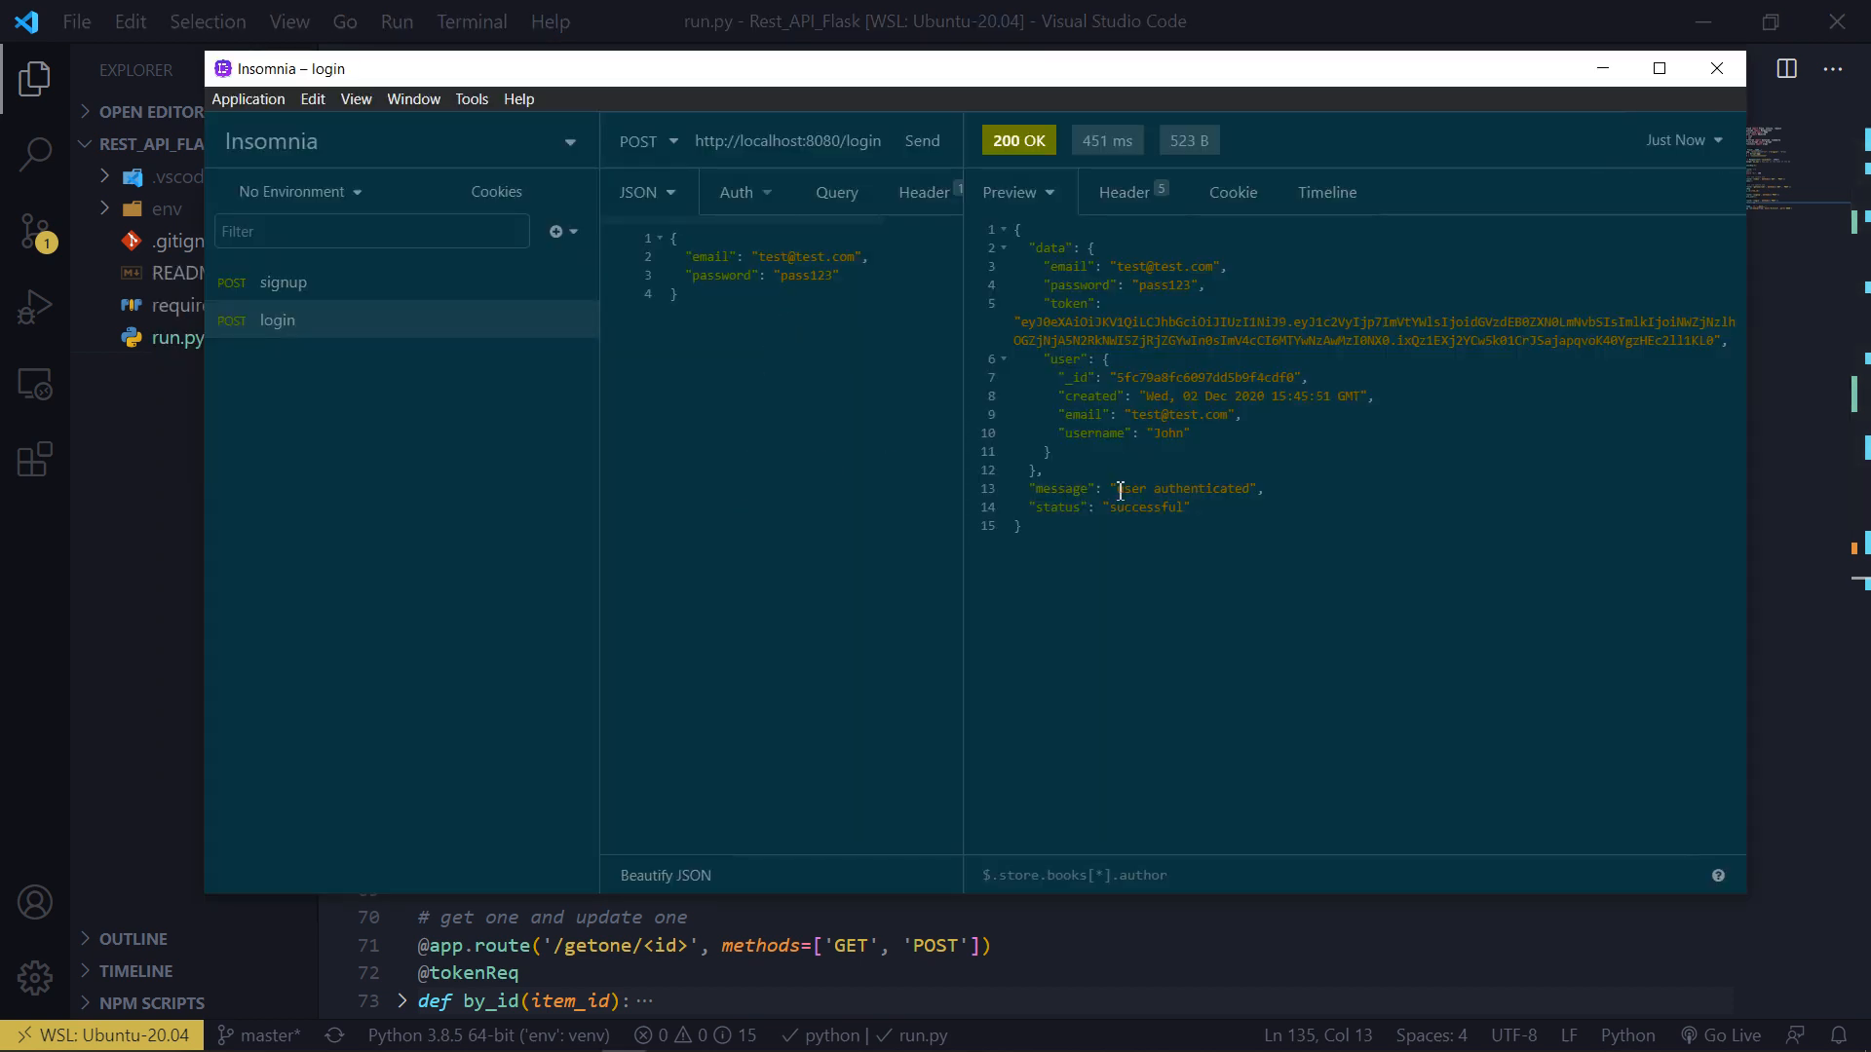
mouse_move(1105, 415)
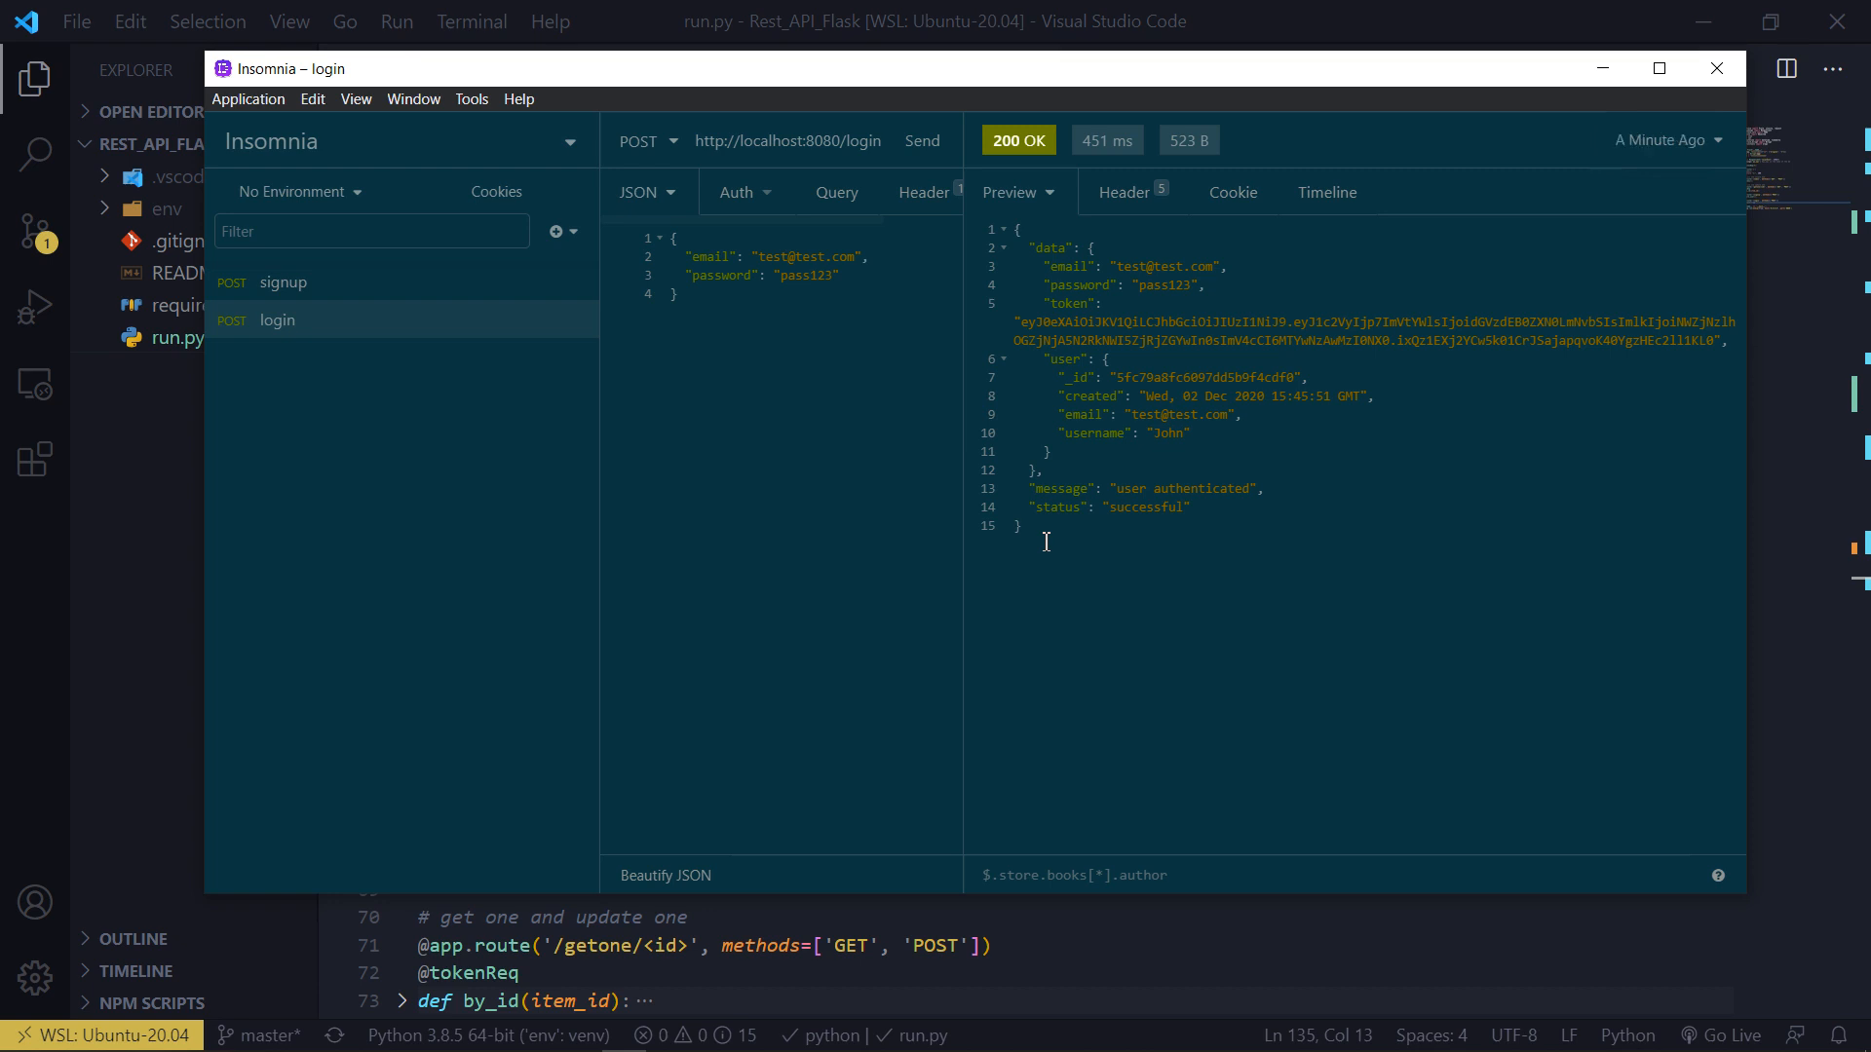
mouse_move(865, 549)
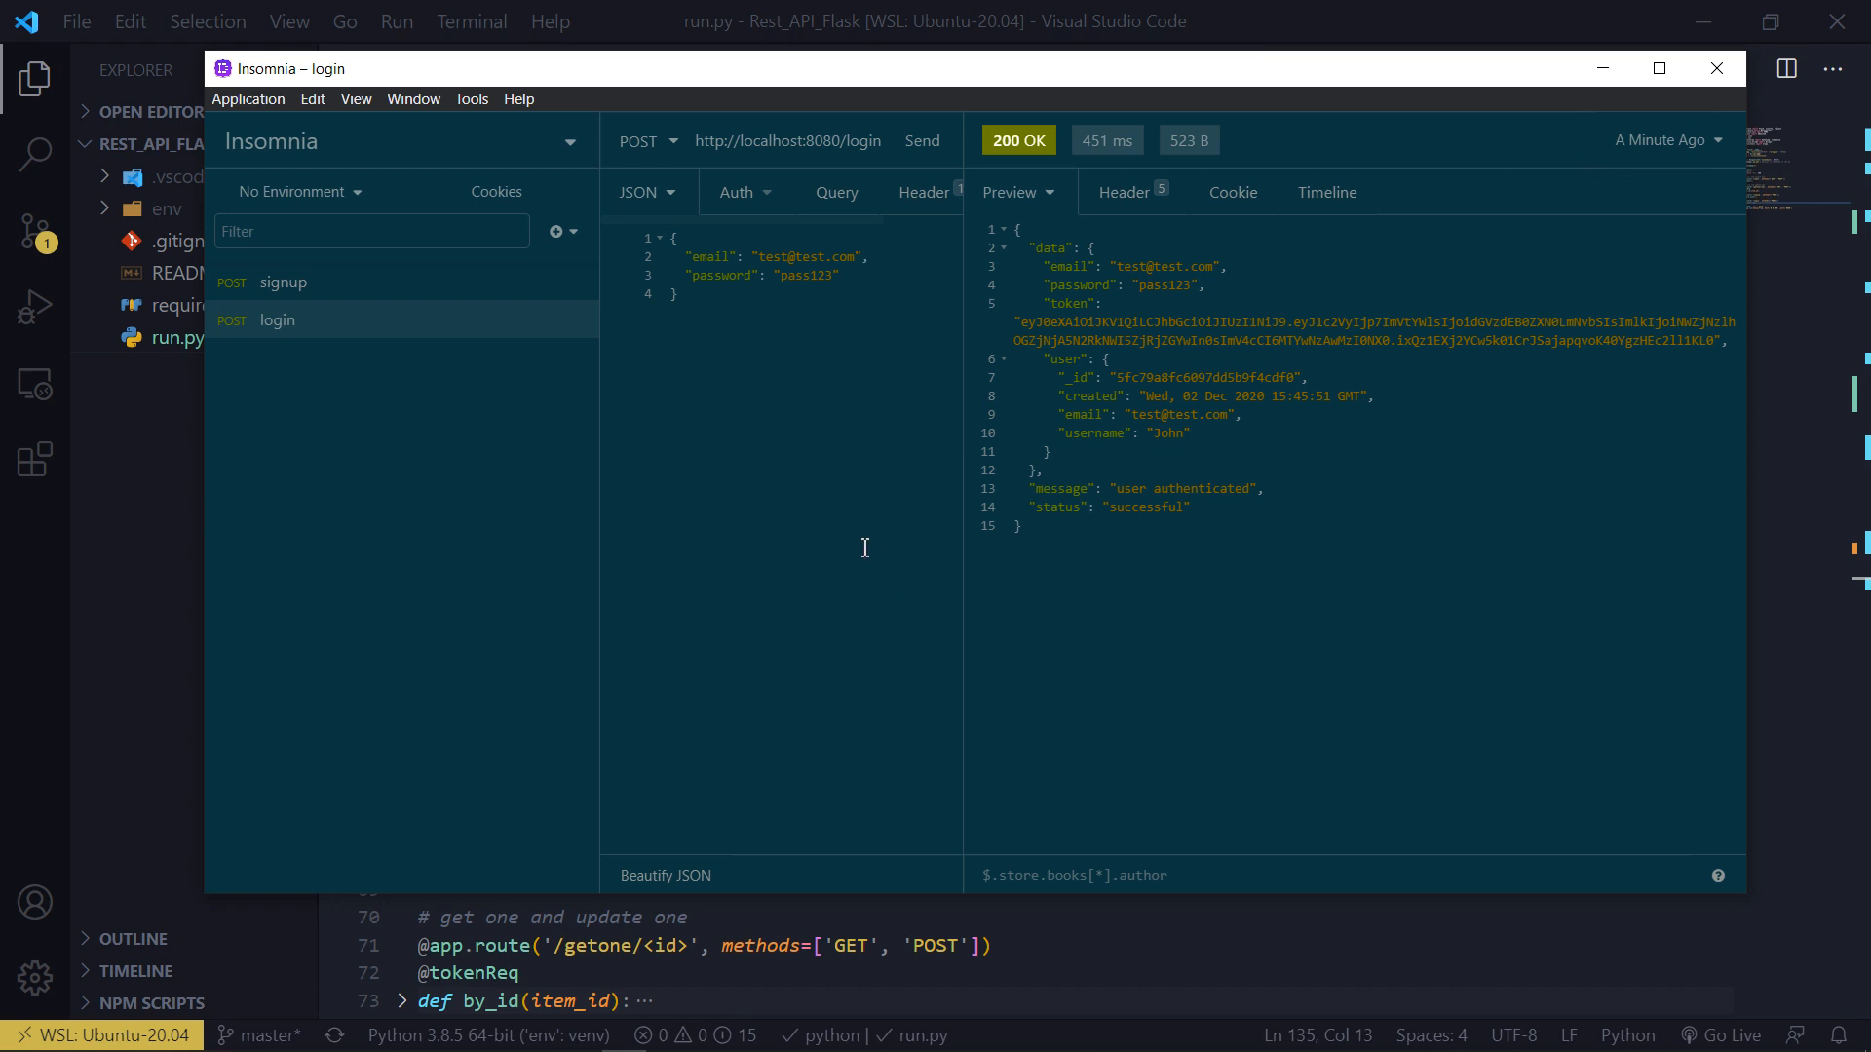
mouse_move(452, 469)
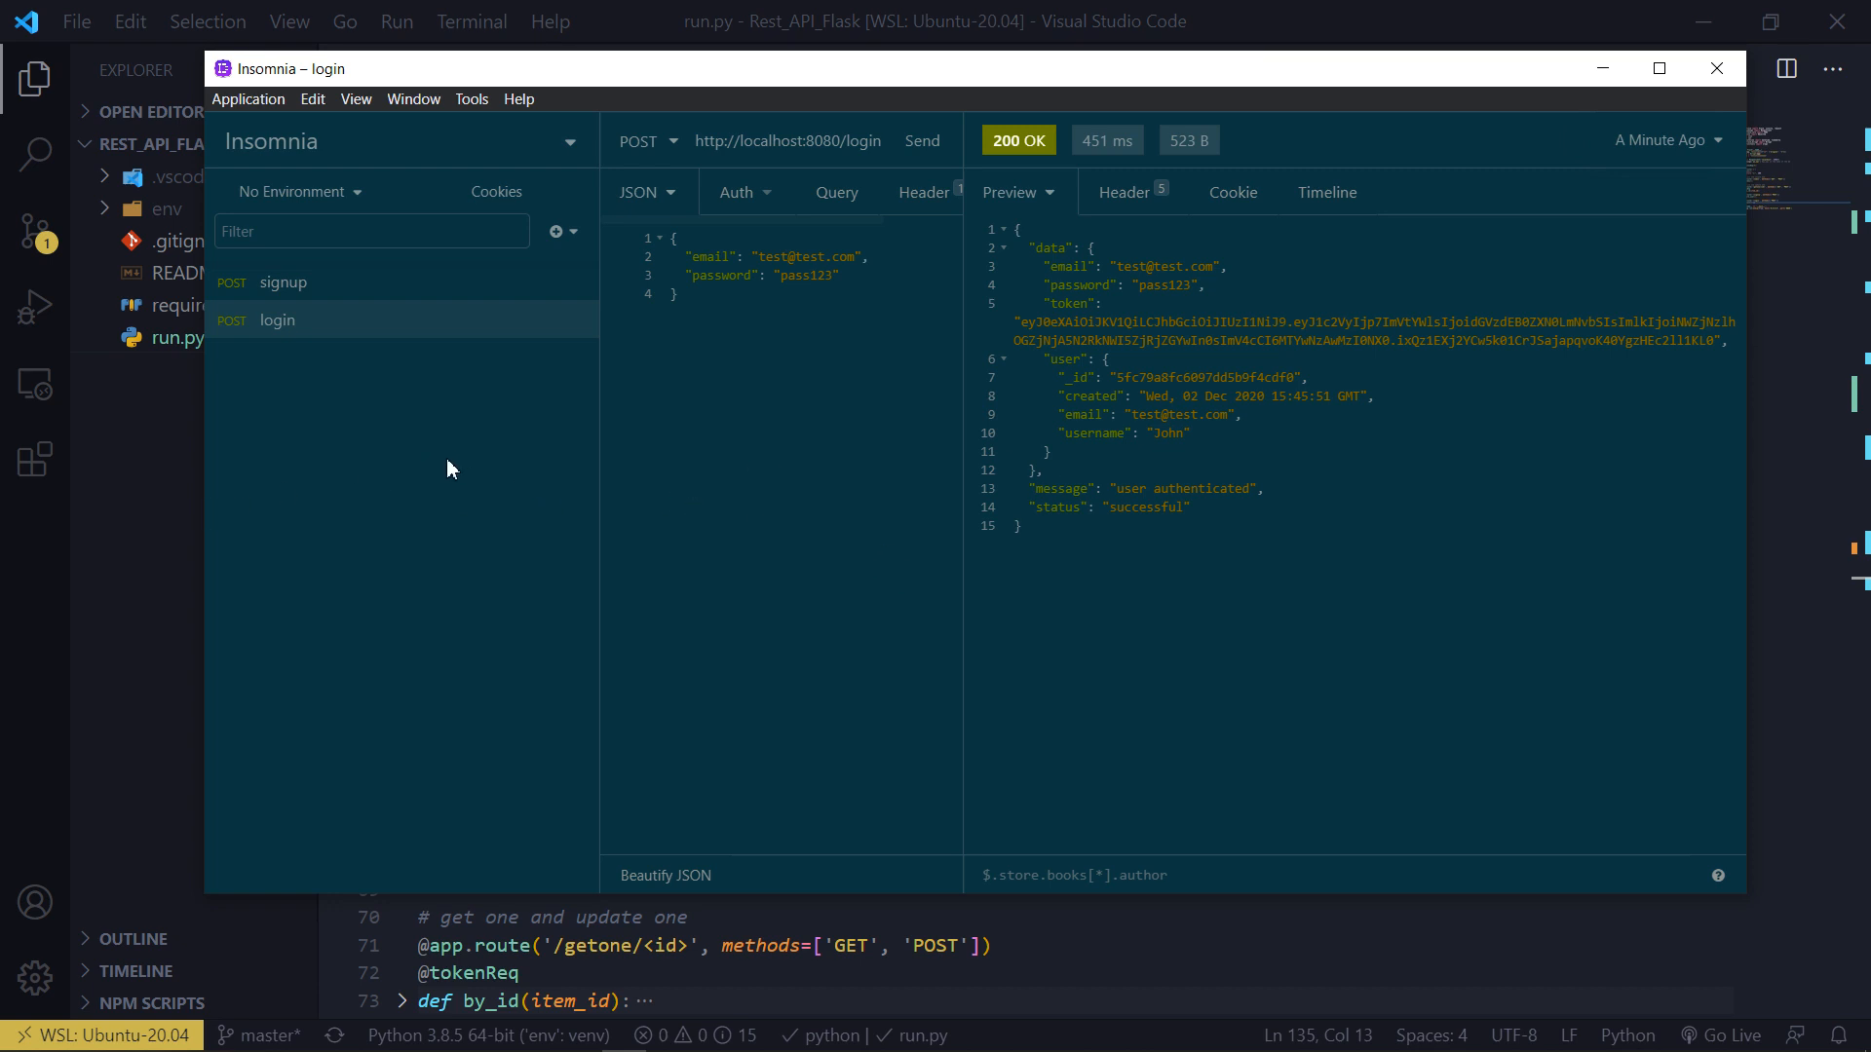
mouse_move(1122, 536)
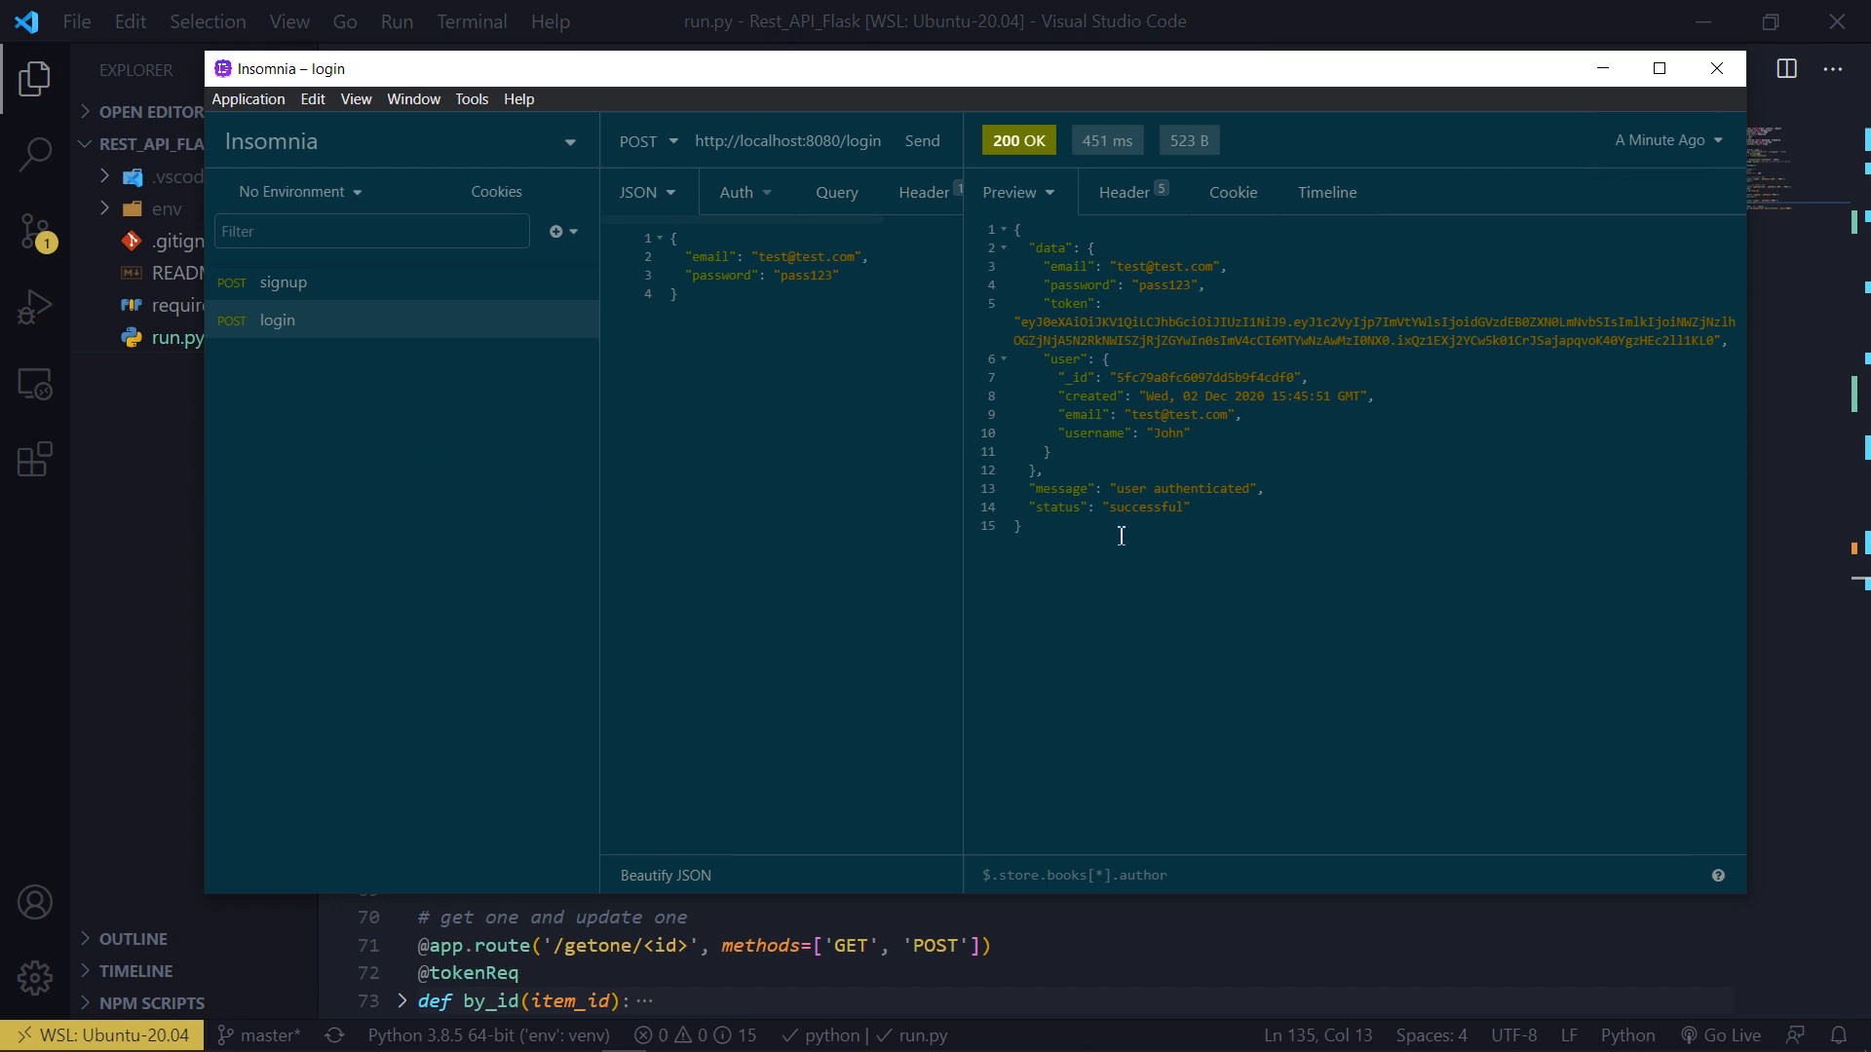
mouse_move(1211, 633)
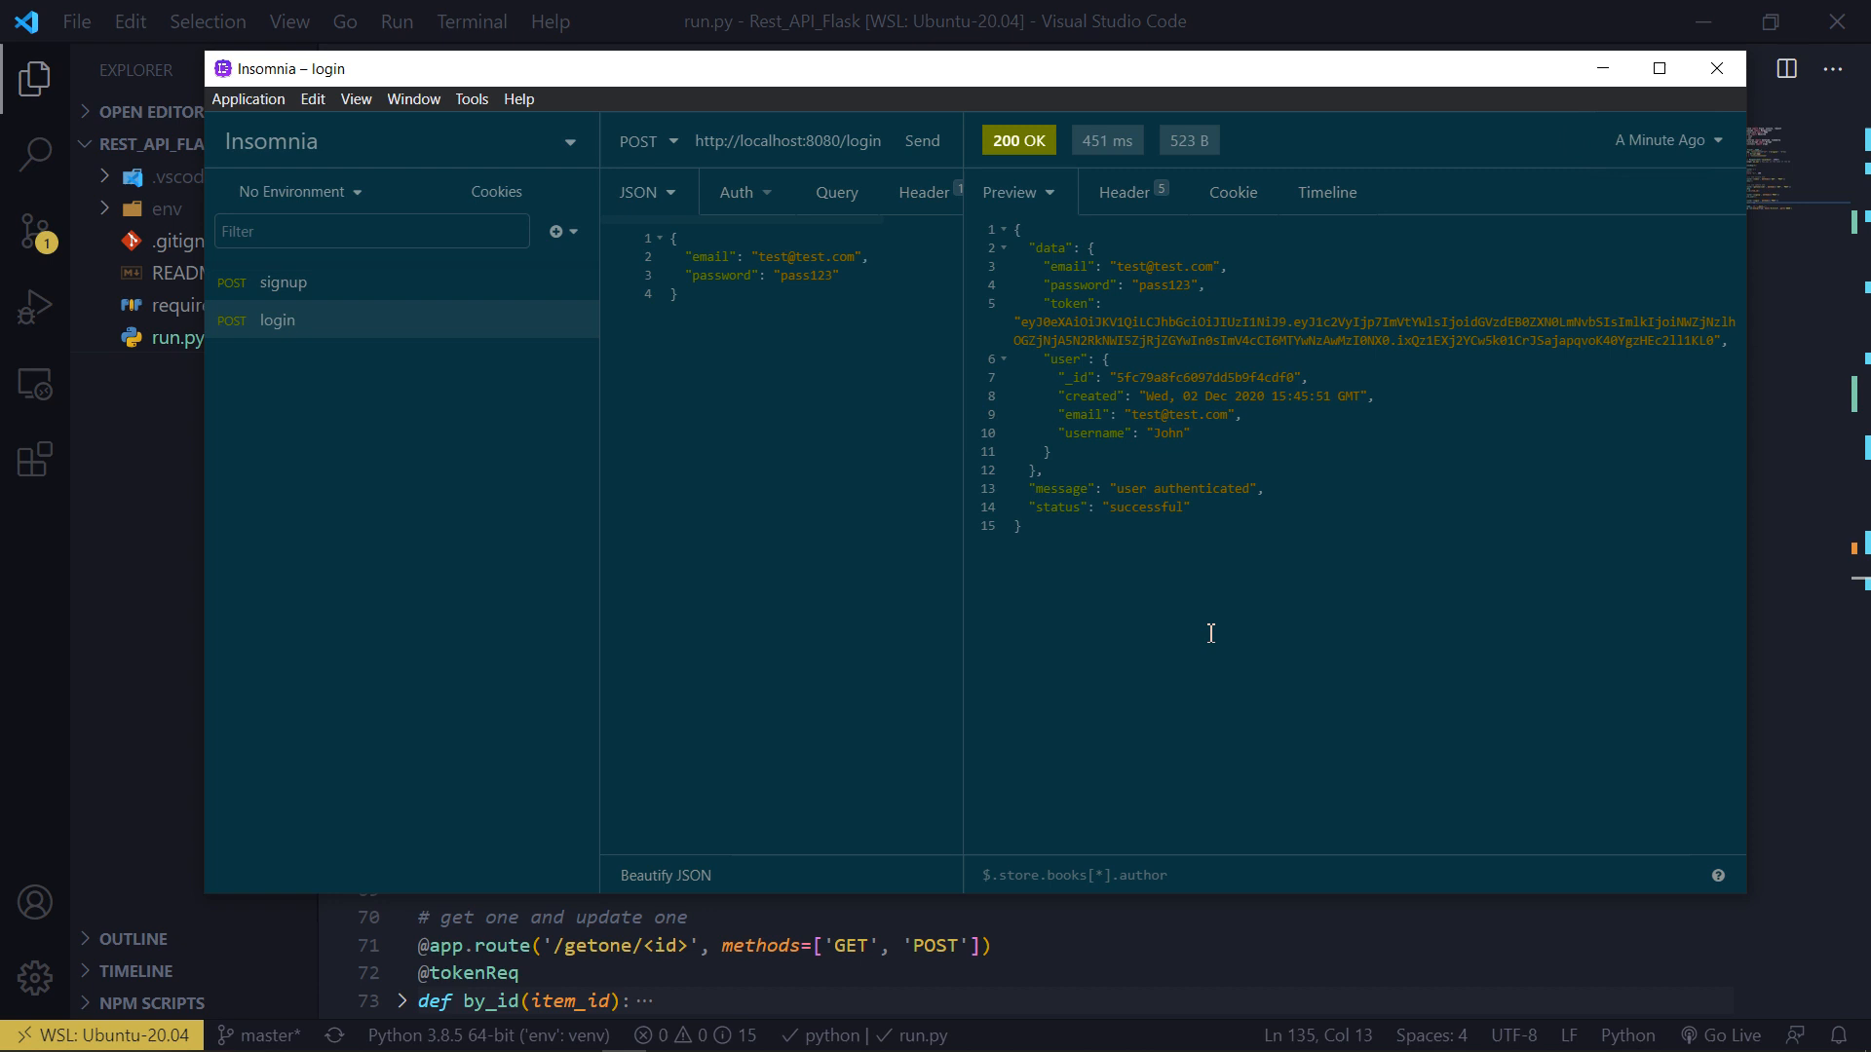
mouse_move(1125, 636)
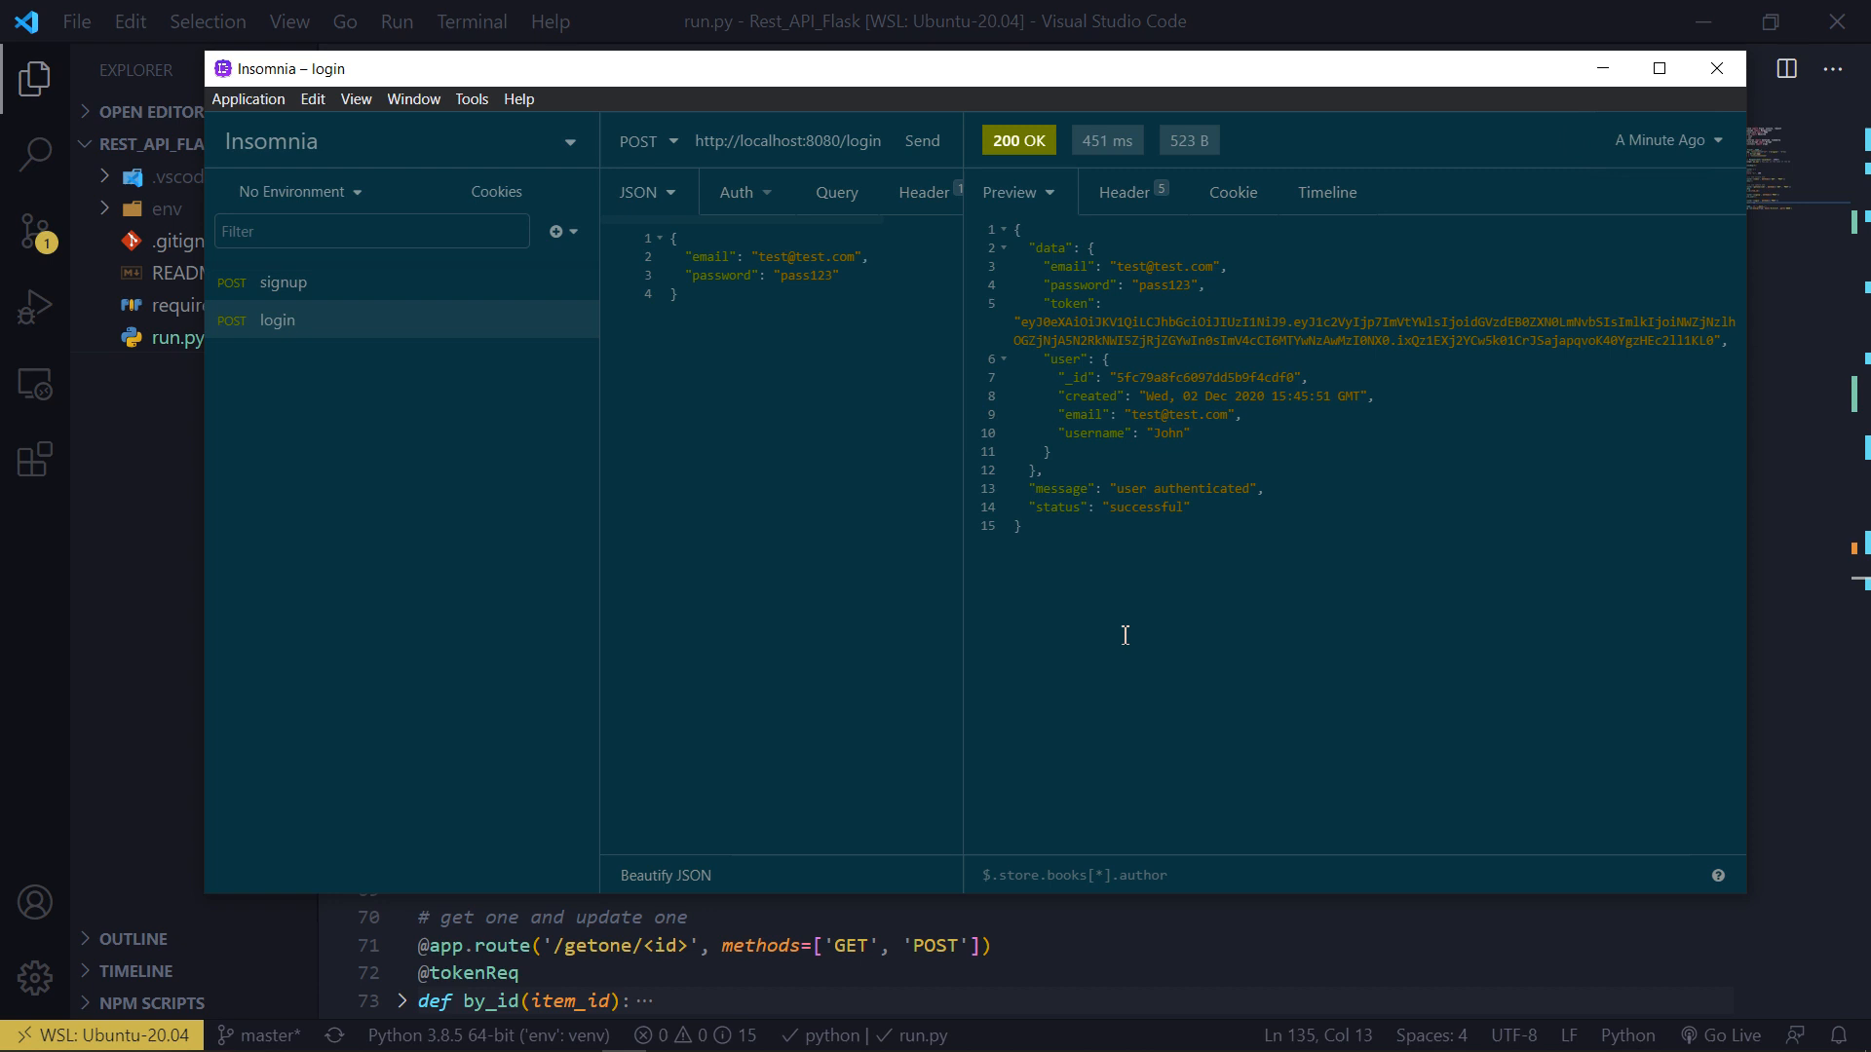